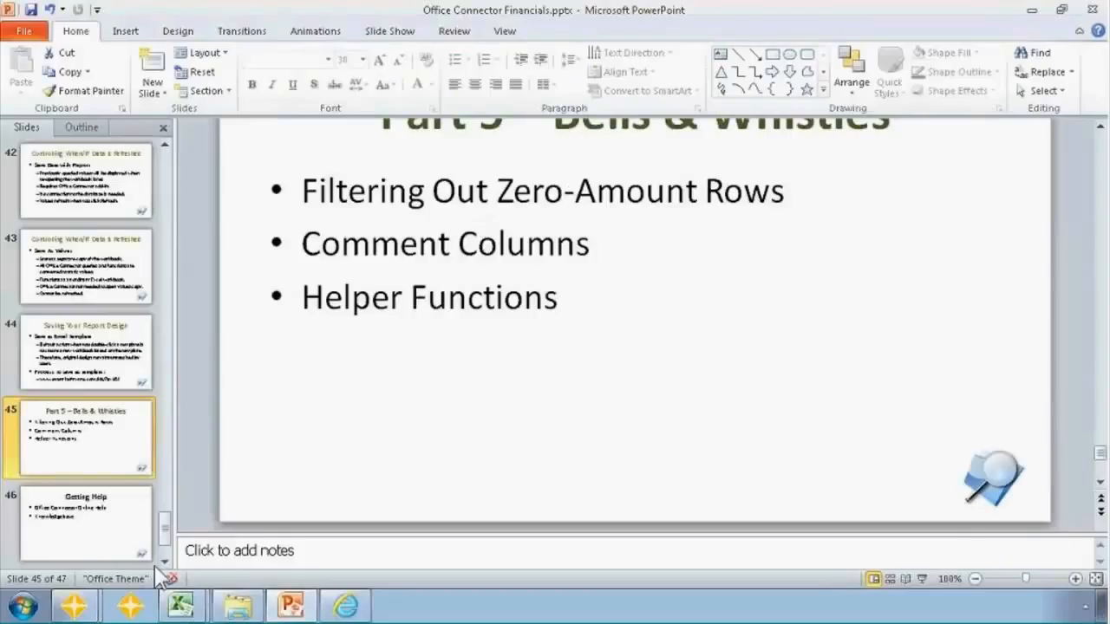
Switch from the slide deck to the Book2 report and select E7 for a helper column
{"action": "left_click", "coordinate": [181, 603]}
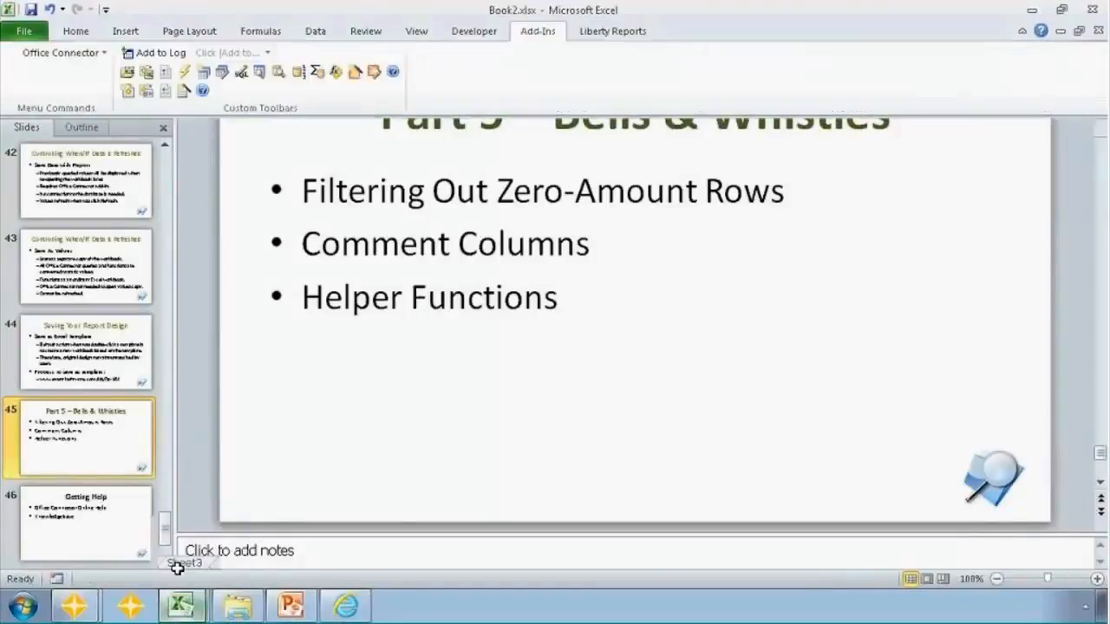
{"action": "left_click", "coordinate": [180, 604]}
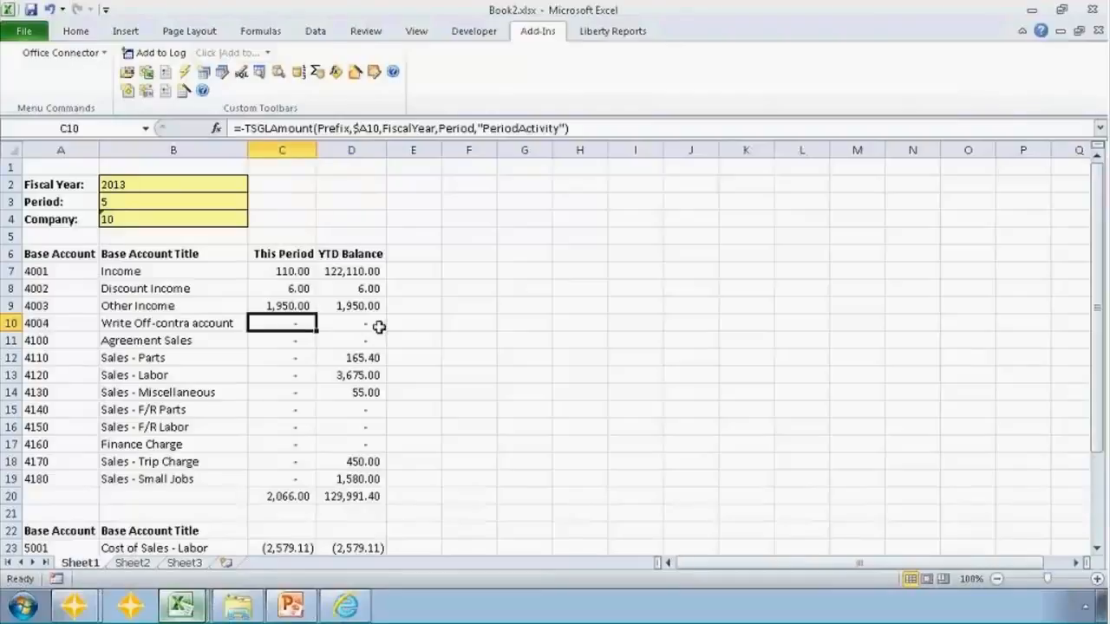
{"action": "left_click", "coordinate": [350, 323]}
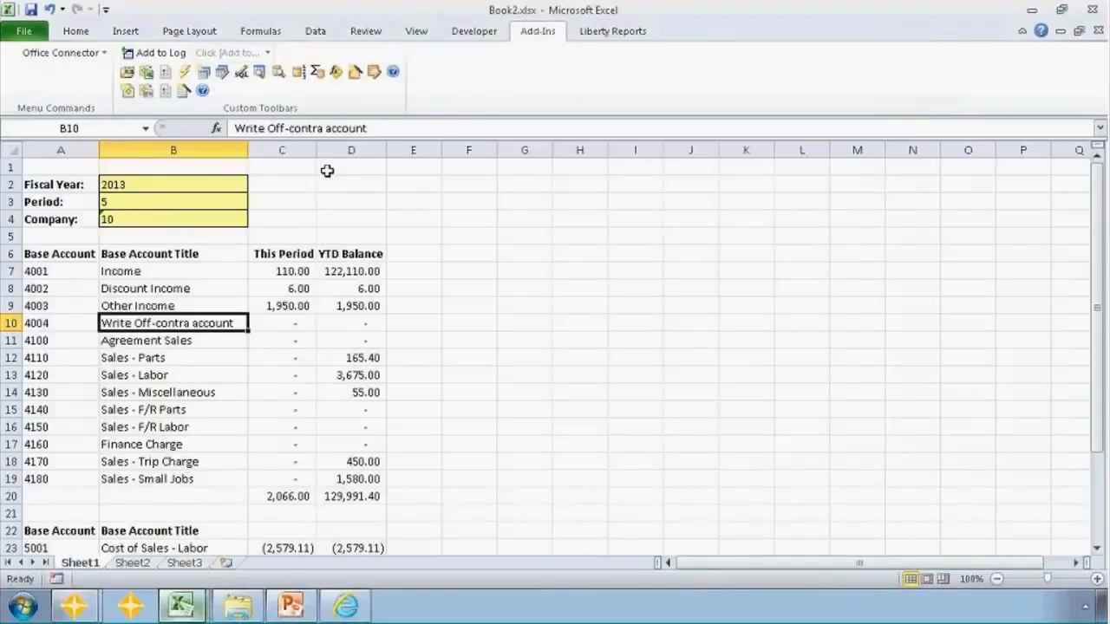
{"action": "left_click", "coordinate": [413, 323]}
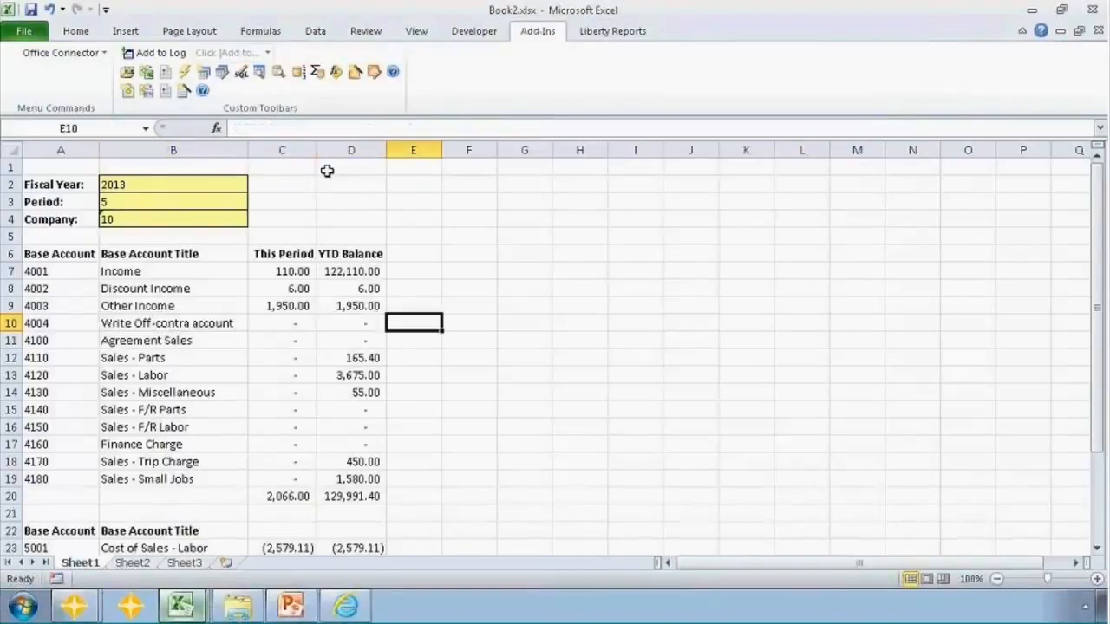
{"action": "left_click", "coordinate": [413, 271]}
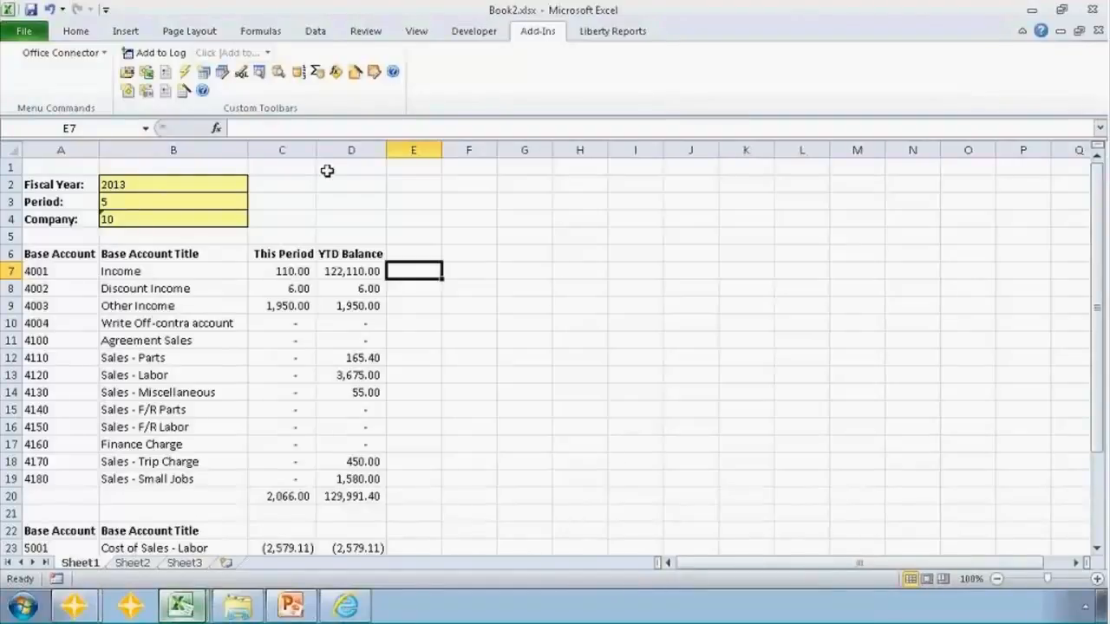
Enter the zero-check formula =AND(C7=0,D7=0) in E7
{"action": "type", "text": "="}
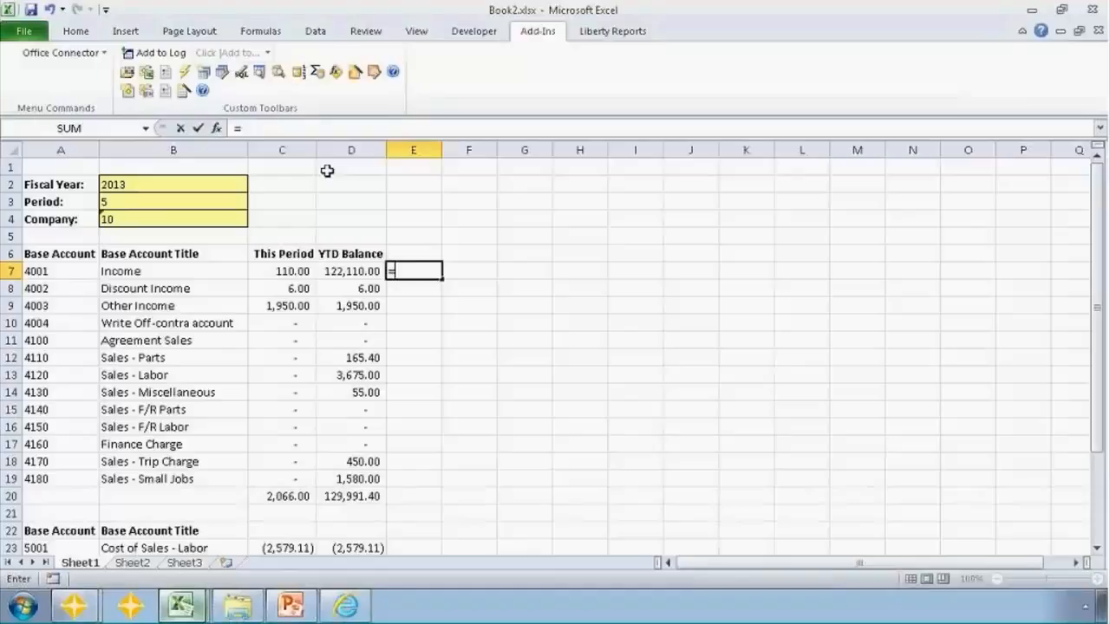
{"action": "type", "text": "AND"}
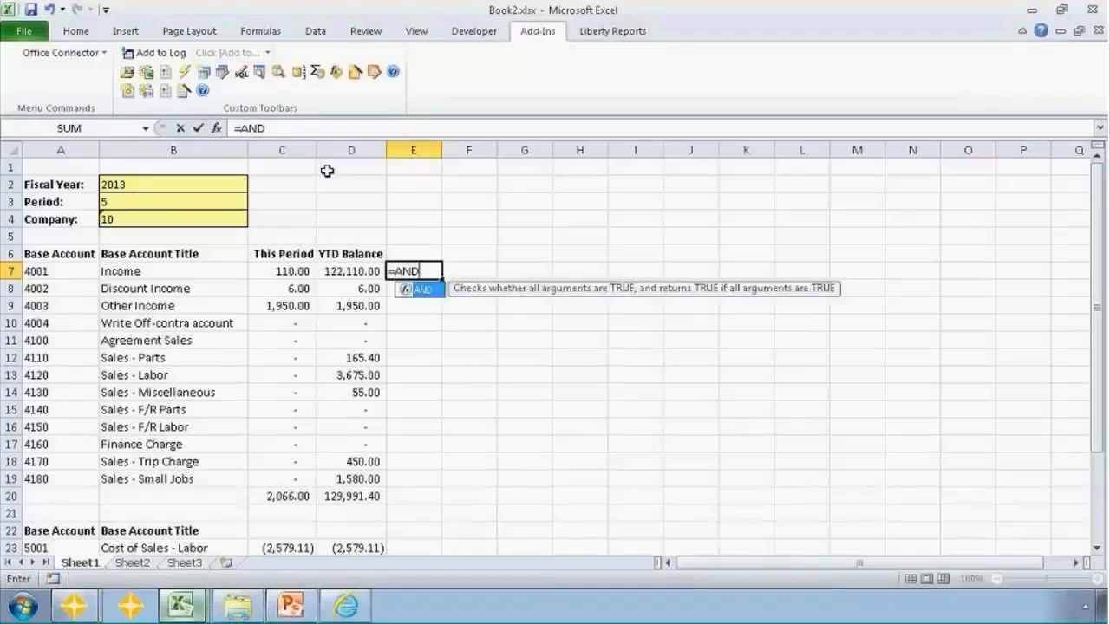
{"action": "type", "text": "("}
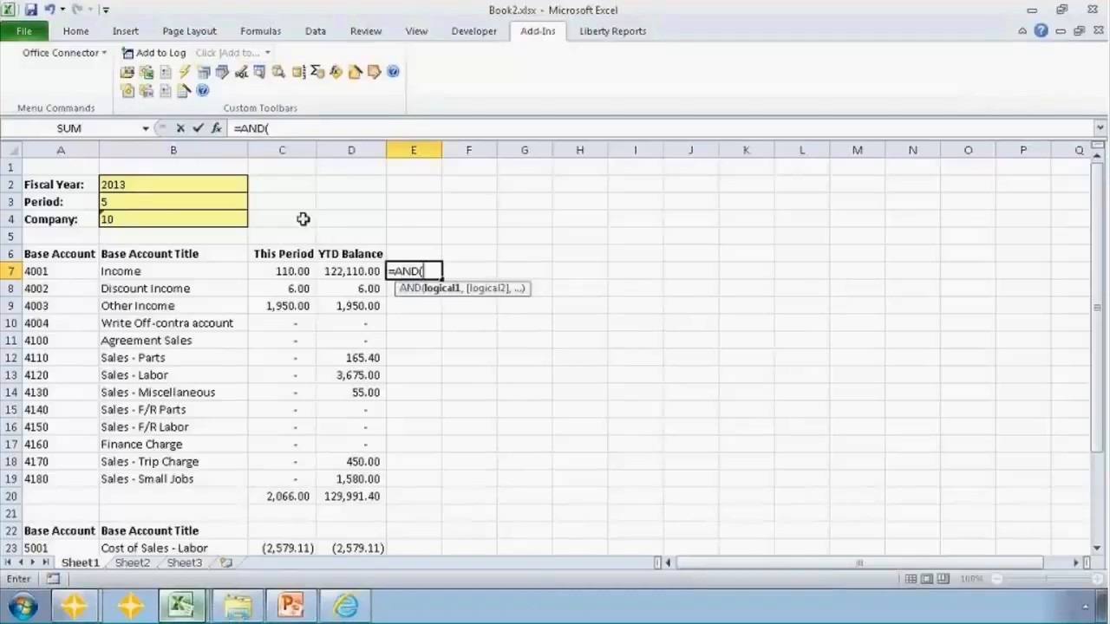
{"action": "left_click", "coordinate": [281, 271]}
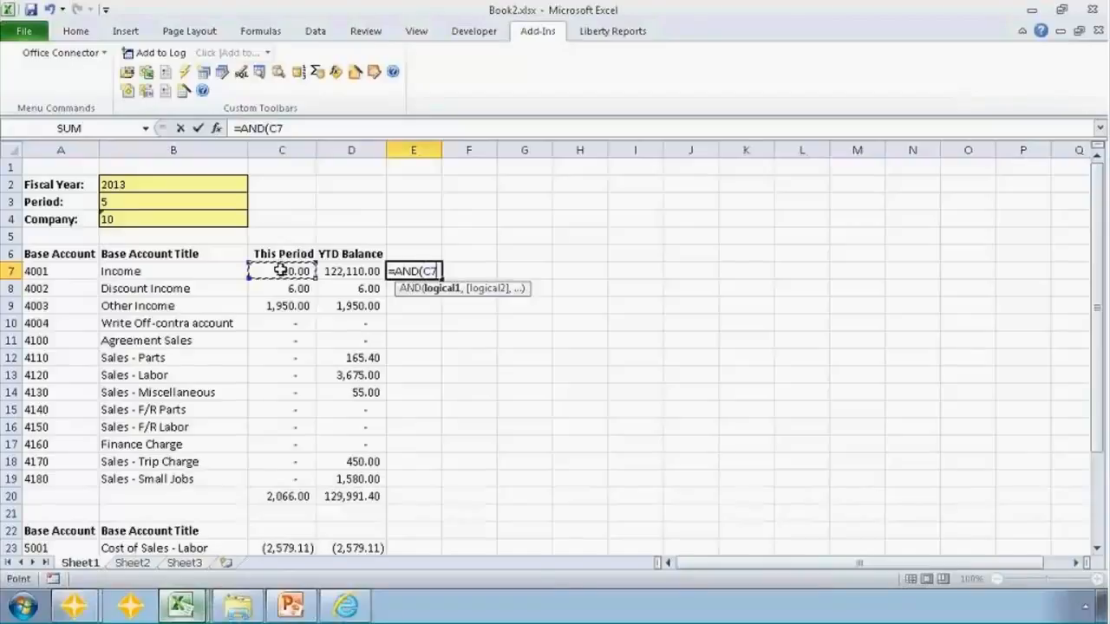
{"action": "type", "text": "=0"}
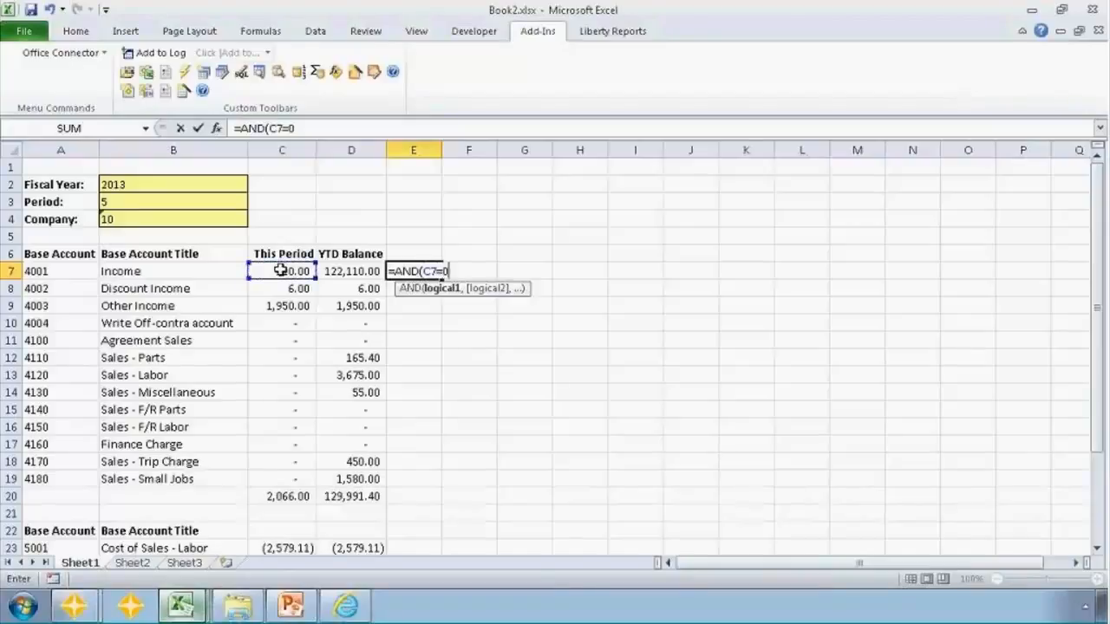
{"action": "type", "text": ","}
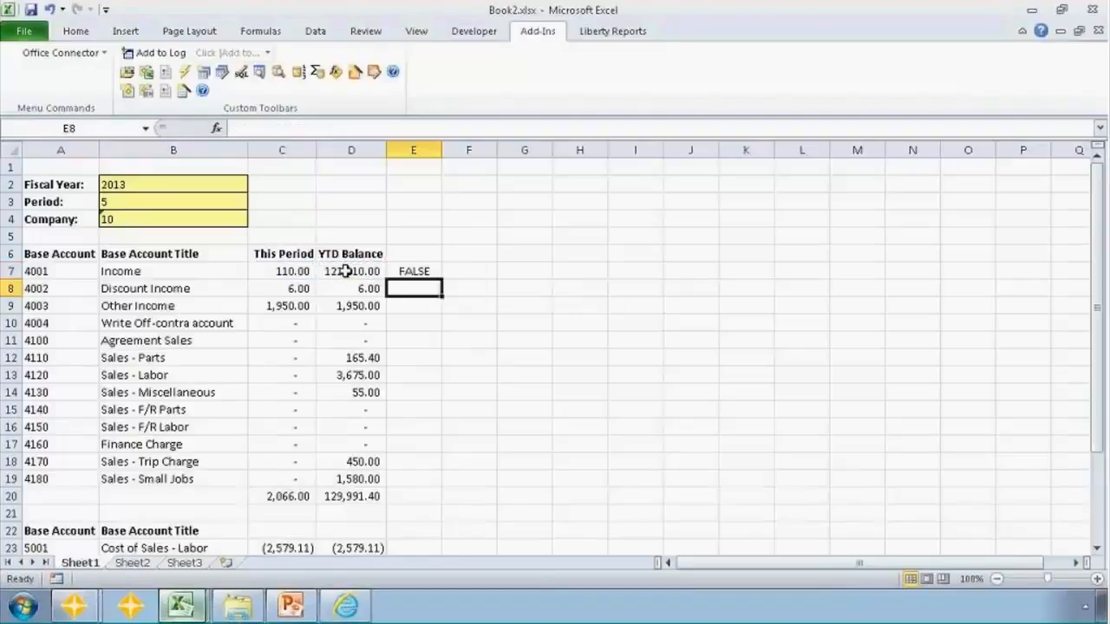
{"action": "left_click", "coordinate": [413, 270]}
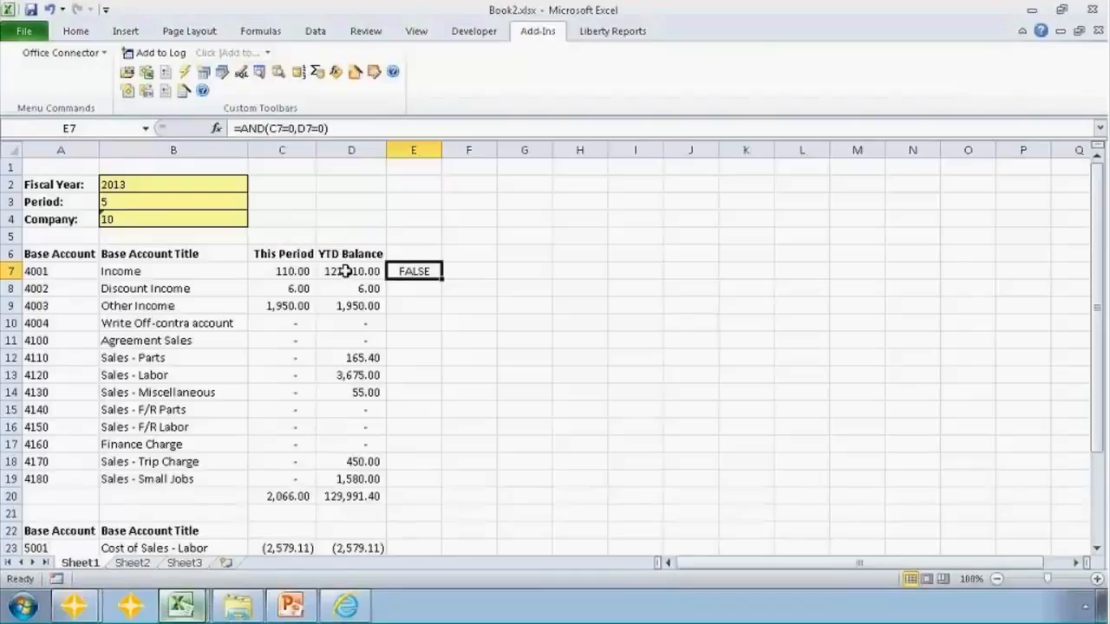
{"action": "mouse_move", "coordinate": [425, 286]}
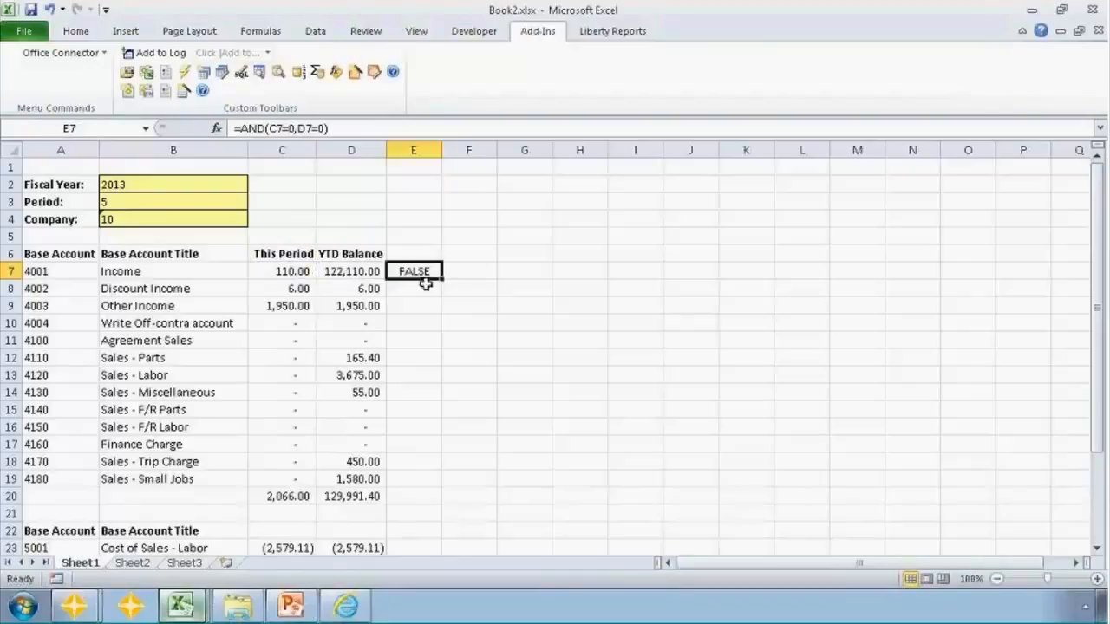
Fill the zero check down to E19 and copy E7 for the next account block
{"action": "left_click_drag", "start_coordinate": [413, 270], "coordinate": [413, 421]}
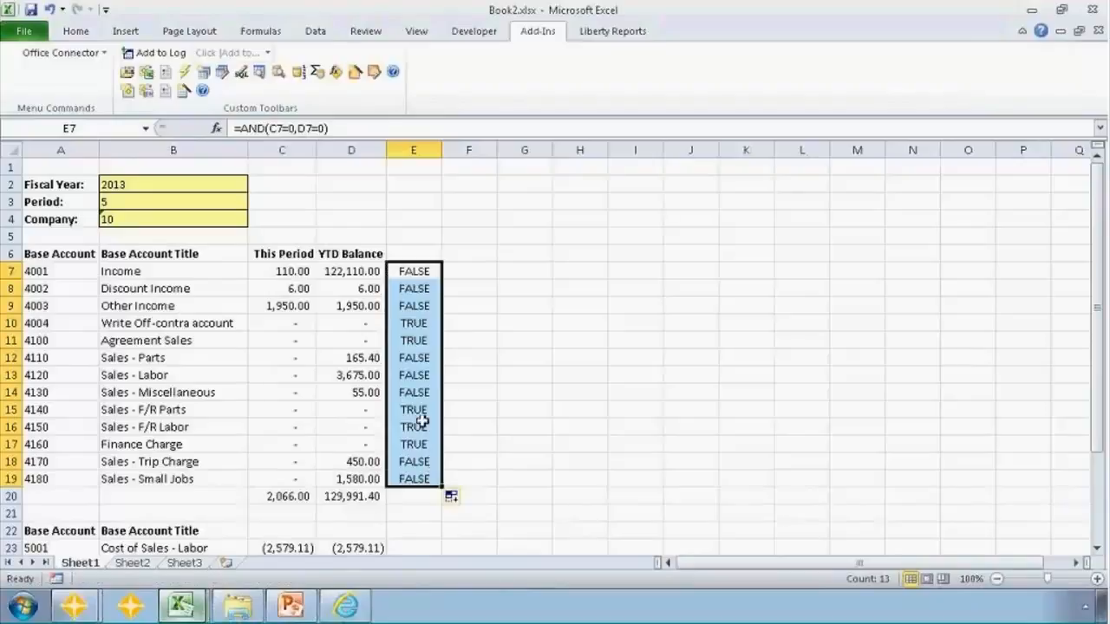
{"action": "left_click", "coordinate": [412, 322]}
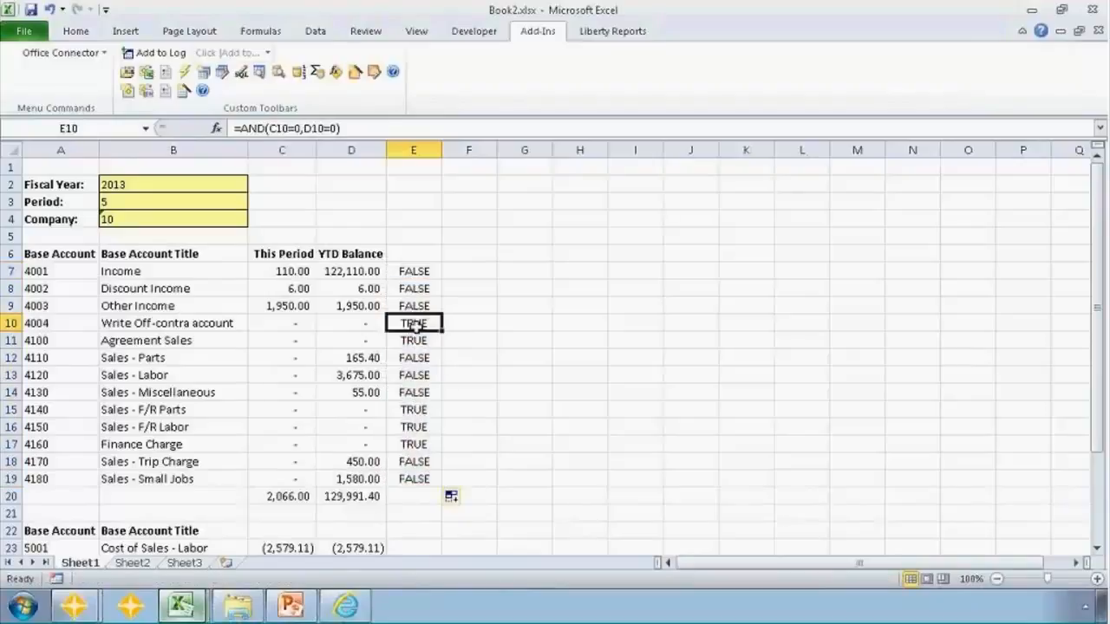
{"action": "left_click", "coordinate": [413, 410]}
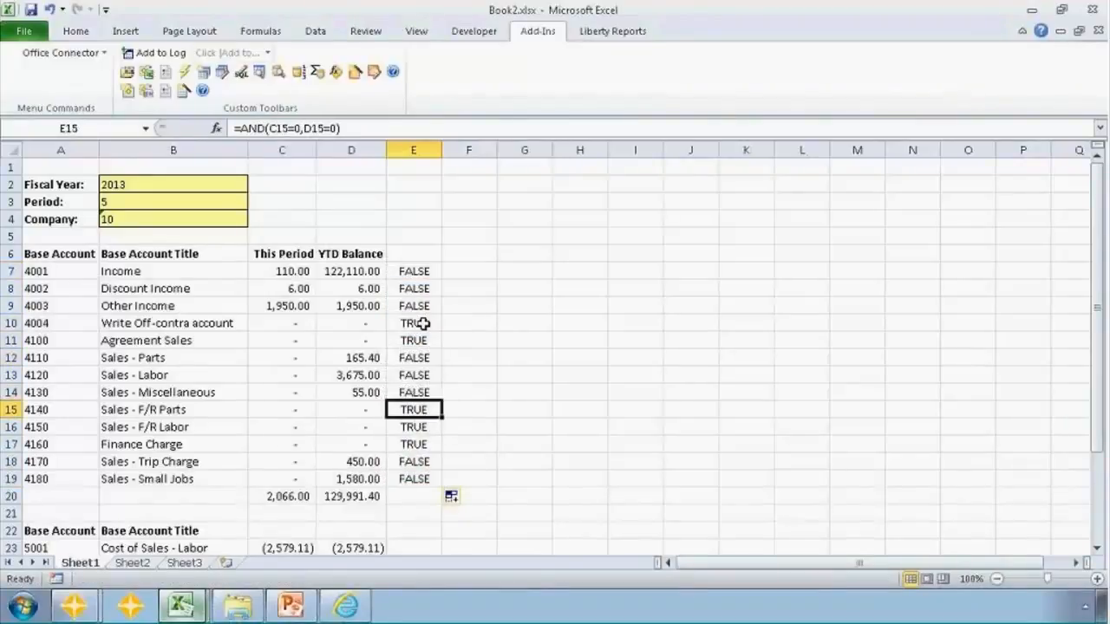
{"action": "left_click", "coordinate": [413, 271]}
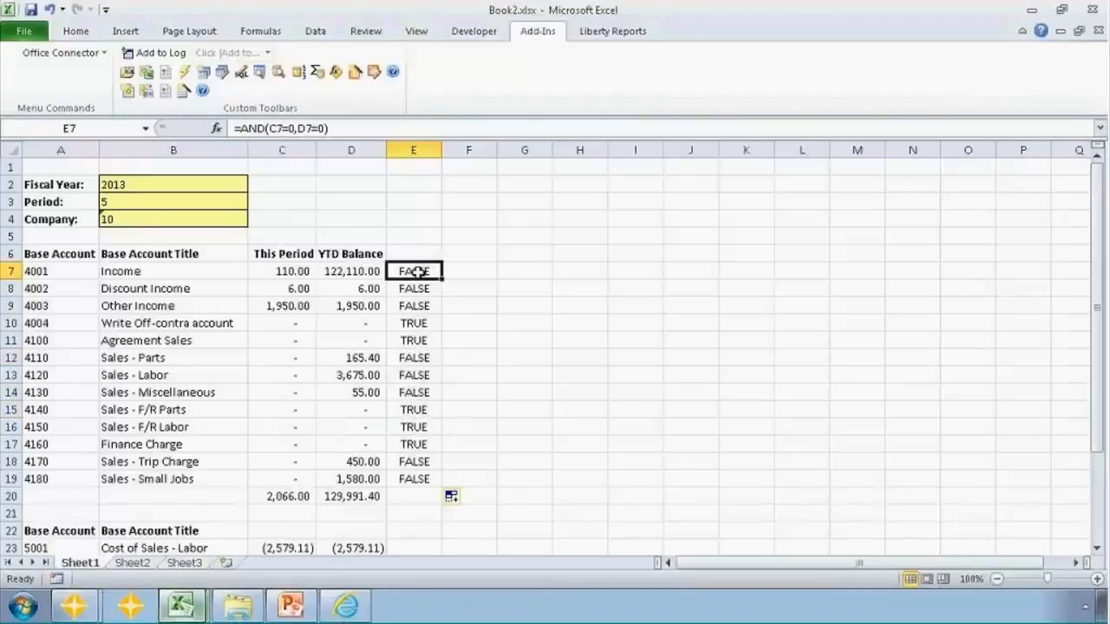
{"action": "key", "text": "ctrl+c"}
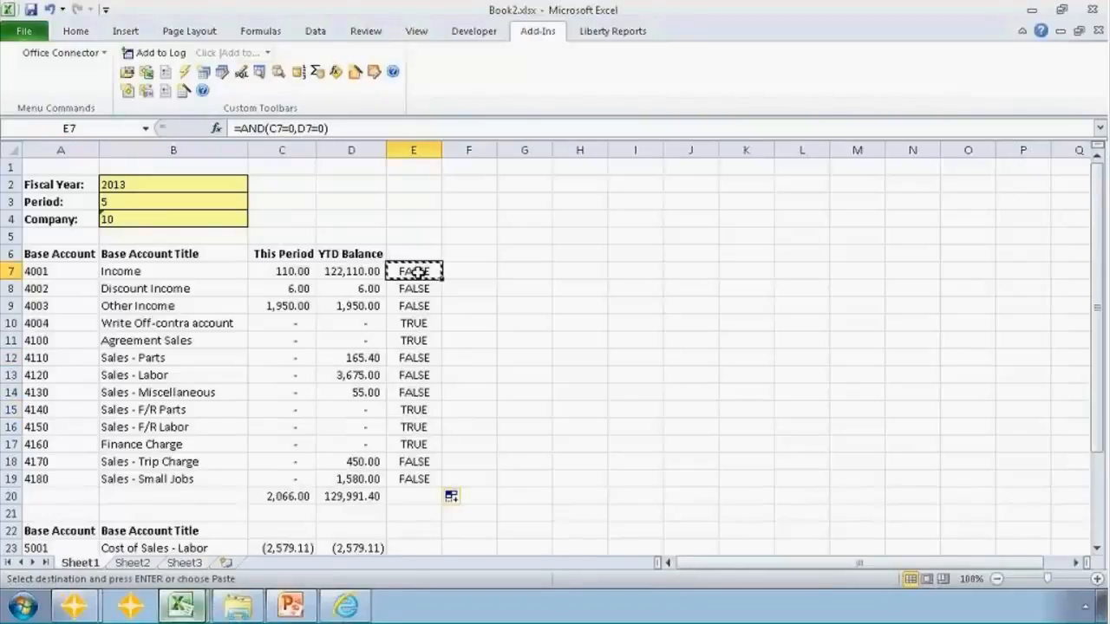
{"action": "scroll", "scroll_direction": "down", "scroll_amount": 3}
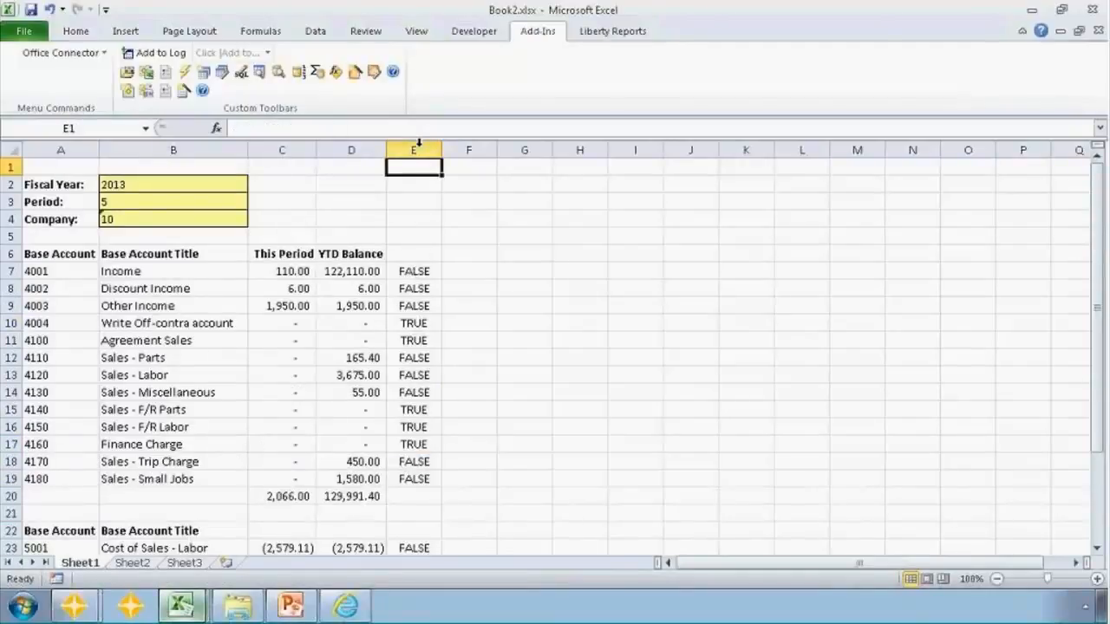
Filter column E to hide the TRUE zero-amount rows
{"action": "left_click", "coordinate": [413, 149]}
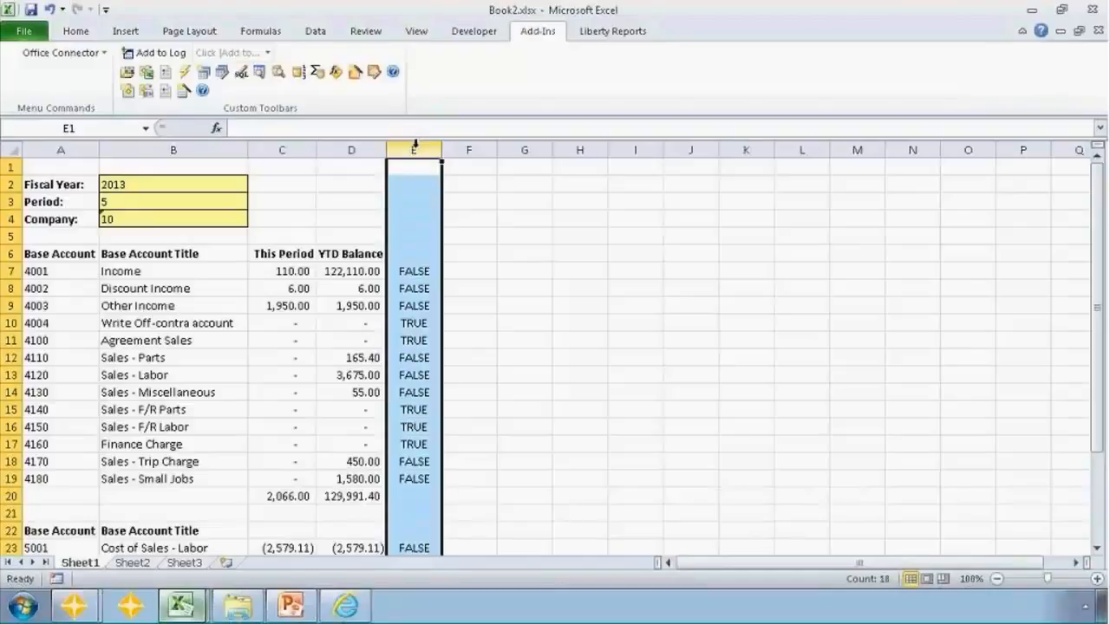
{"action": "left_click", "coordinate": [315, 31]}
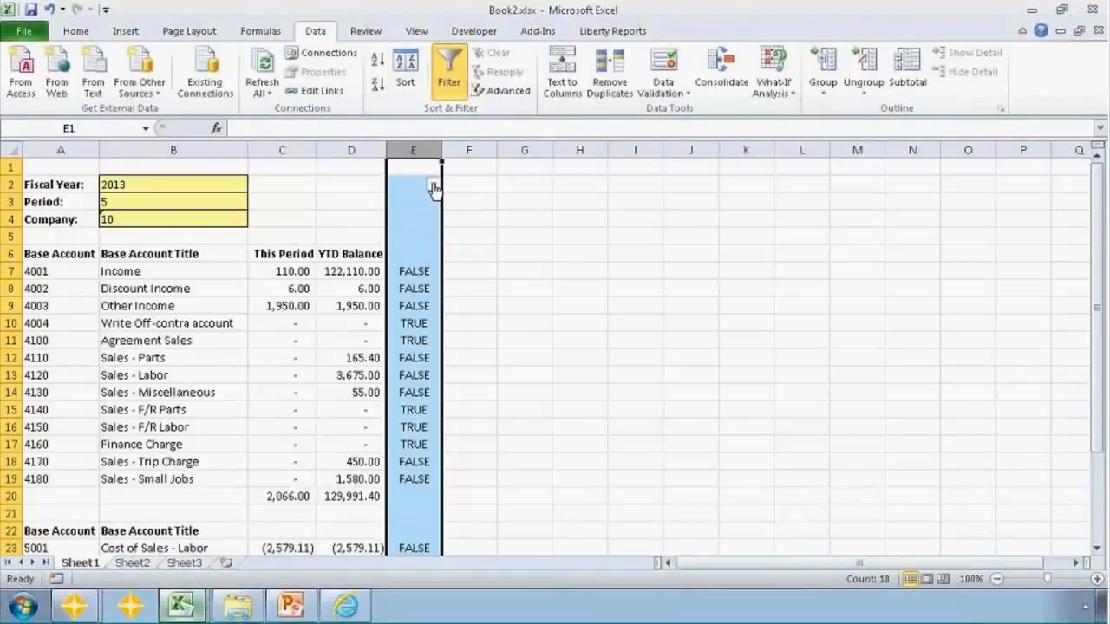
{"action": "left_click", "coordinate": [433, 185]}
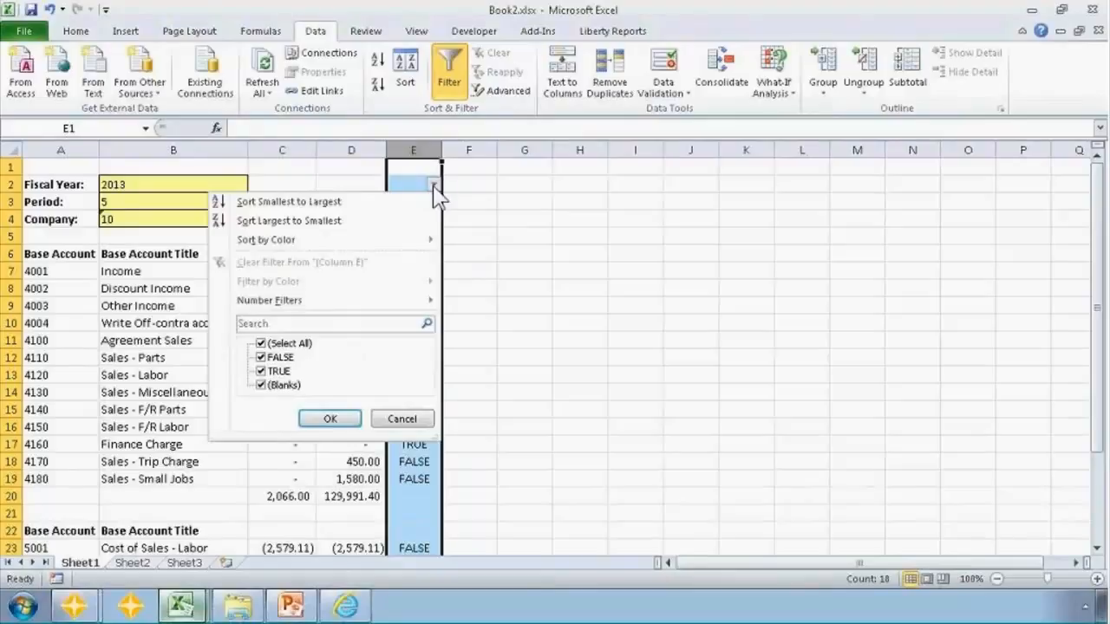
{"action": "left_click", "coordinate": [261, 343]}
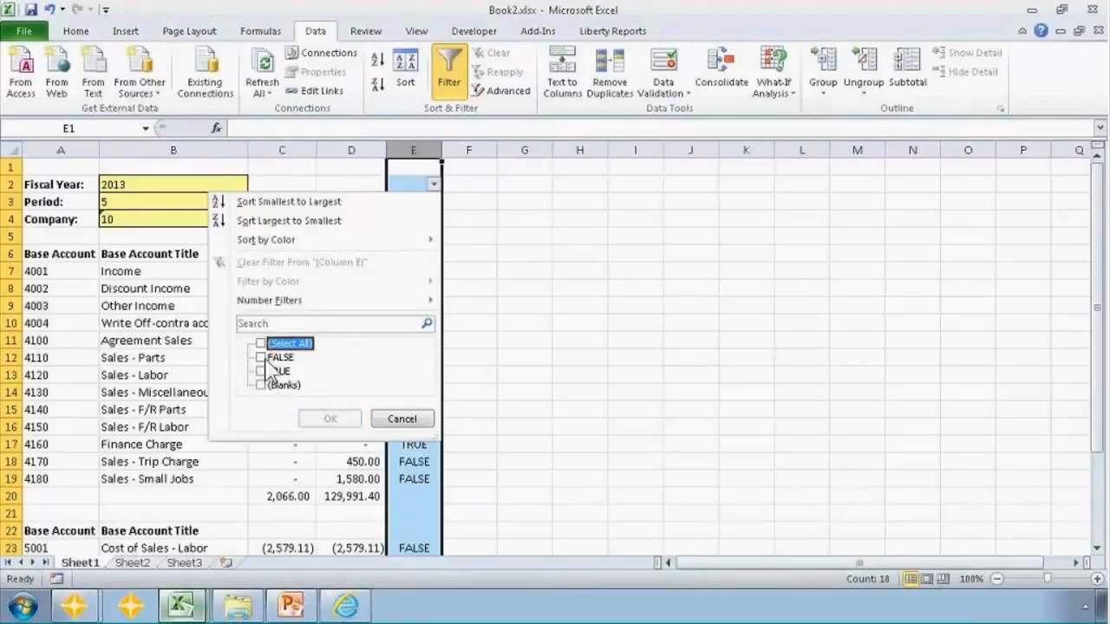
{"action": "mouse_move", "coordinate": [271, 373]}
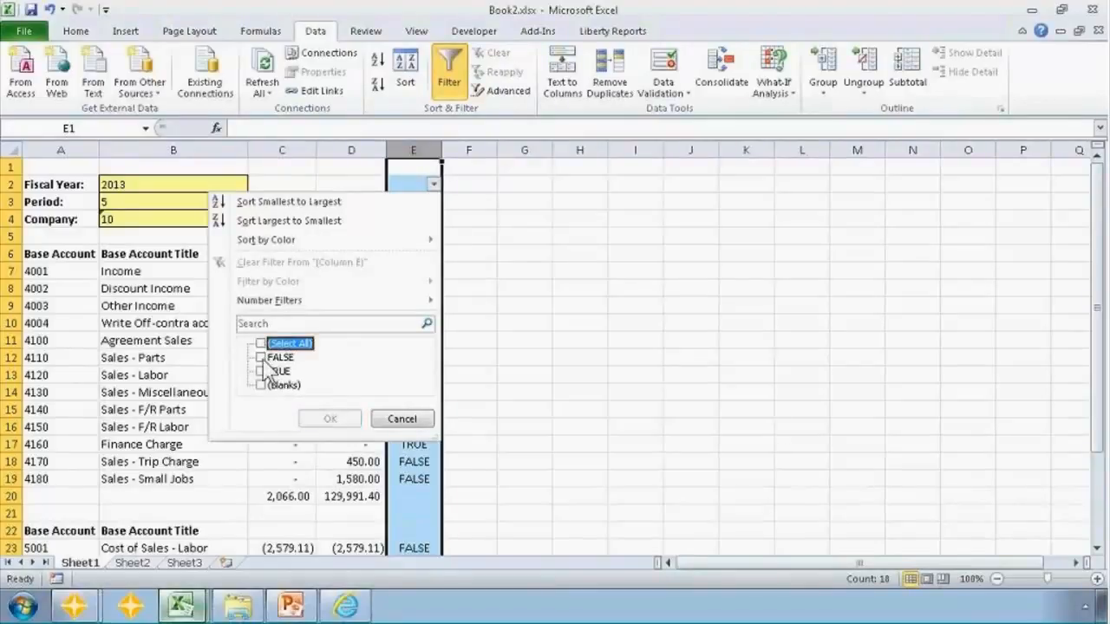
{"action": "left_click", "coordinate": [260, 386]}
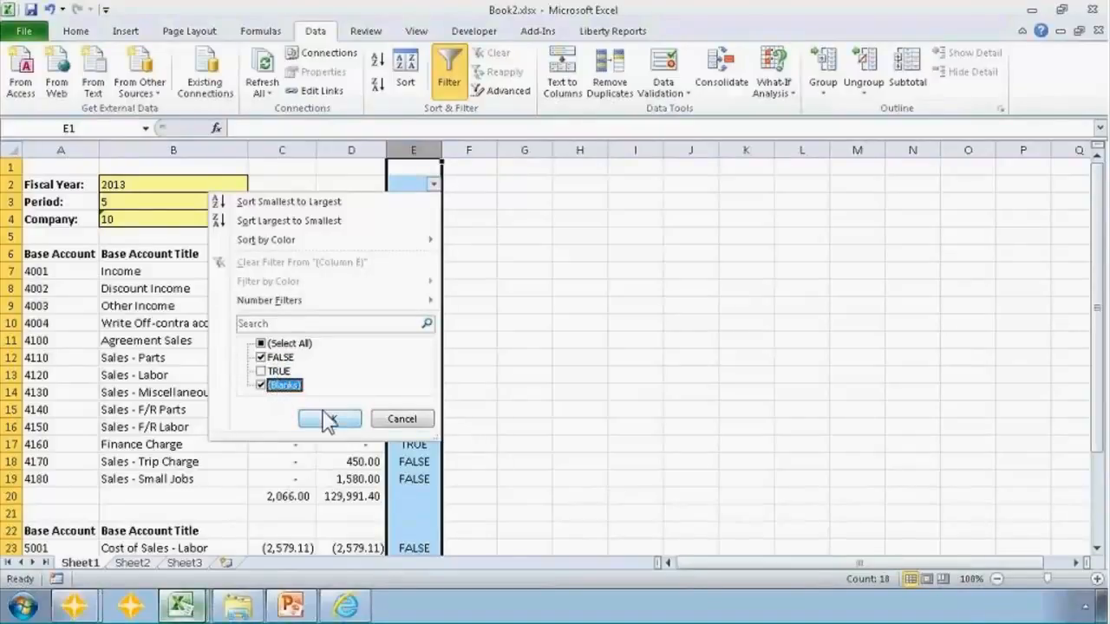
{"action": "left_click", "coordinate": [328, 418]}
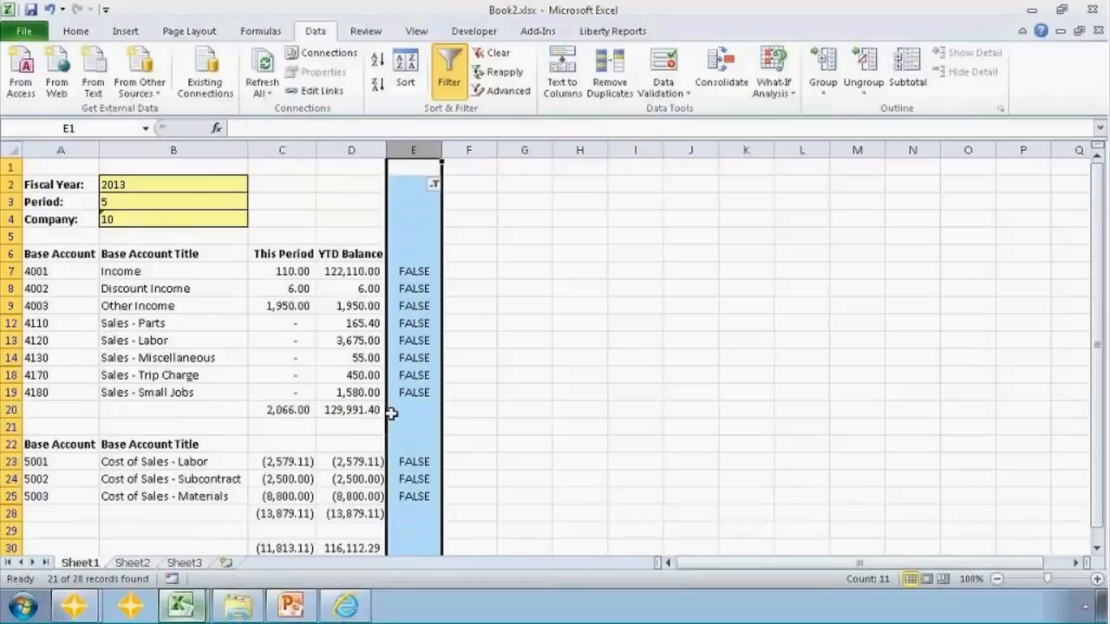
Clear the column E filter so every account row shows again
{"action": "left_click", "coordinate": [413, 271]}
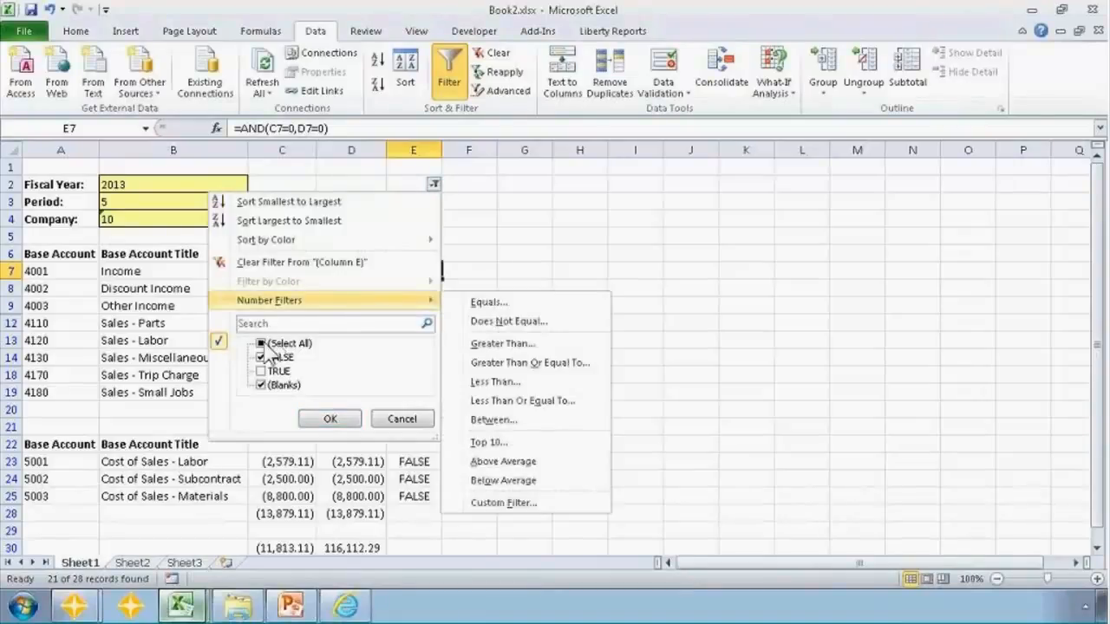
{"action": "left_click", "coordinate": [330, 418]}
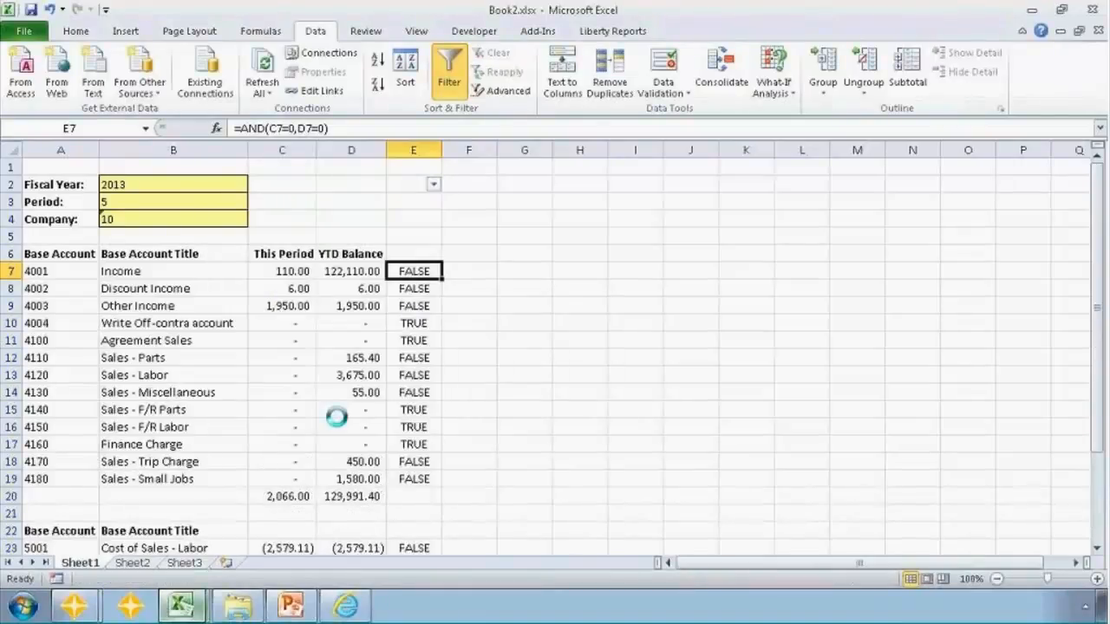
{"action": "left_click", "coordinate": [412, 183]}
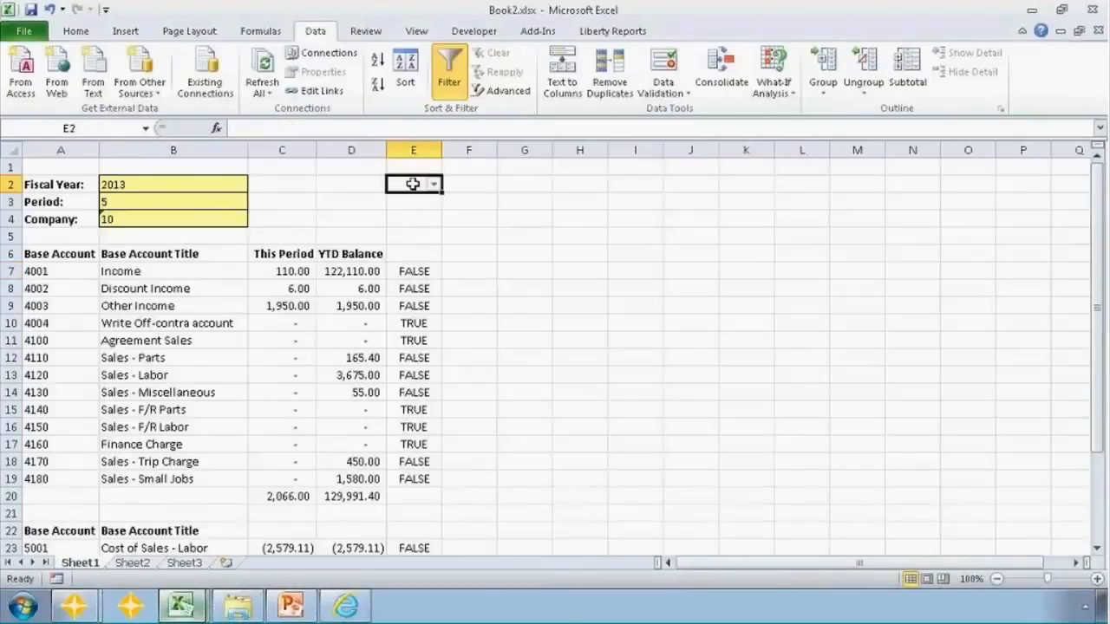
Show the Office Connector add-in commands above the report
{"action": "left_click", "coordinate": [413, 201]}
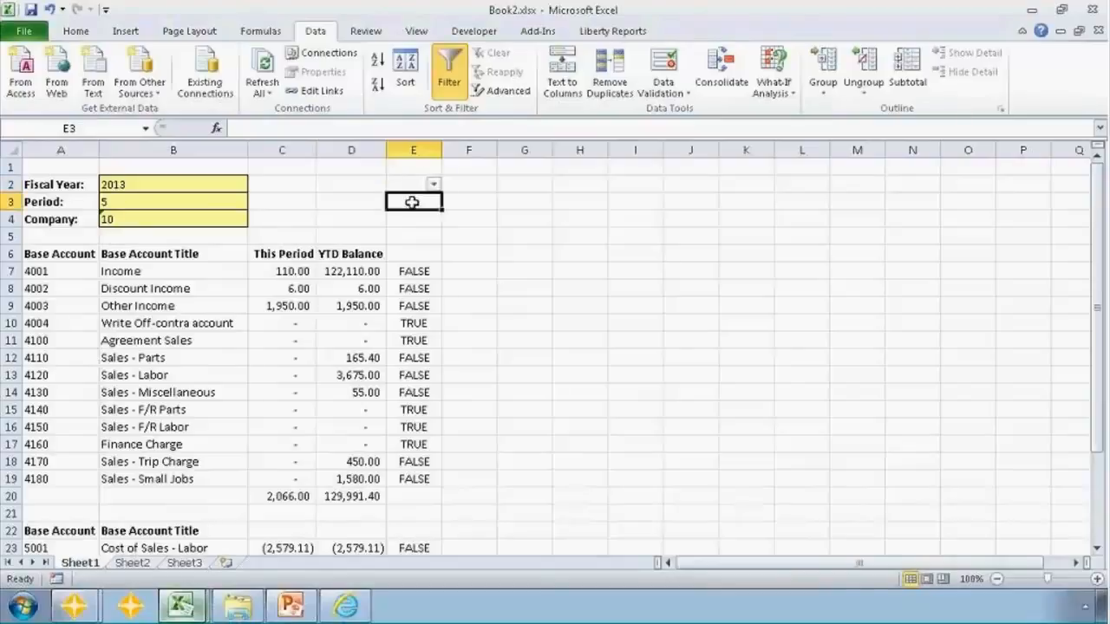
{"action": "left_click", "coordinate": [413, 184]}
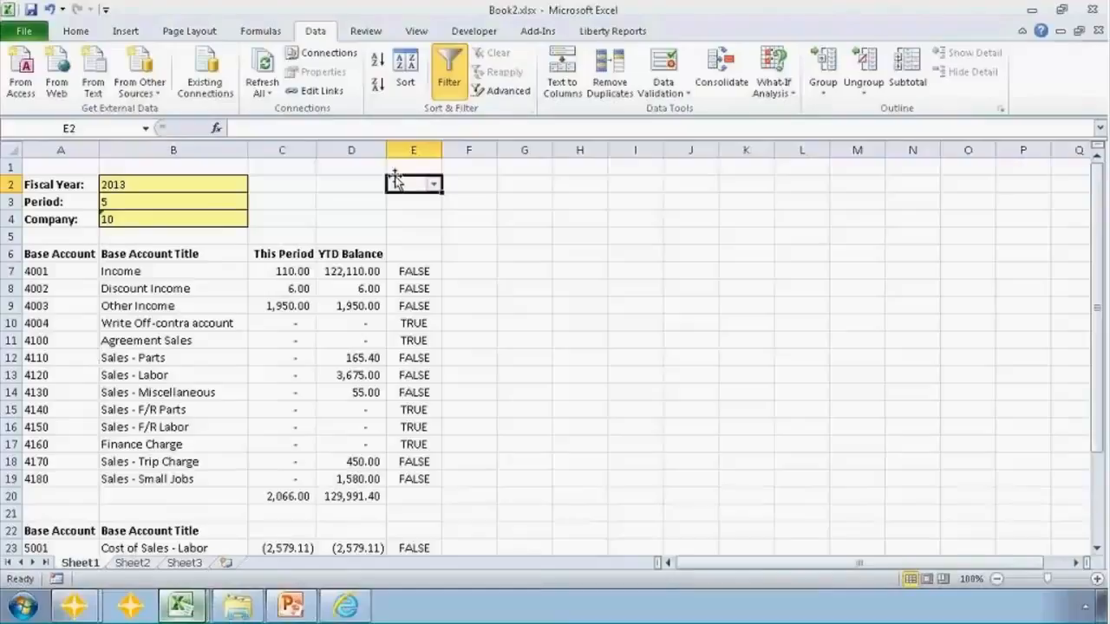
{"action": "mouse_move", "coordinate": [277, 172]}
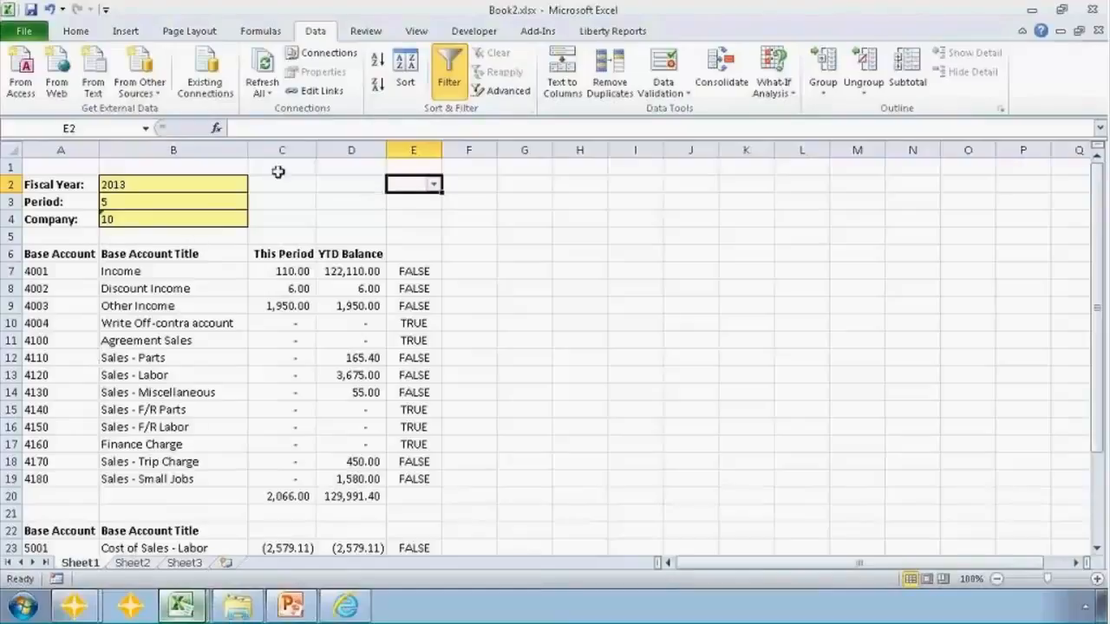
{"action": "left_click", "coordinate": [538, 31]}
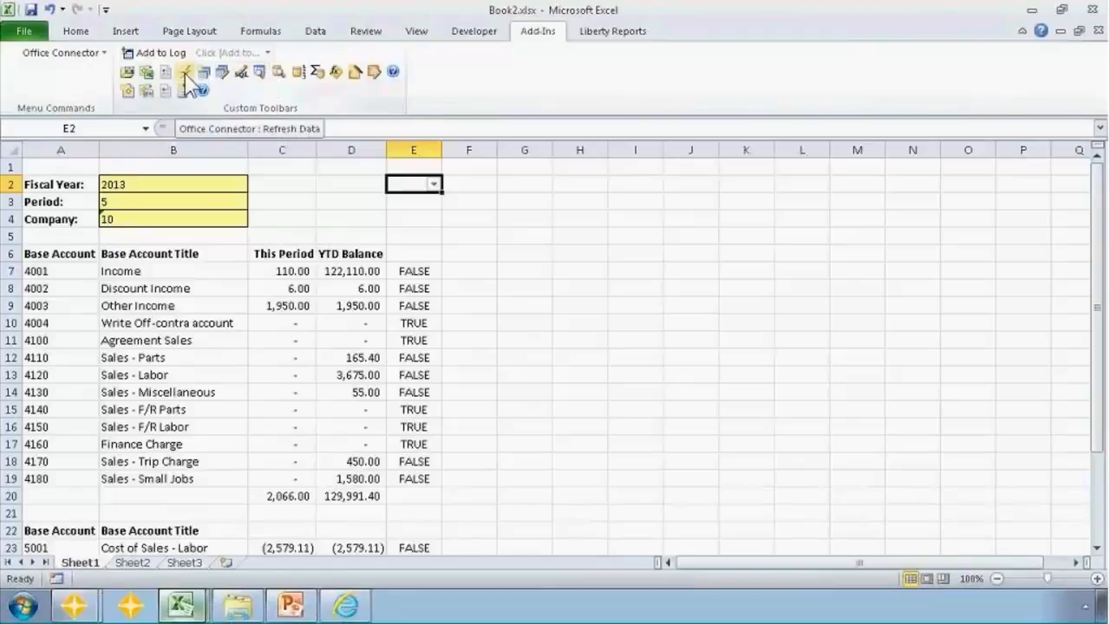
{"action": "left_click", "coordinate": [149, 253]}
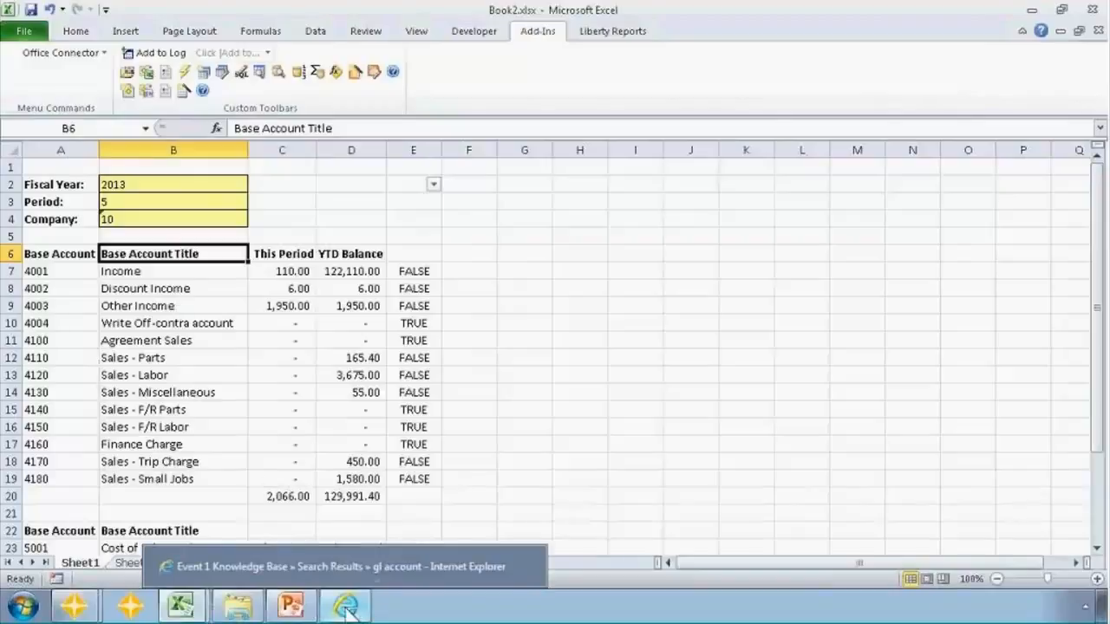
{"action": "left_click", "coordinate": [343, 604]}
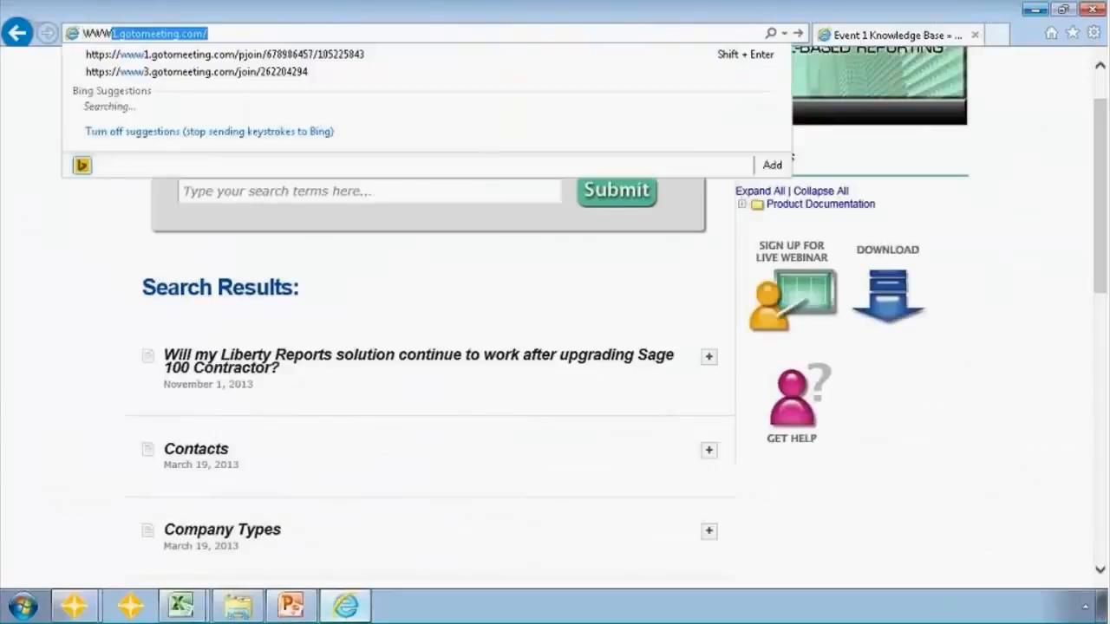
{"action": "type", "text": "www.event1software.com/"}
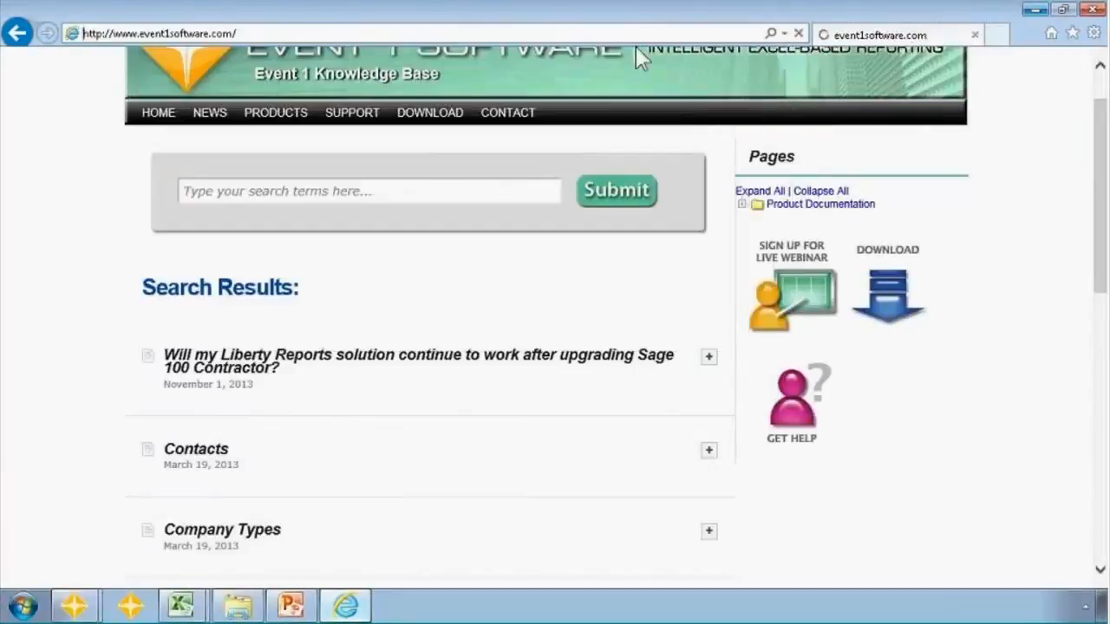
{"action": "left_click", "coordinate": [158, 111]}
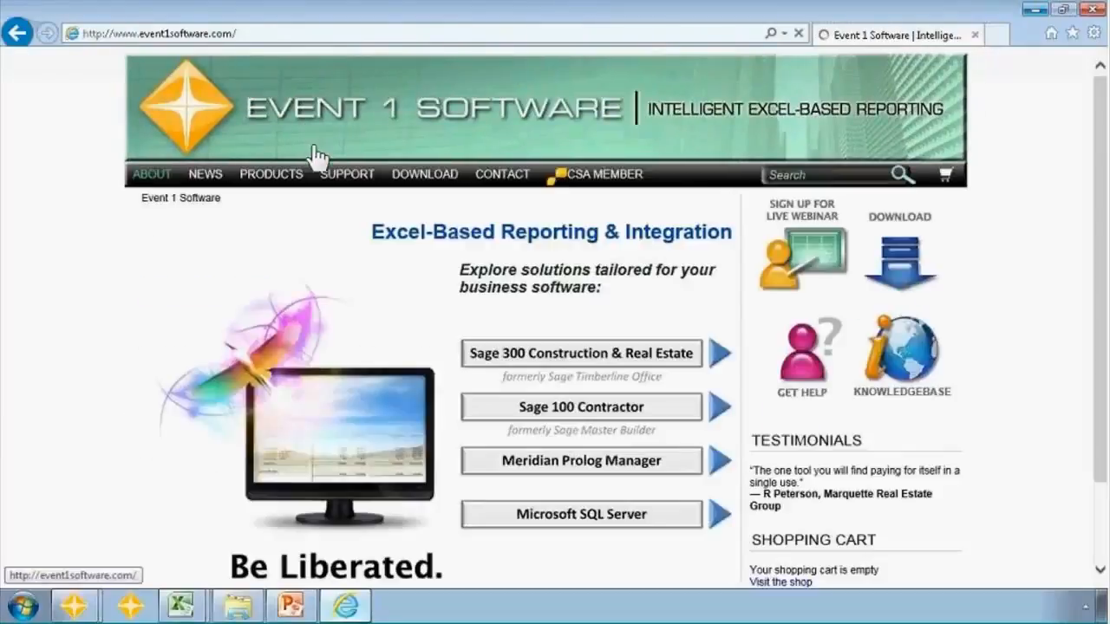
{"action": "left_click", "coordinate": [347, 173]}
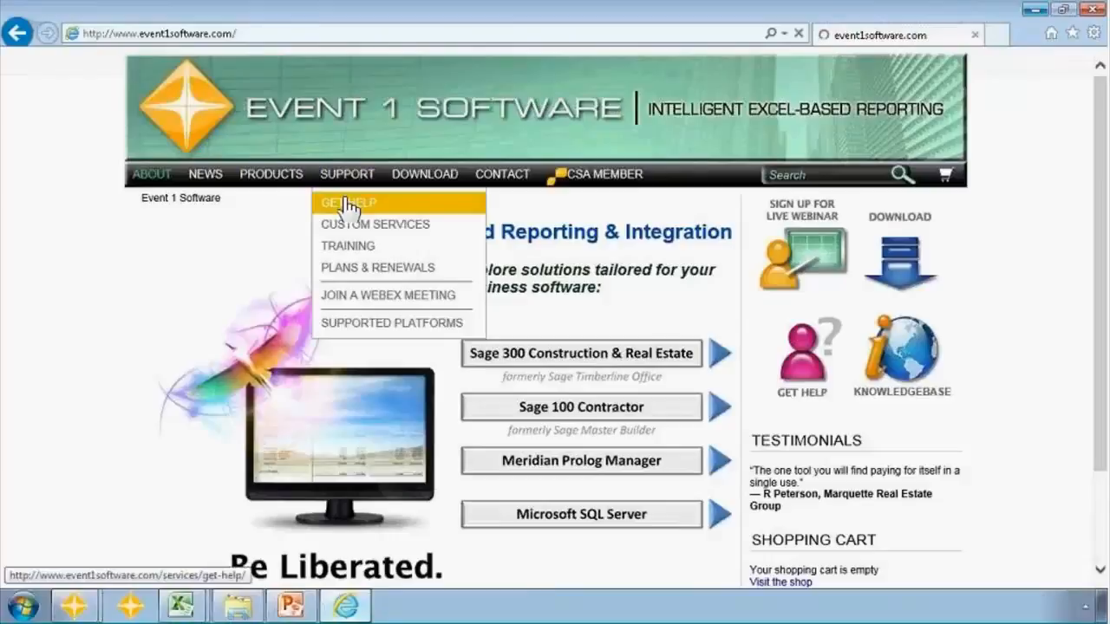
{"action": "left_click", "coordinate": [347, 202]}
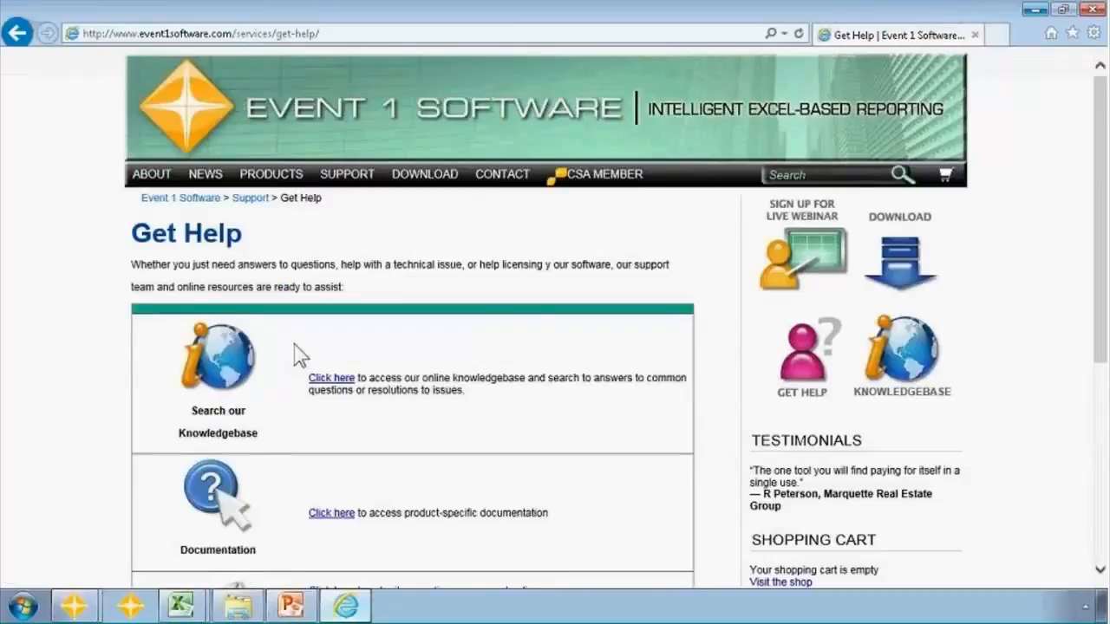
{"action": "mouse_move", "coordinate": [223, 495]}
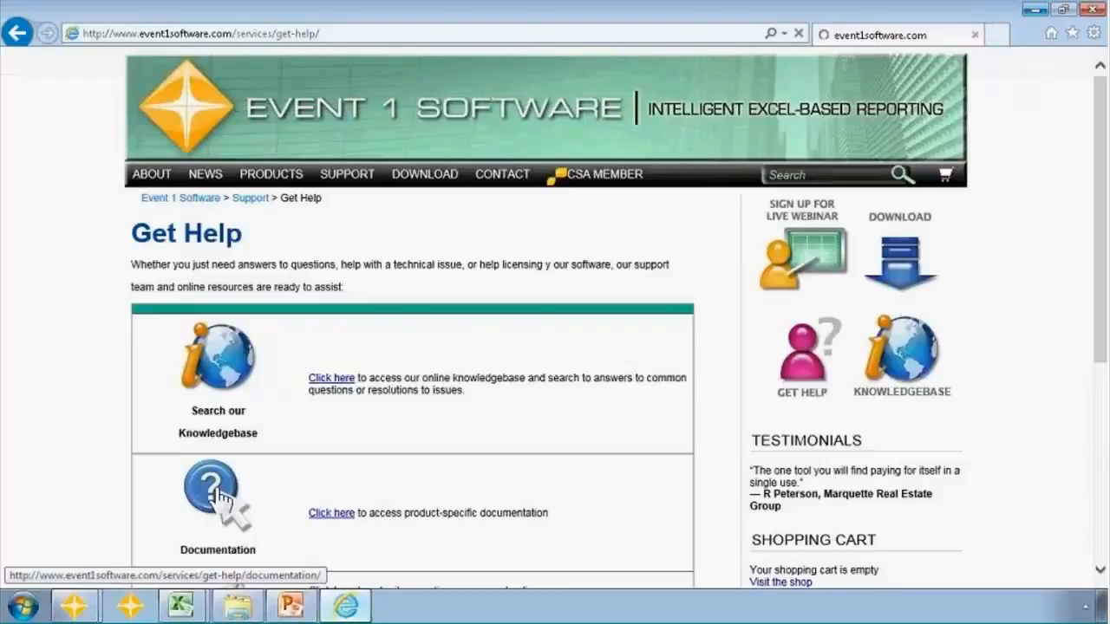
Open the Office Connector Query & Write product documentation
{"action": "left_click", "coordinate": [330, 513]}
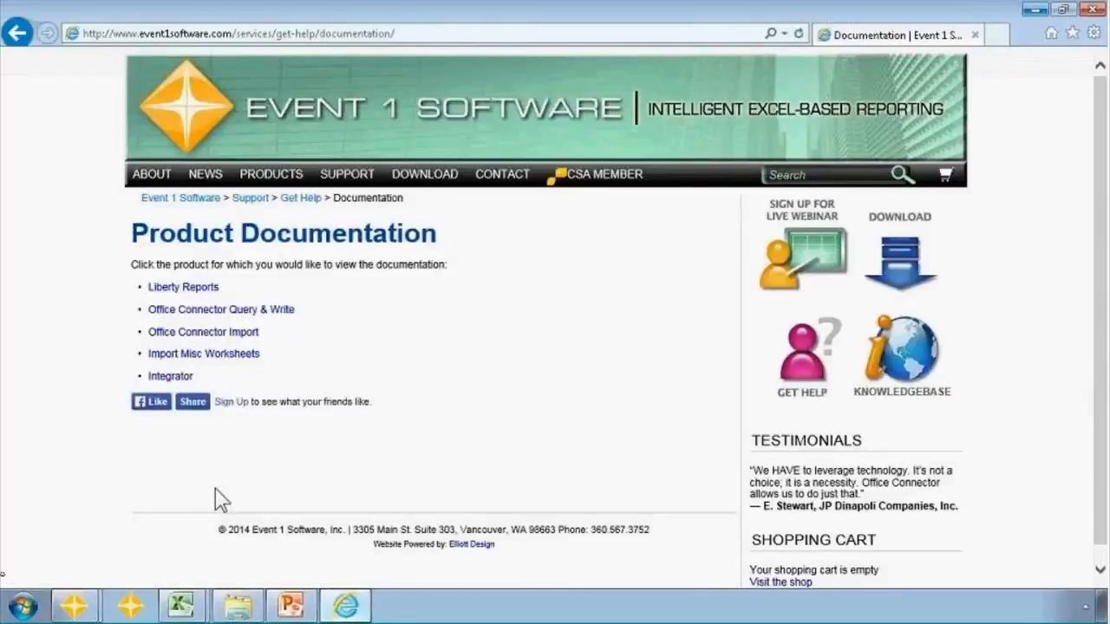
{"action": "mouse_move", "coordinate": [218, 320]}
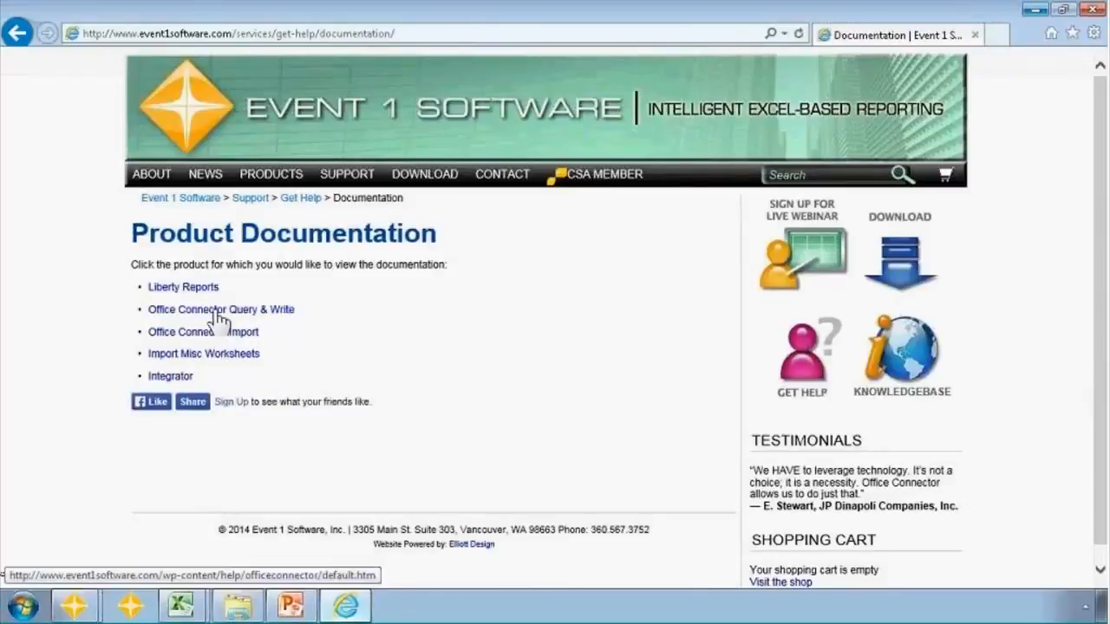
{"action": "left_click", "coordinate": [220, 309]}
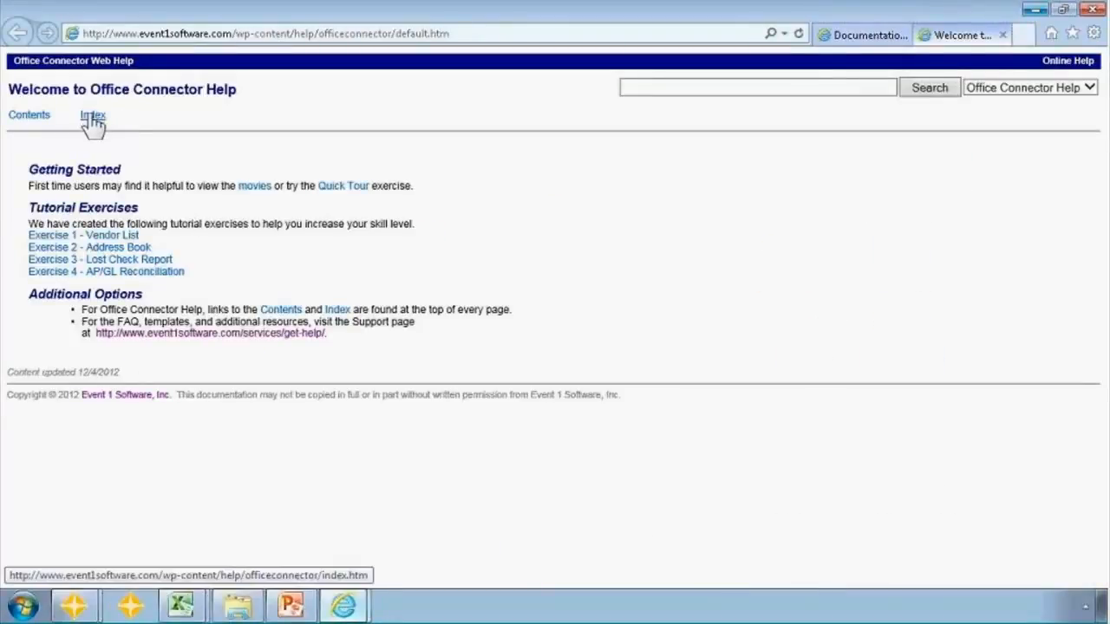
Find Event Macros under index letter E and note the Before_TSRefreshData macro name
{"action": "left_click", "coordinate": [92, 114]}
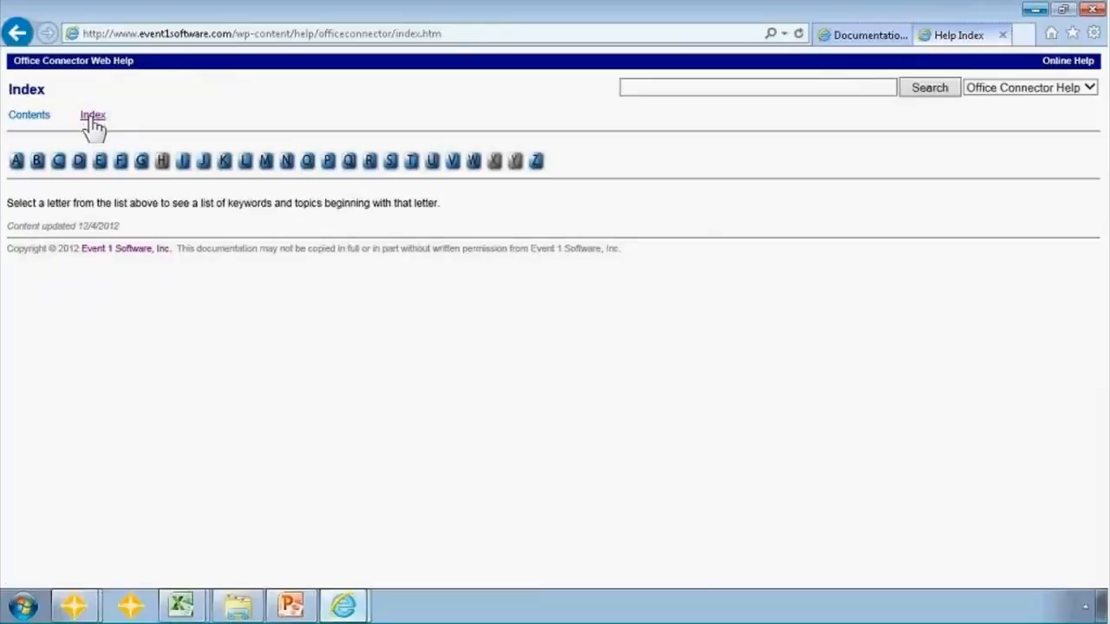
{"action": "left_click", "coordinate": [101, 159]}
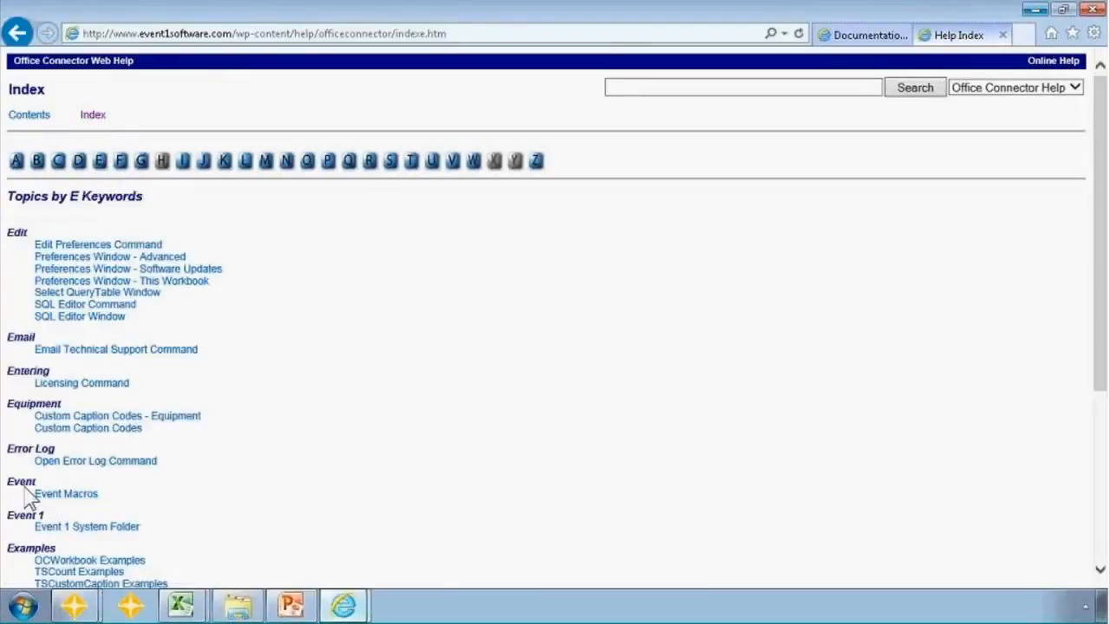
{"action": "left_click", "coordinate": [66, 493]}
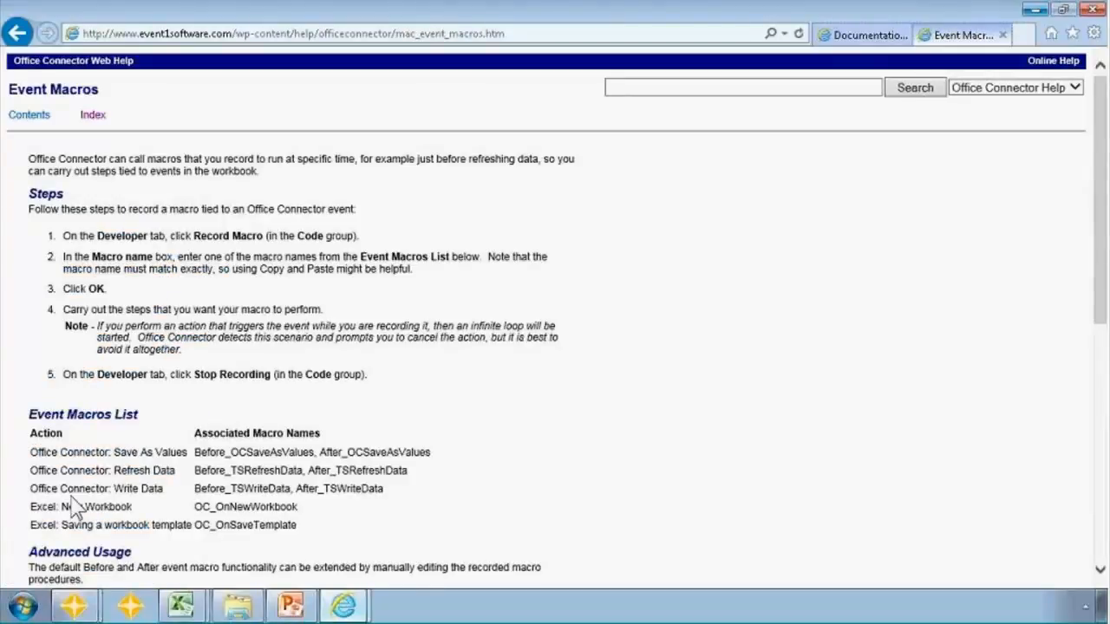
{"action": "mouse_move", "coordinate": [257, 468]}
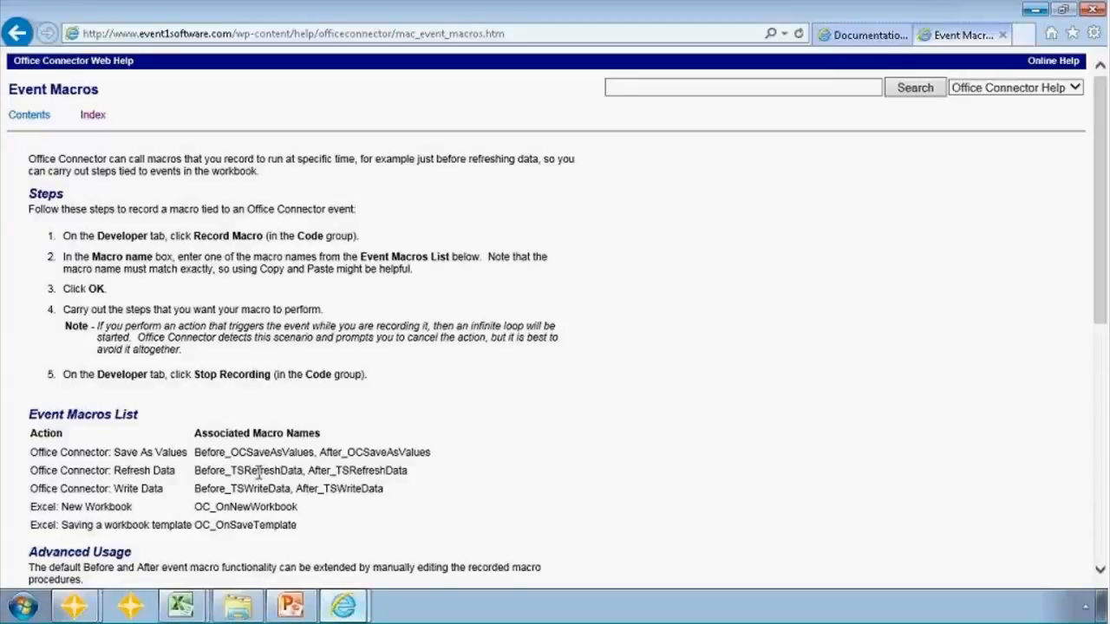
{"action": "double_click", "coordinate": [267, 470]}
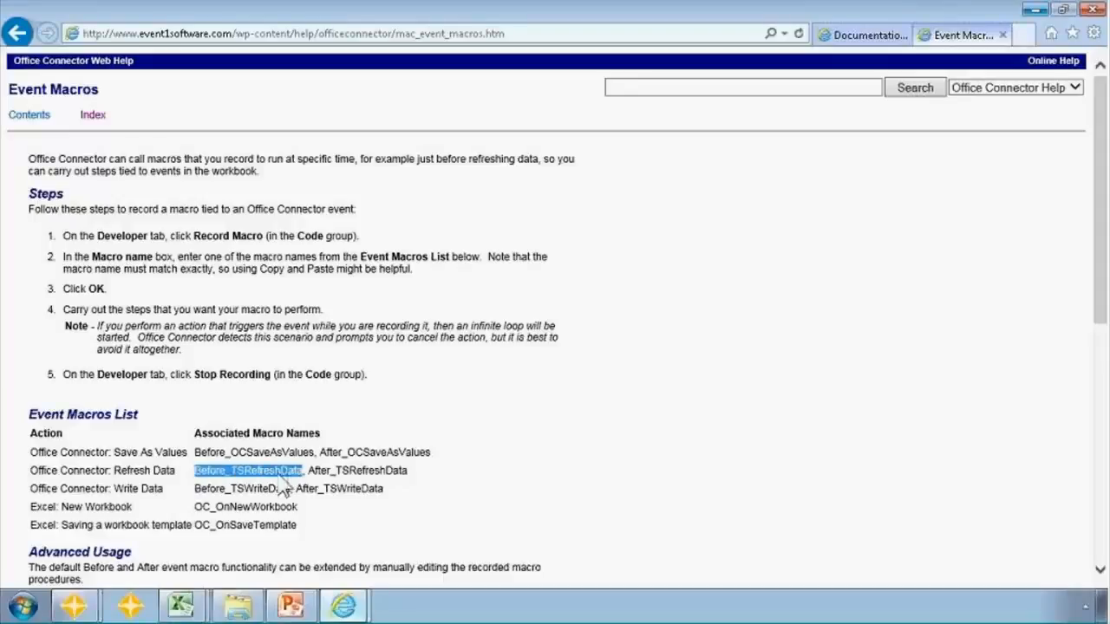
{"action": "mouse_move", "coordinate": [292, 486]}
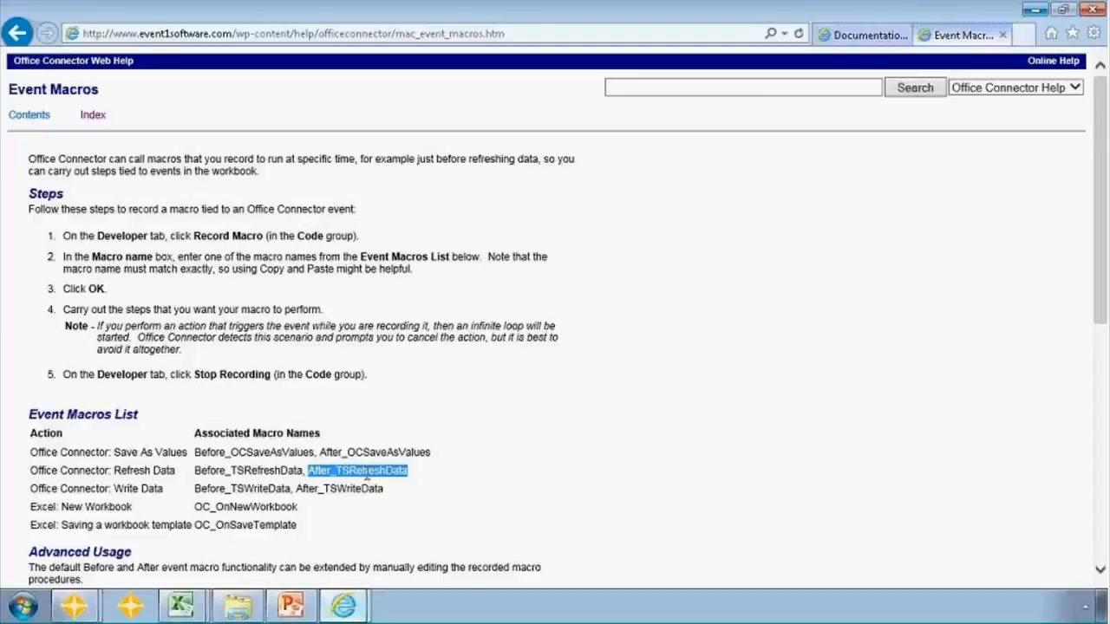
{"action": "mouse_move", "coordinate": [358, 475]}
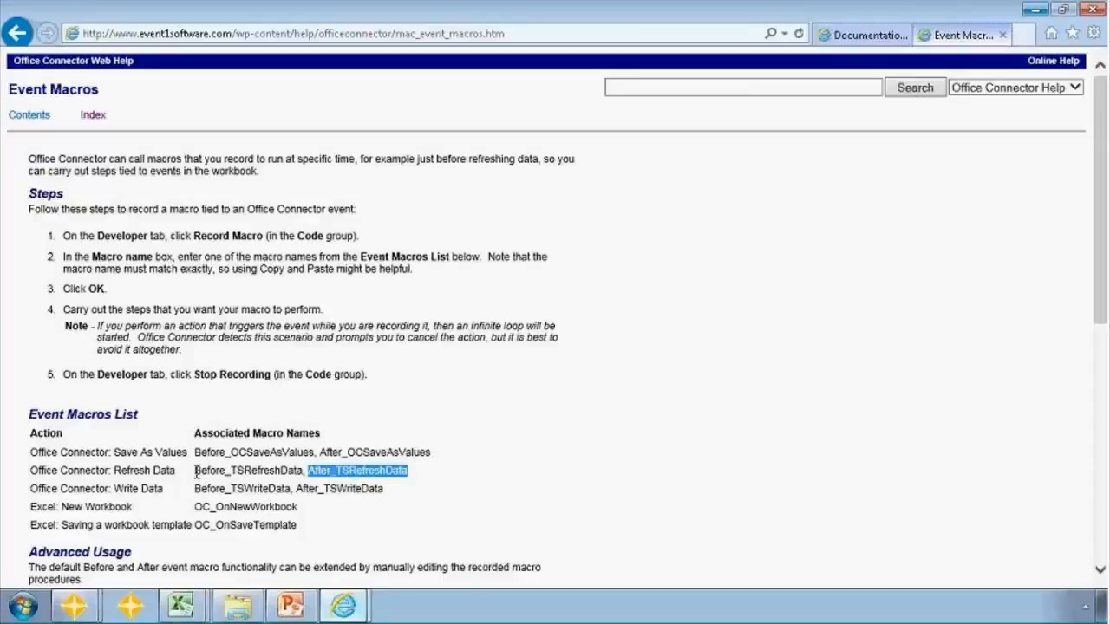
{"action": "left_click", "coordinate": [355, 470]}
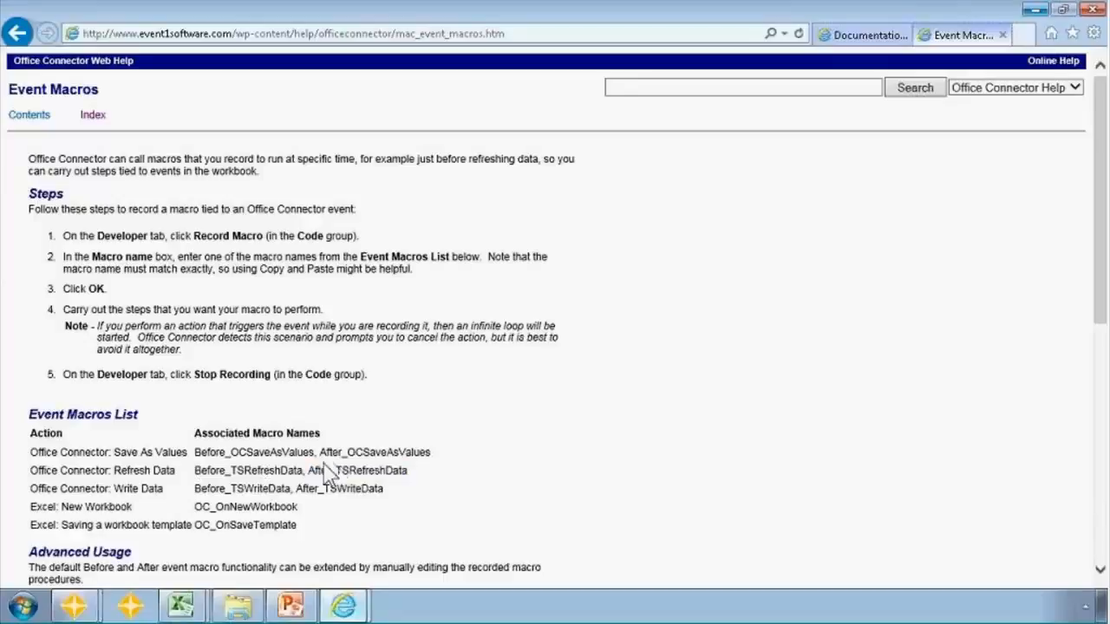
{"action": "mouse_move", "coordinate": [460, 398]}
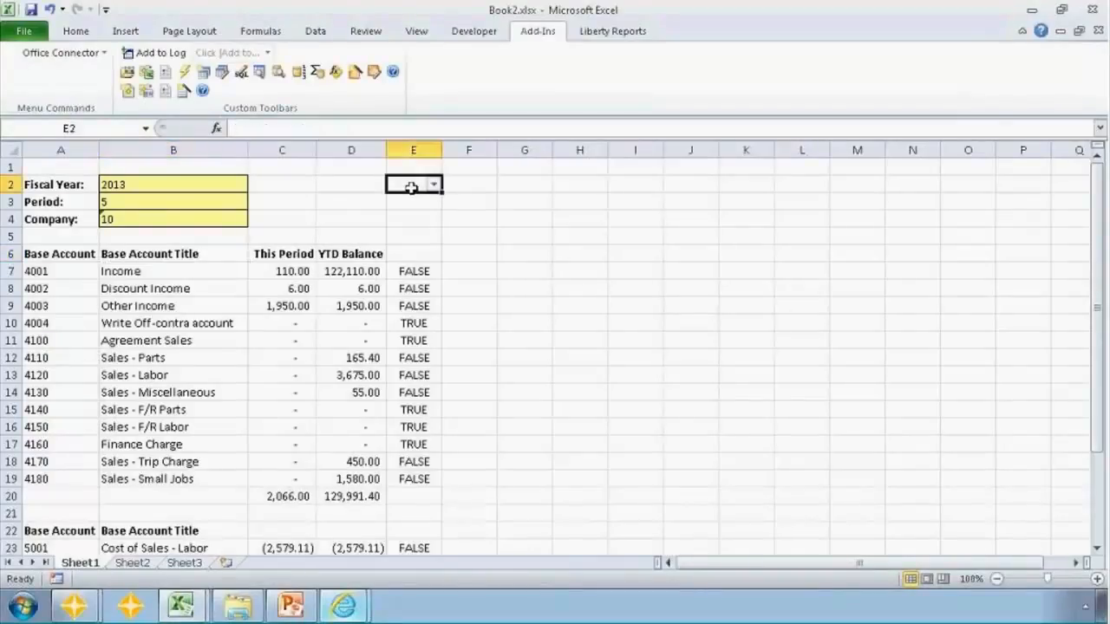
Filter column E to only FALSE rows, leaving 21 of 28 records
{"action": "left_click", "coordinate": [433, 184]}
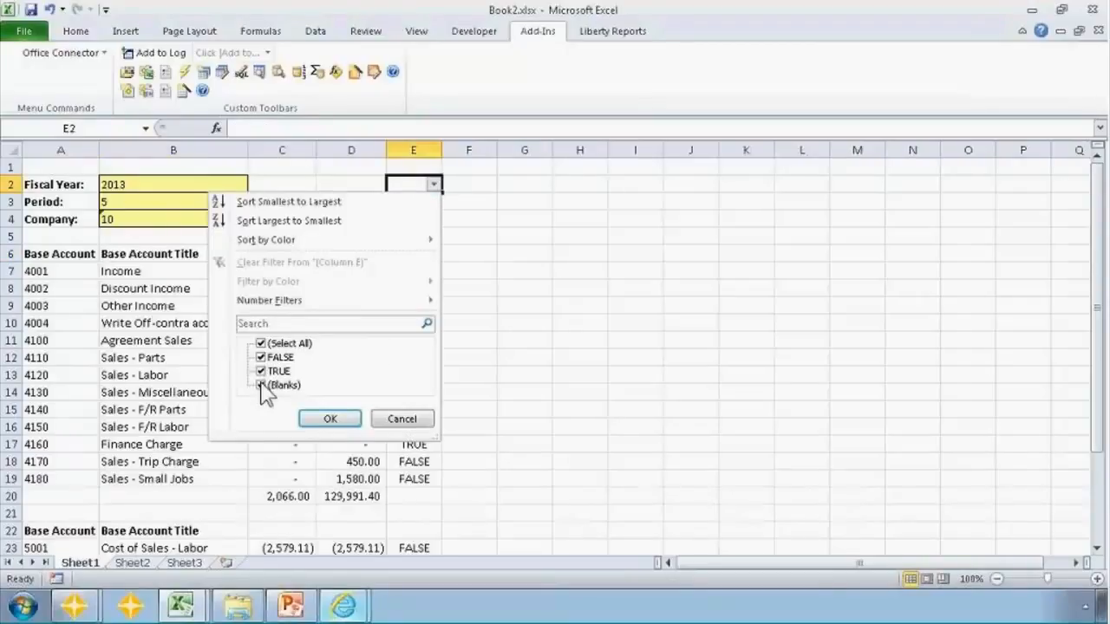
{"action": "left_click", "coordinate": [330, 418]}
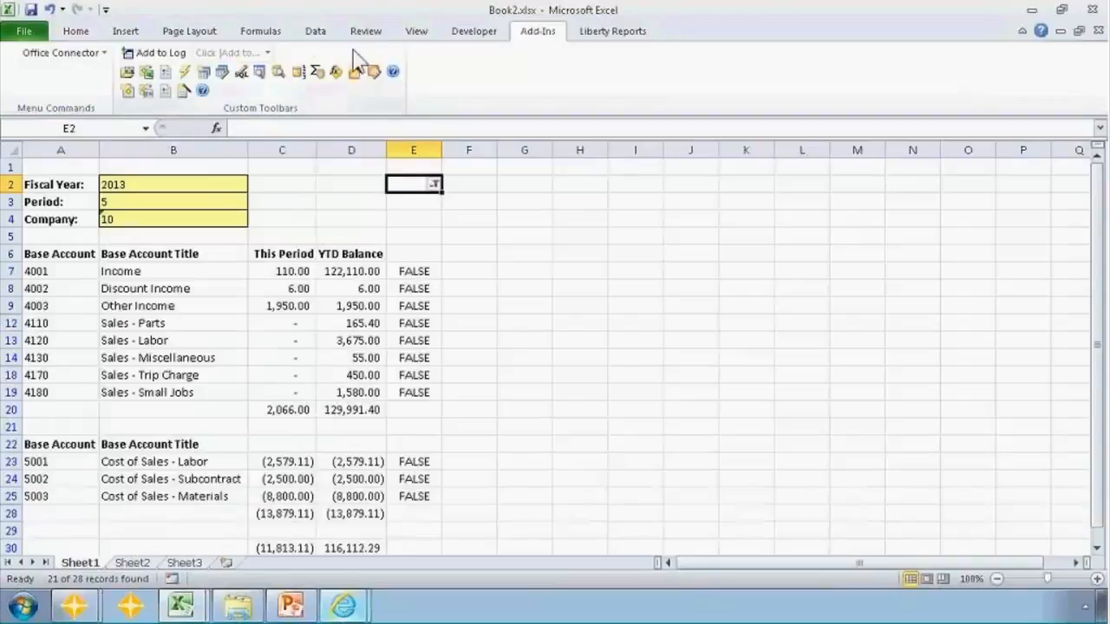
{"action": "mouse_move", "coordinate": [473, 31]}
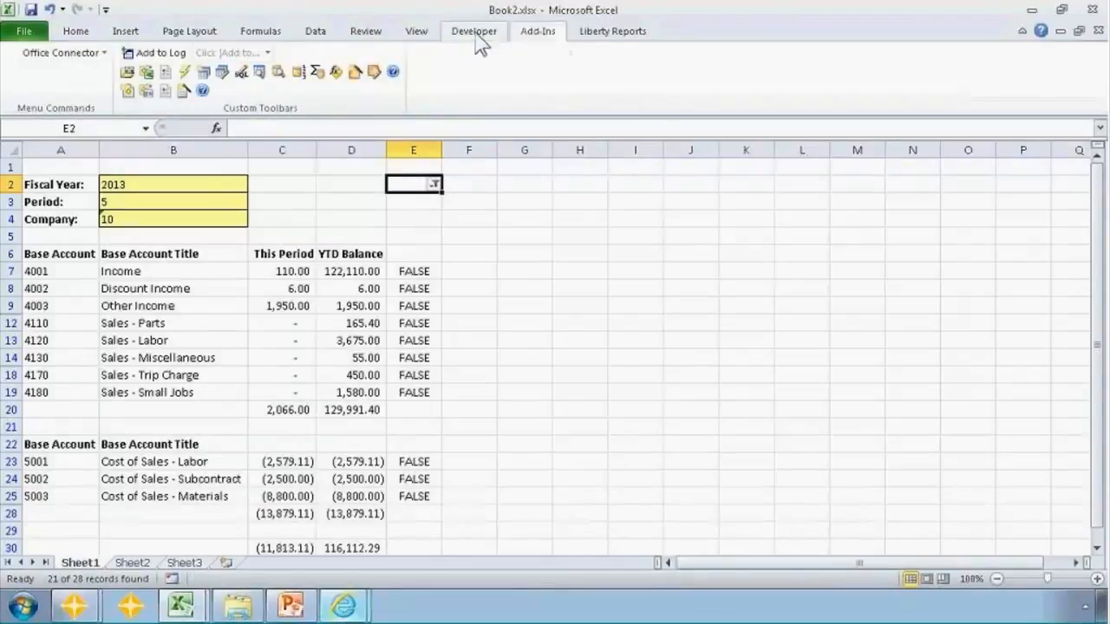
{"action": "left_click", "coordinate": [475, 31]}
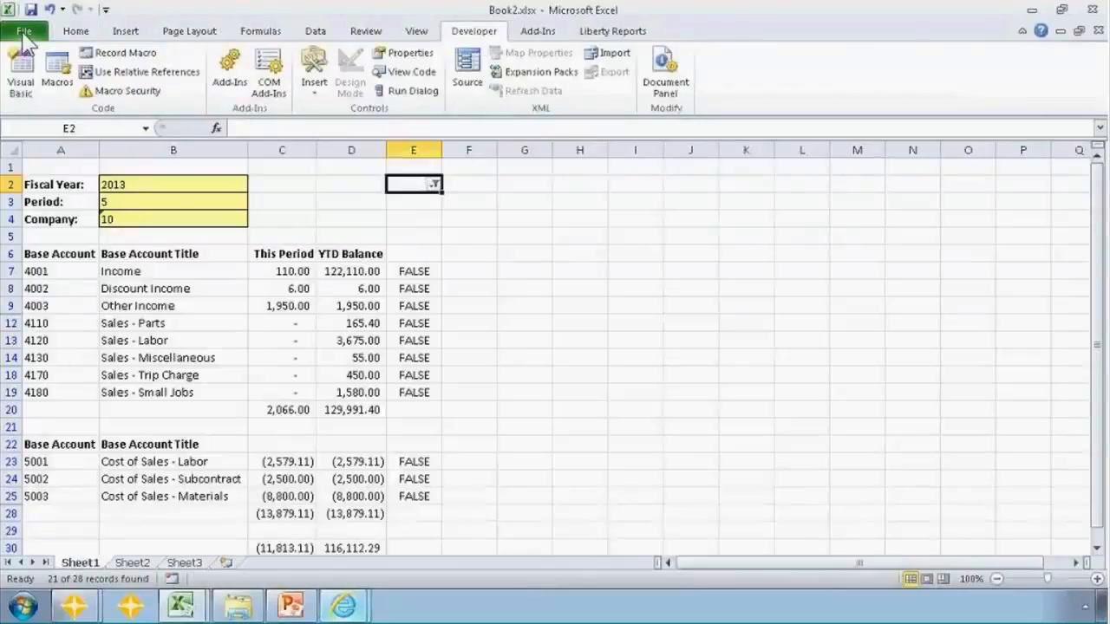
Enable the Developer tab under Customize Ribbon in Excel Options
{"action": "left_click", "coordinate": [24, 31]}
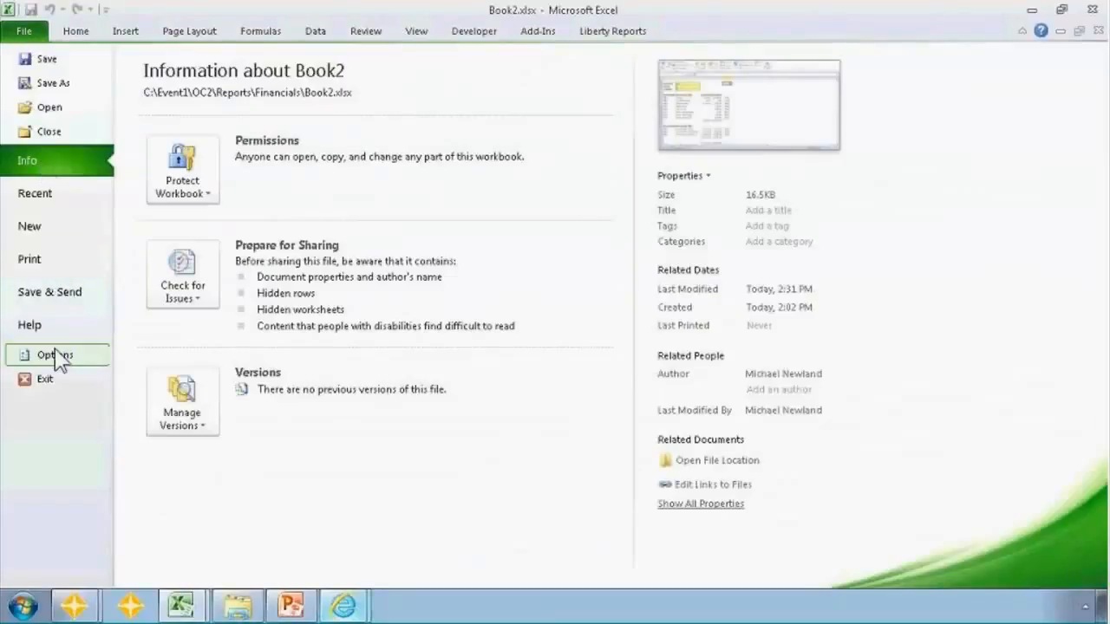
{"action": "left_click", "coordinate": [55, 354]}
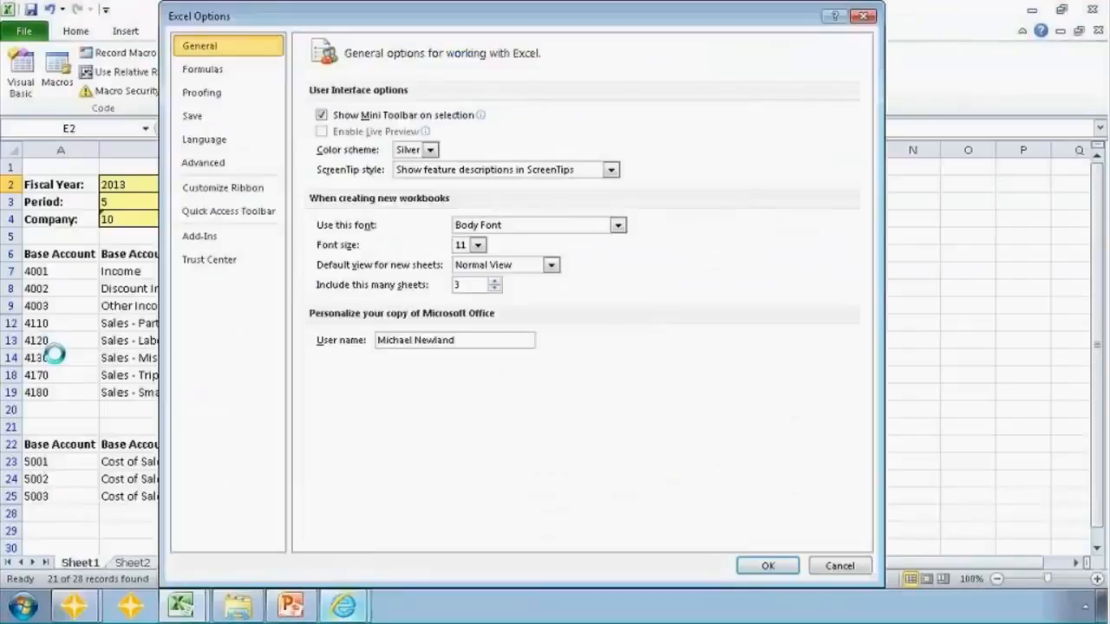
{"action": "mouse_move", "coordinate": [222, 187]}
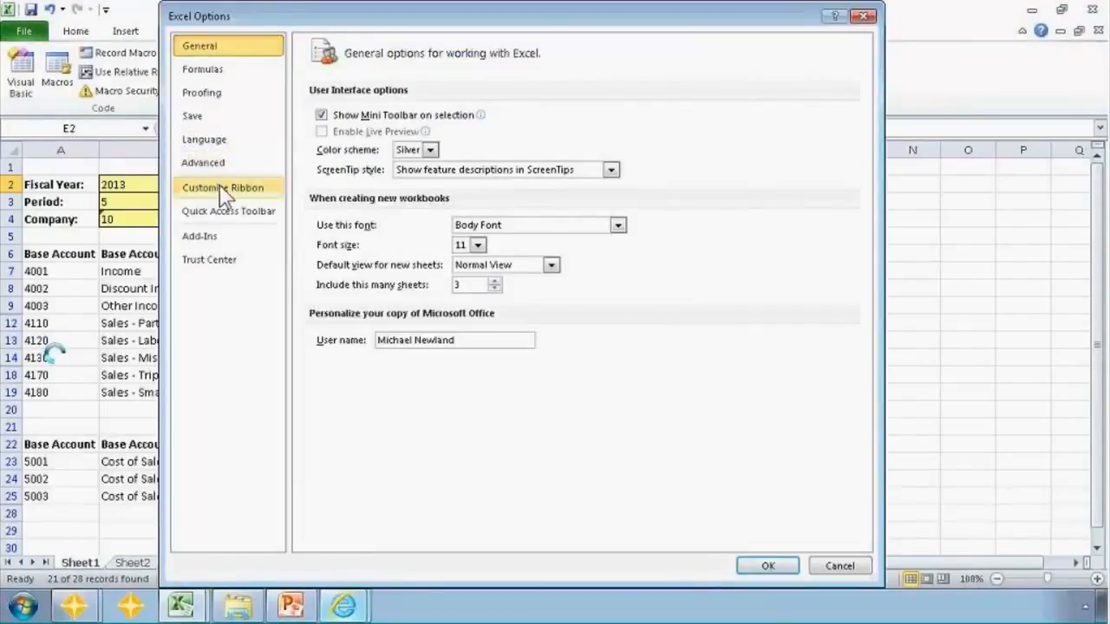
{"action": "left_click", "coordinate": [222, 187]}
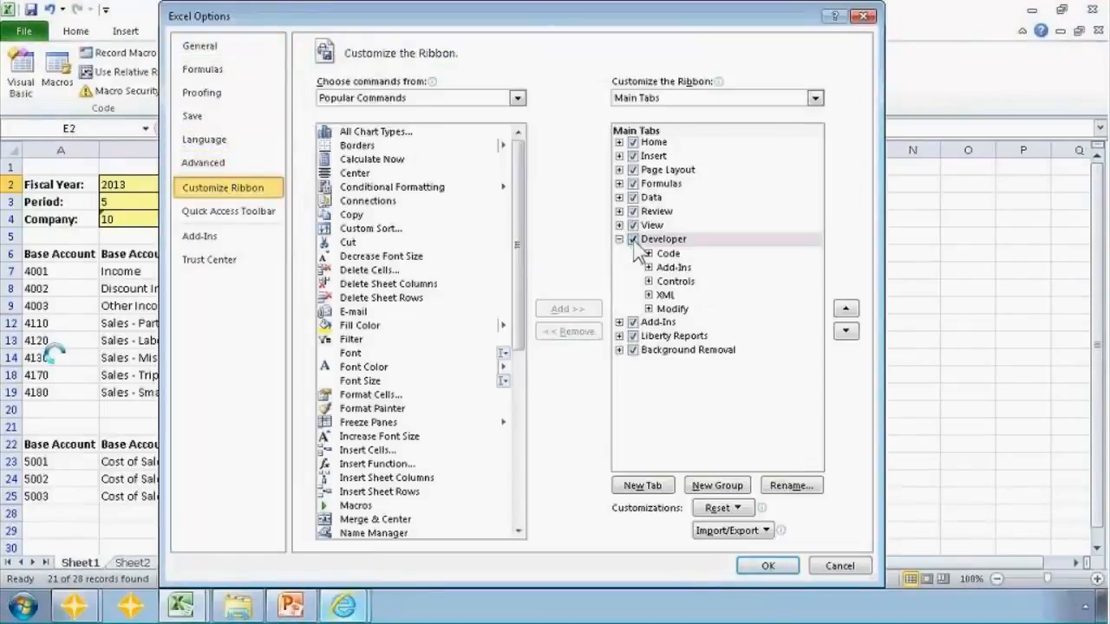
{"action": "left_click", "coordinate": [662, 239]}
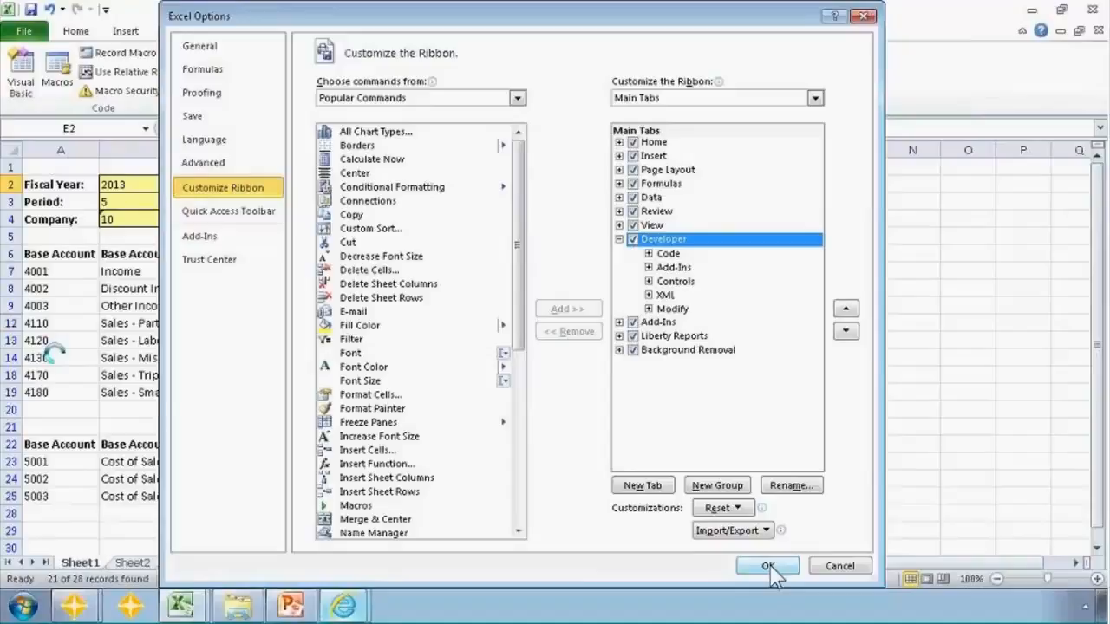
{"action": "left_click", "coordinate": [766, 565]}
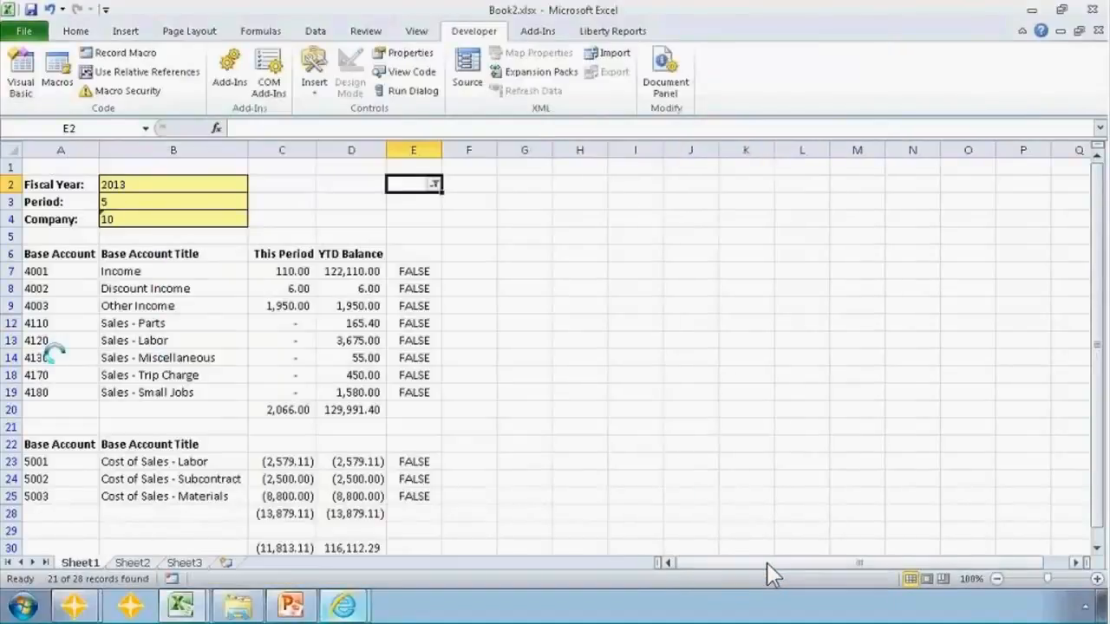
{"action": "mouse_move", "coordinate": [468, 163]}
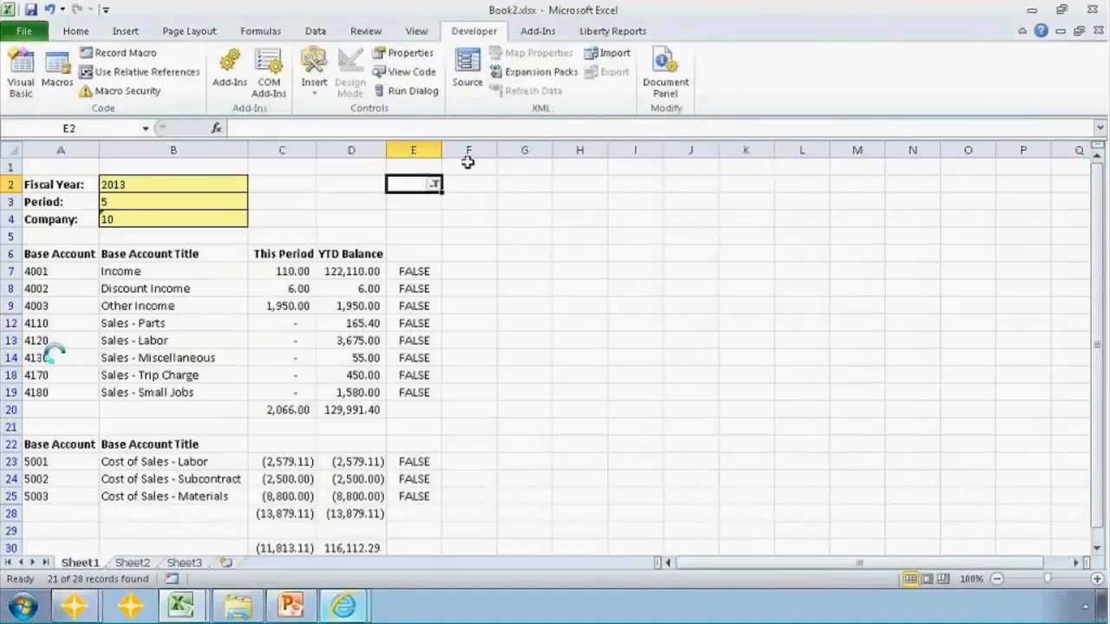
{"action": "mouse_move", "coordinate": [329, 184]}
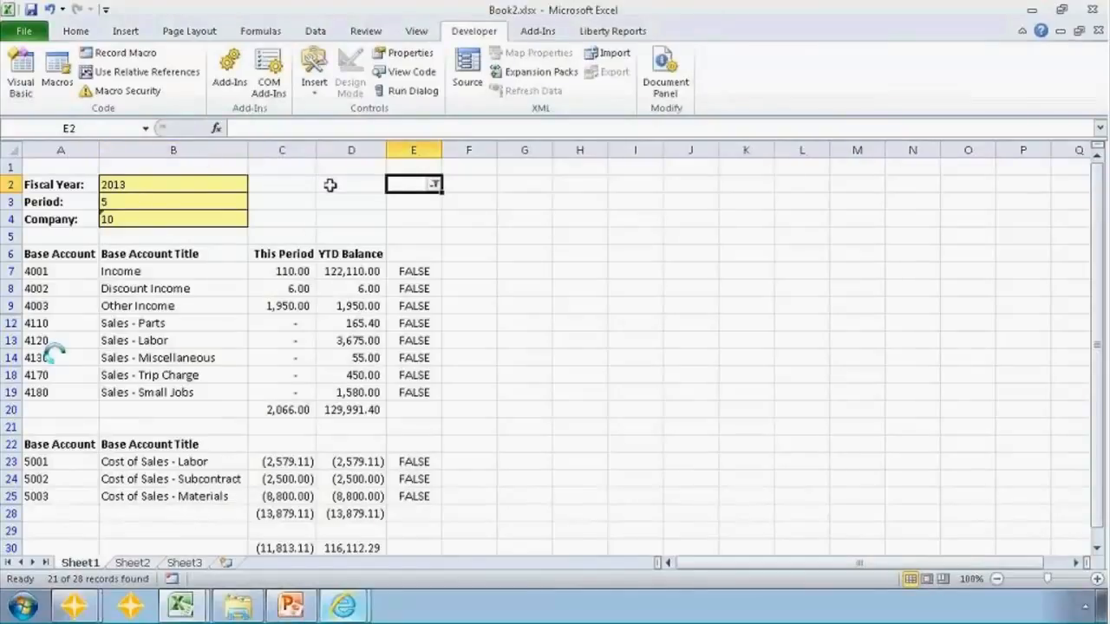
{"action": "mouse_move", "coordinate": [117, 52]}
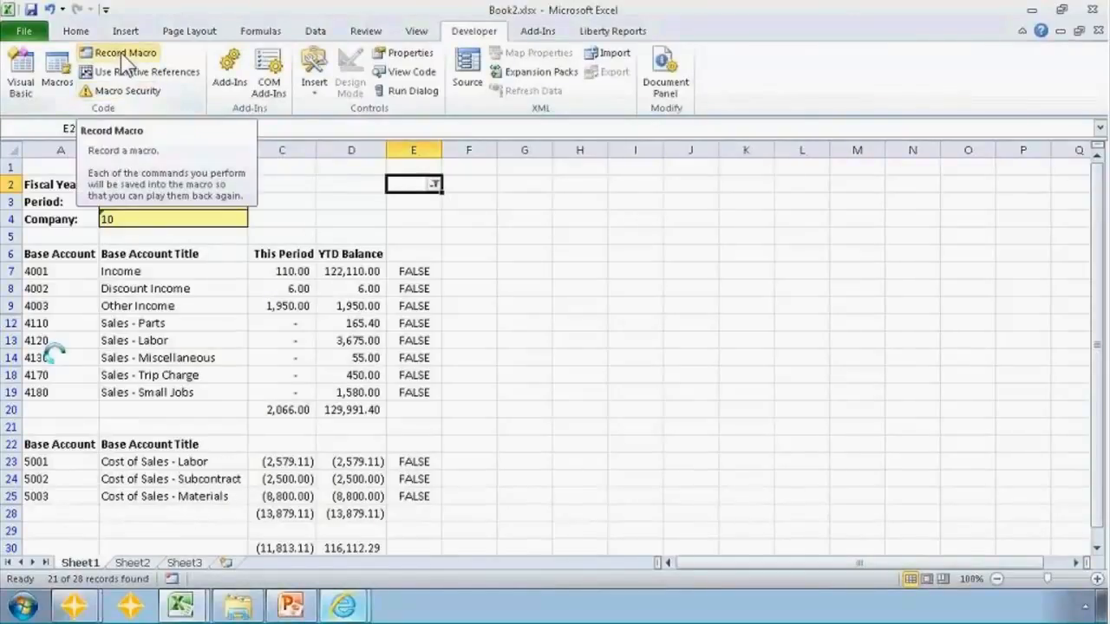
Start recording a macro named Before_TSRefreshData
{"action": "left_click", "coordinate": [125, 53]}
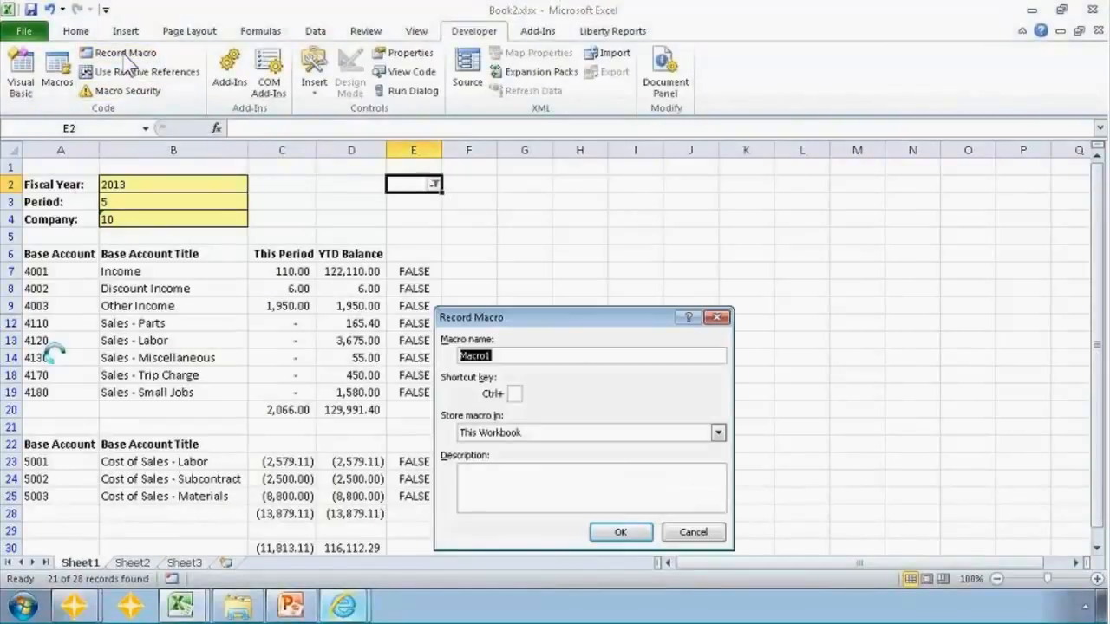
{"action": "type", "text": "b"}
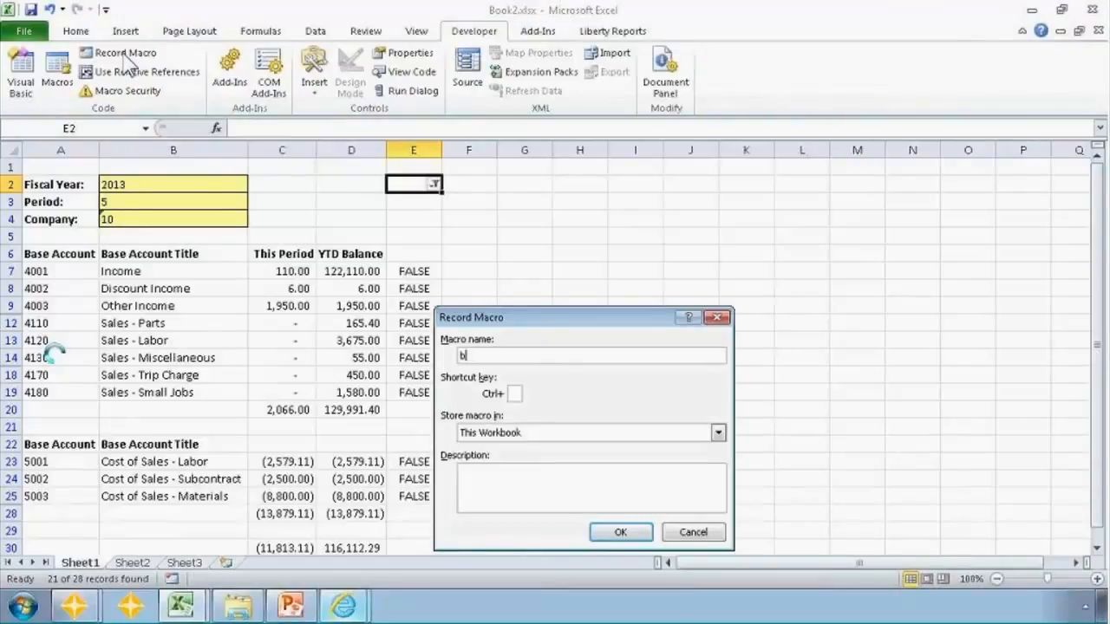
{"action": "type", "text": "Before_TSRefres"}
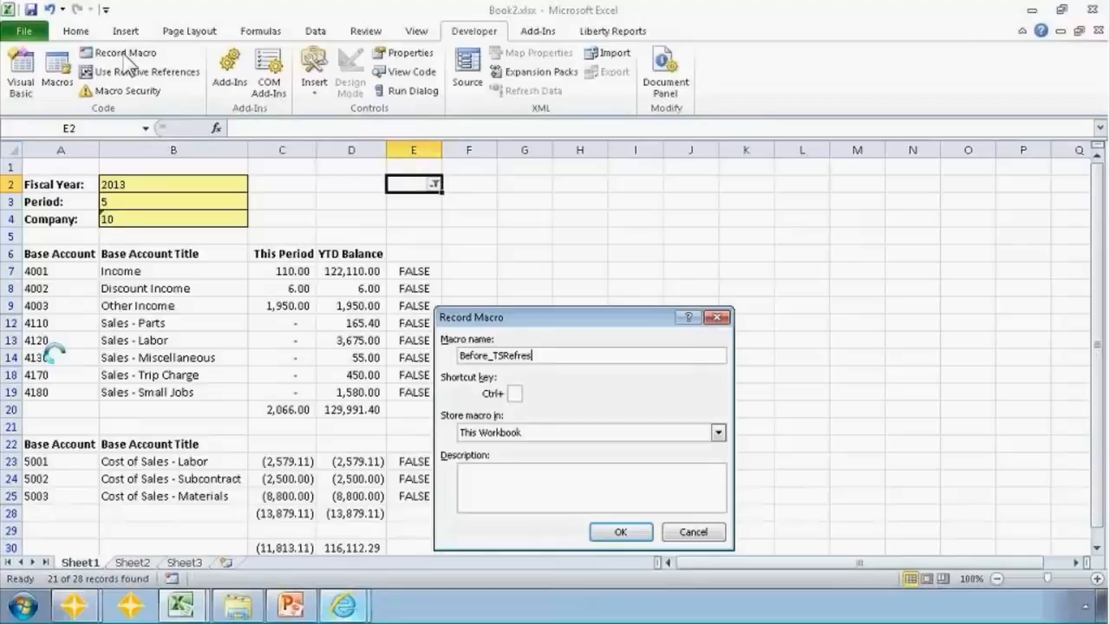
{"action": "type", "text": "Data"}
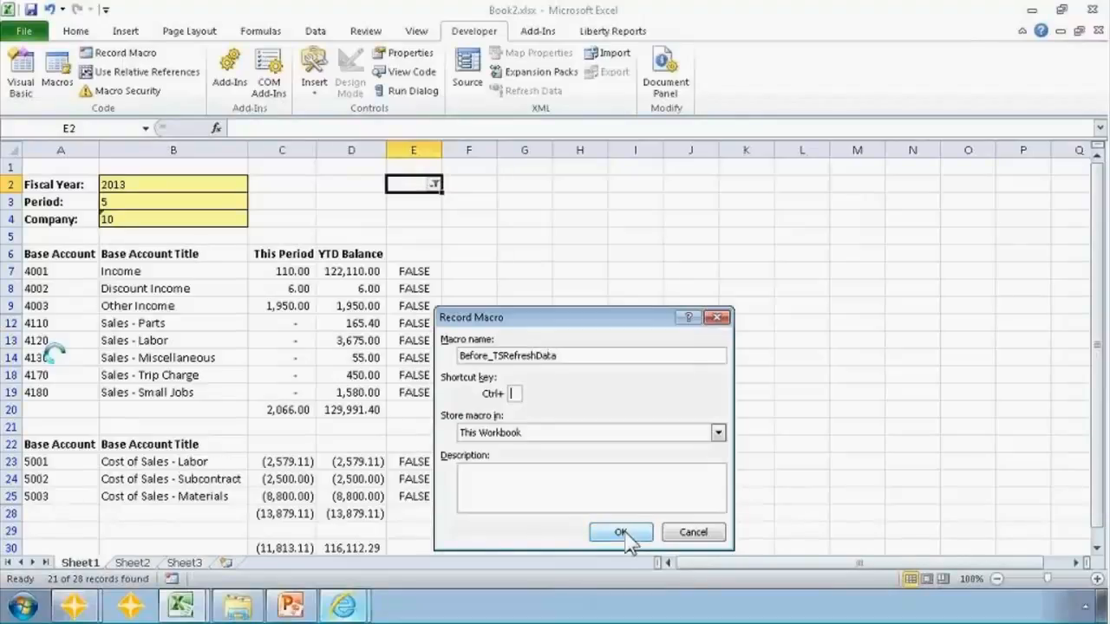
{"action": "left_click", "coordinate": [621, 530]}
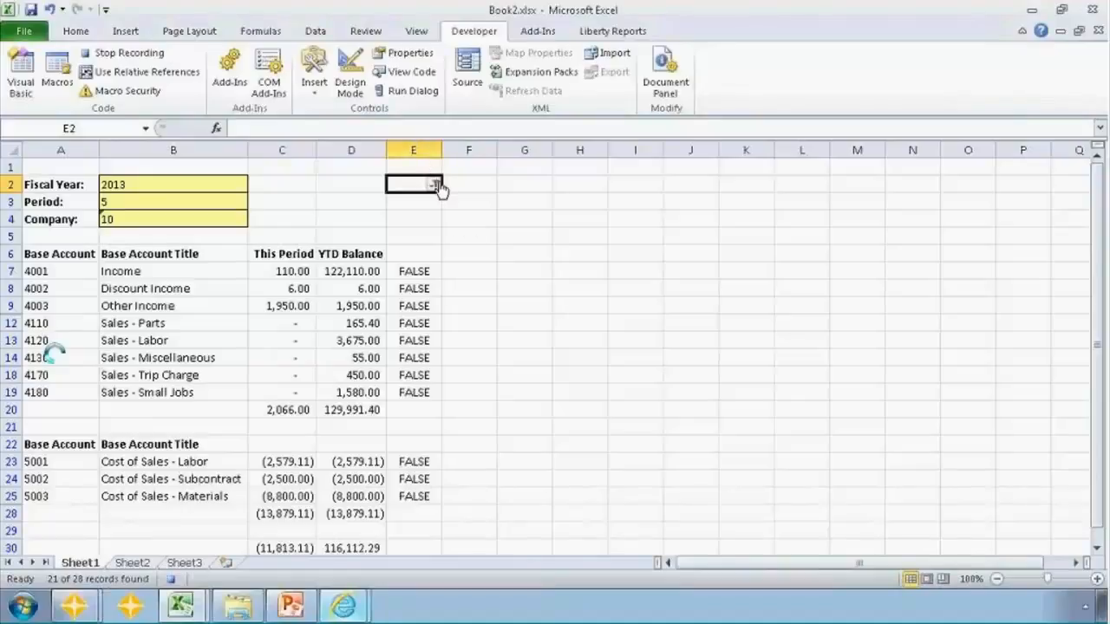
Record clearing the column E filter and stop the macro
{"action": "left_click", "coordinate": [316, 31]}
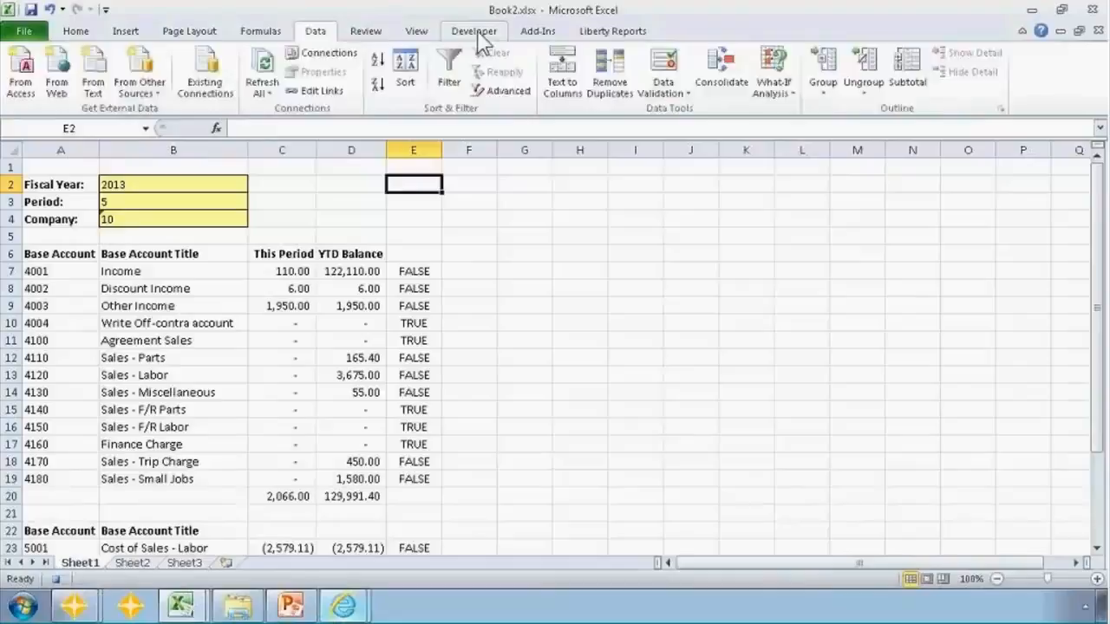
{"action": "left_click", "coordinate": [473, 31]}
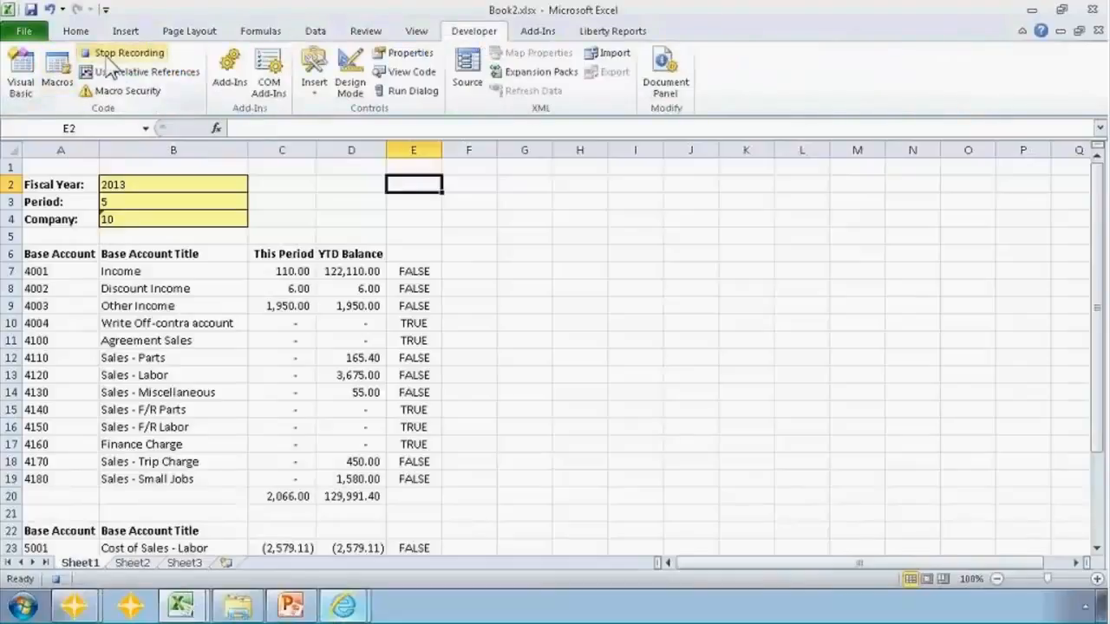
{"action": "left_click", "coordinate": [130, 52]}
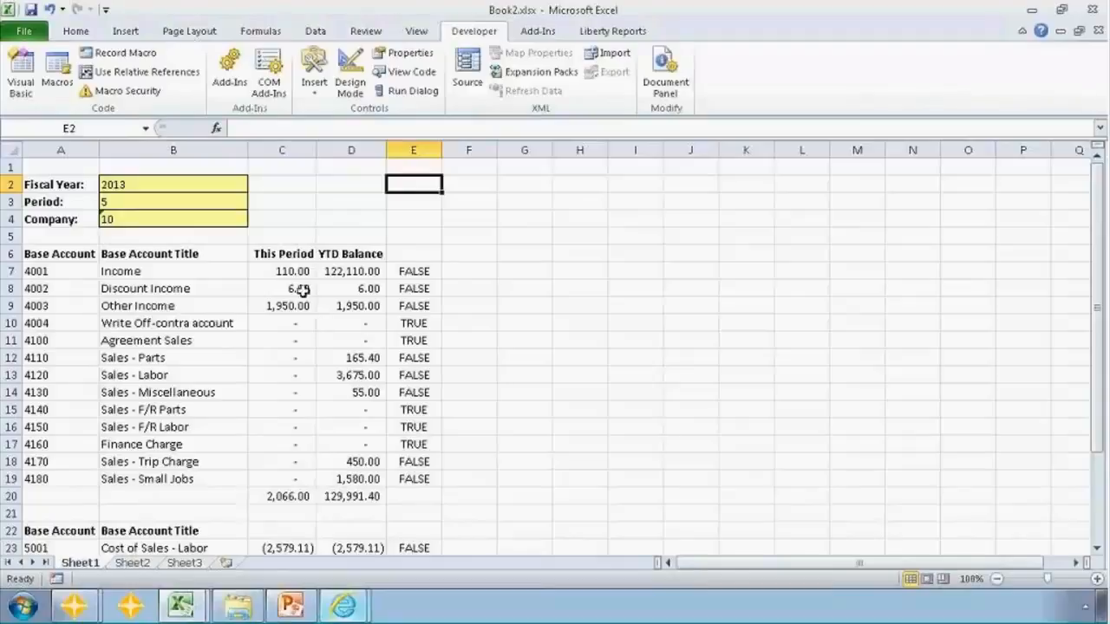
{"action": "left_click", "coordinate": [281, 271]}
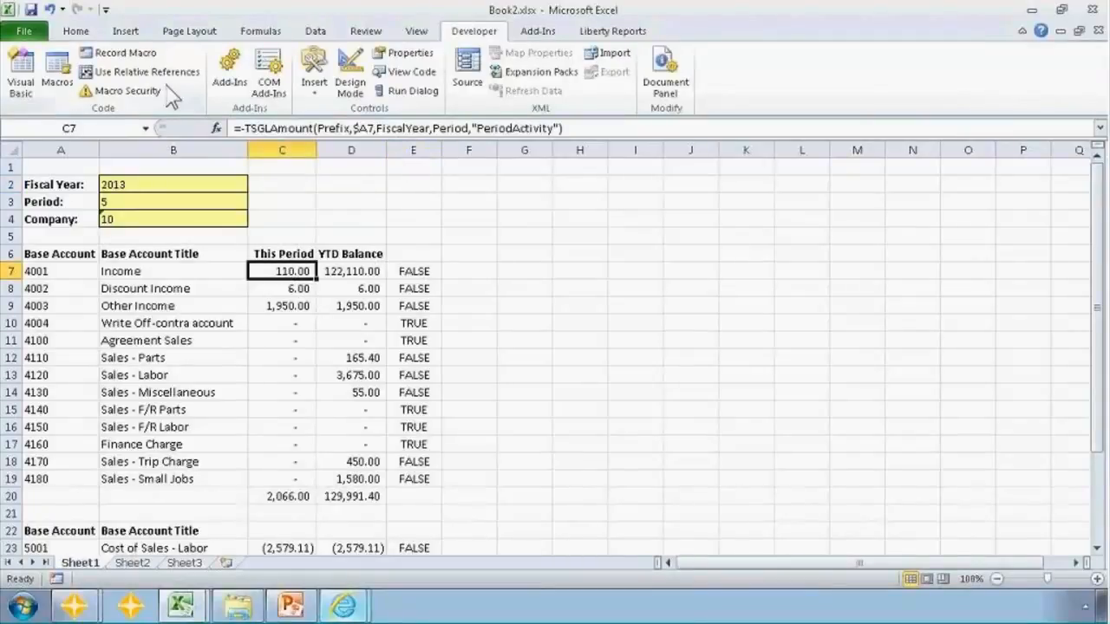
Start recording a second macro named After_TSRefreshData
{"action": "left_click", "coordinate": [123, 52]}
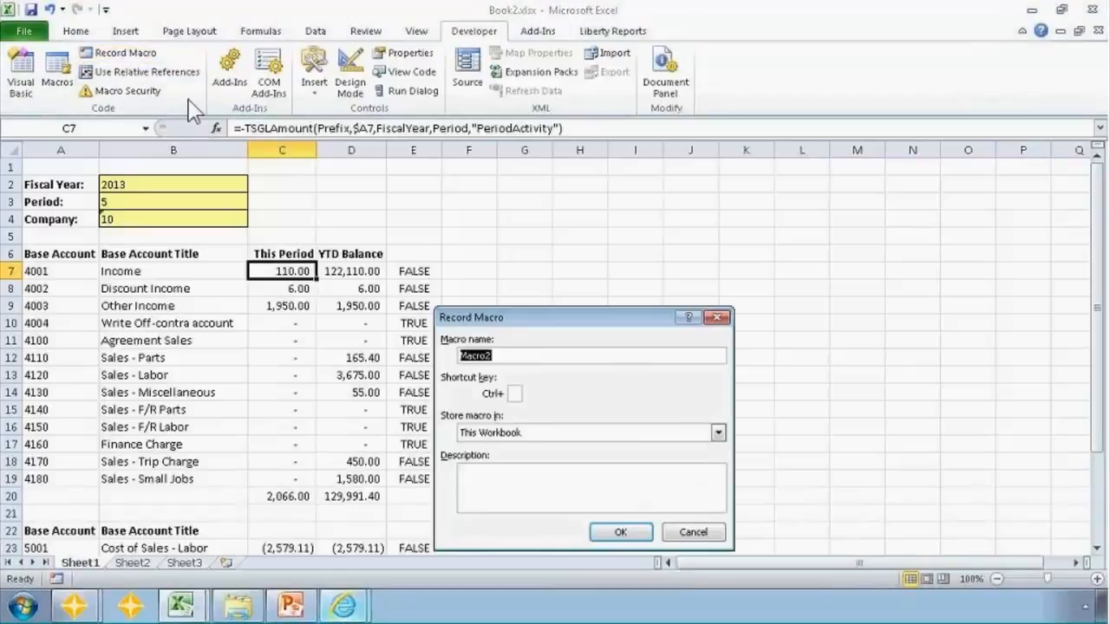
{"action": "type", "text": "After_1"}
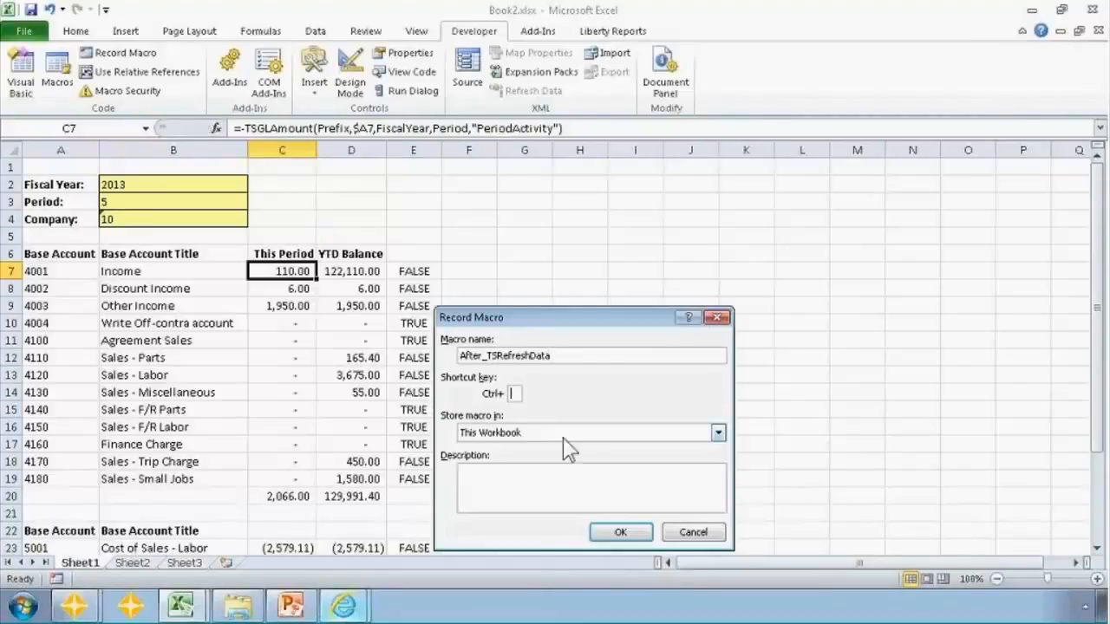
{"action": "left_click", "coordinate": [621, 531]}
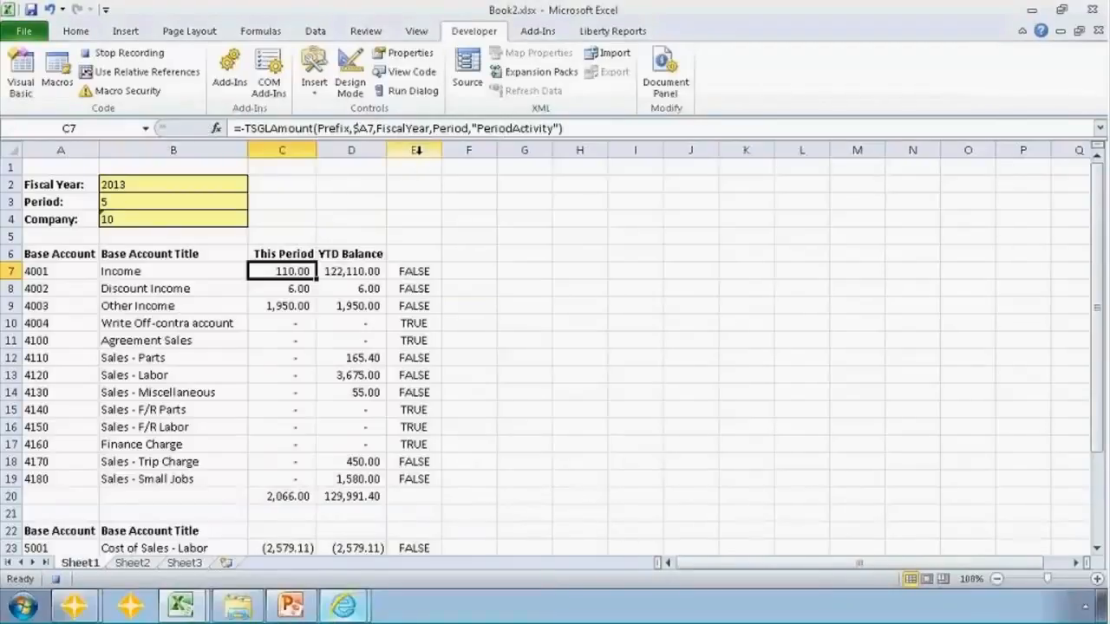
Record filtering column E to hide TRUE rows, then stop recording
{"action": "left_click", "coordinate": [413, 149]}
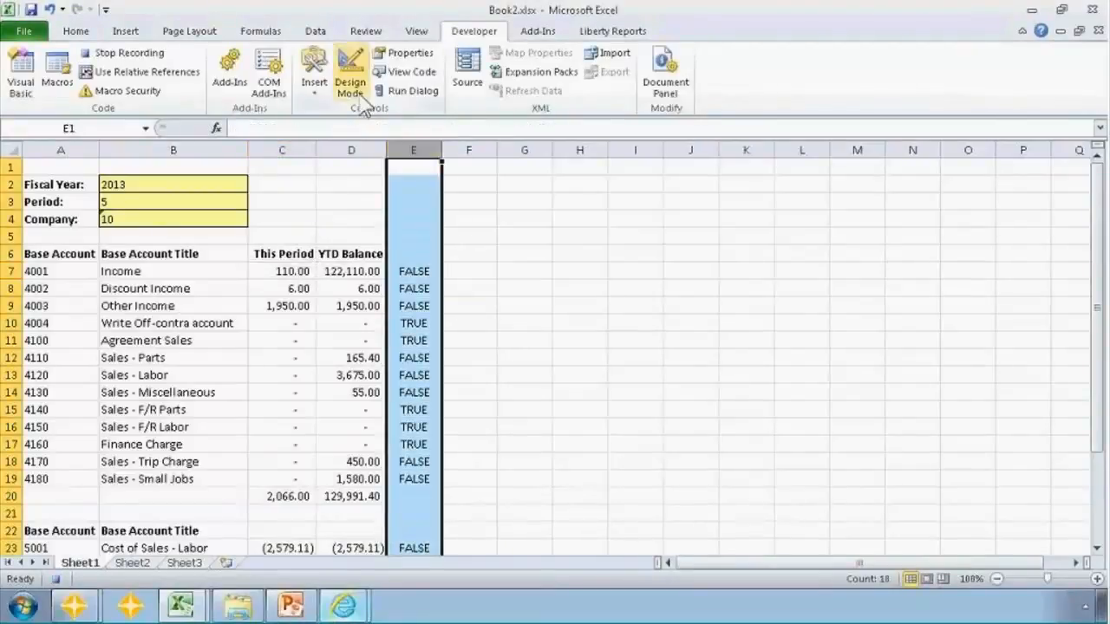
{"action": "left_click", "coordinate": [316, 31]}
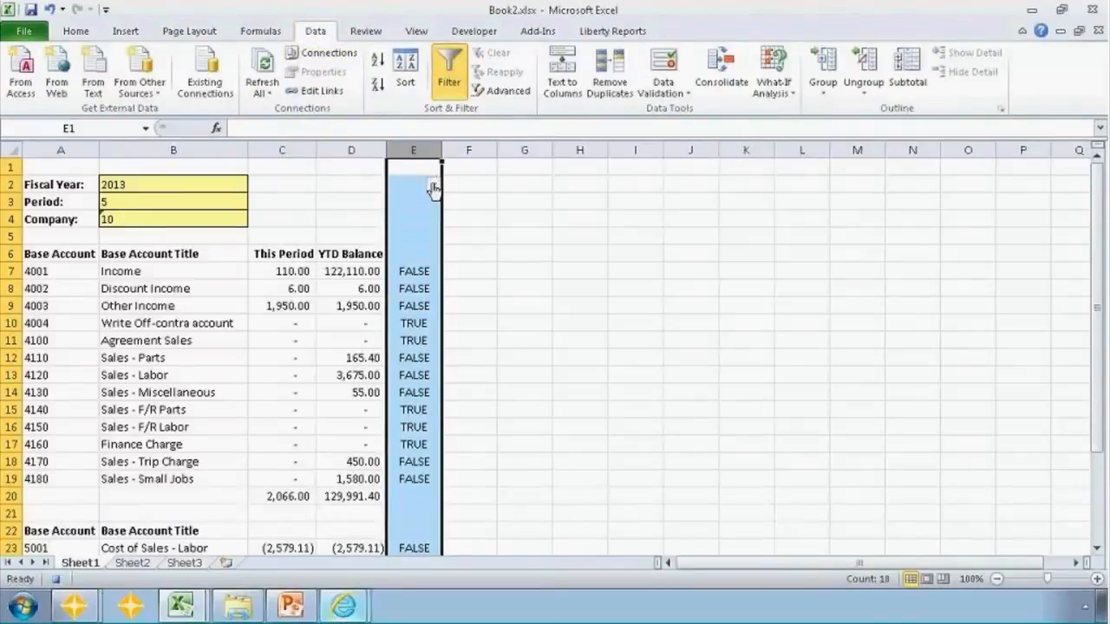
{"action": "left_click", "coordinate": [433, 184]}
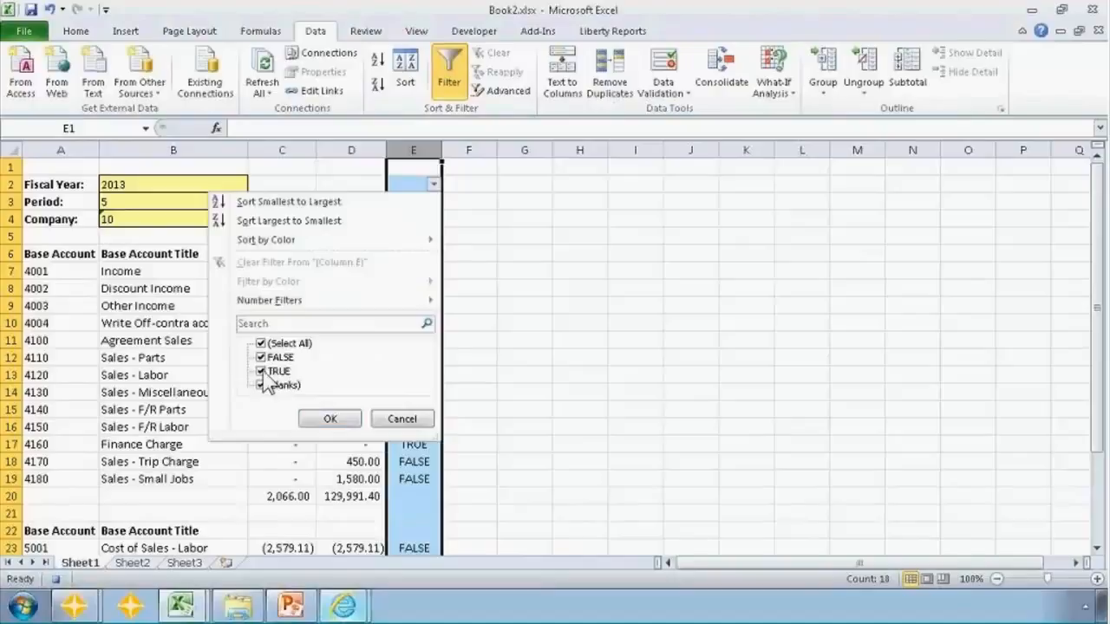
{"action": "left_click", "coordinate": [260, 371]}
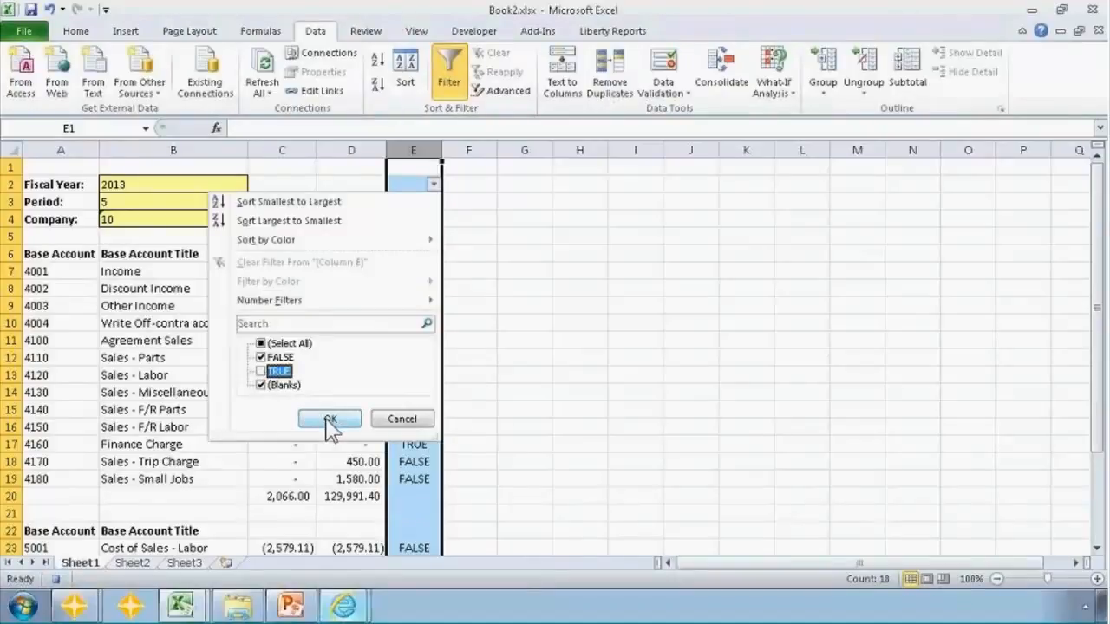
{"action": "left_click", "coordinate": [330, 418]}
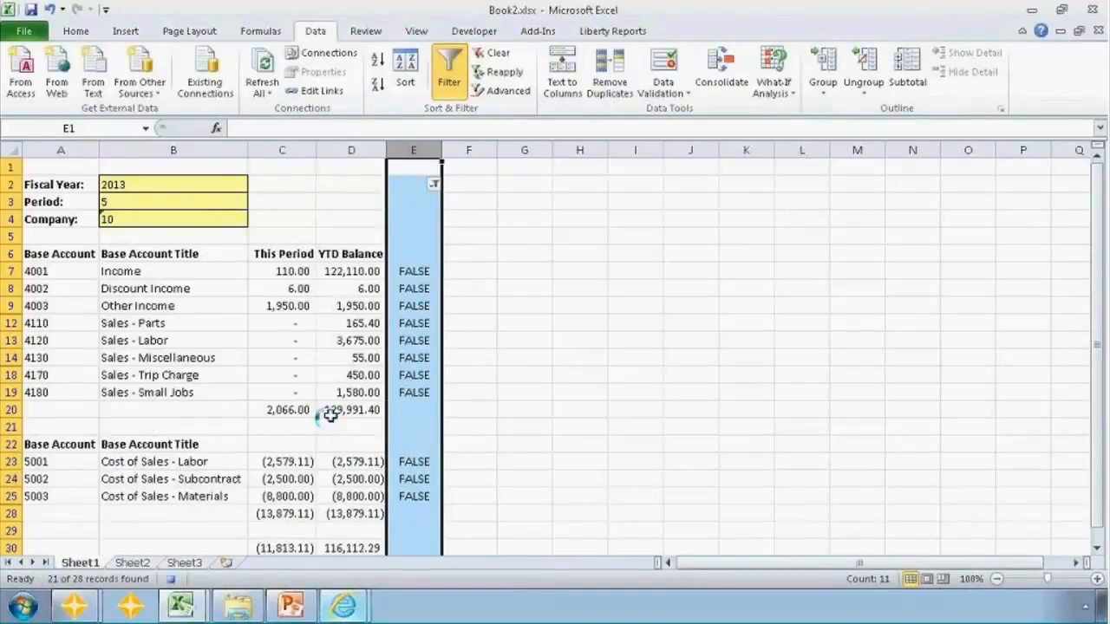
{"action": "mouse_move", "coordinate": [380, 340]}
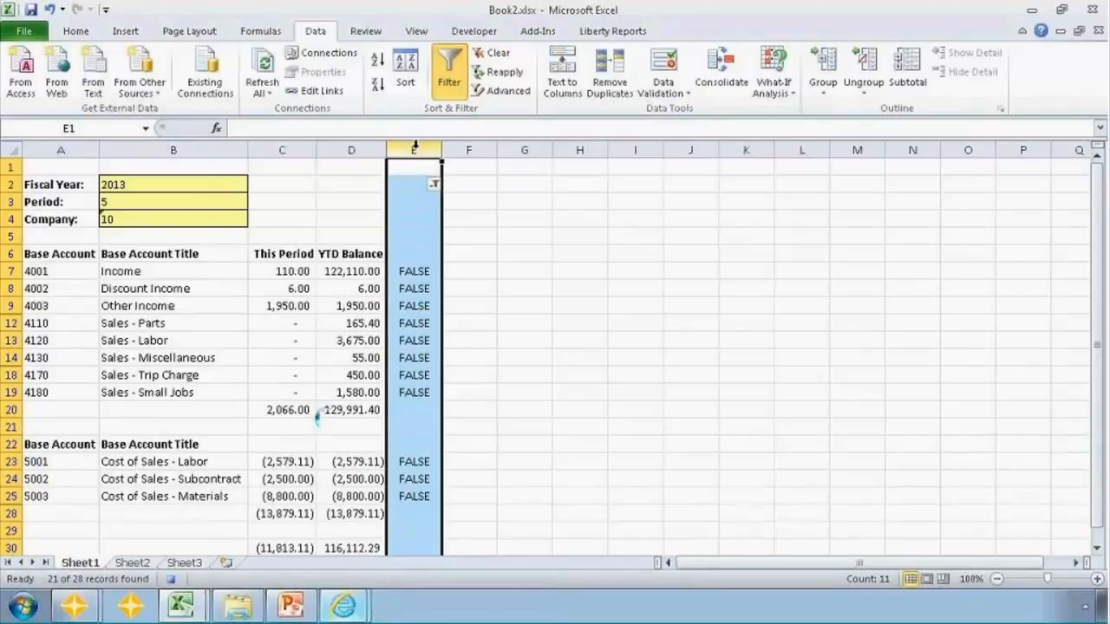
{"action": "mouse_move", "coordinate": [345, 122]}
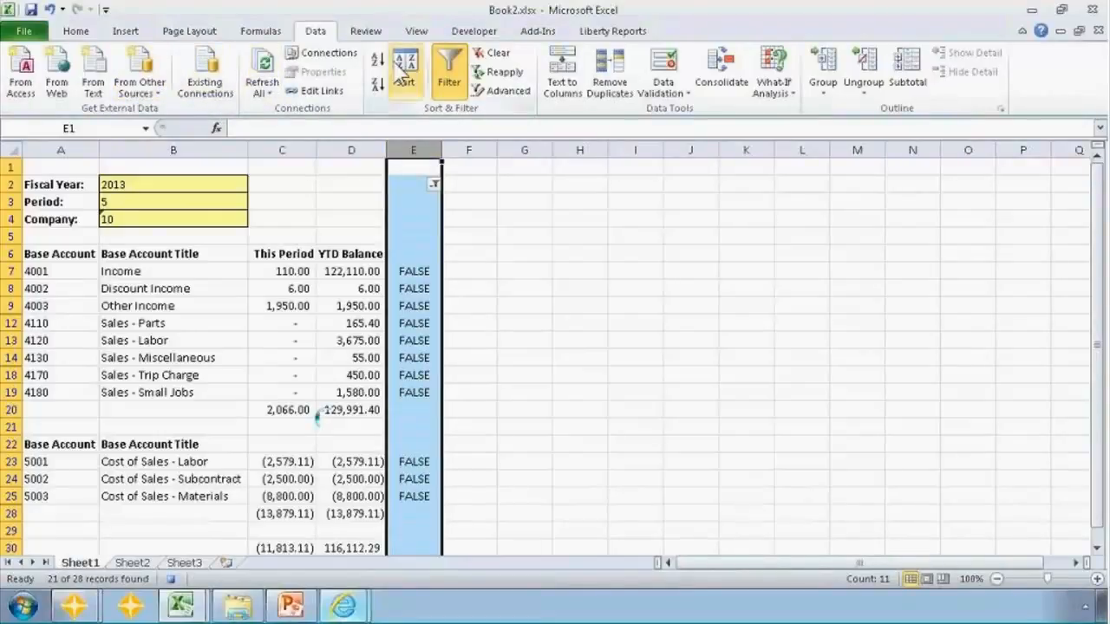
{"action": "left_click", "coordinate": [475, 32]}
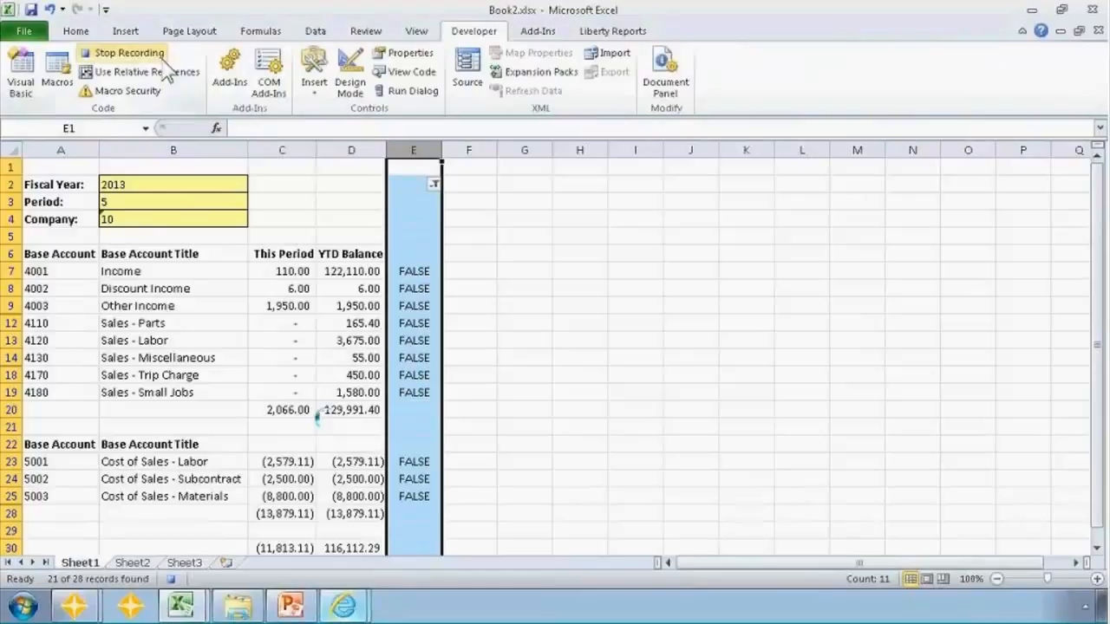
{"action": "left_click", "coordinate": [130, 52]}
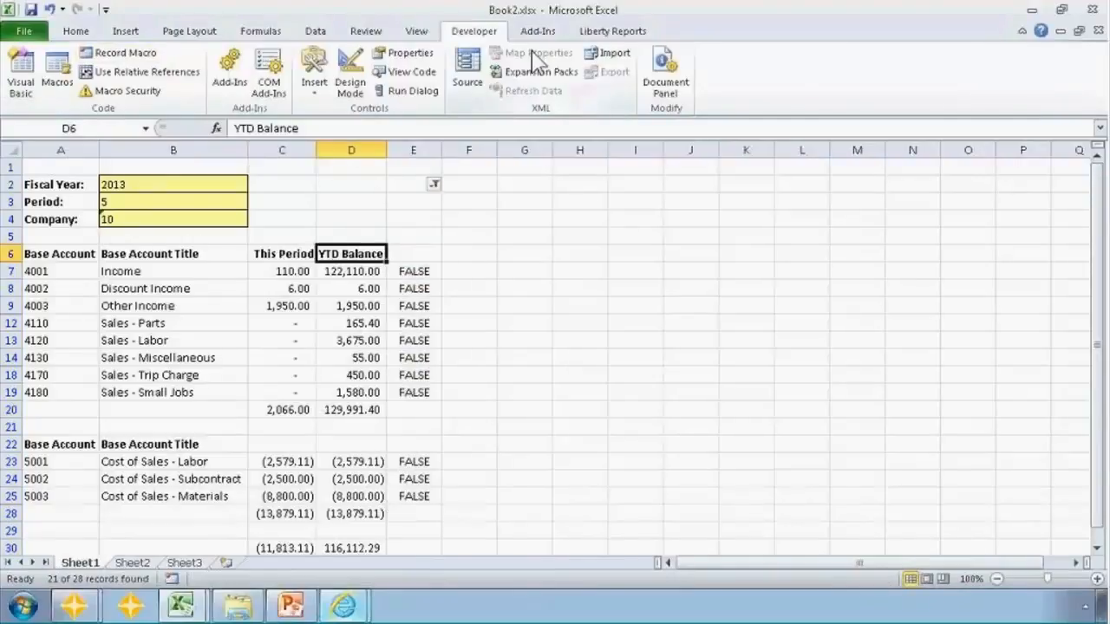
Refresh the report from Sage 300, check column E, Income and account 4001, then go to Developer
{"action": "left_click", "coordinate": [537, 31]}
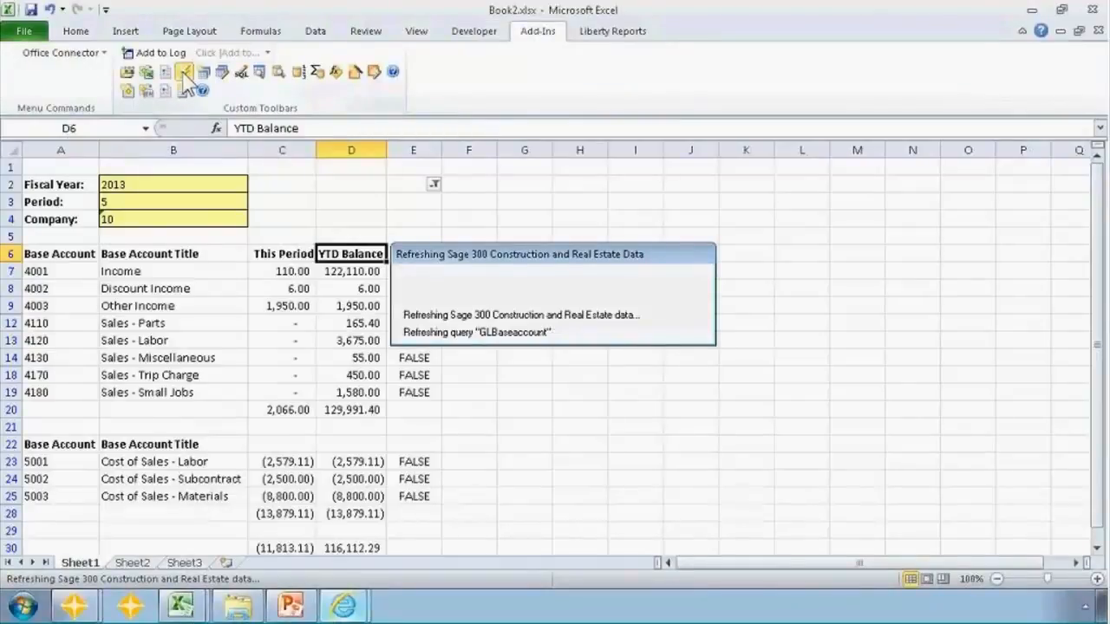
{"action": "left_click", "coordinate": [413, 149]}
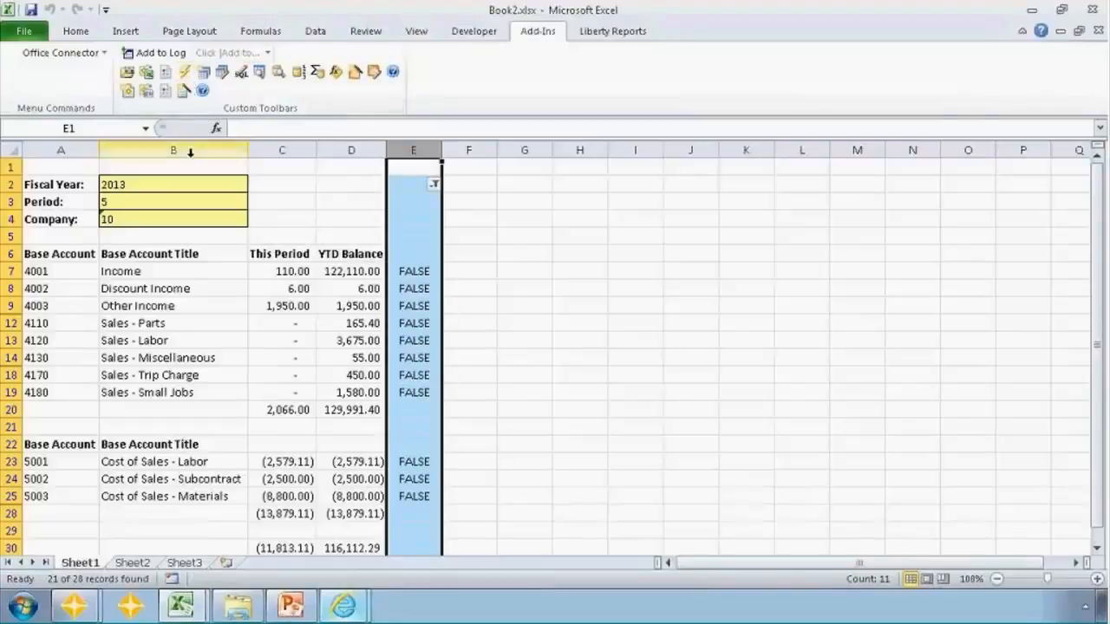
{"action": "left_click", "coordinate": [121, 270]}
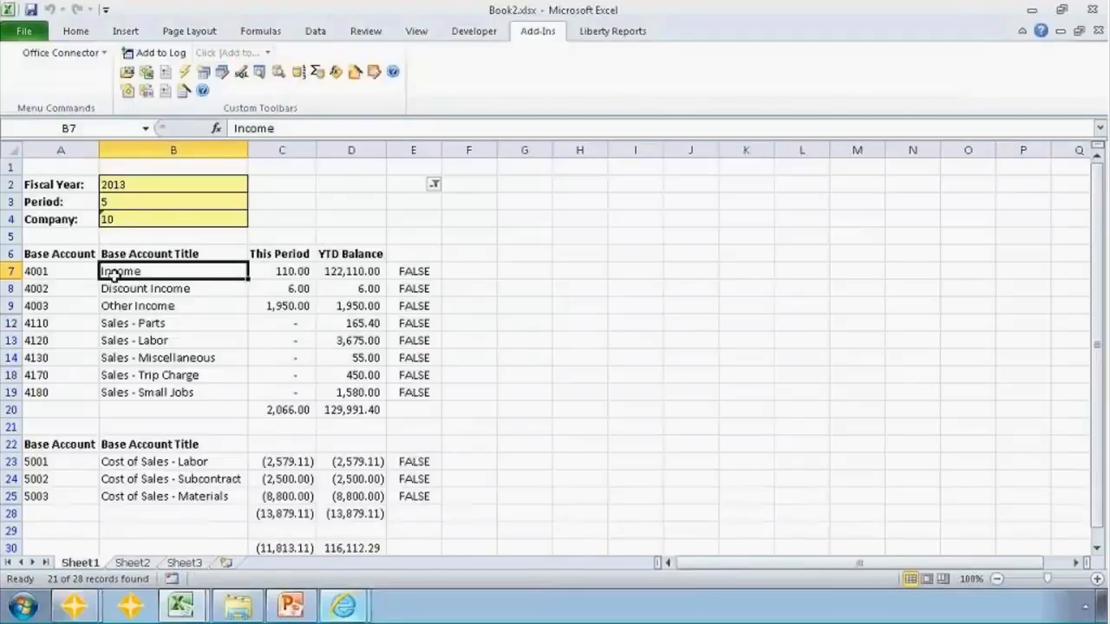
{"action": "left_click", "coordinate": [59, 270]}
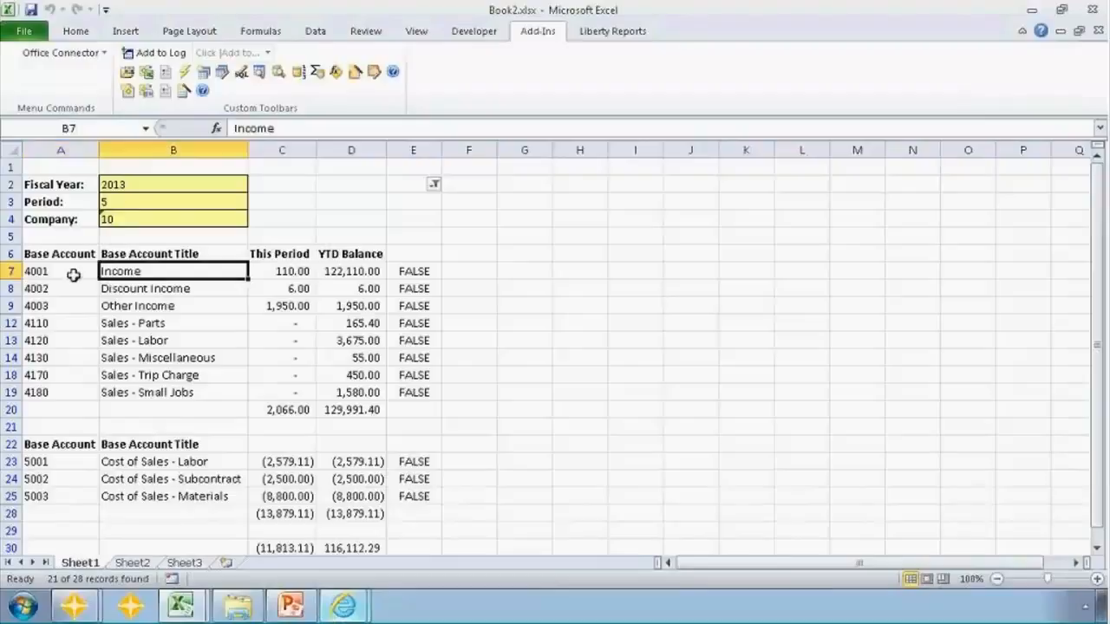
{"action": "left_click", "coordinate": [61, 271]}
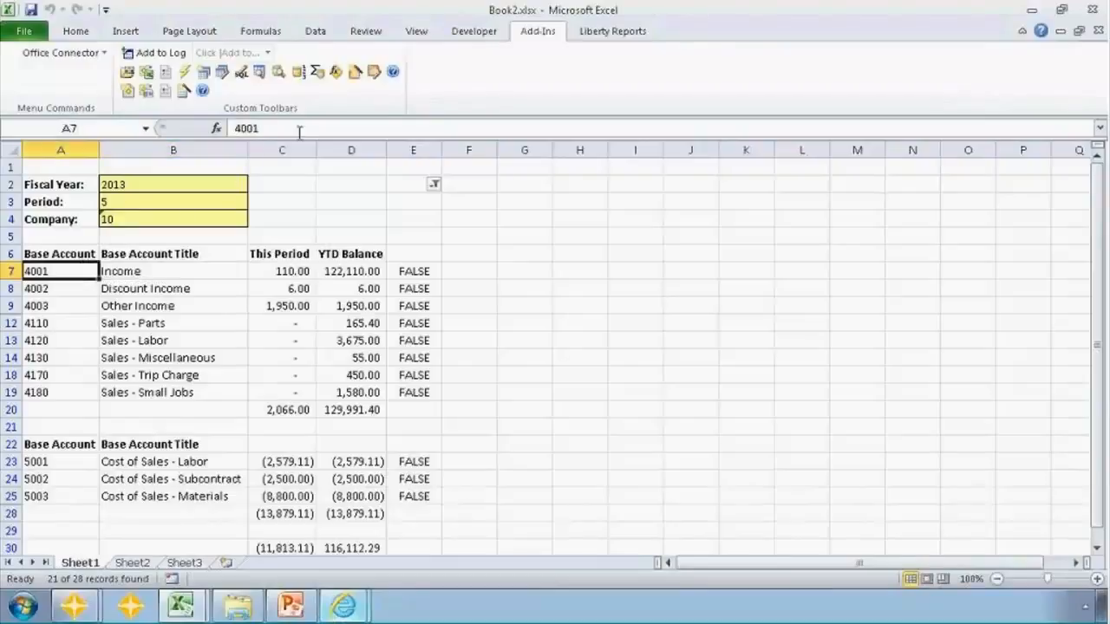
{"action": "left_click", "coordinate": [473, 31]}
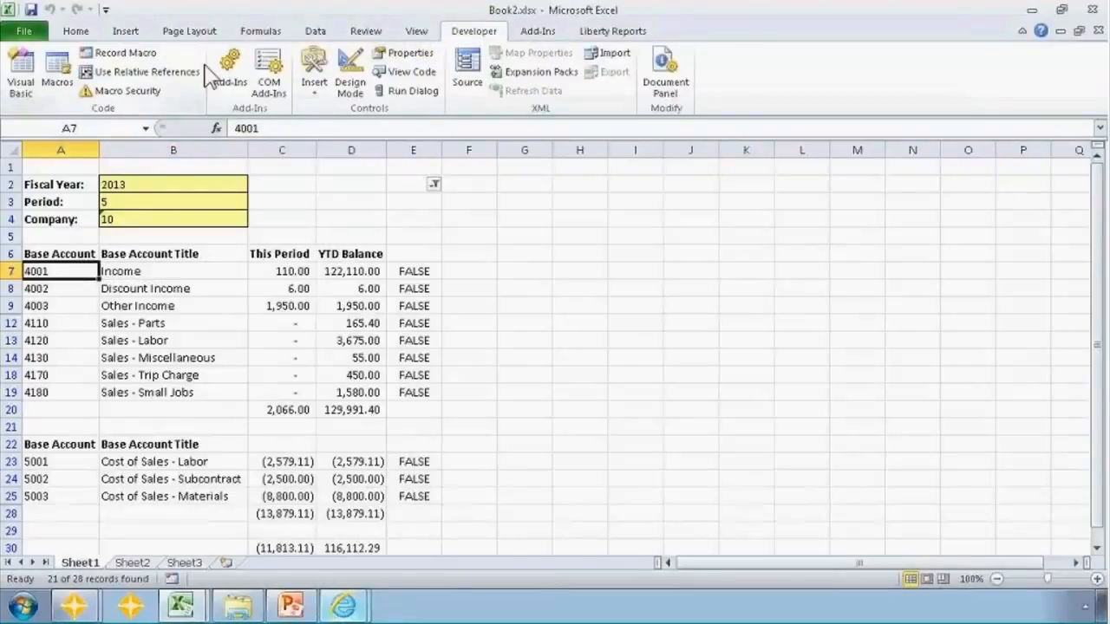
{"action": "left_click", "coordinate": [55, 73]}
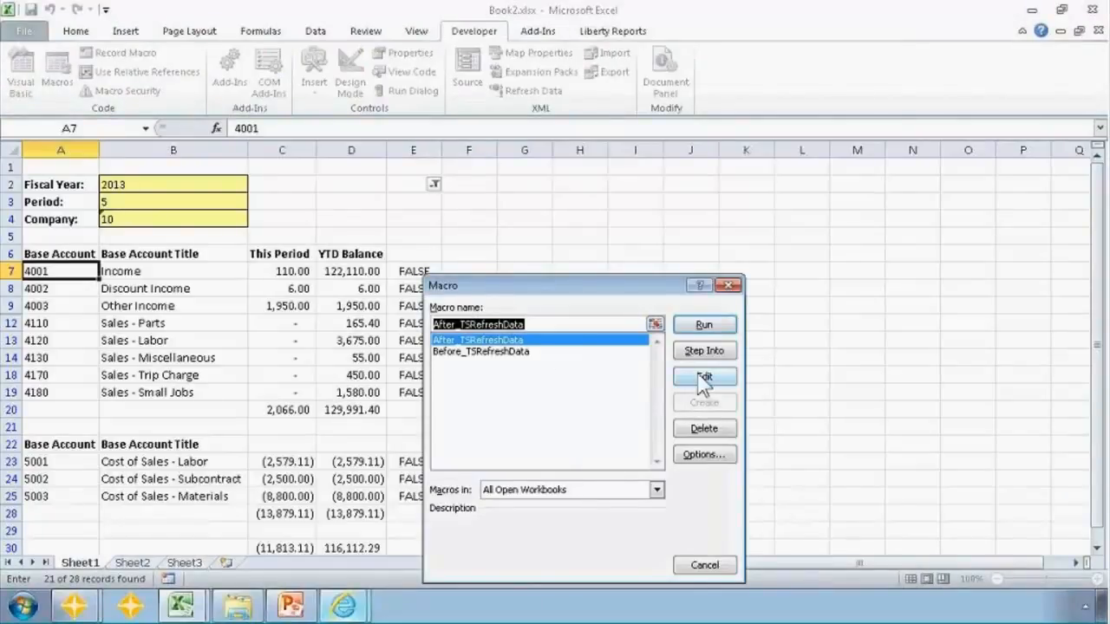
{"action": "left_click", "coordinate": [705, 378]}
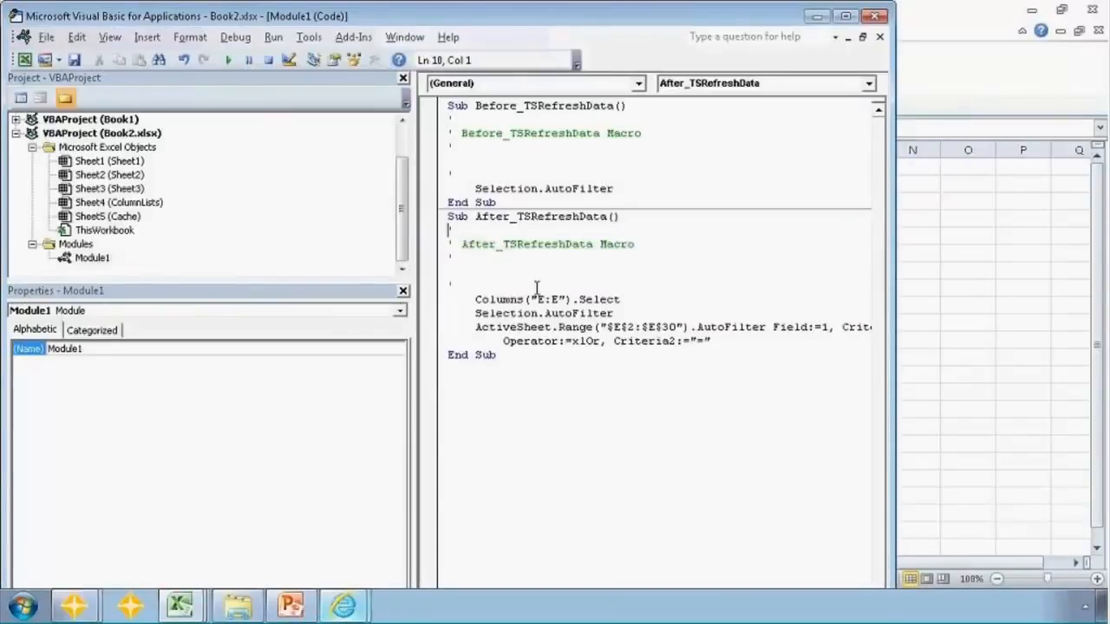
{"action": "left_click", "coordinate": [475, 299]}
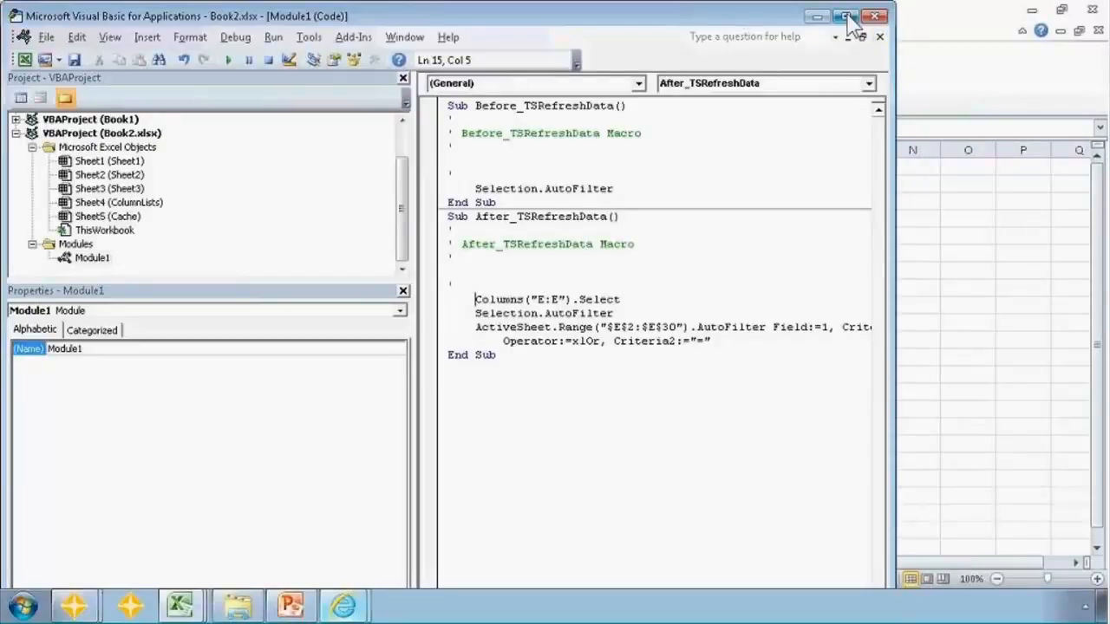
{"action": "left_click", "coordinate": [847, 16]}
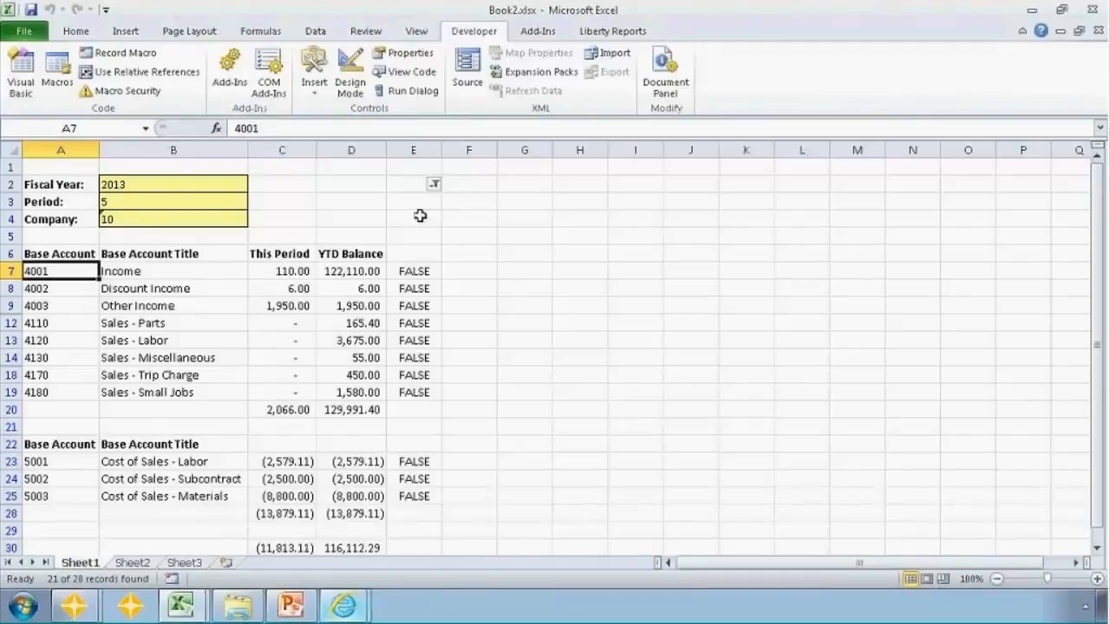
{"action": "left_click", "coordinate": [413, 201]}
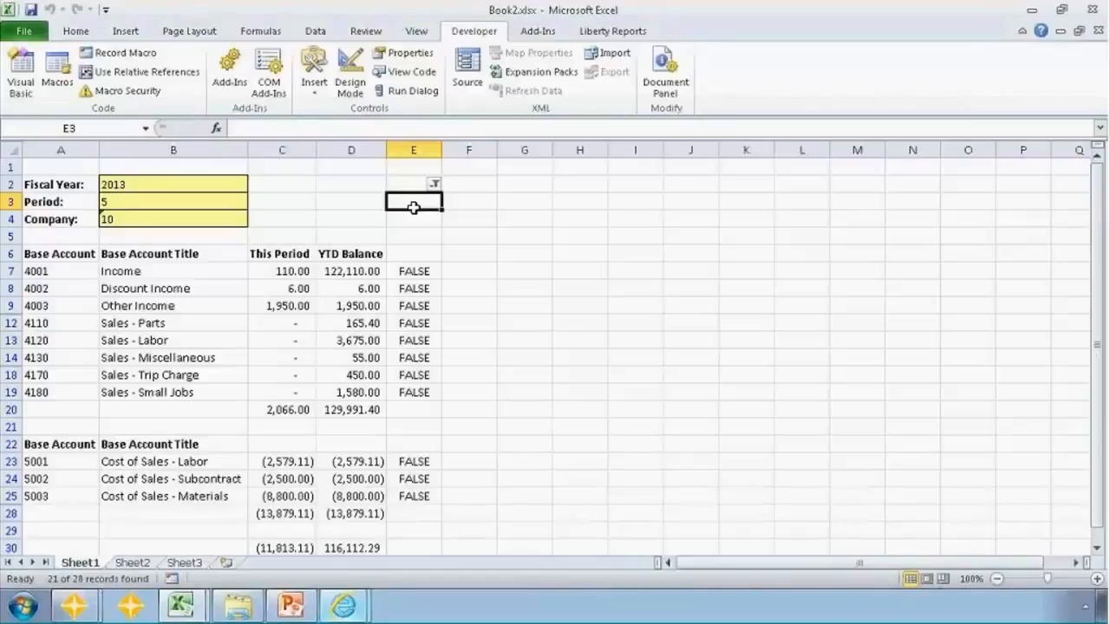
{"action": "mouse_move", "coordinate": [413, 212]}
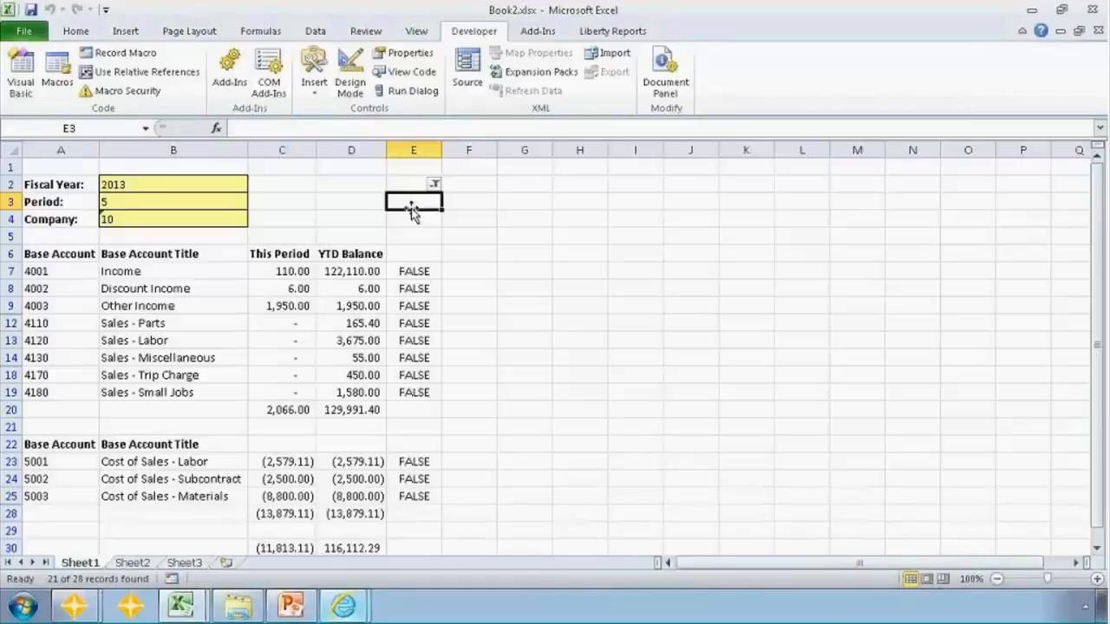
{"action": "left_click", "coordinate": [56, 71]}
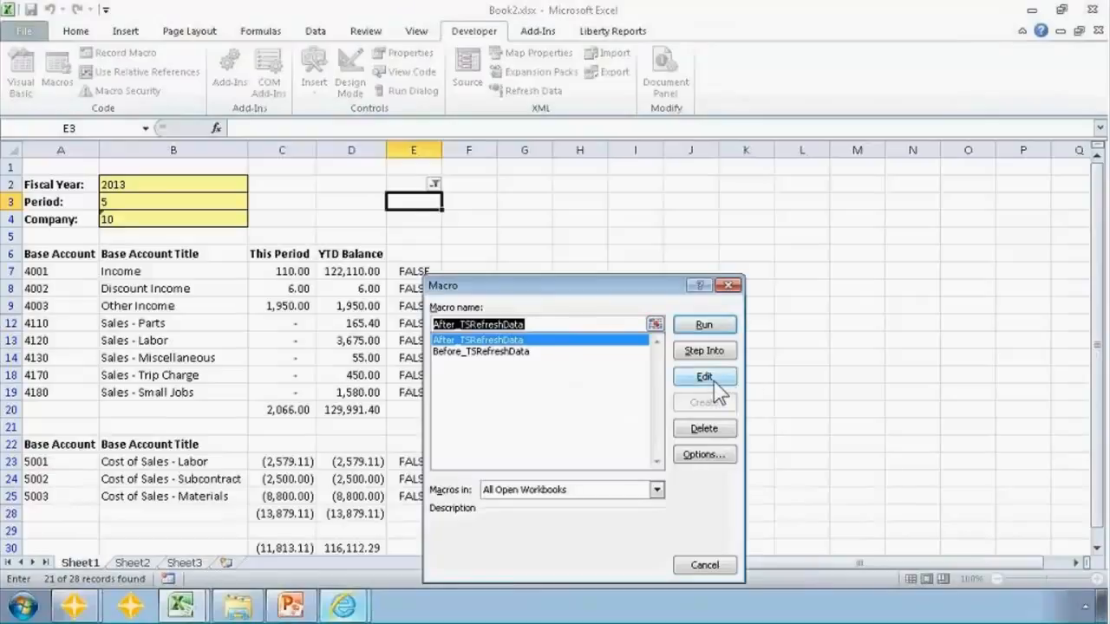
{"action": "left_click", "coordinate": [705, 377]}
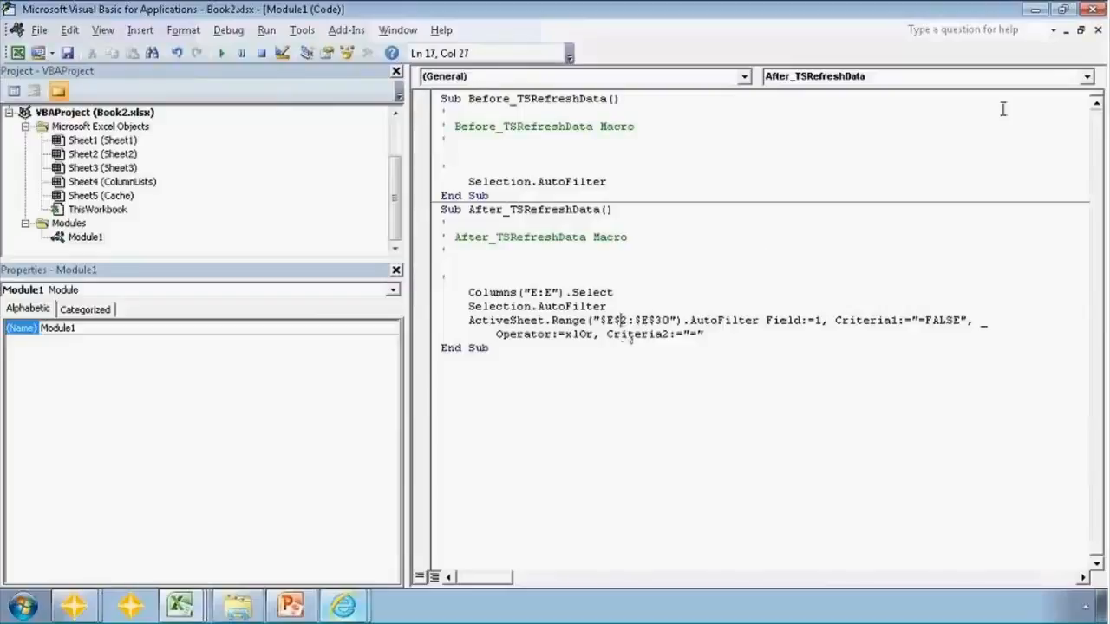
{"action": "mouse_move", "coordinate": [1096, 11]}
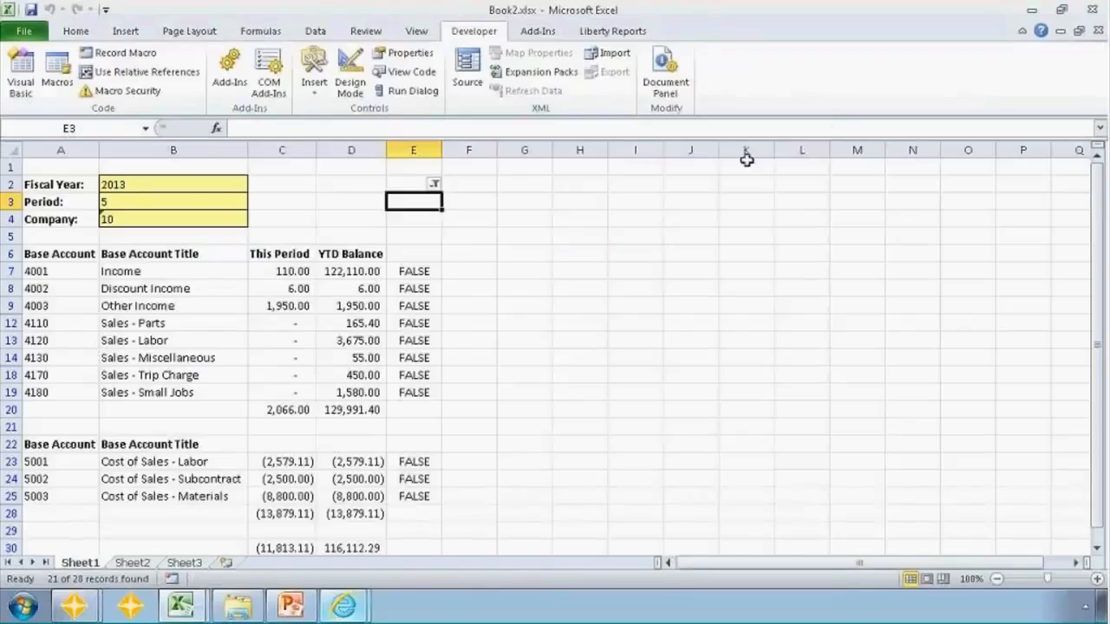
Name the TRUE/FALSE helper column E 'FilterColumn' via the Name Box
{"action": "left_click", "coordinate": [413, 271]}
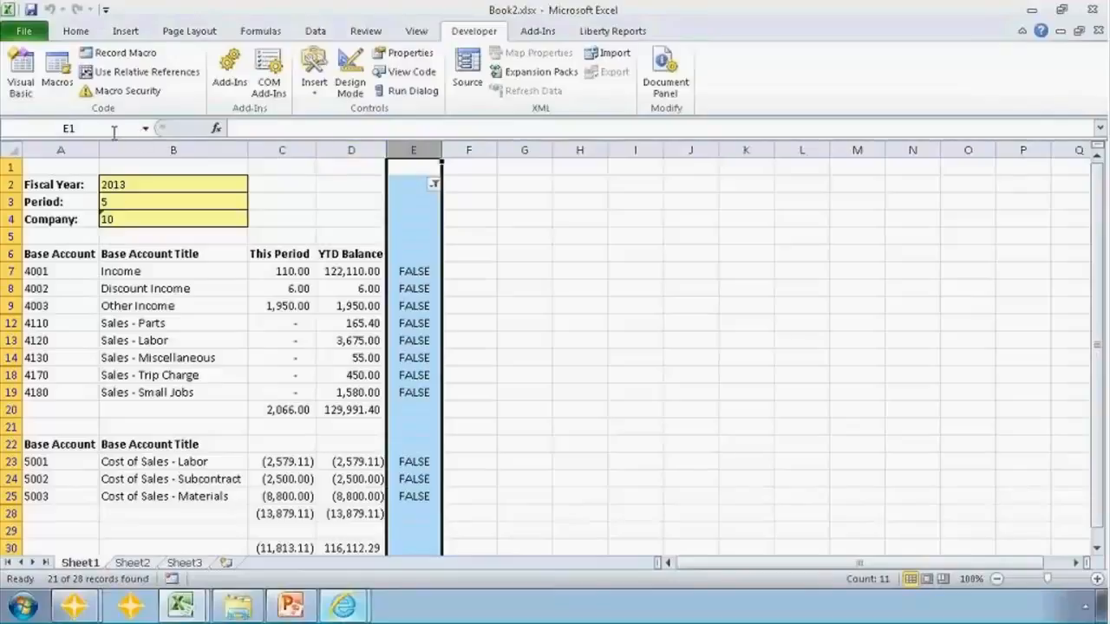
{"action": "type", "text": "Filter"}
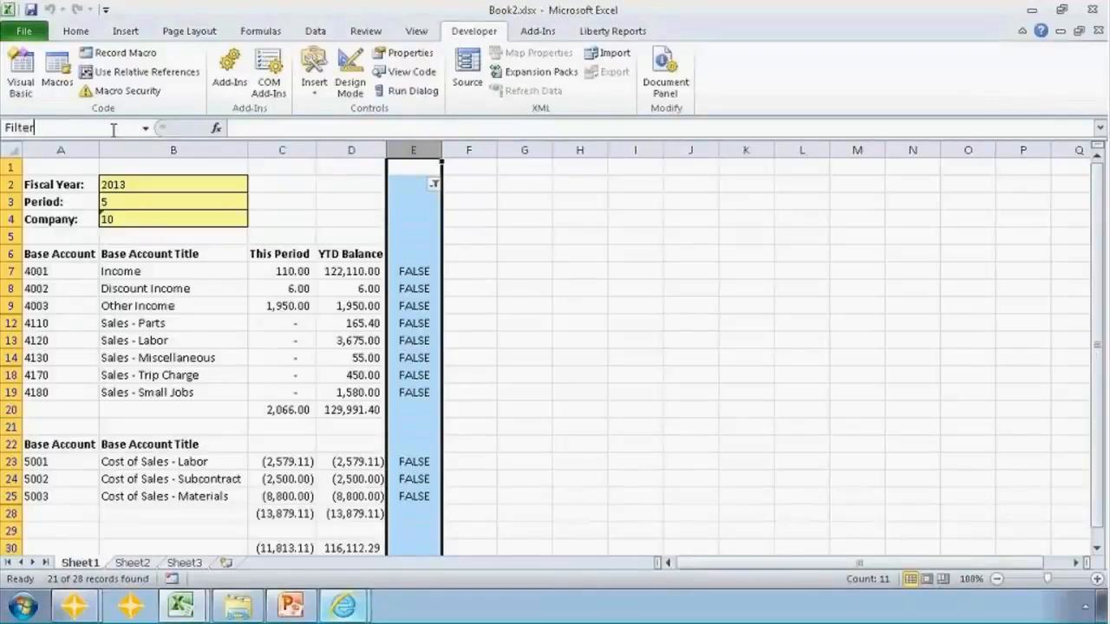
{"action": "type", "text": "Column"}
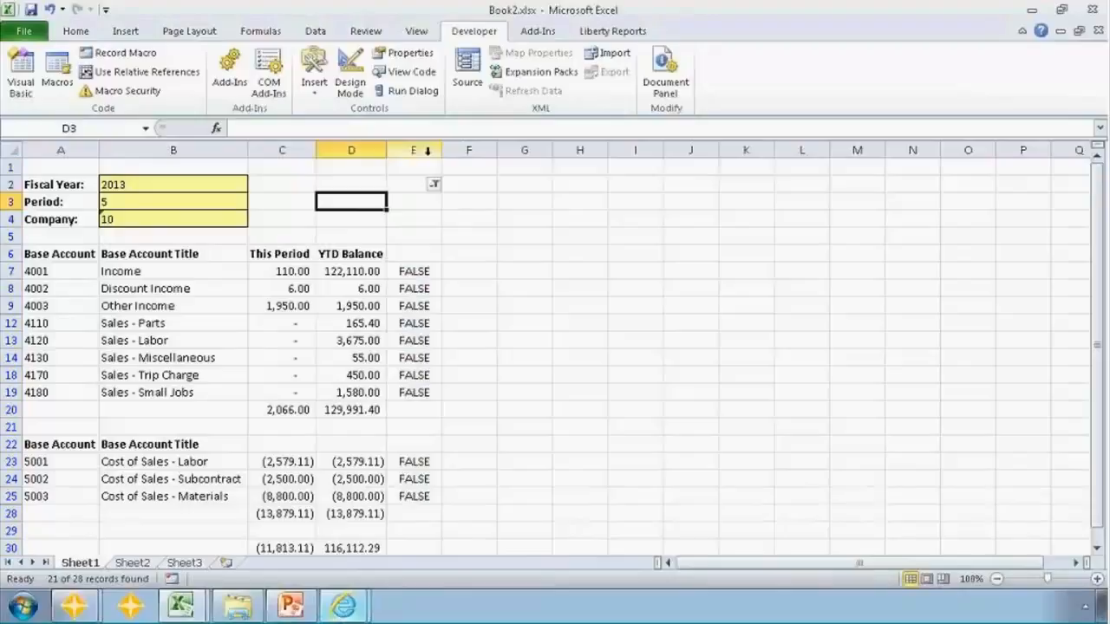
{"action": "left_click", "coordinate": [413, 150]}
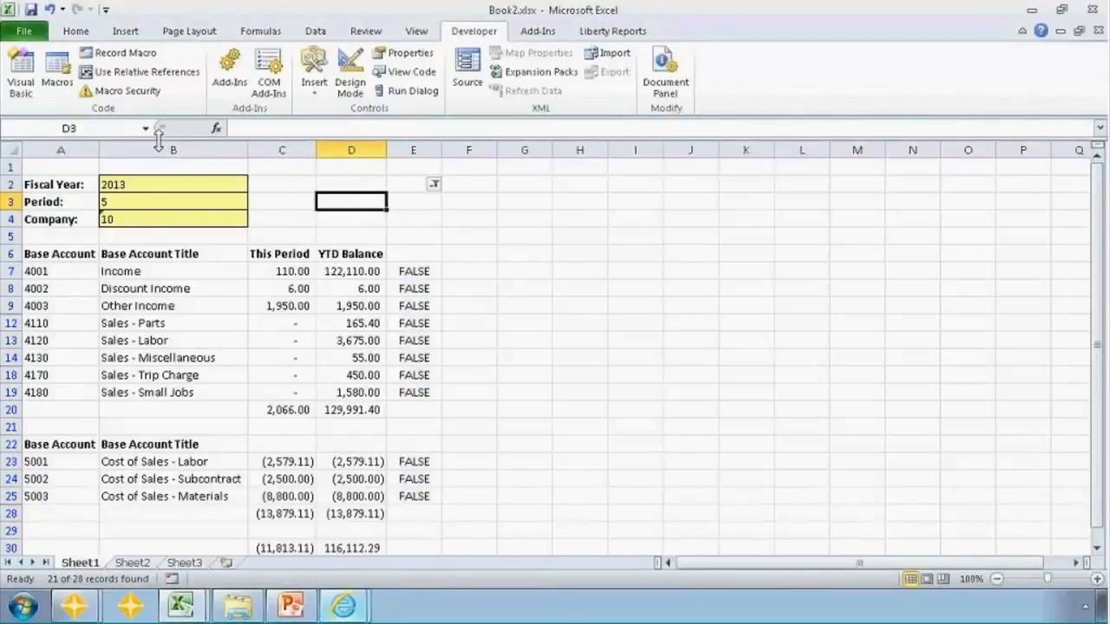
{"action": "left_click", "coordinate": [412, 149]}
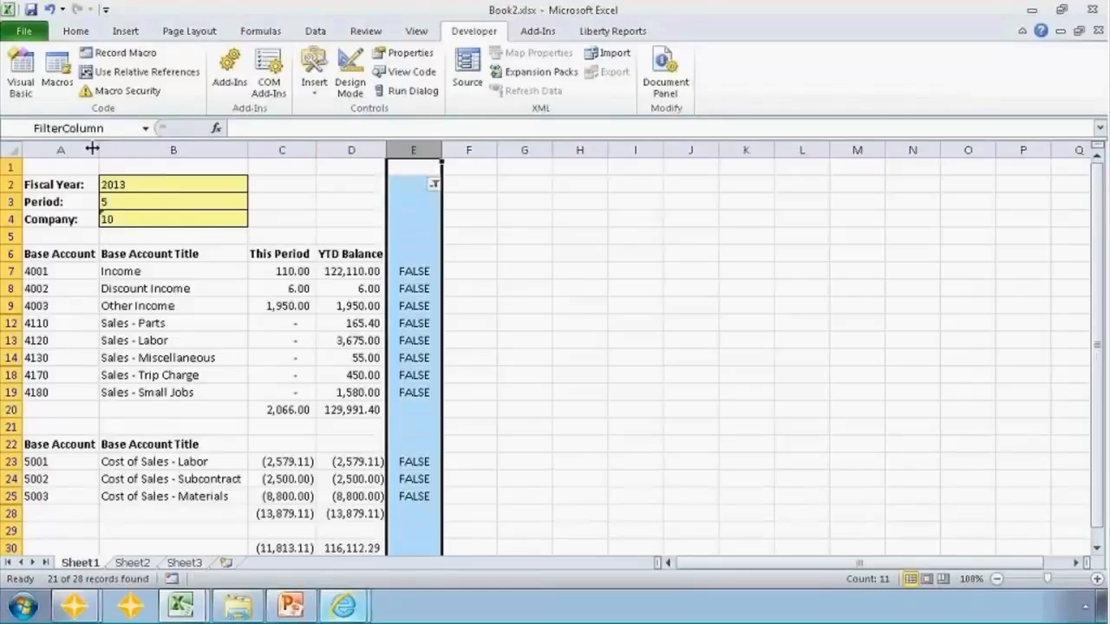
{"action": "mouse_move", "coordinate": [213, 201]}
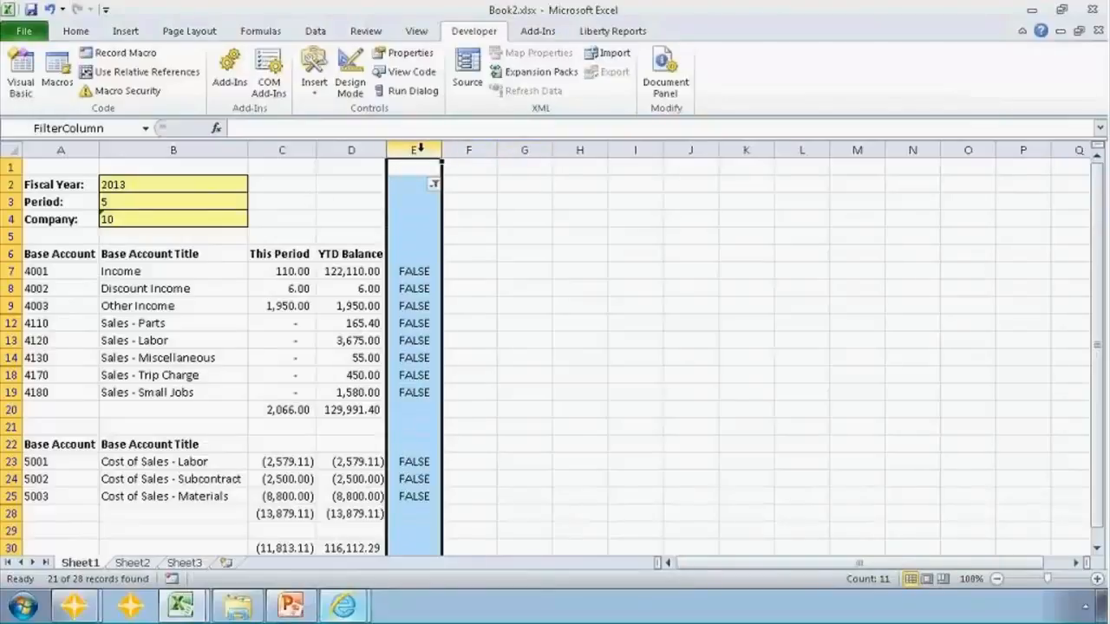
{"action": "mouse_move", "coordinate": [413, 253]}
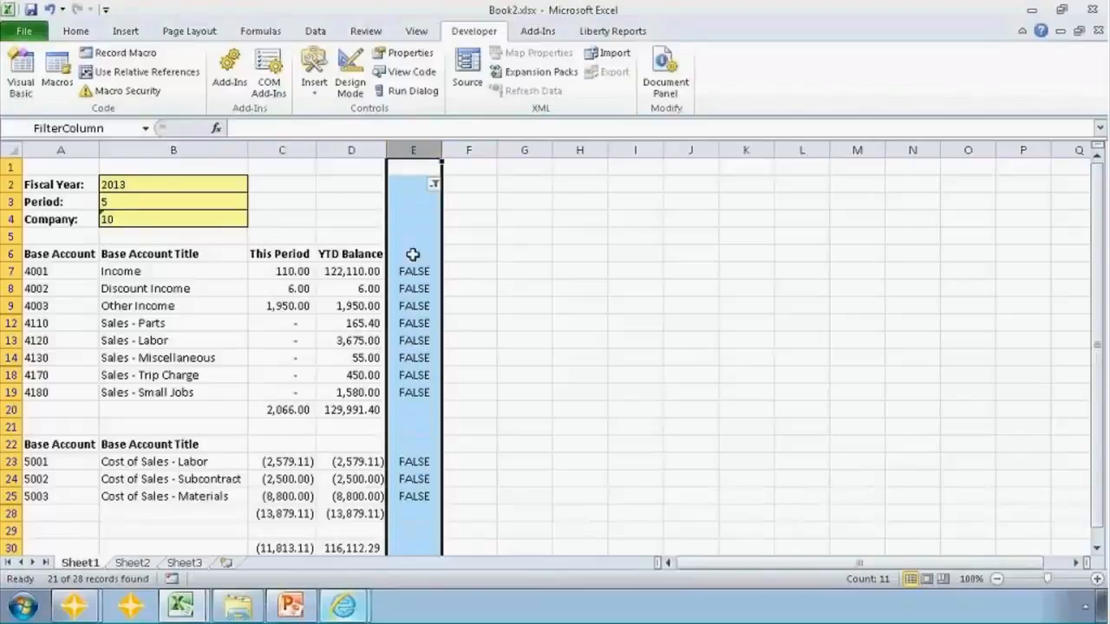
Review the helper AND formulas in E7 and E8 and the YTD balance formula in D7
{"action": "left_click", "coordinate": [412, 271]}
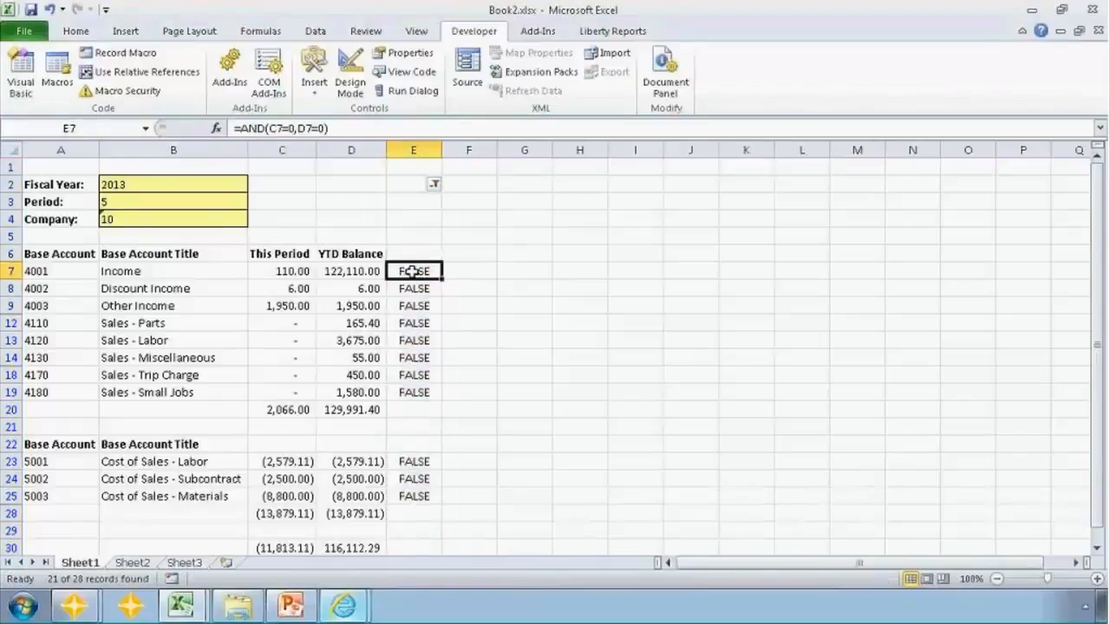
{"action": "left_click", "coordinate": [413, 288]}
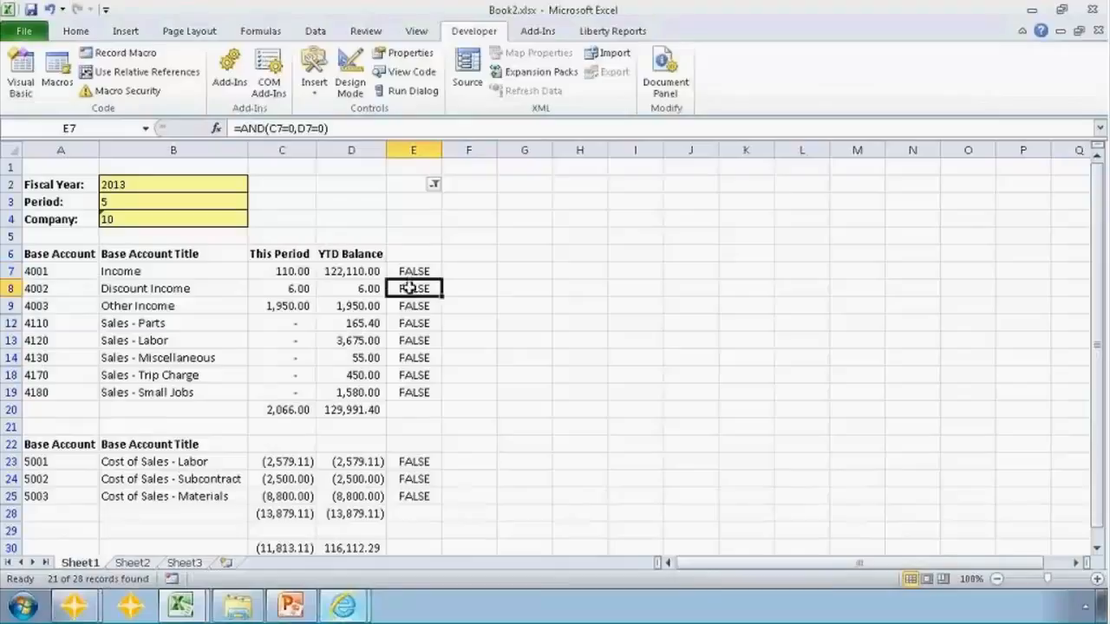
{"action": "left_click", "coordinate": [412, 288]}
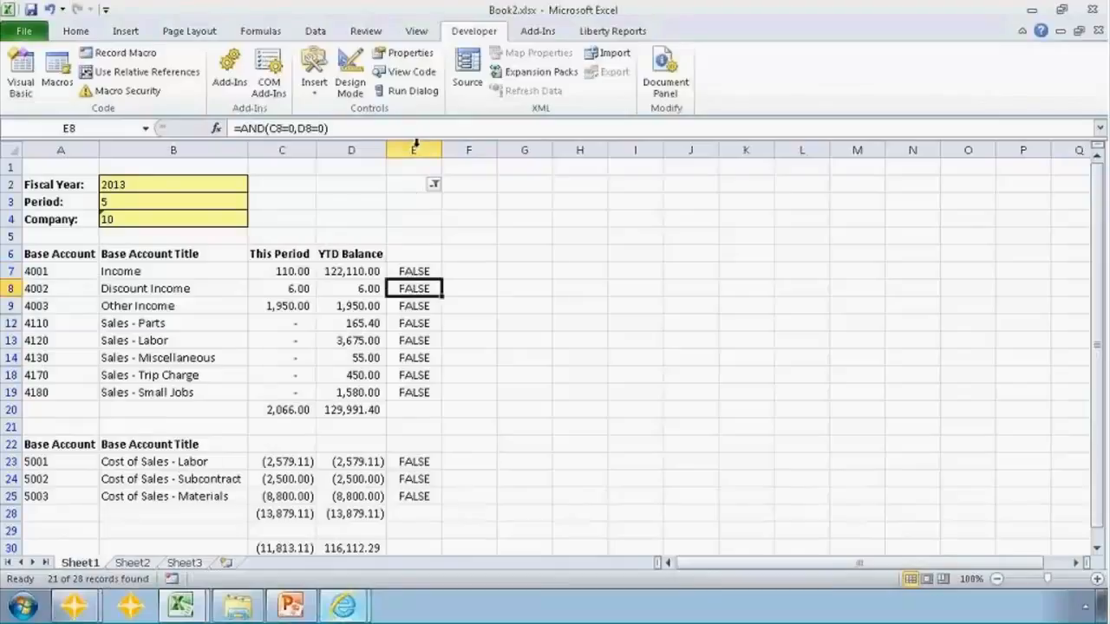
{"action": "left_click", "coordinate": [413, 149]}
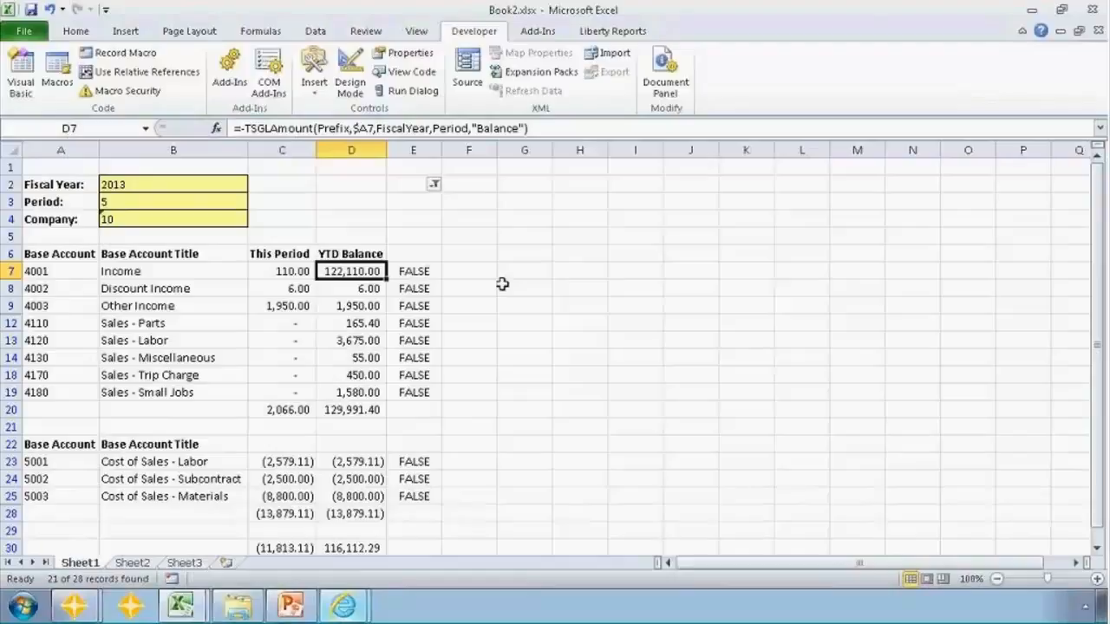
{"action": "mouse_move", "coordinate": [409, 271]}
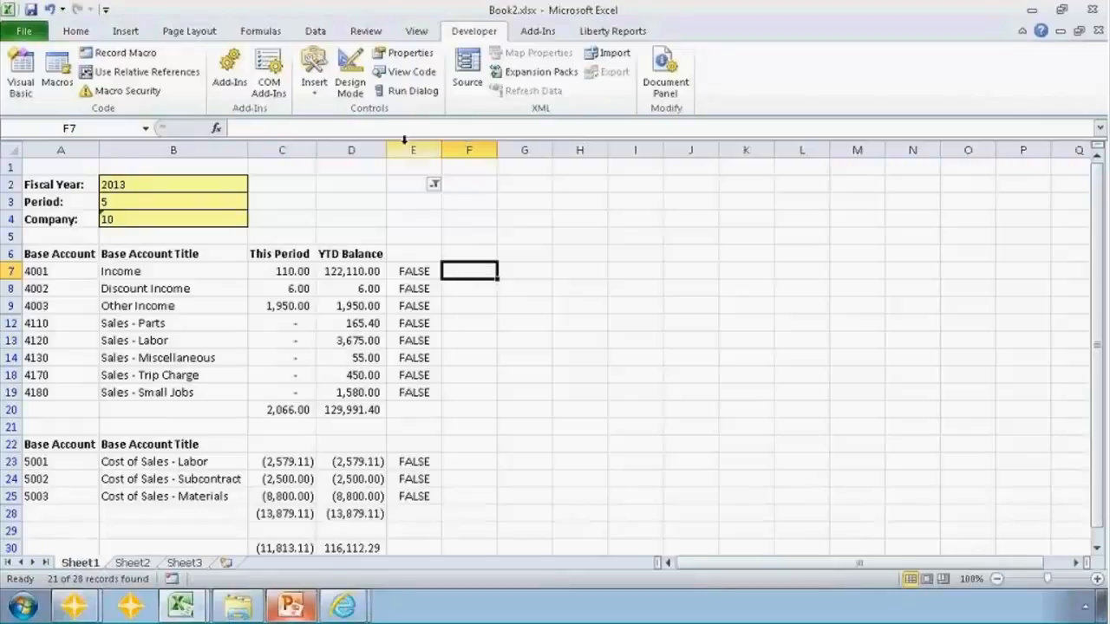
Insert a blank column before the helper and clear the filter so every account row shows
{"action": "right_click", "coordinate": [413, 149]}
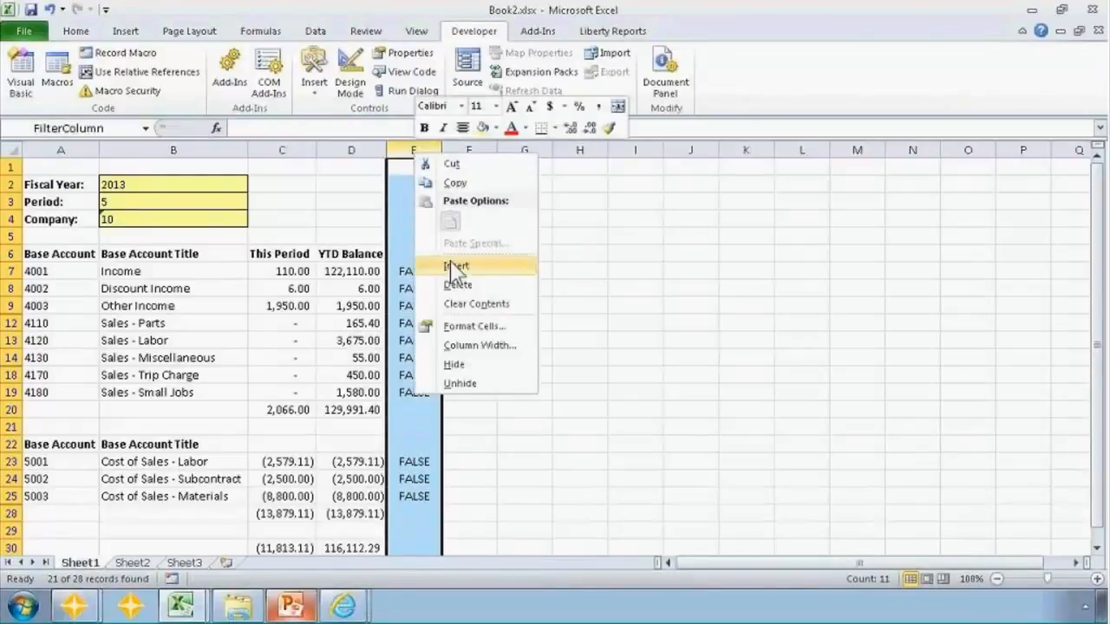
{"action": "left_click", "coordinate": [457, 265]}
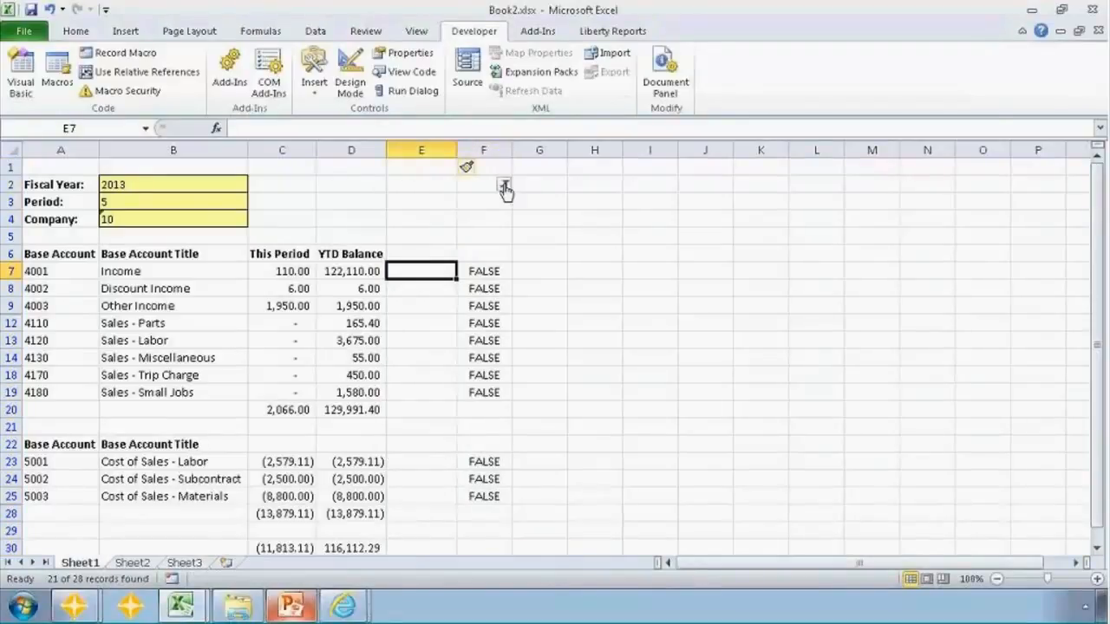
{"action": "left_click", "coordinate": [503, 184]}
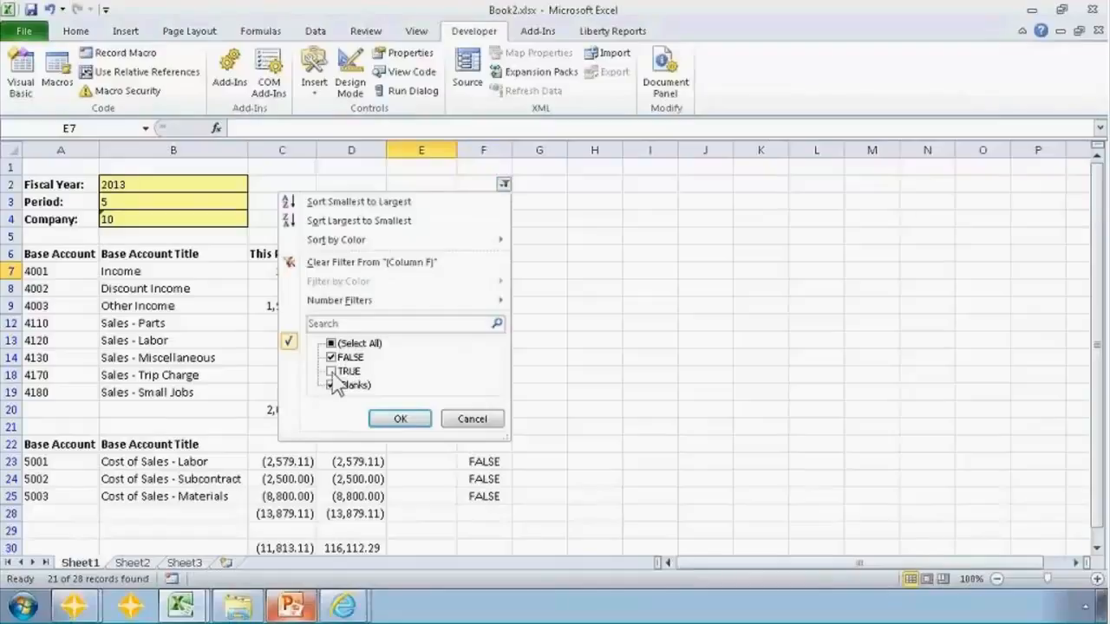
{"action": "left_click", "coordinate": [399, 418]}
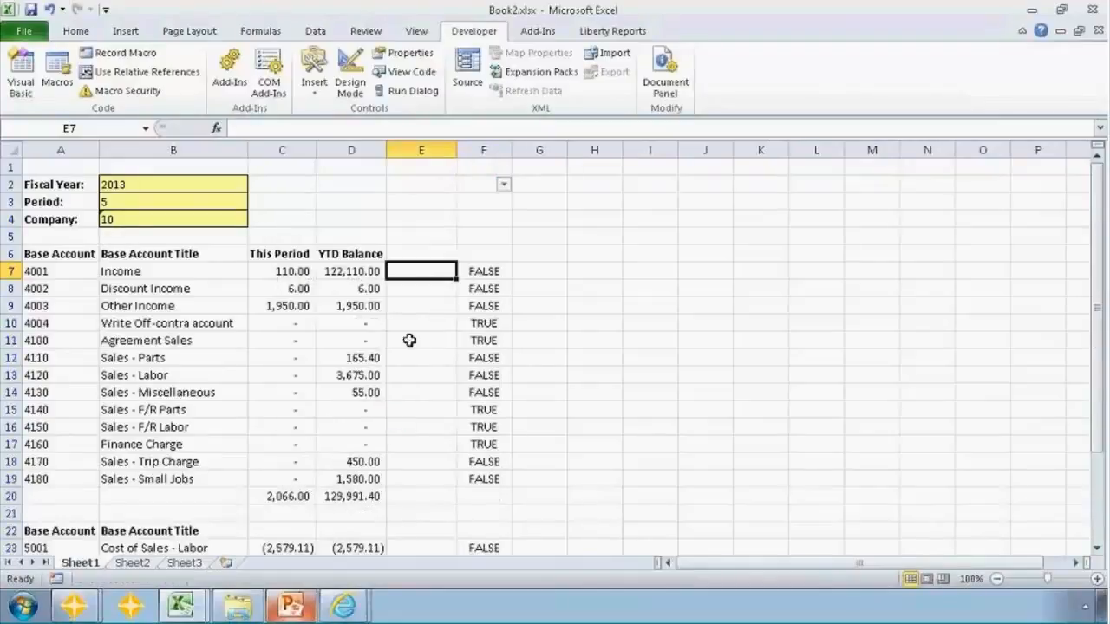
{"action": "mouse_move", "coordinate": [417, 271]}
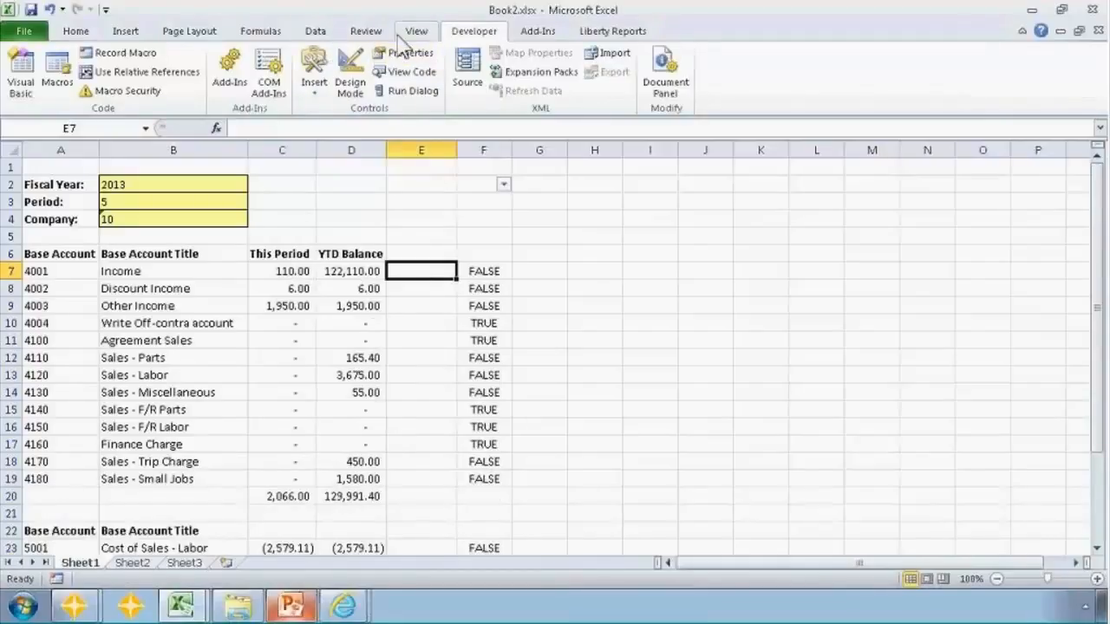
{"action": "mouse_move", "coordinate": [385, 42]}
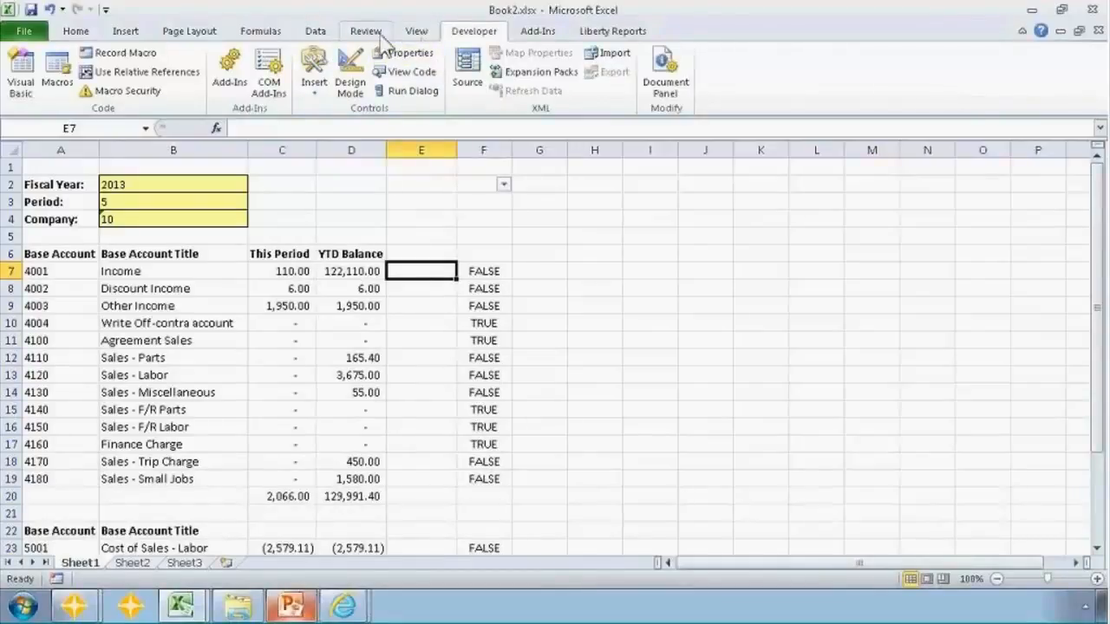
Delete the After_TSRefreshData and Before_TSRefreshData macros from the workbook
{"action": "left_click", "coordinate": [55, 71]}
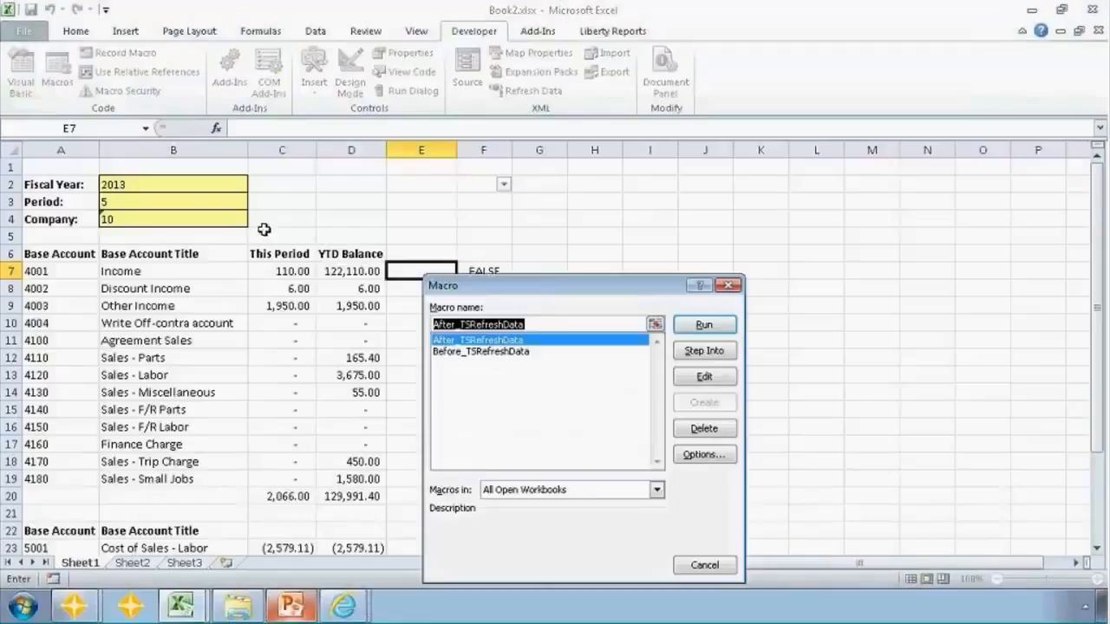
{"action": "left_click", "coordinate": [704, 427]}
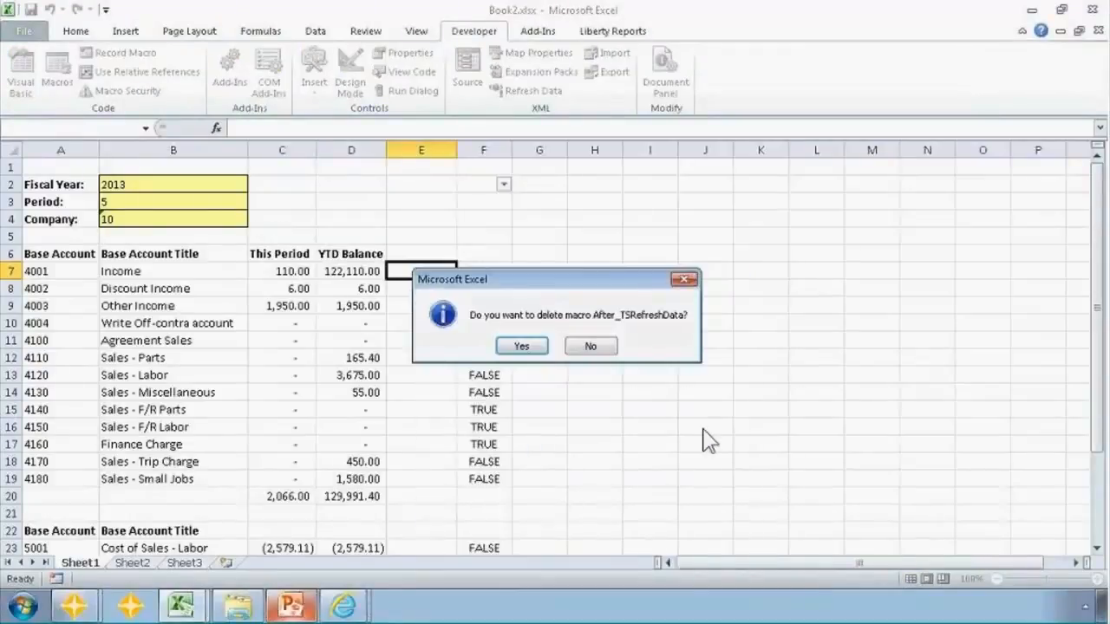
{"action": "left_click", "coordinate": [521, 345]}
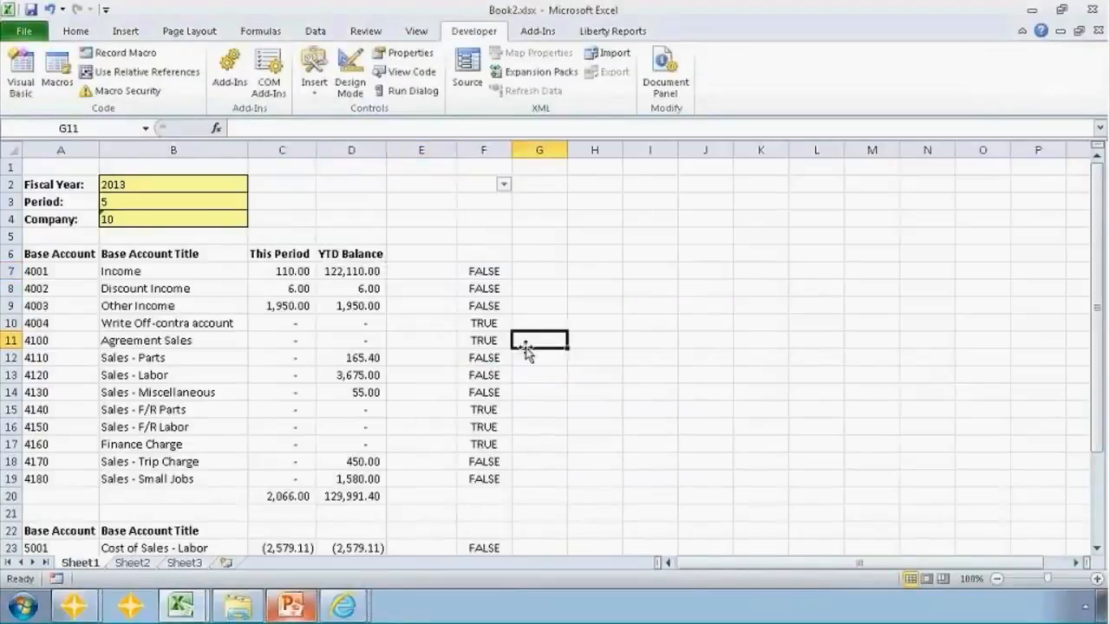
{"action": "left_click", "coordinate": [55, 73]}
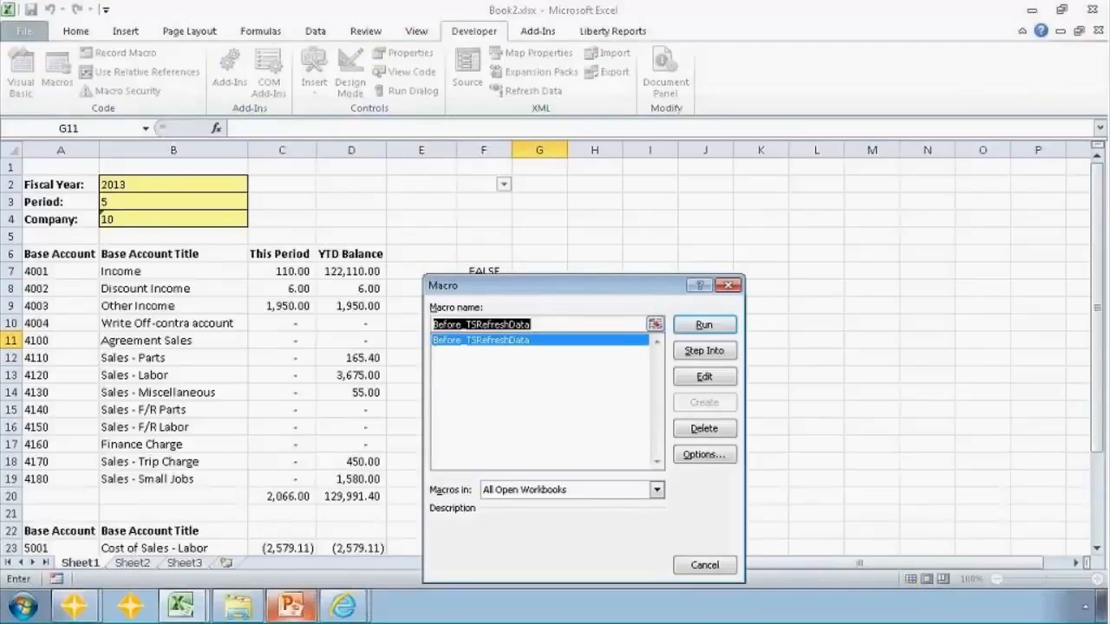
{"action": "left_click", "coordinate": [704, 427]}
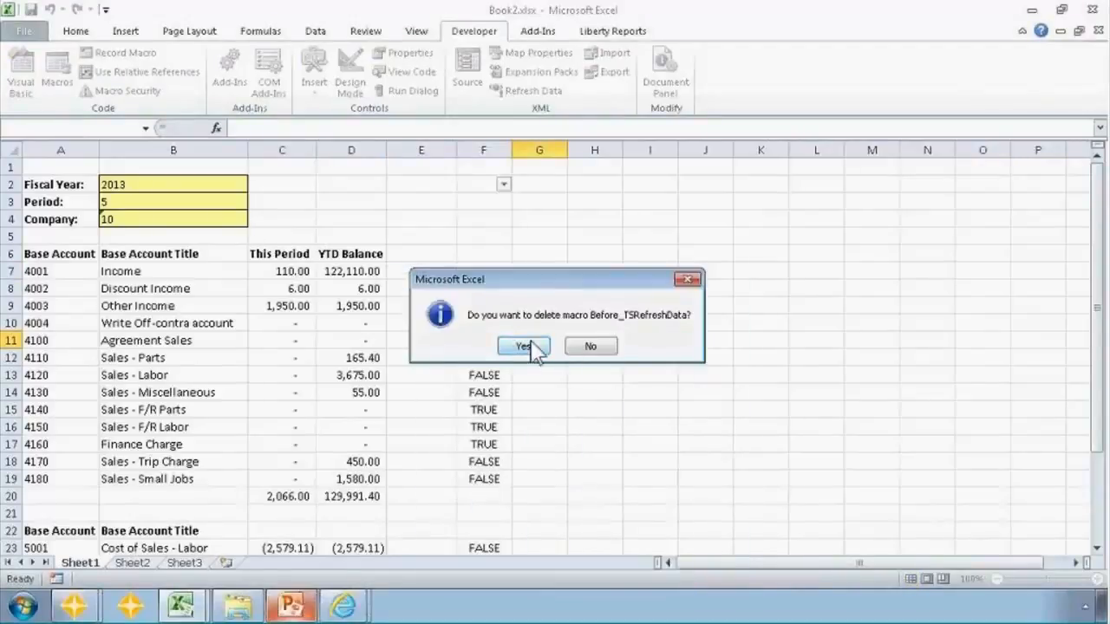
{"action": "left_click", "coordinate": [522, 347]}
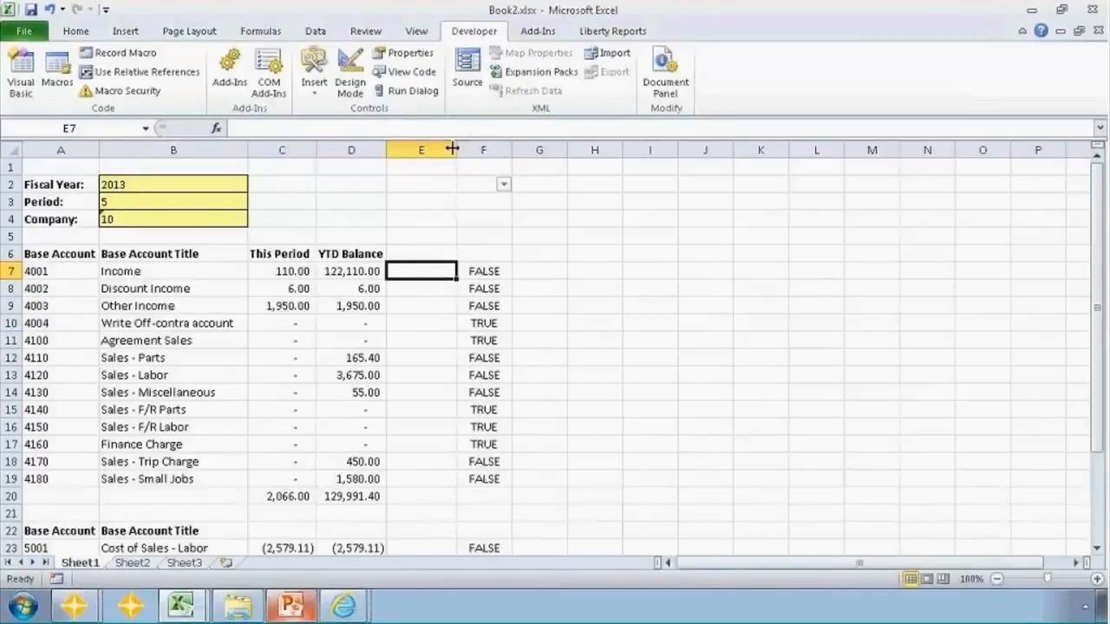
{"action": "right_click", "coordinate": [483, 149]}
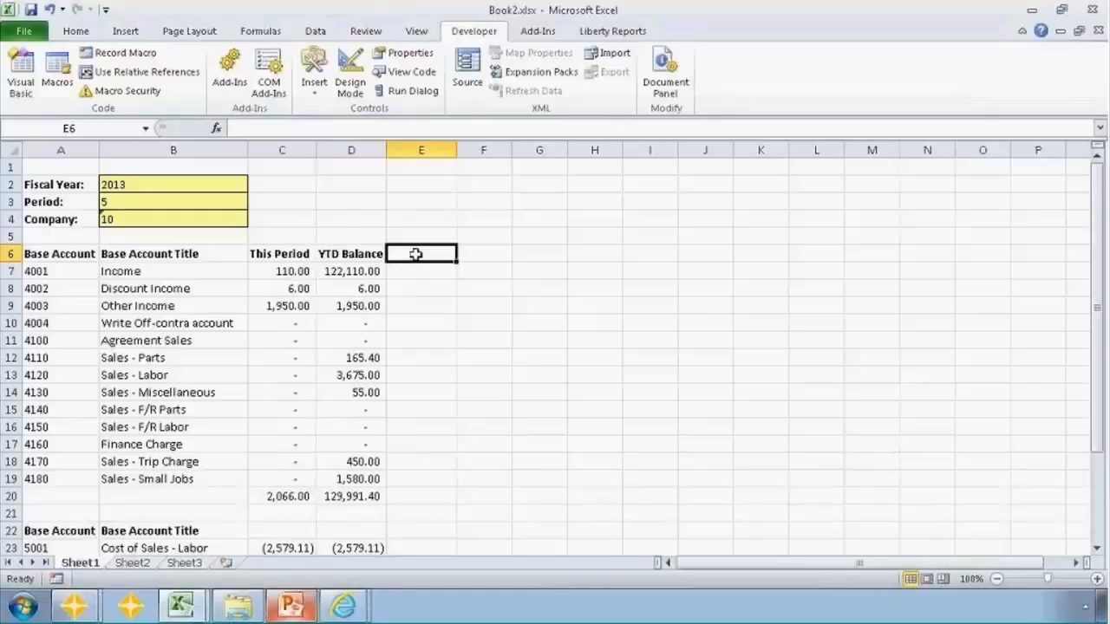
Add a Comments heading in E6 and note 'This was new' beside account 4110 Sales - Parts
{"action": "type", "text": "Comments"}
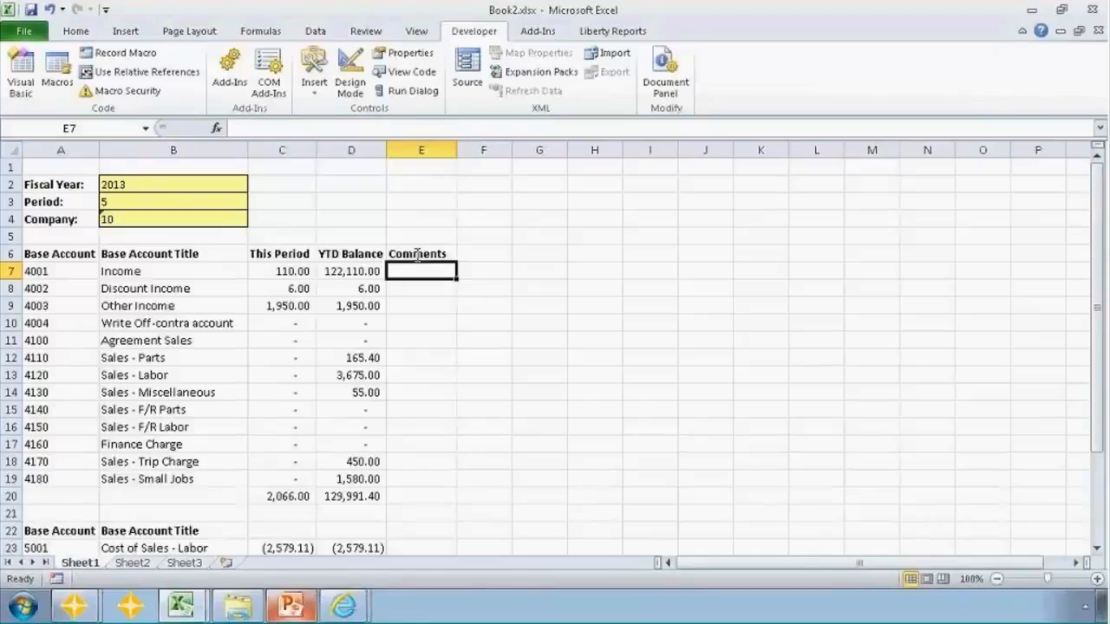
{"action": "mouse_move", "coordinate": [254, 329]}
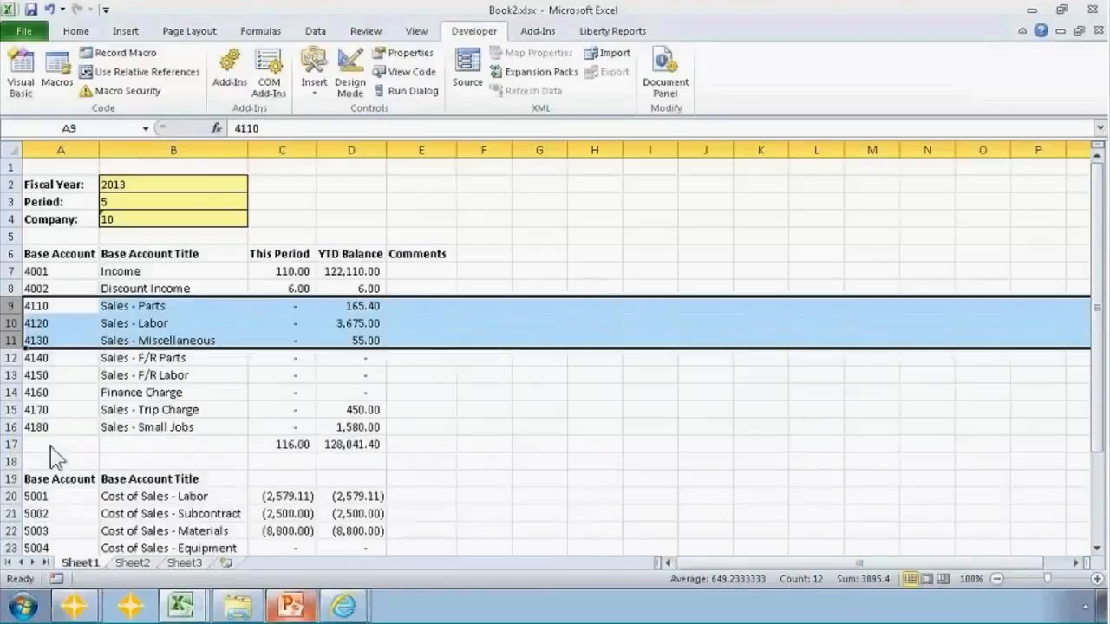
{"action": "left_click", "coordinate": [420, 305]}
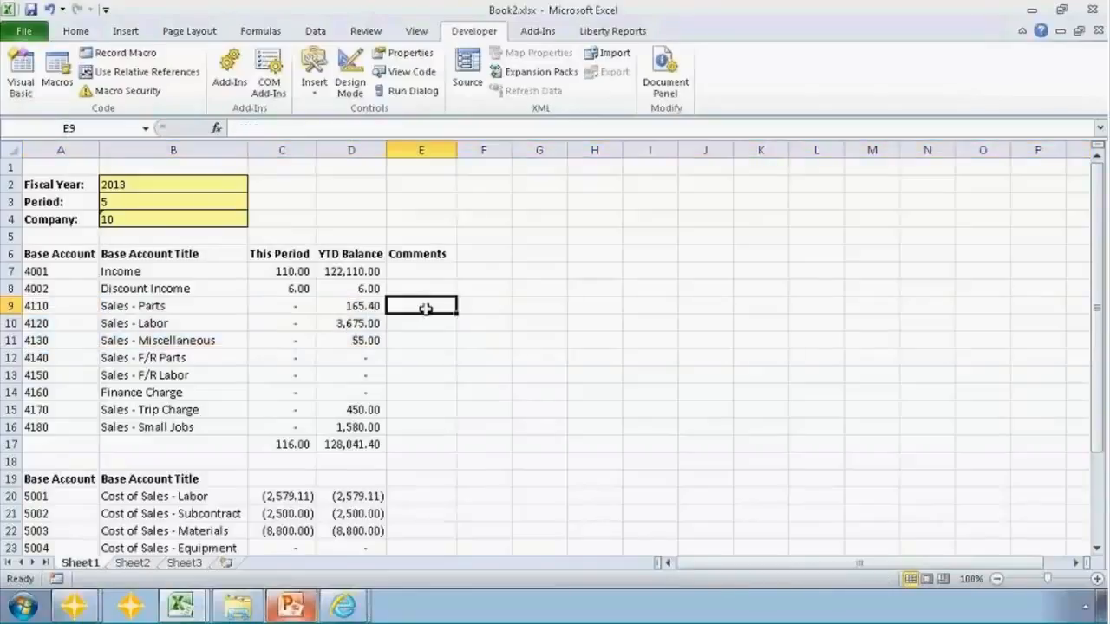
{"action": "type", "text": "10"}
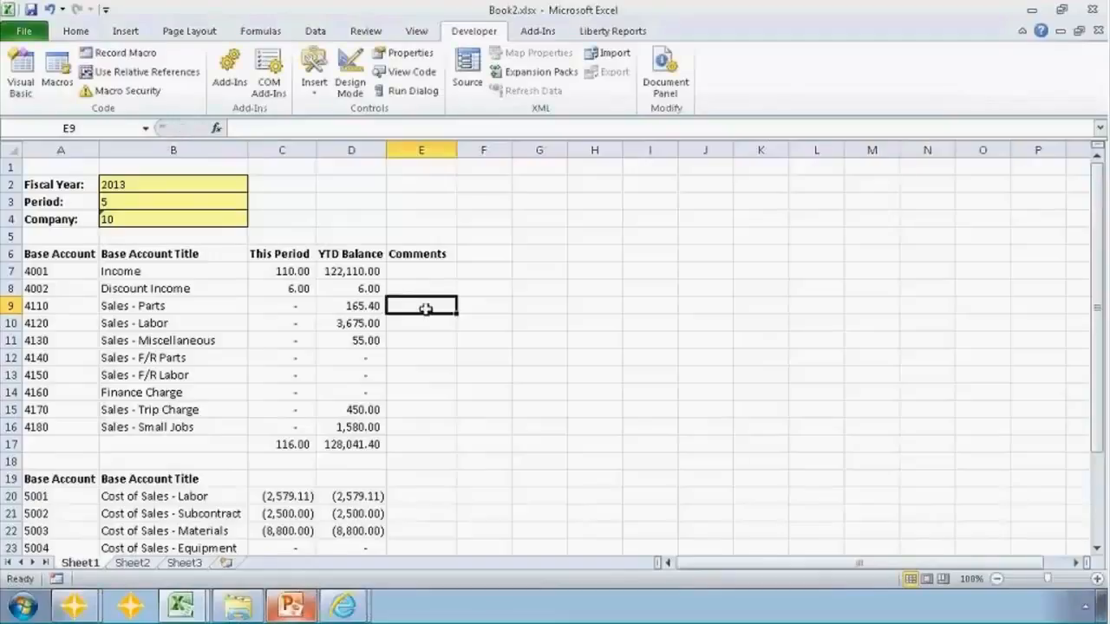
{"action": "type", "text": "This was new"}
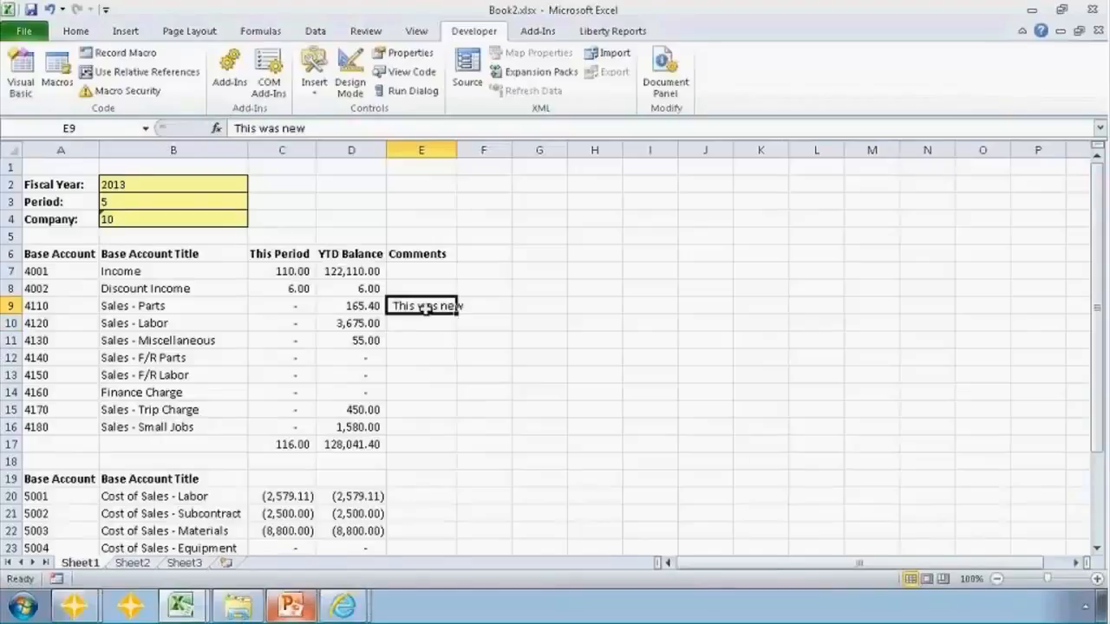
{"action": "mouse_move", "coordinate": [152, 305]}
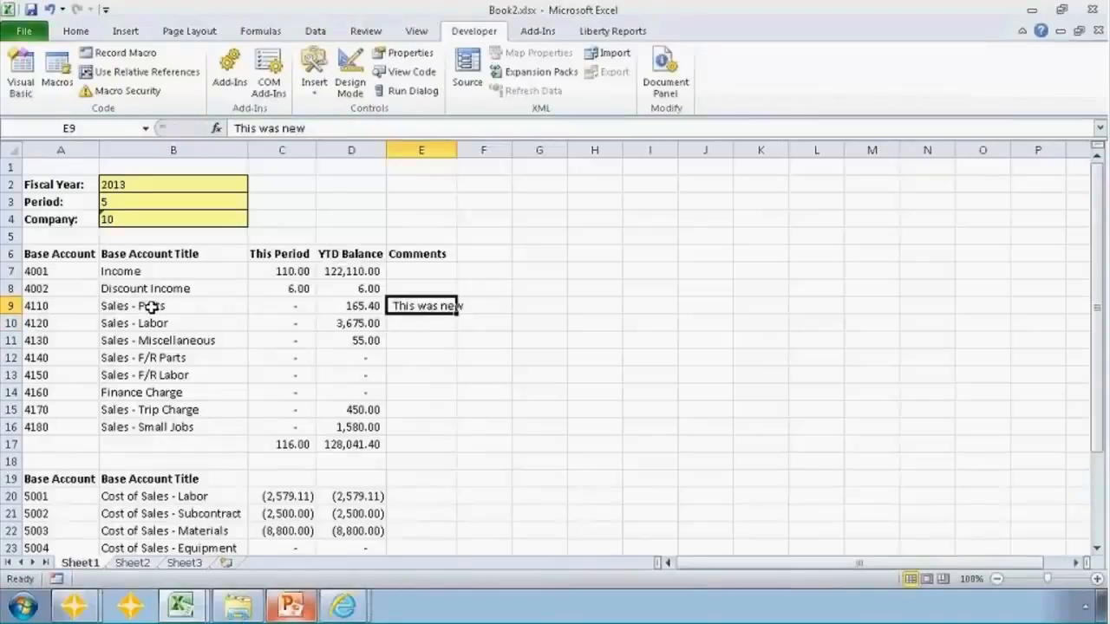
{"action": "left_click", "coordinate": [61, 305]}
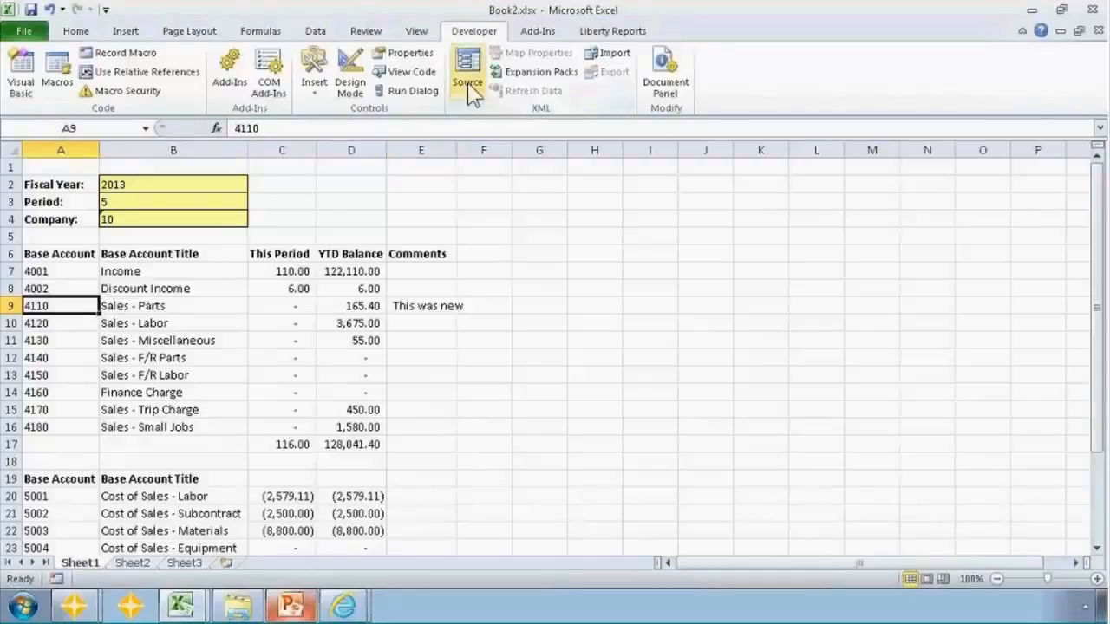
{"action": "left_click", "coordinate": [538, 31]}
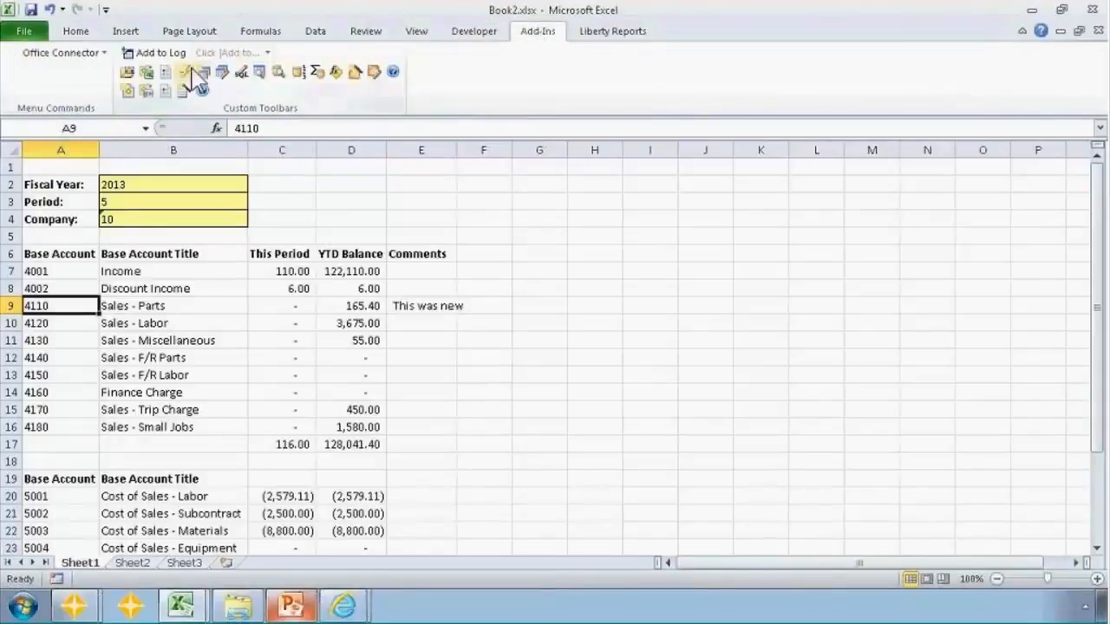
{"action": "left_click", "coordinate": [183, 73]}
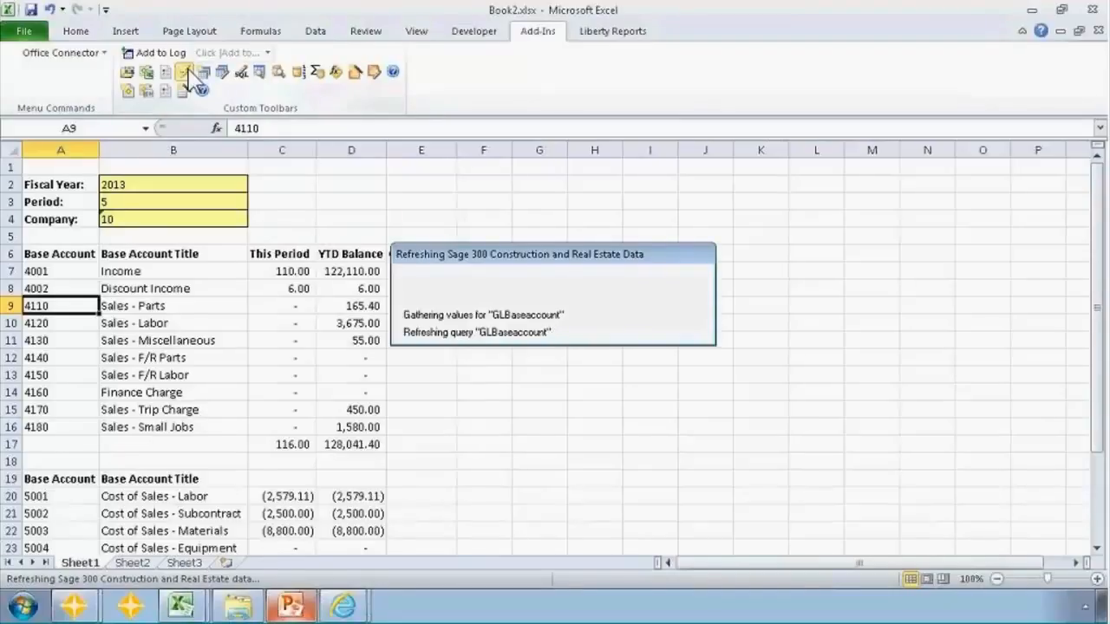
{"action": "left_click", "coordinate": [184, 73]}
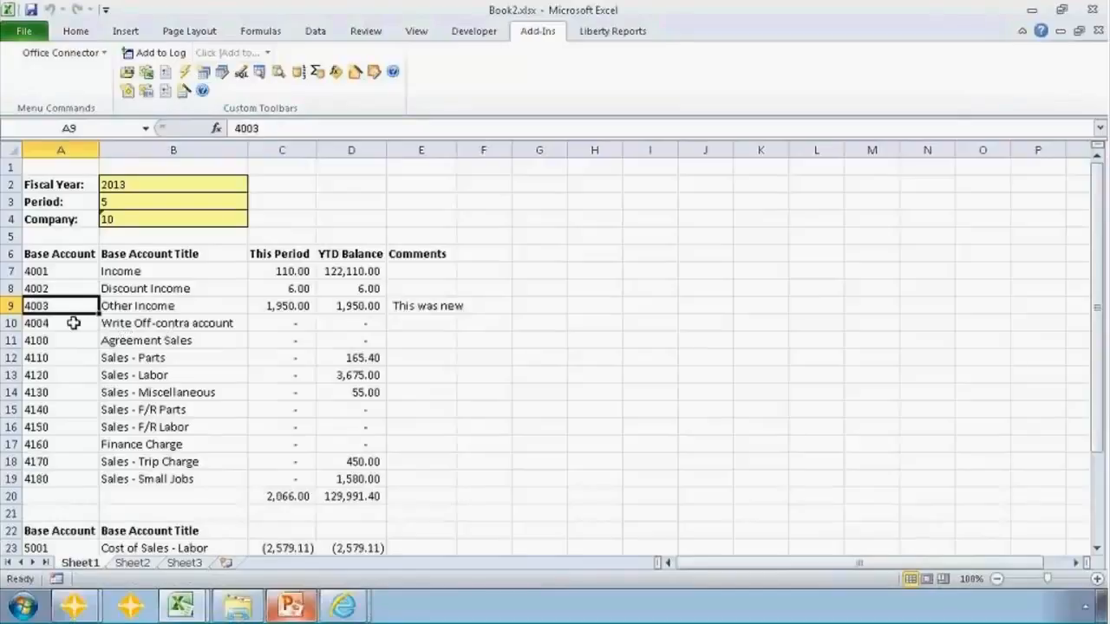
{"action": "right_click", "coordinate": [61, 305]}
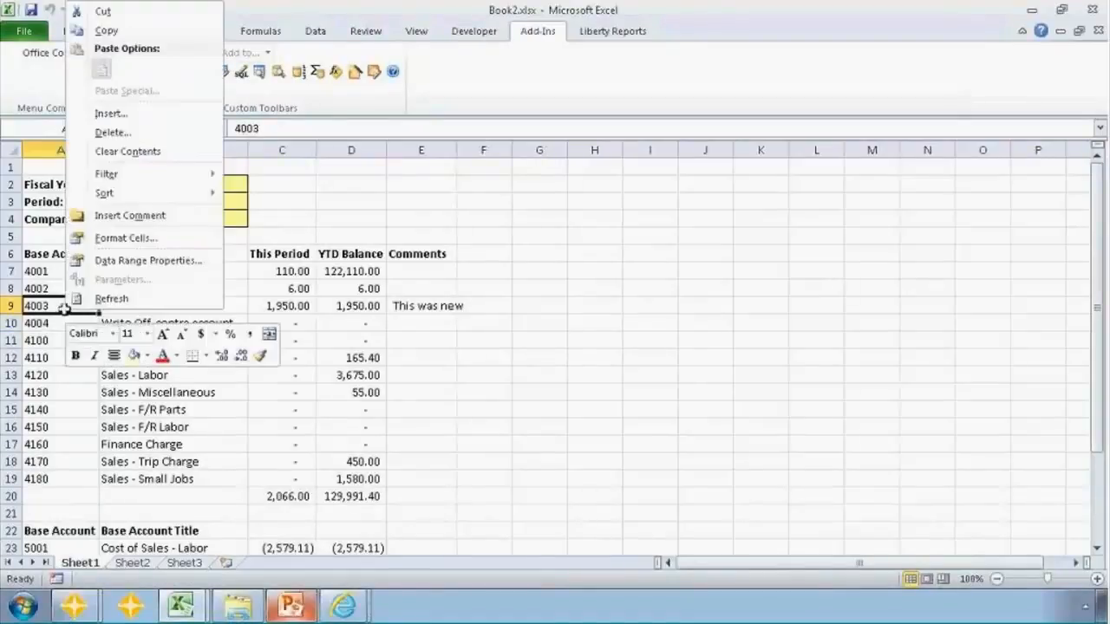
{"action": "left_click", "coordinate": [112, 298]}
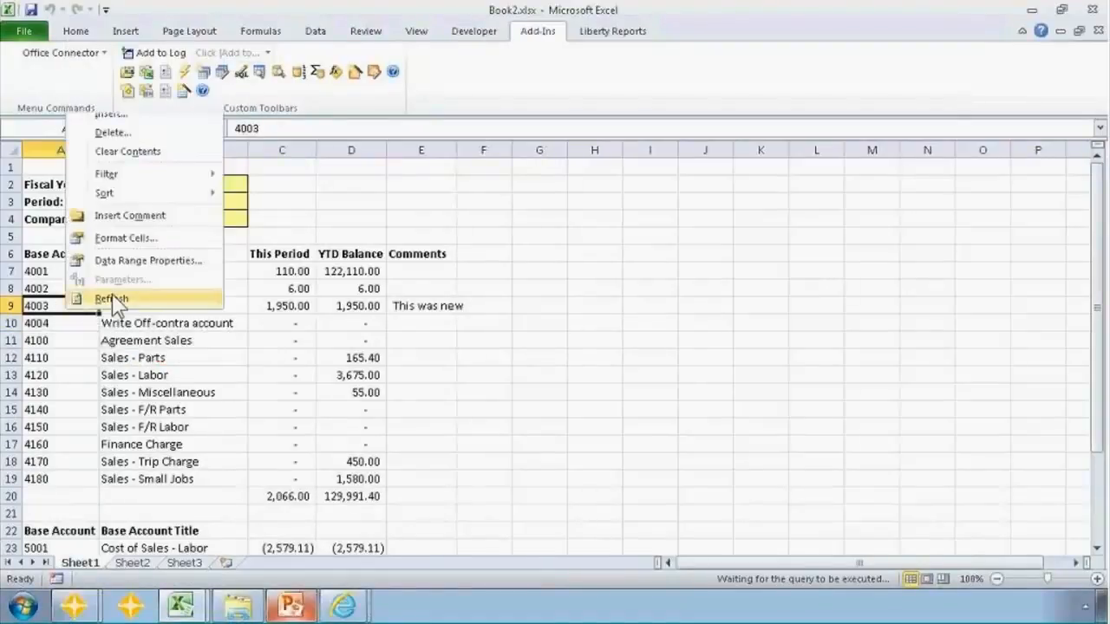
{"action": "left_click", "coordinate": [111, 299]}
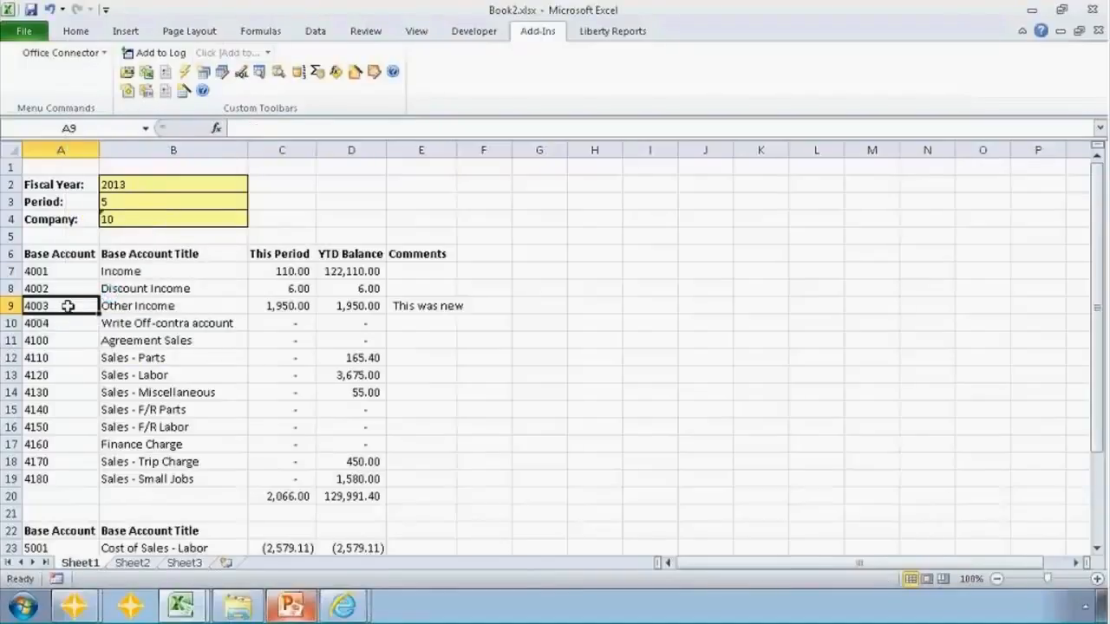
{"action": "left_click", "coordinate": [61, 305]}
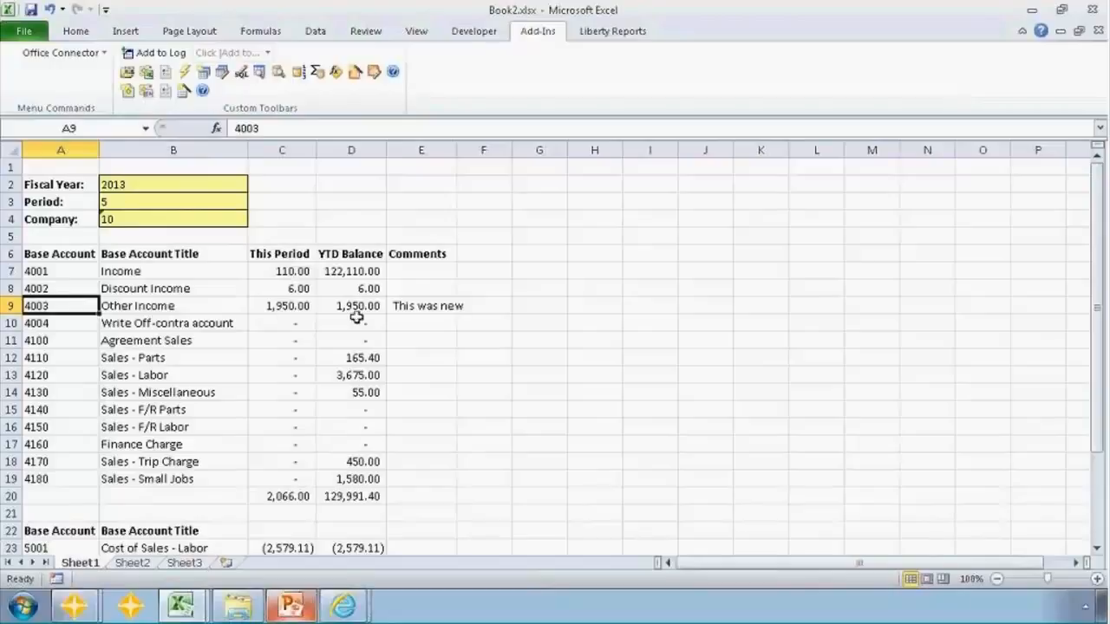
{"action": "left_click", "coordinate": [421, 305]}
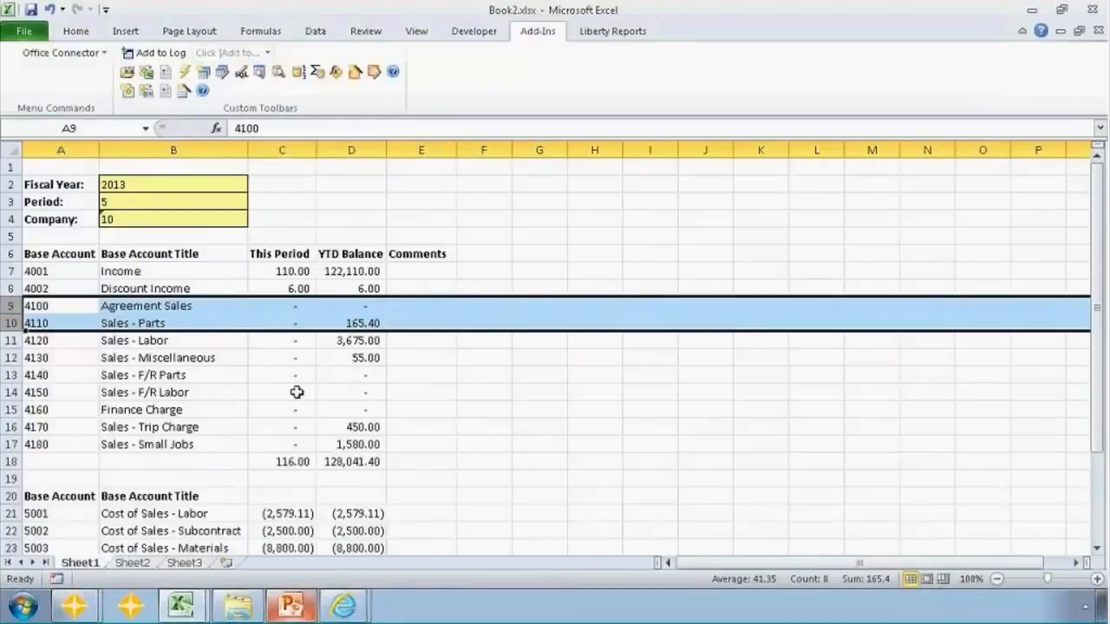
{"action": "left_click", "coordinate": [61, 288]}
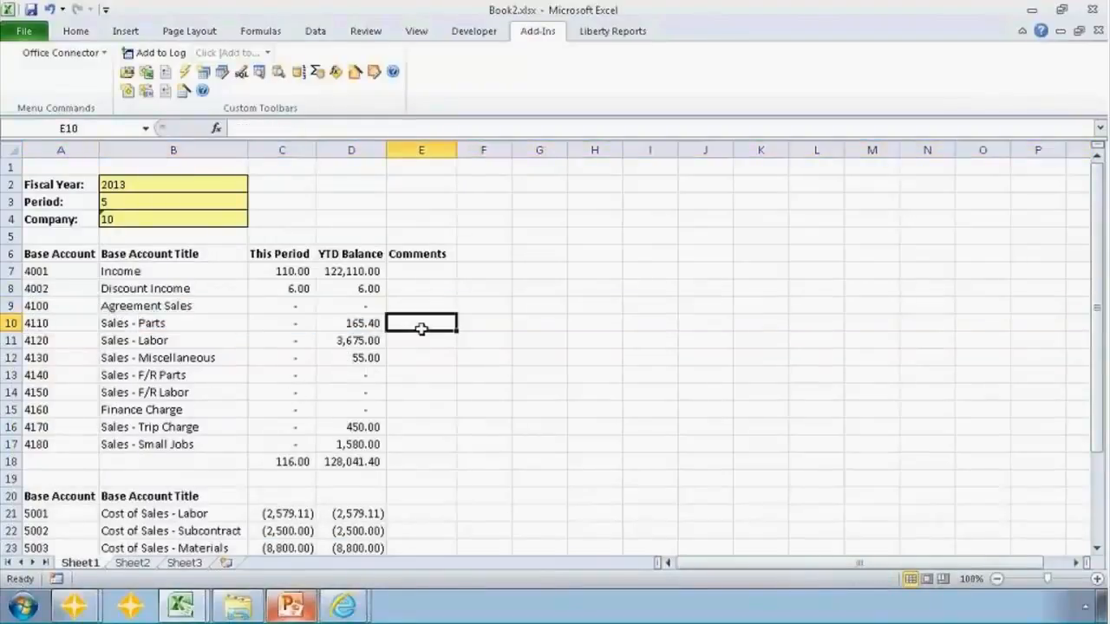
{"action": "type", "text": "test"}
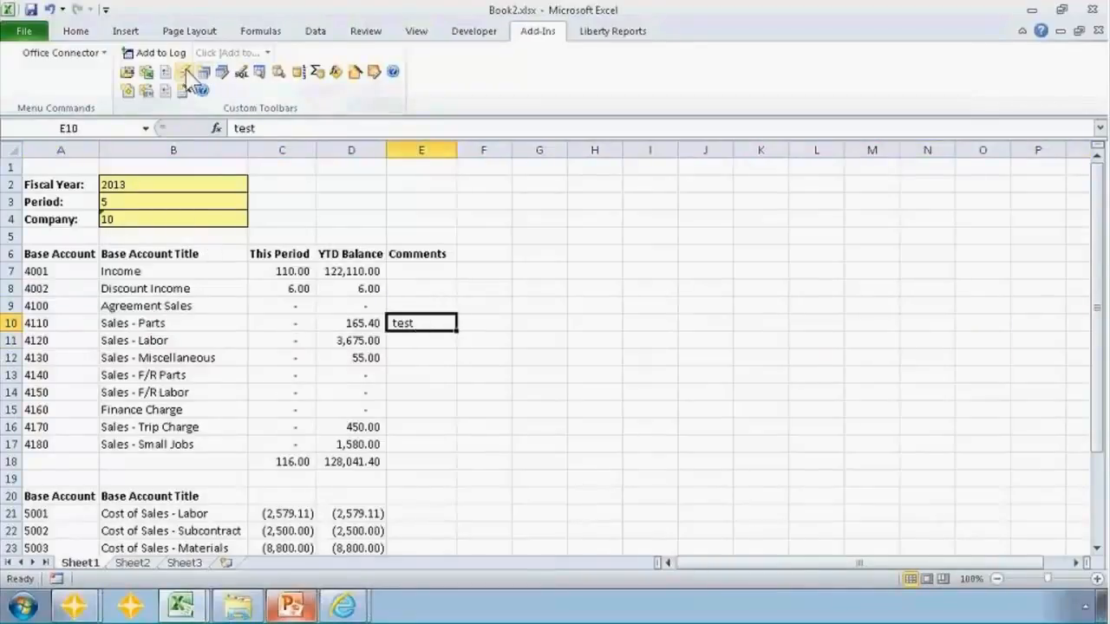
{"action": "left_click", "coordinate": [184, 72]}
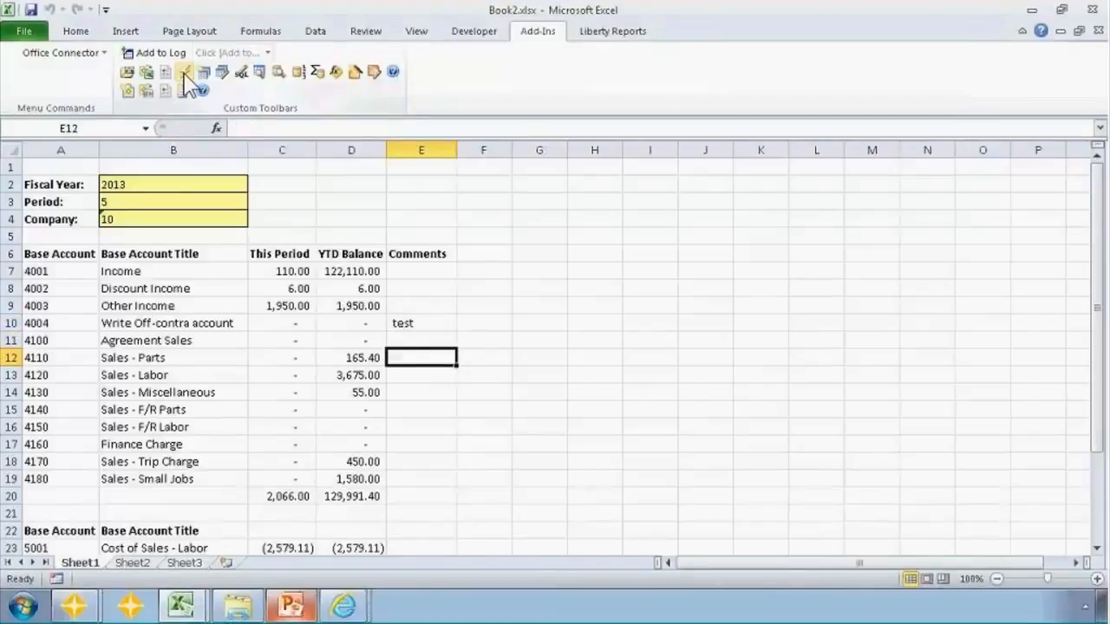
{"action": "left_click", "coordinate": [61, 357]}
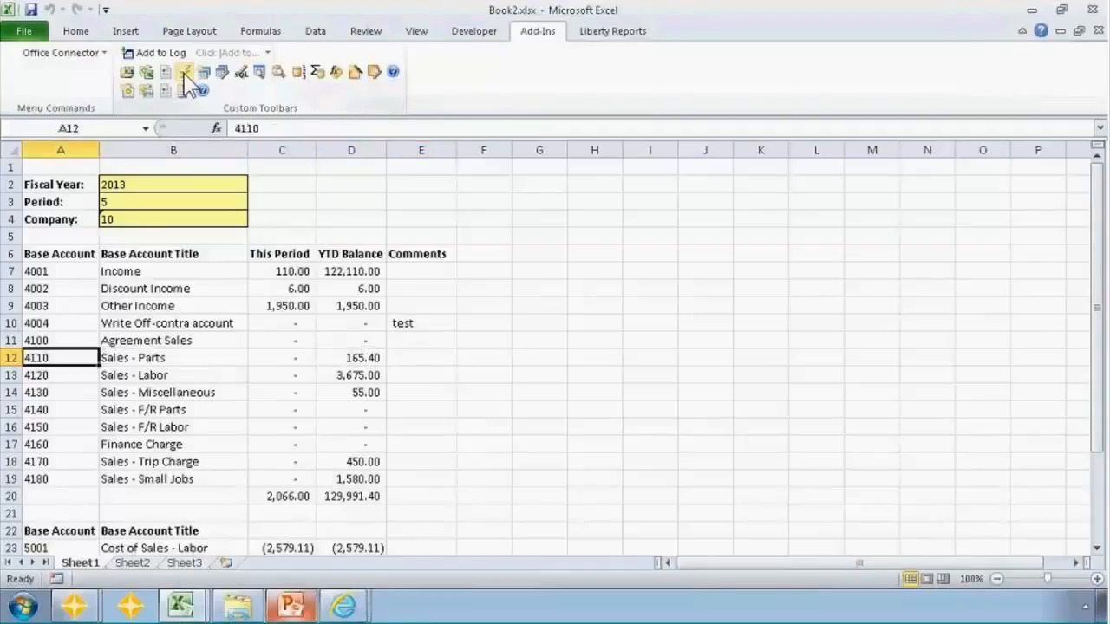
{"action": "left_click", "coordinate": [420, 323]}
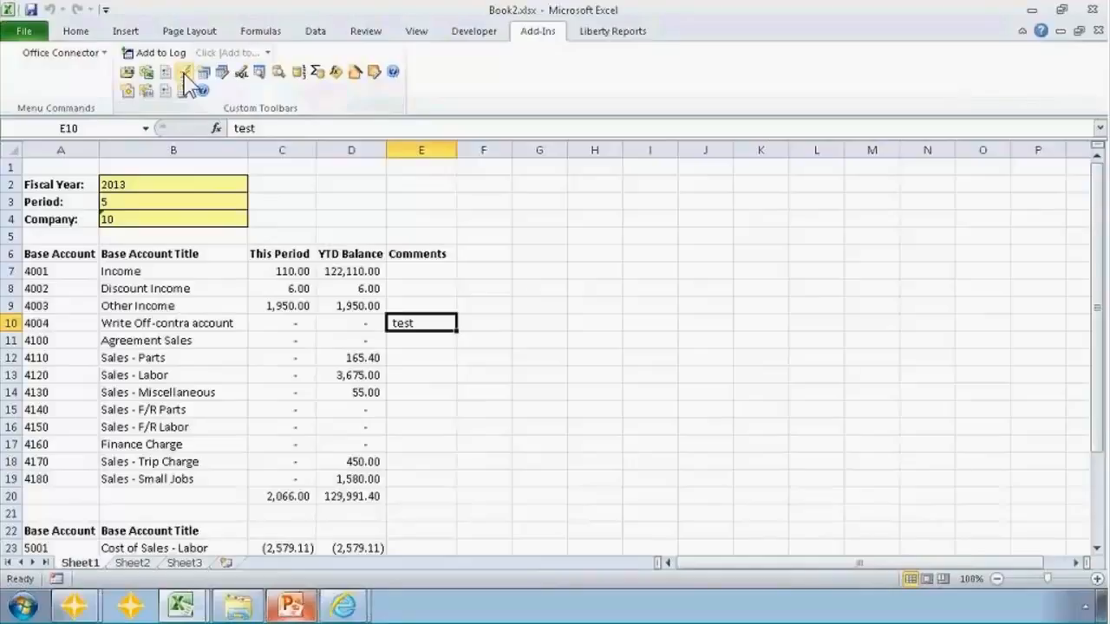
{"action": "left_click", "coordinate": [484, 271]}
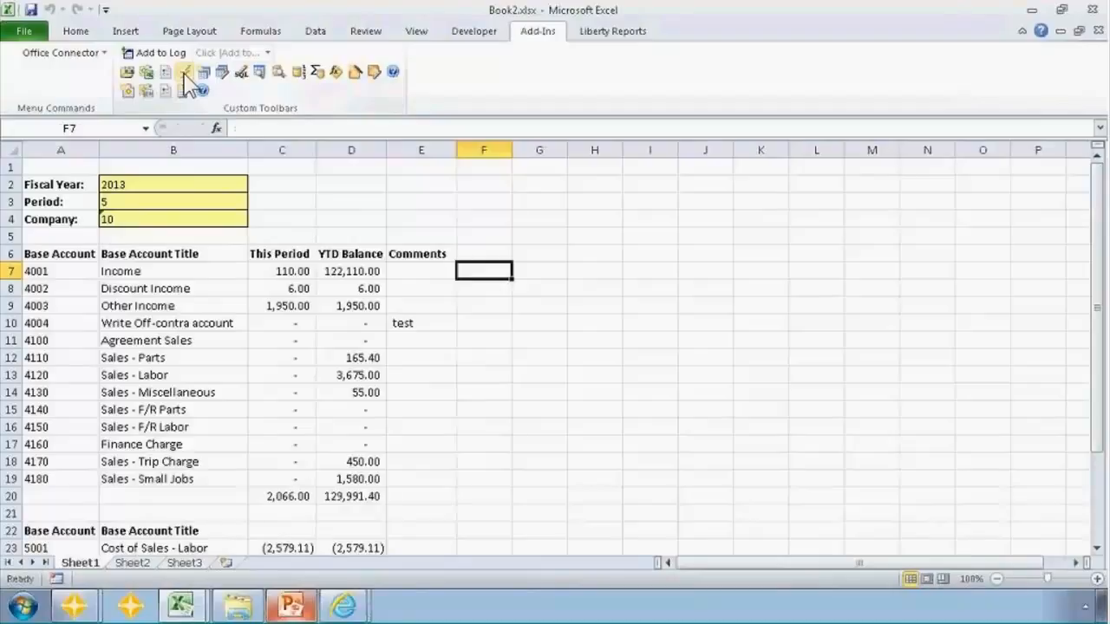
{"action": "type", "text": "="}
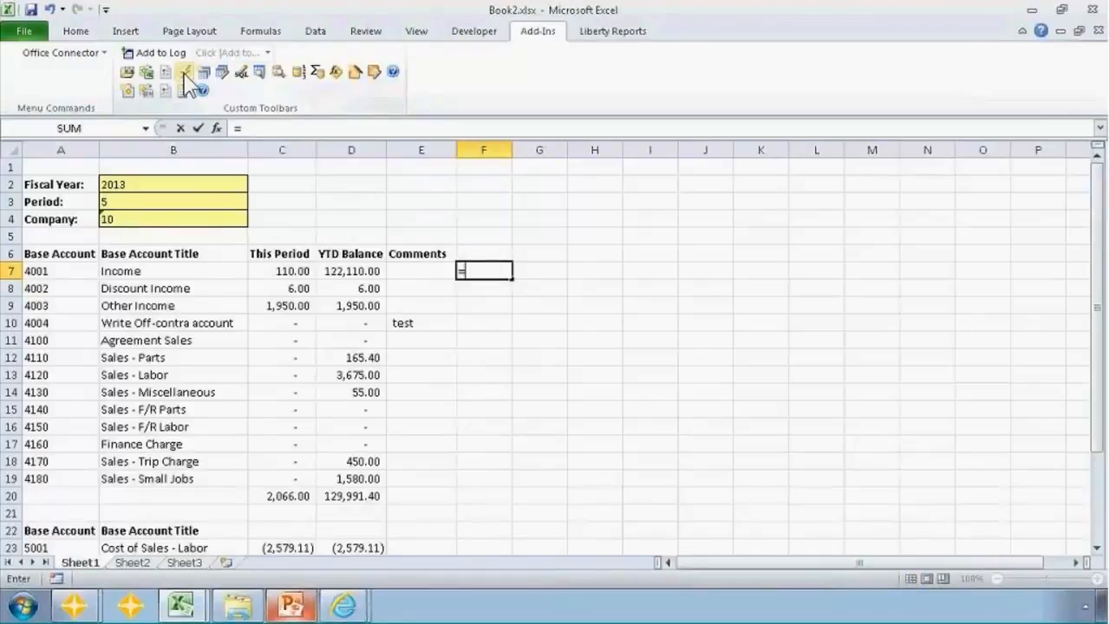
{"action": "type", "text": "=OC"}
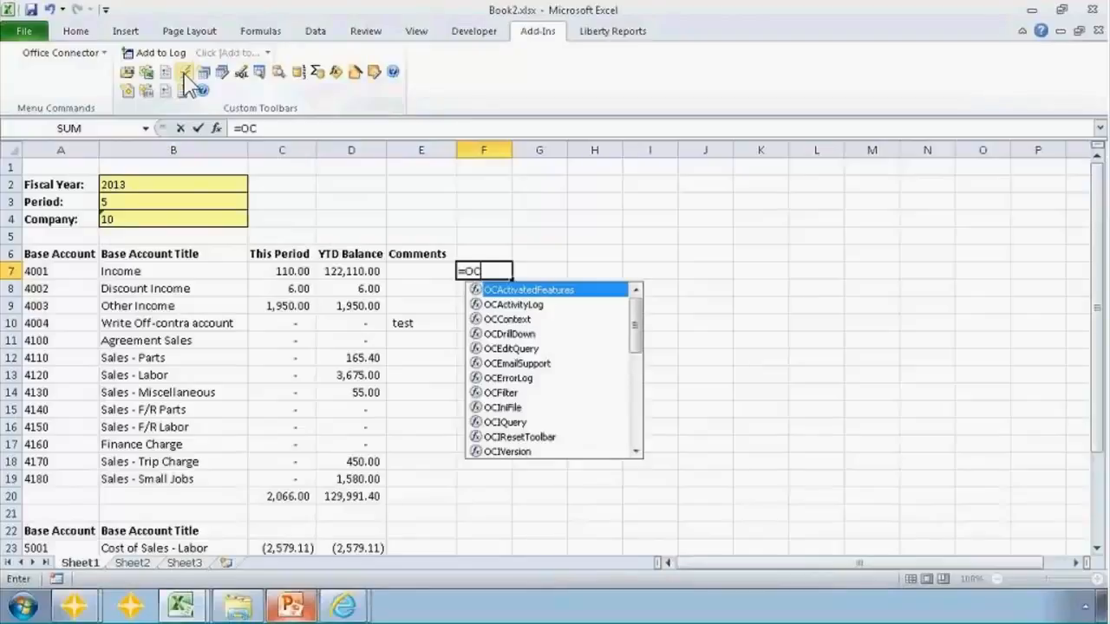
{"action": "key", "text": "Escape"}
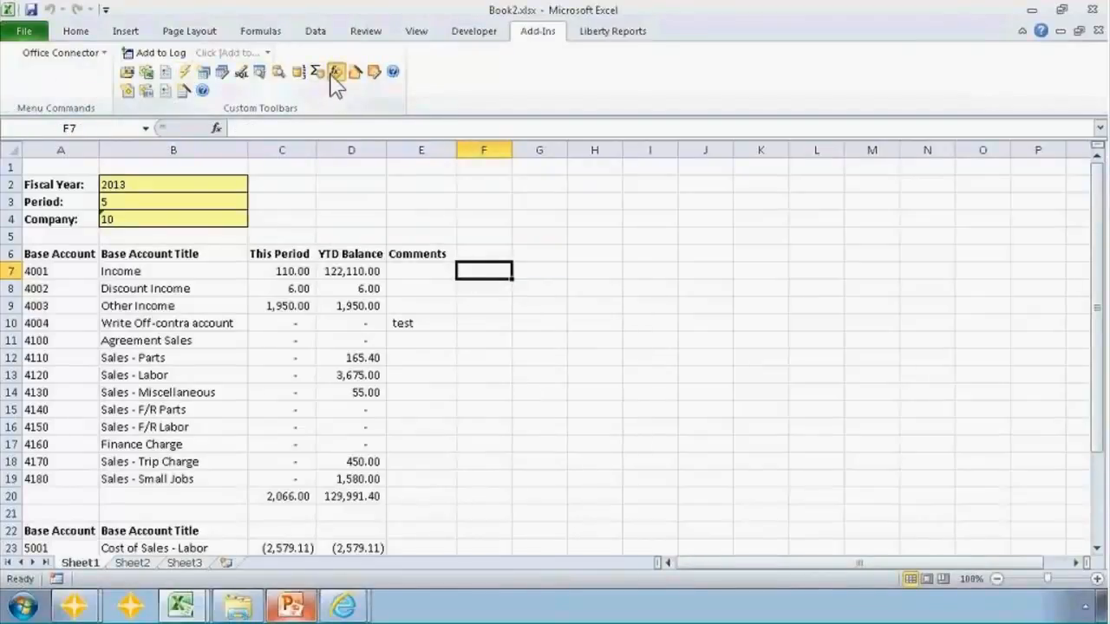
Show the OCRetain function's documentation under Special in the Functions selector
{"action": "left_click", "coordinate": [334, 73]}
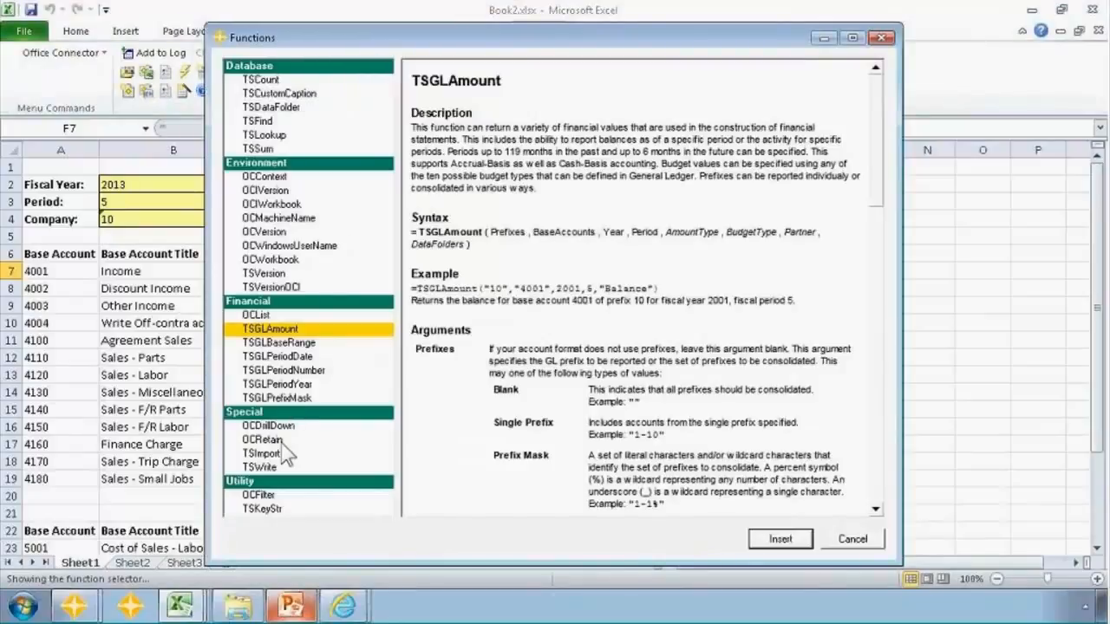
{"action": "left_click", "coordinate": [264, 441]}
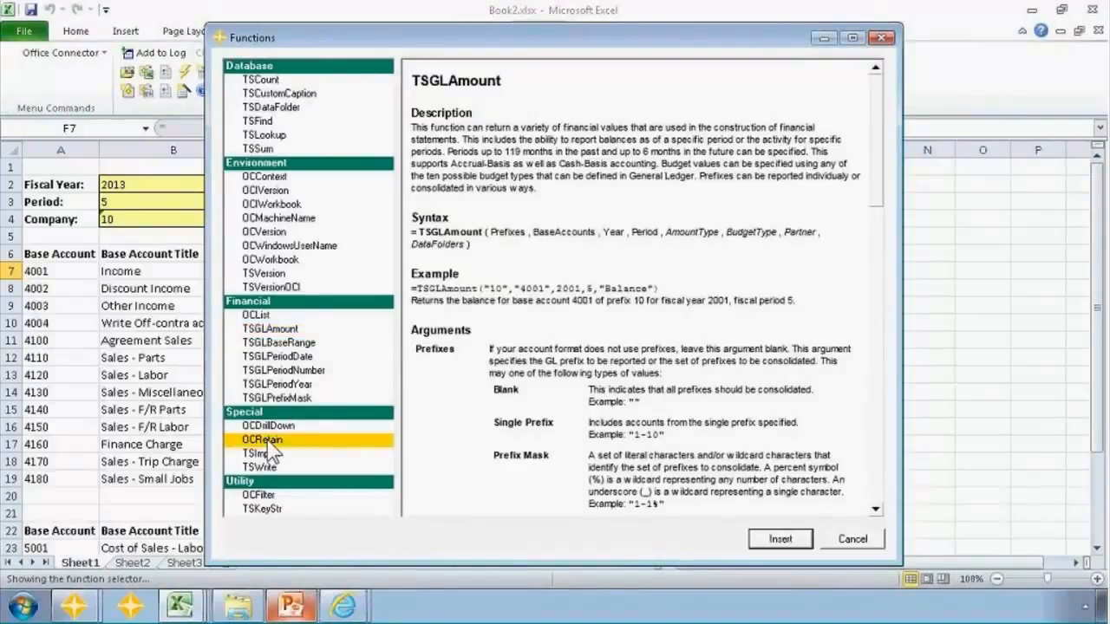
{"action": "left_click", "coordinate": [262, 440]}
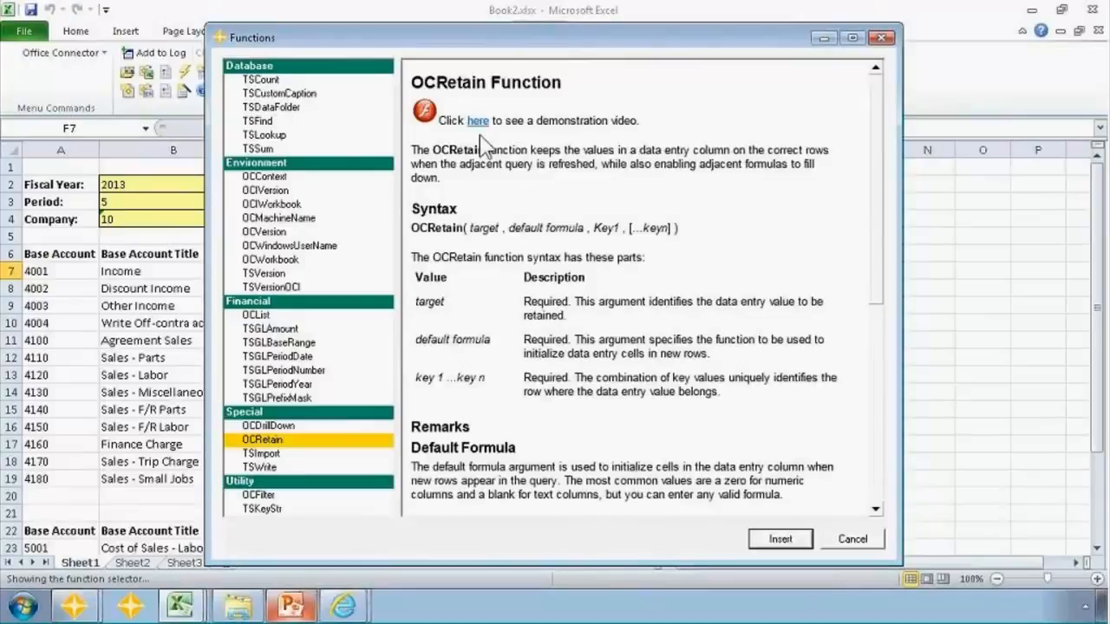
{"action": "mouse_move", "coordinate": [485, 143]}
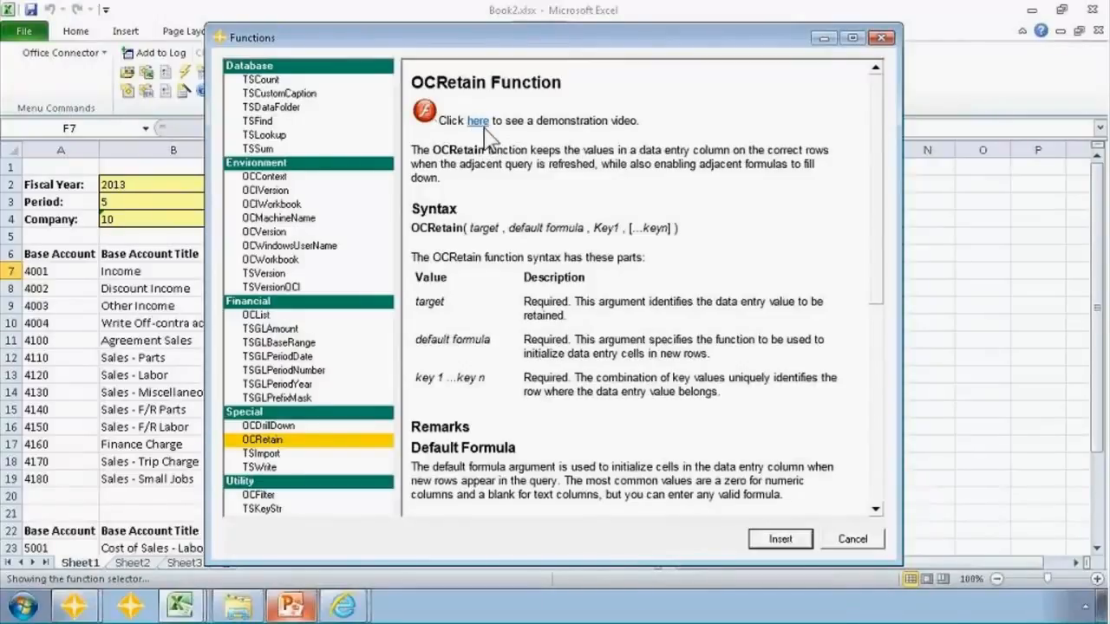
{"action": "mouse_move", "coordinate": [484, 135]}
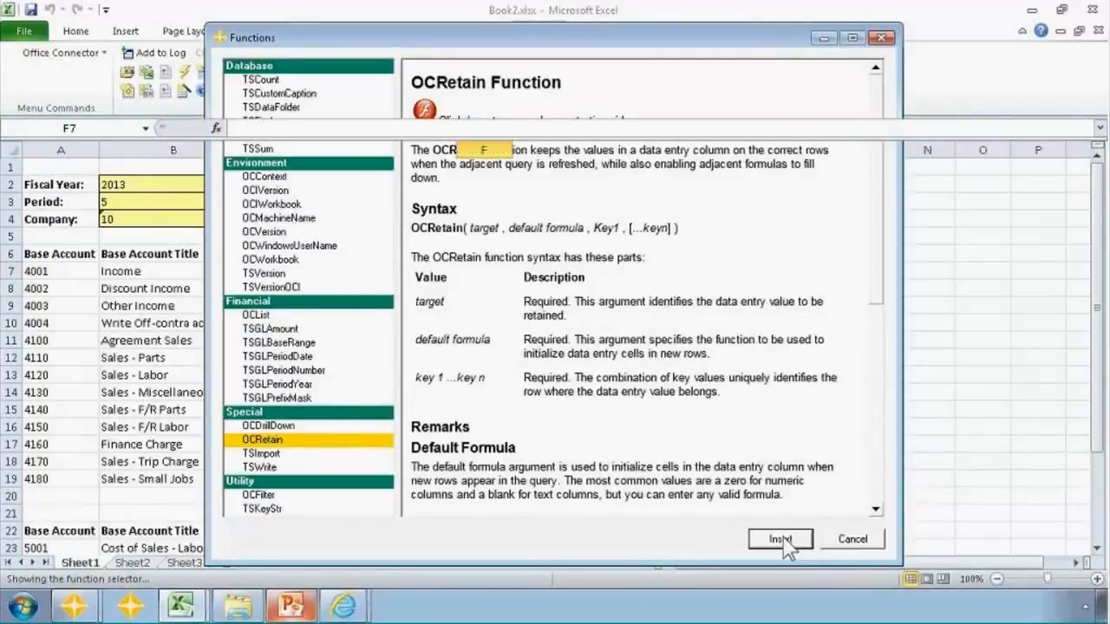
Insert =OCRetain(E7,"",A7) into F7: target E7, blank fill-down default, key A7
{"action": "left_click", "coordinate": [779, 537]}
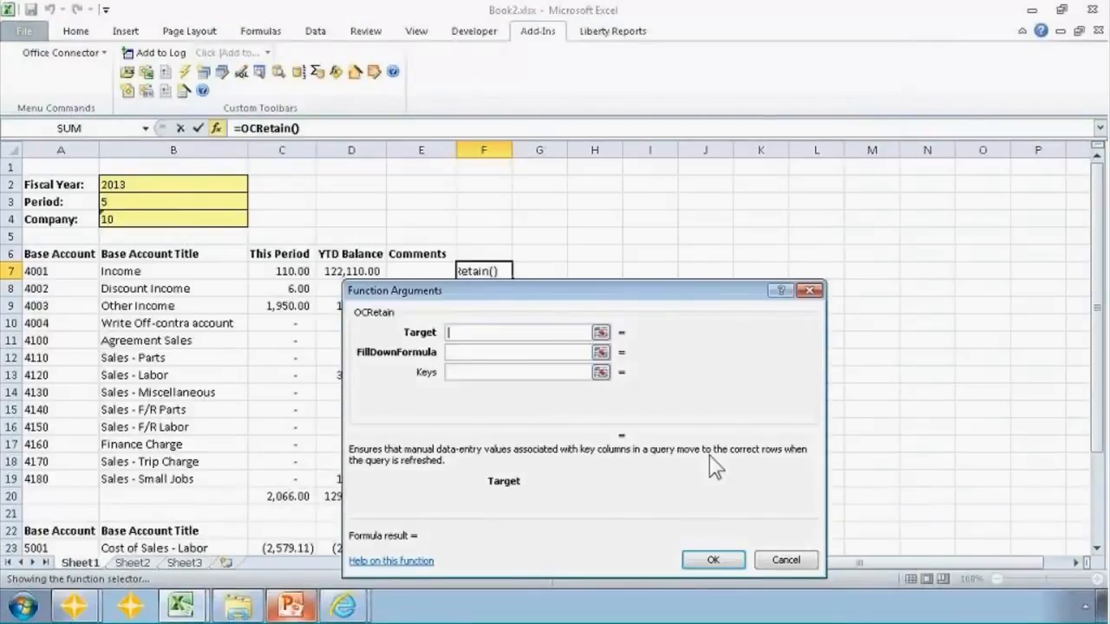
{"action": "left_click", "coordinate": [419, 271]}
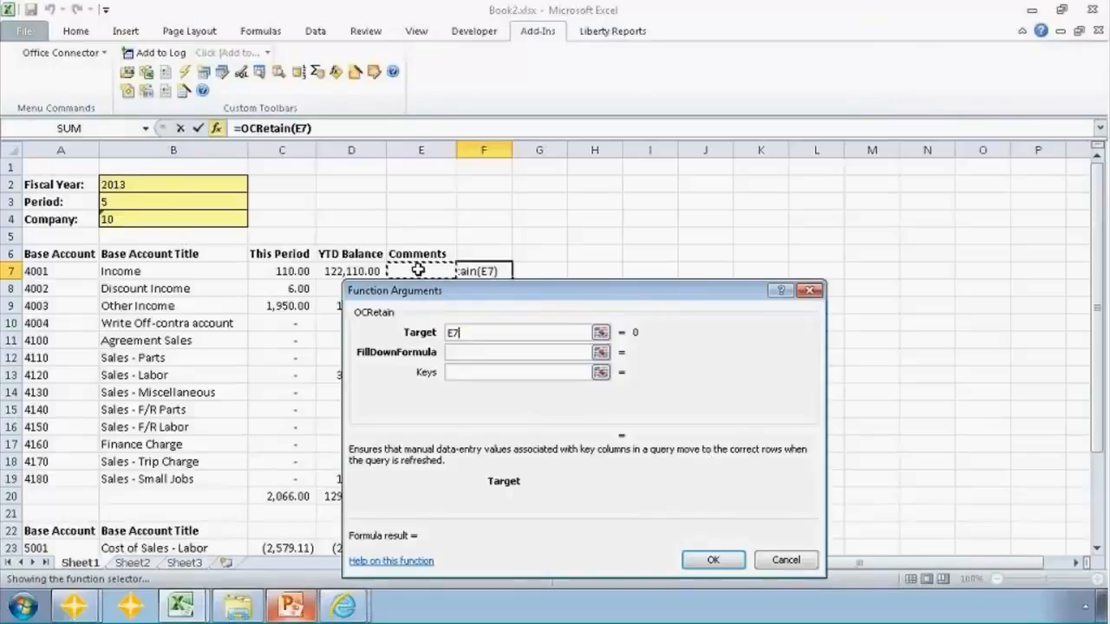
{"action": "left_click", "coordinate": [520, 350]}
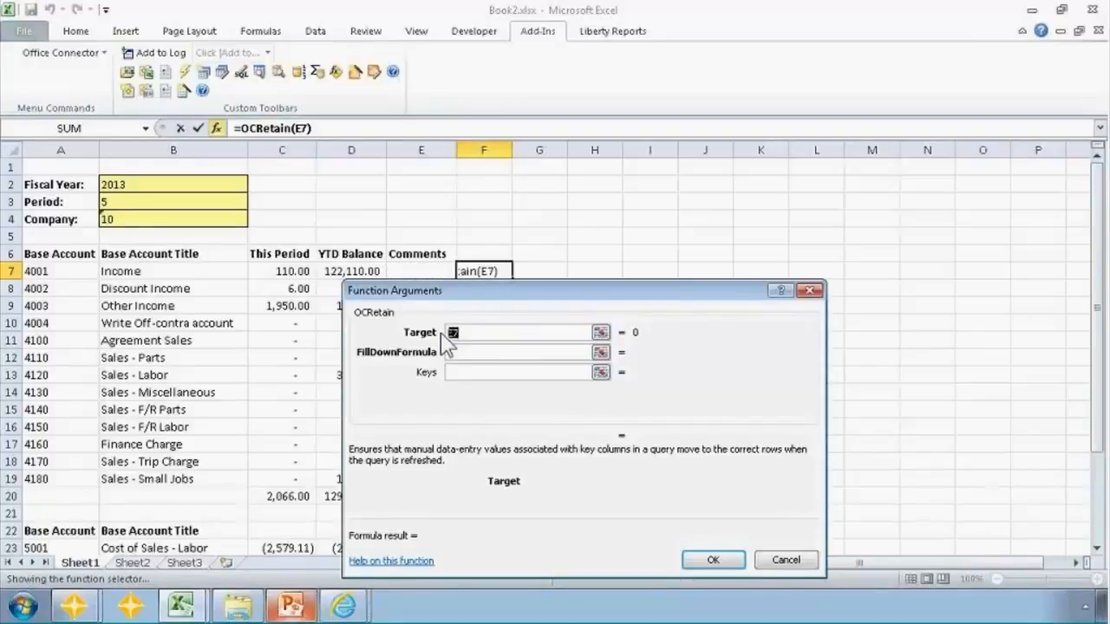
{"action": "left_click", "coordinate": [516, 352]}
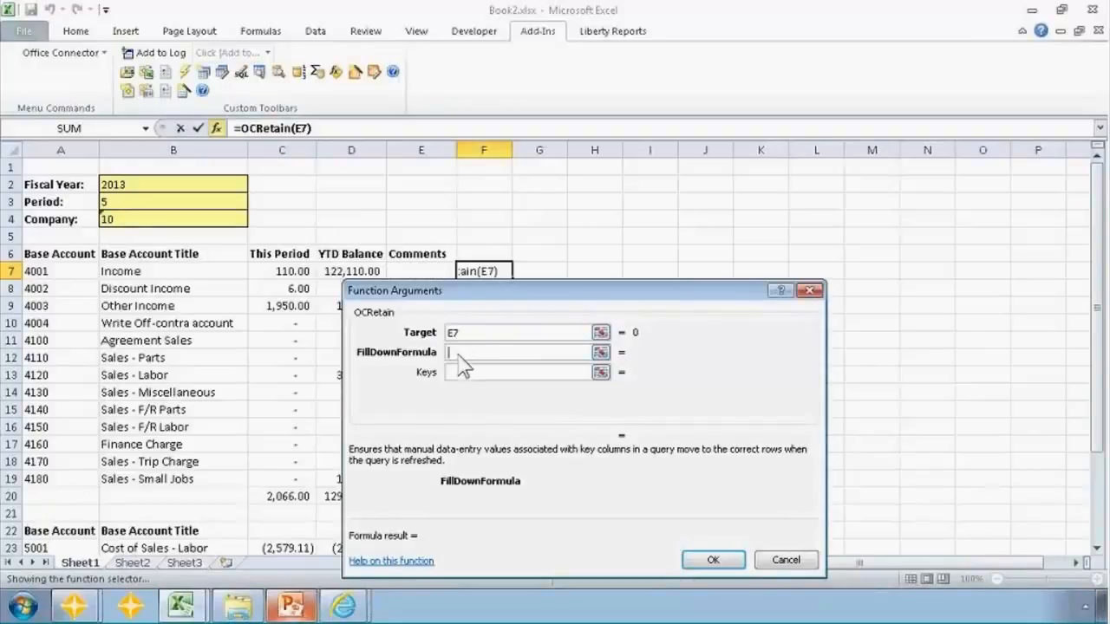
{"action": "type", "text": "="}
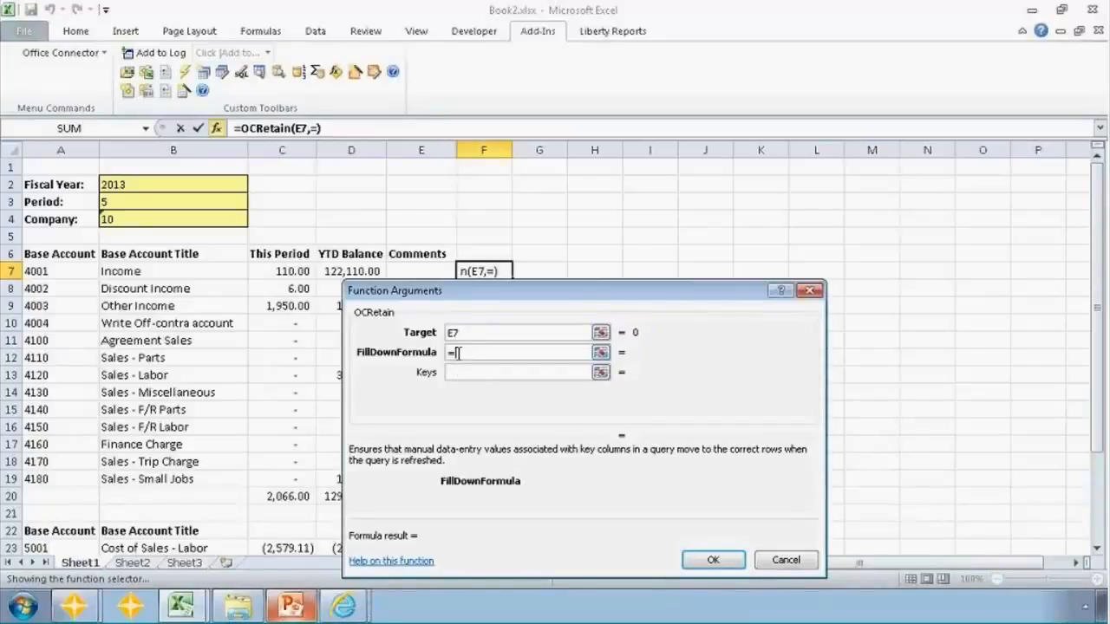
{"action": "type", "text": "\""}
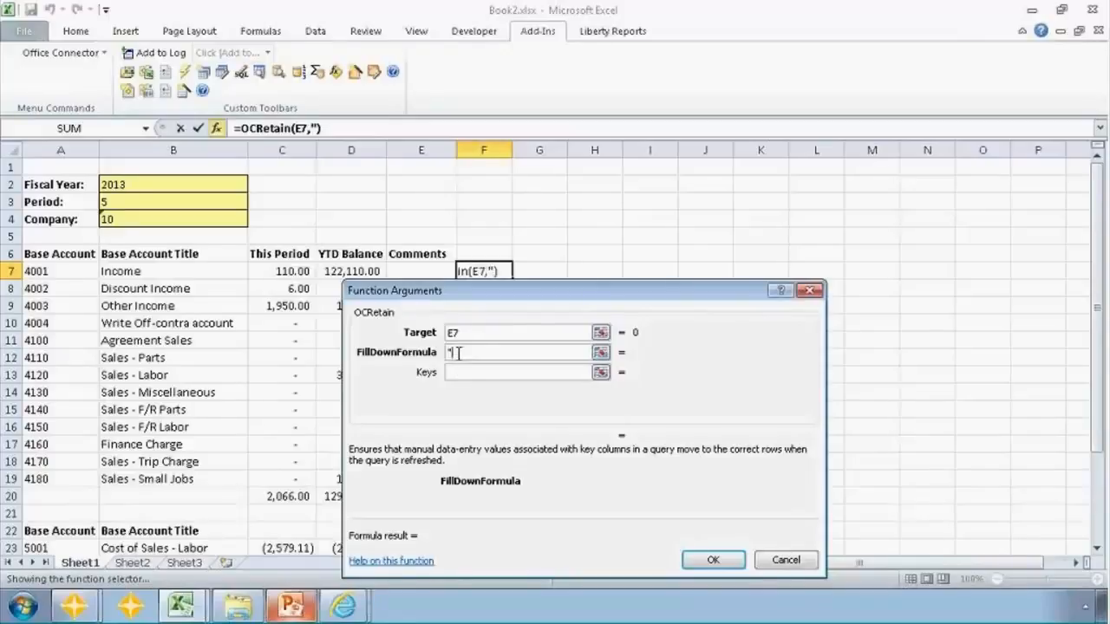
{"action": "type", "text": "\""}
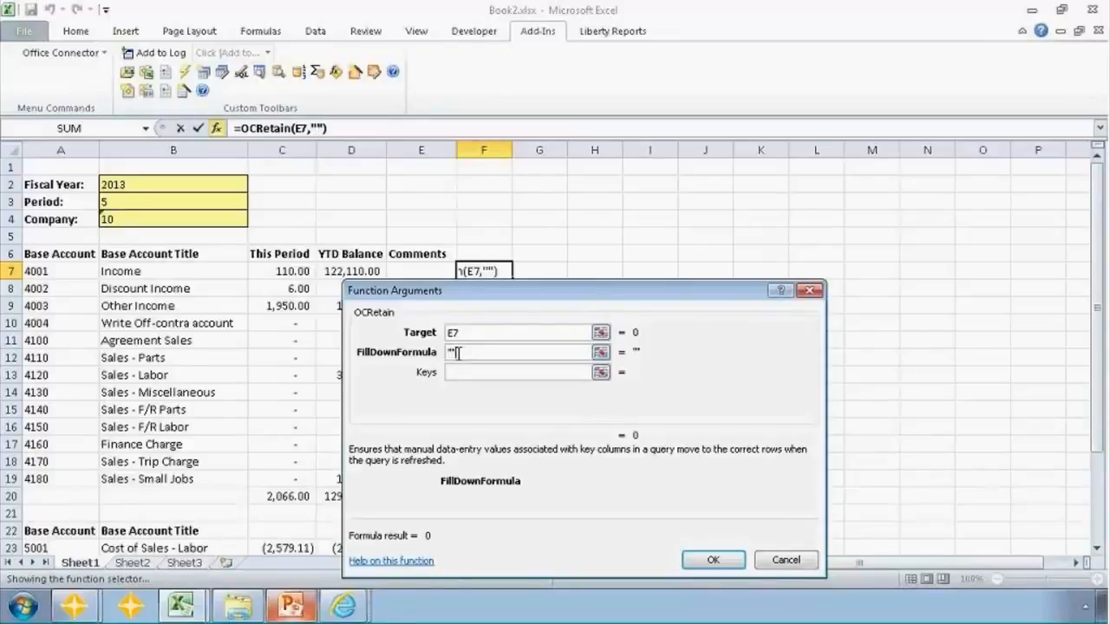
{"action": "left_click", "coordinate": [517, 371]}
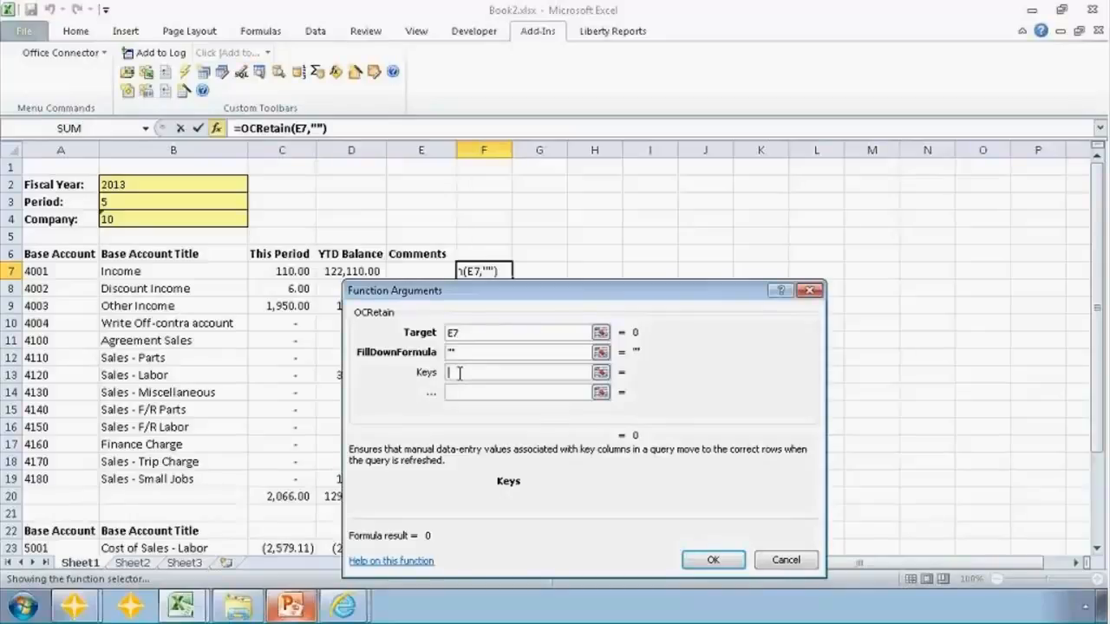
{"action": "mouse_move", "coordinate": [83, 284]}
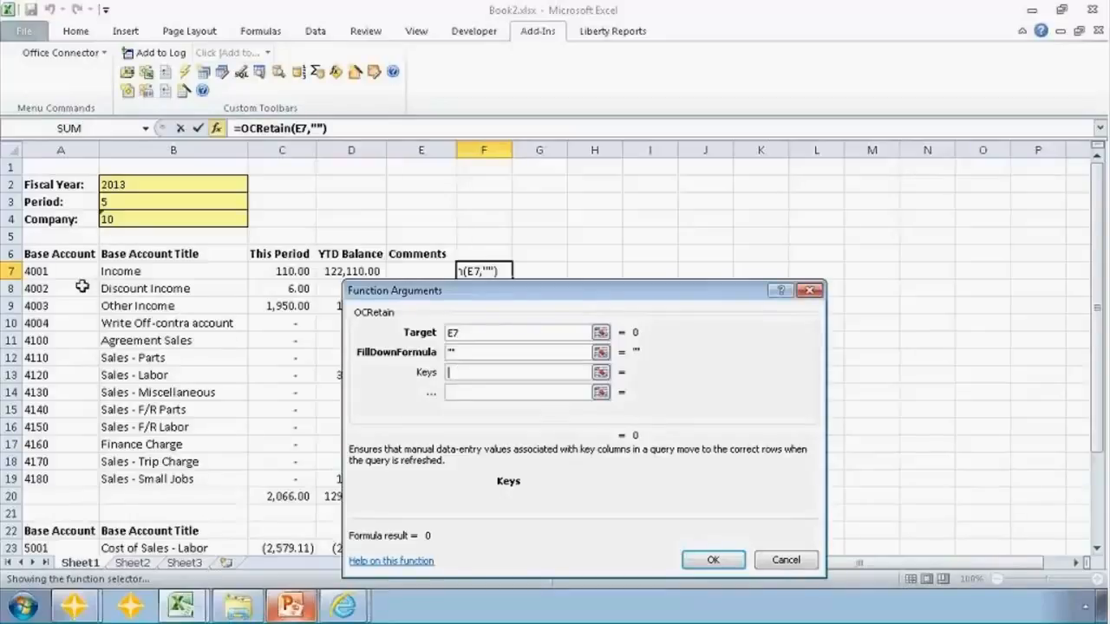
{"action": "left_click", "coordinate": [60, 271]}
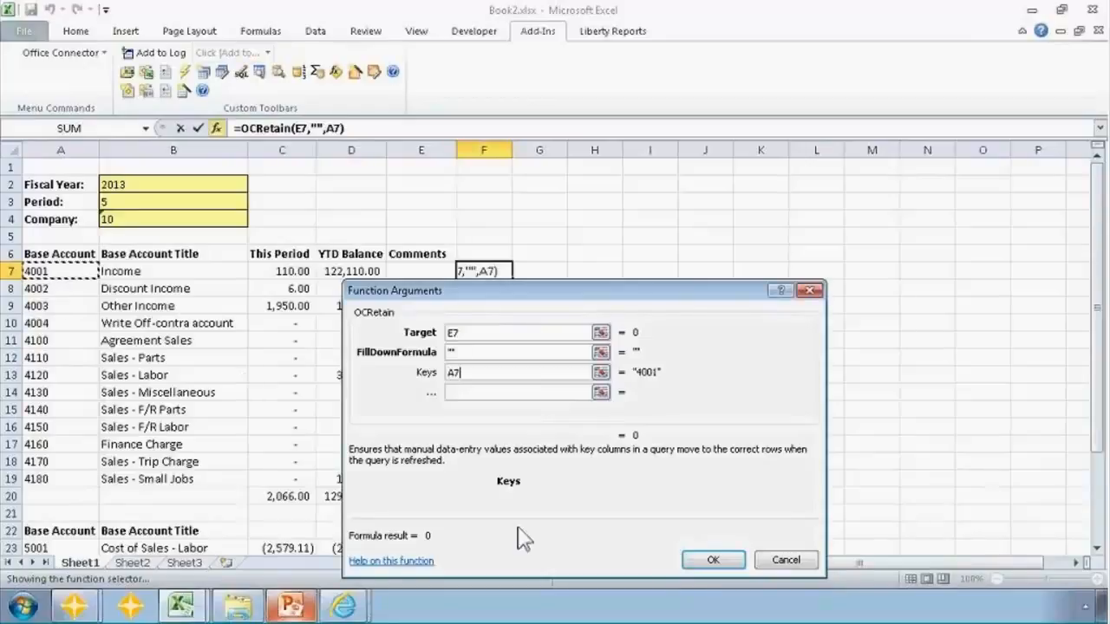
{"action": "left_click", "coordinate": [711, 558]}
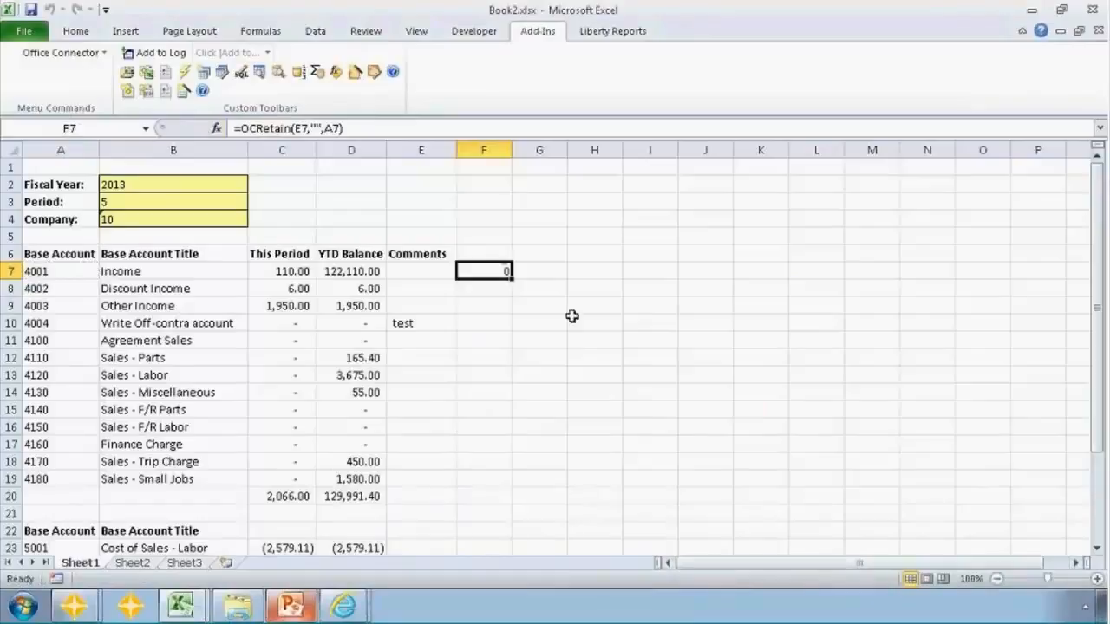
{"action": "mouse_move", "coordinate": [489, 220]}
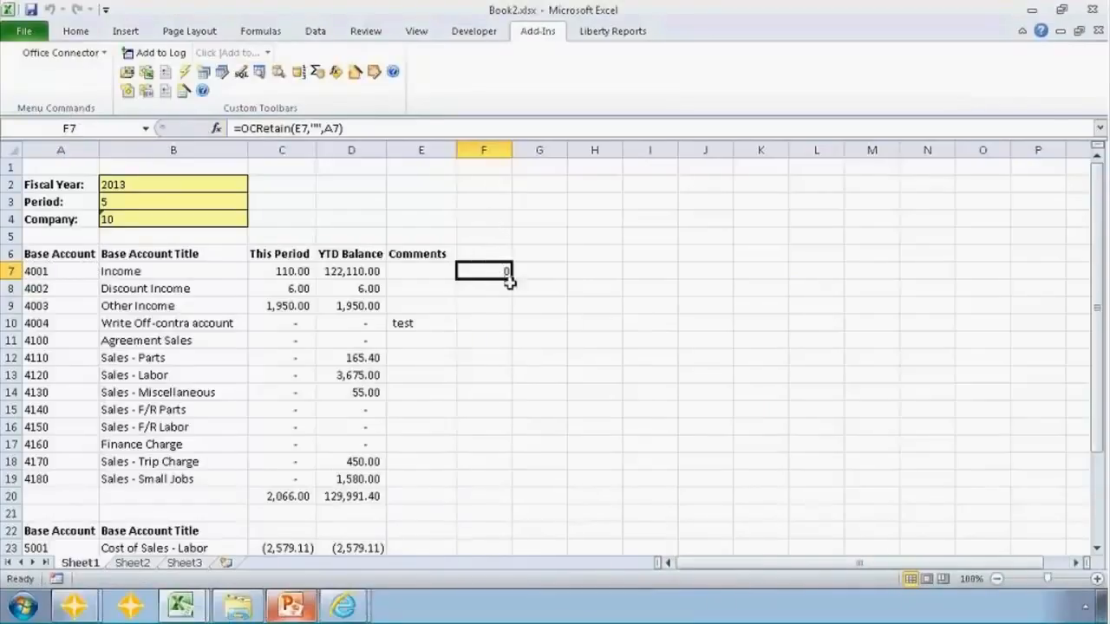
Fill the OCRetain formula down F7:F19 and replace the Comments cells with ="" formulas
{"action": "left_click_drag", "start_coordinate": [484, 278], "coordinate": [484, 468]}
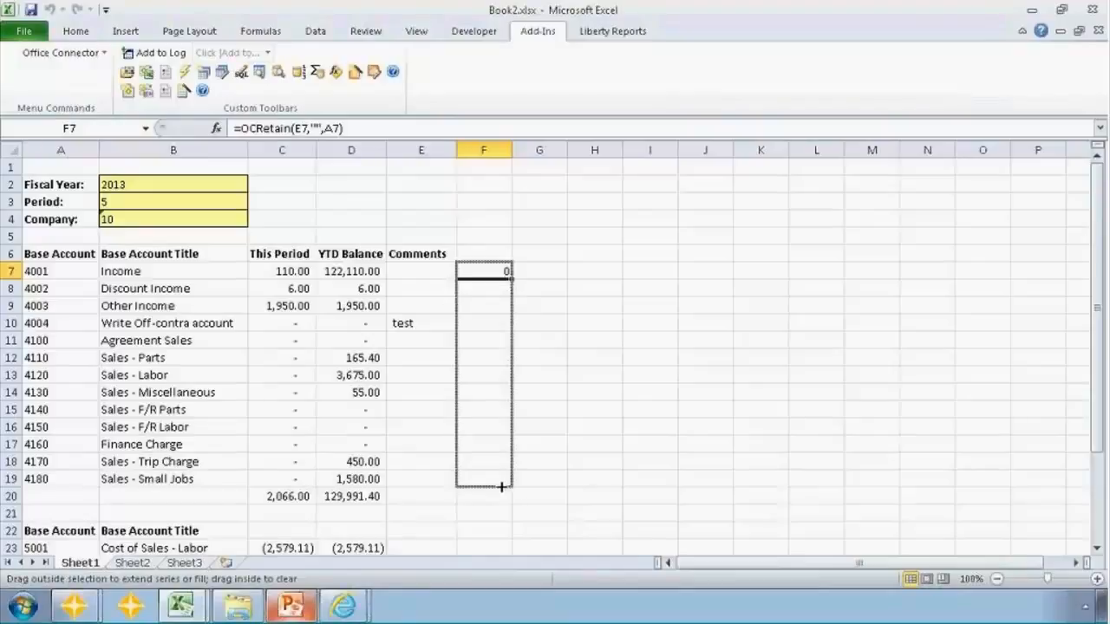
{"action": "left_click_drag", "start_coordinate": [482, 270], "coordinate": [482, 479]}
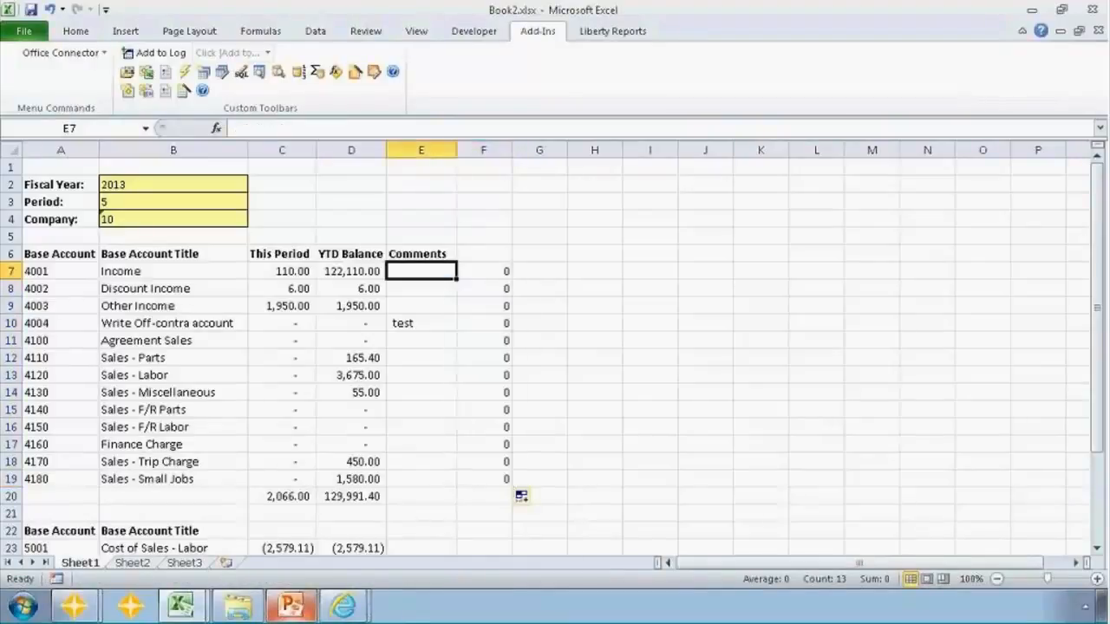
{"action": "type", "text": "=\"\""}
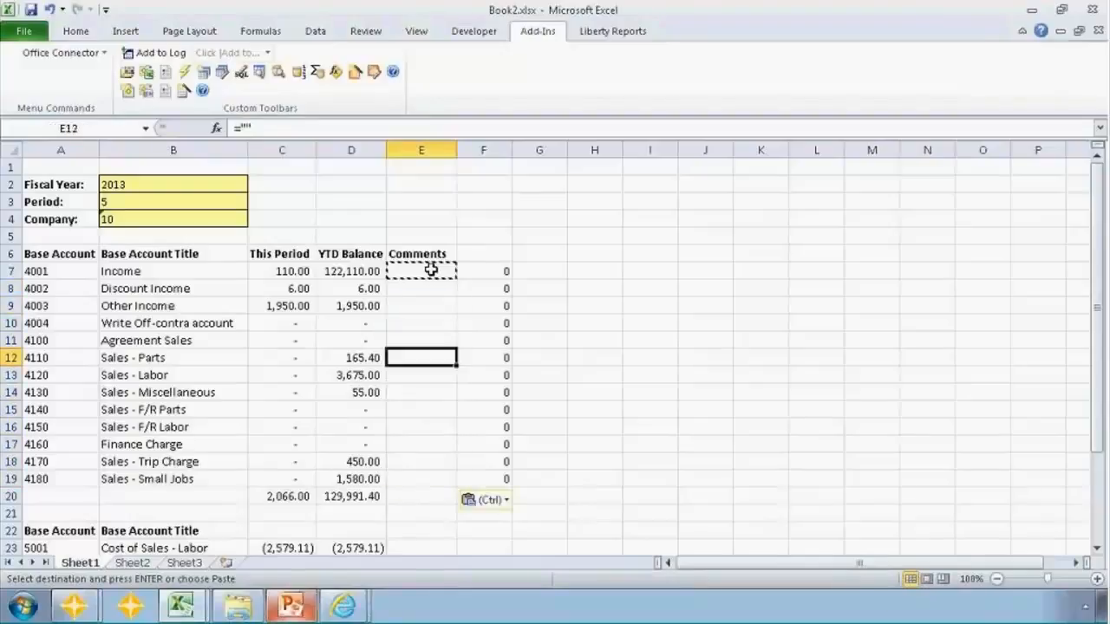
{"action": "left_click", "coordinate": [420, 288]}
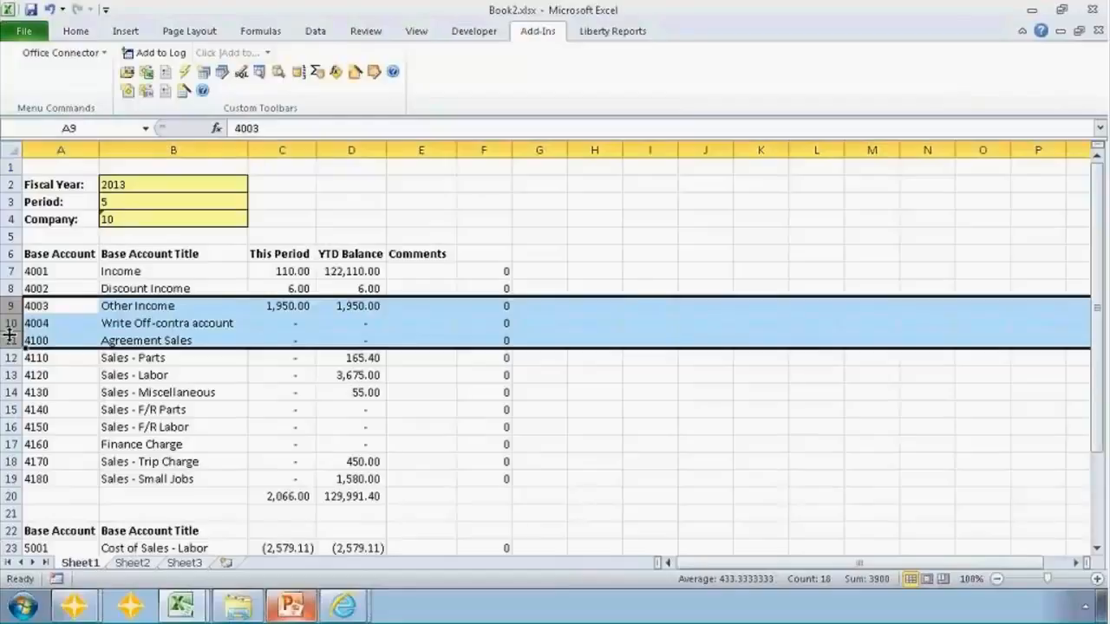
Enter comment 'Test' for account 4110 and refresh so it stays with 4110 as accounts return
{"action": "left_click", "coordinate": [173, 322]}
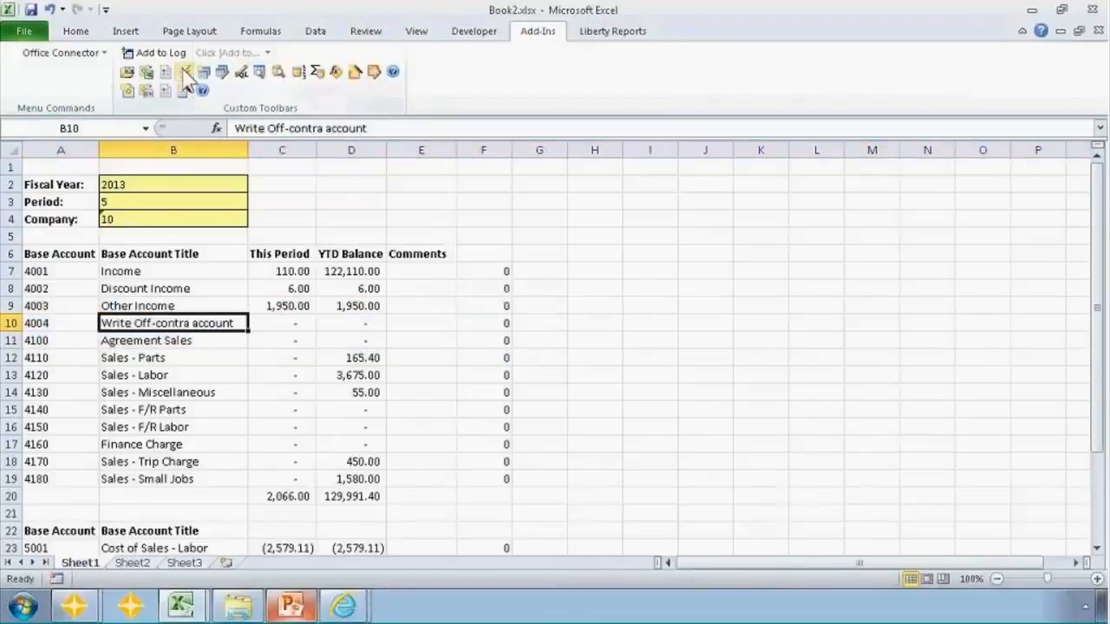
{"action": "left_click", "coordinate": [184, 73]}
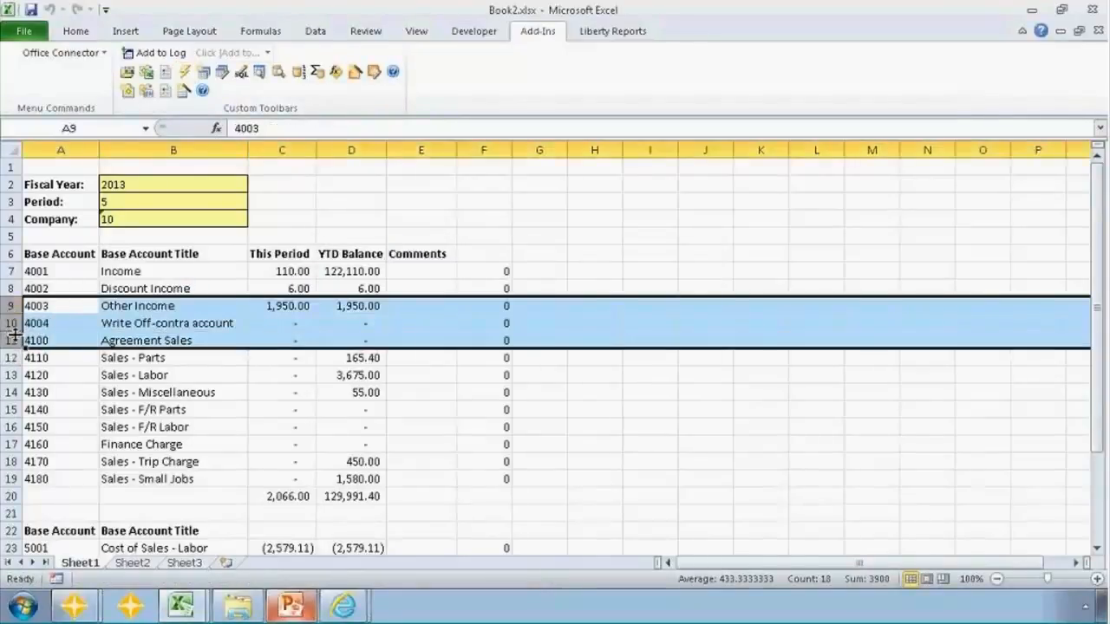
{"action": "right_click", "coordinate": [35, 331]}
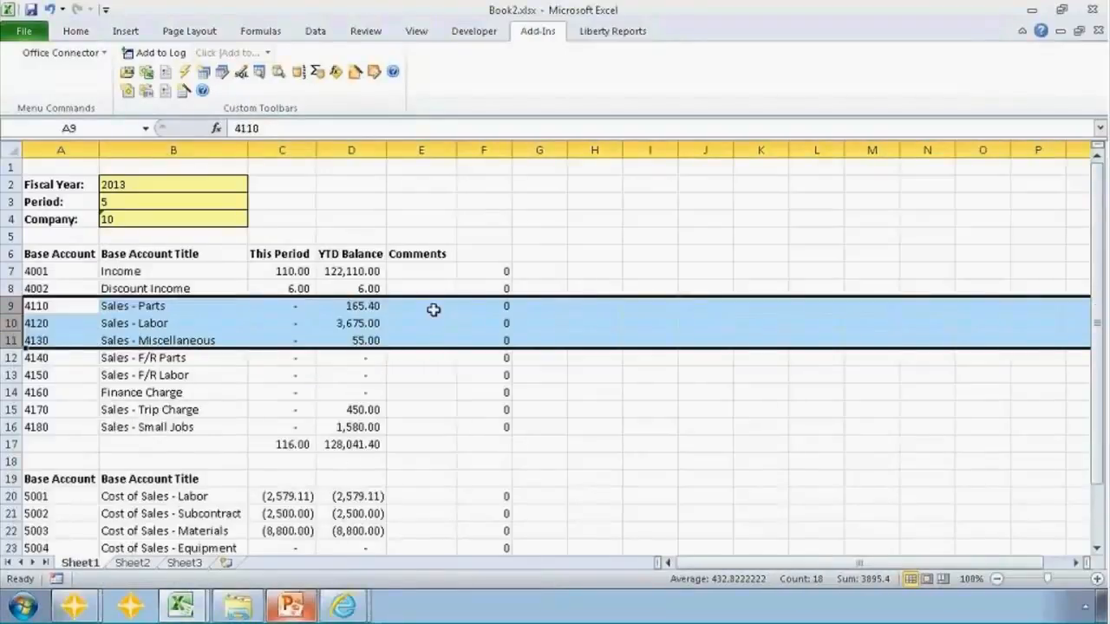
{"action": "type", "text": "Test"}
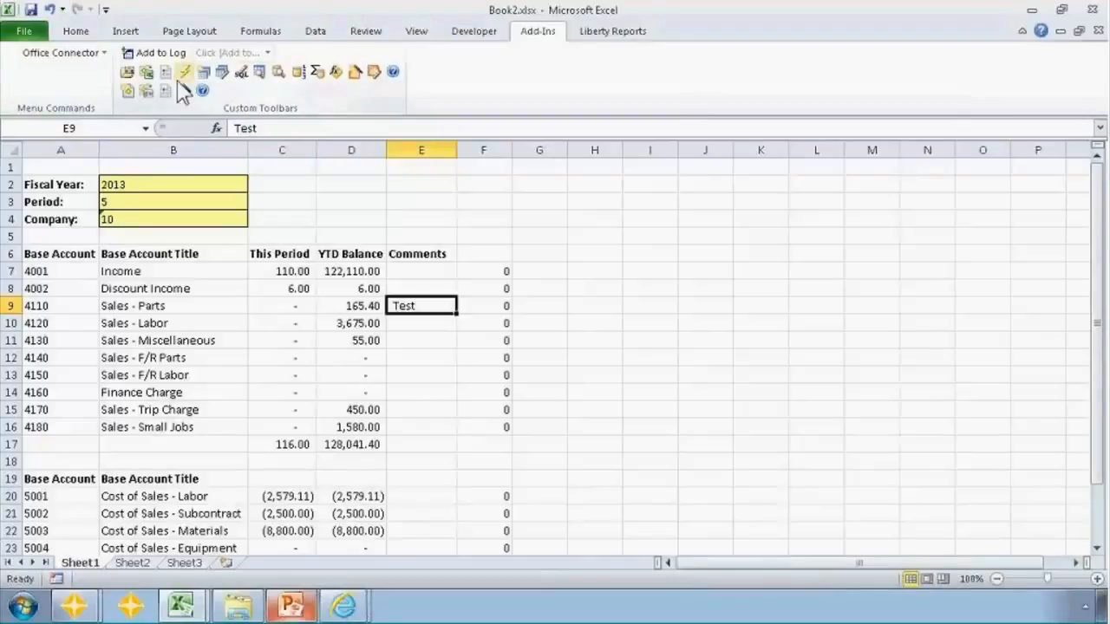
{"action": "left_click", "coordinate": [184, 72]}
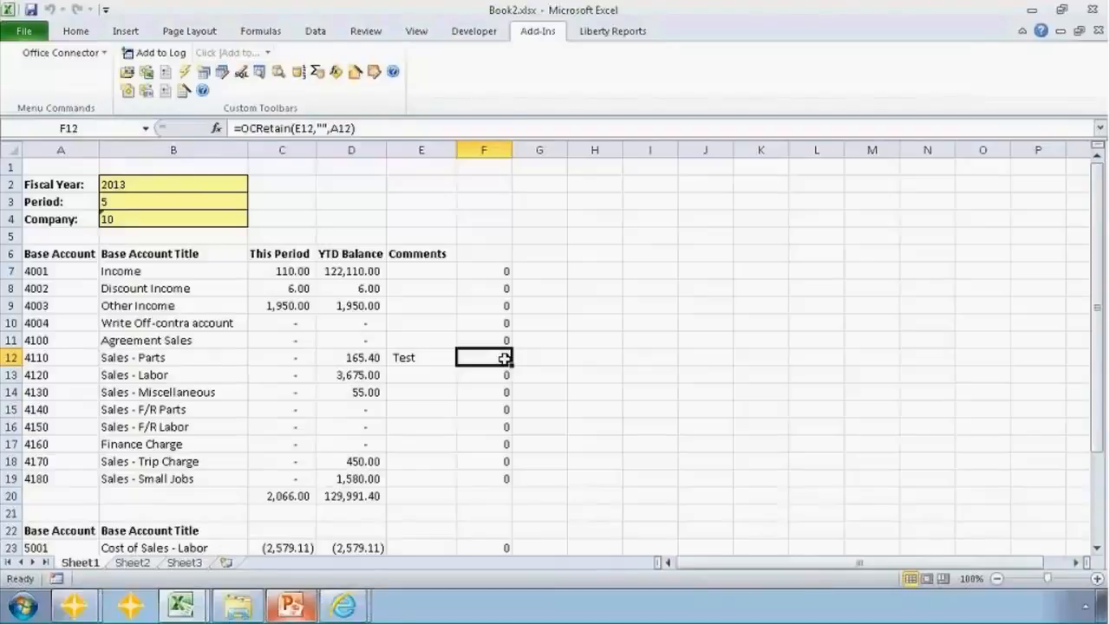
{"action": "left_click", "coordinate": [420, 357]}
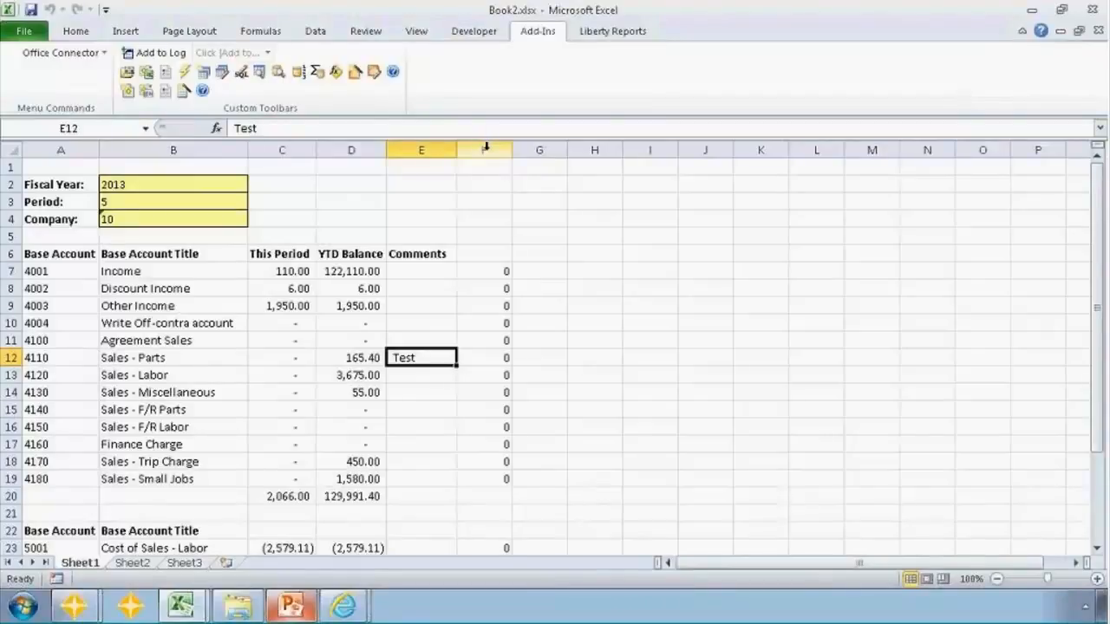
{"action": "left_click", "coordinate": [484, 150]}
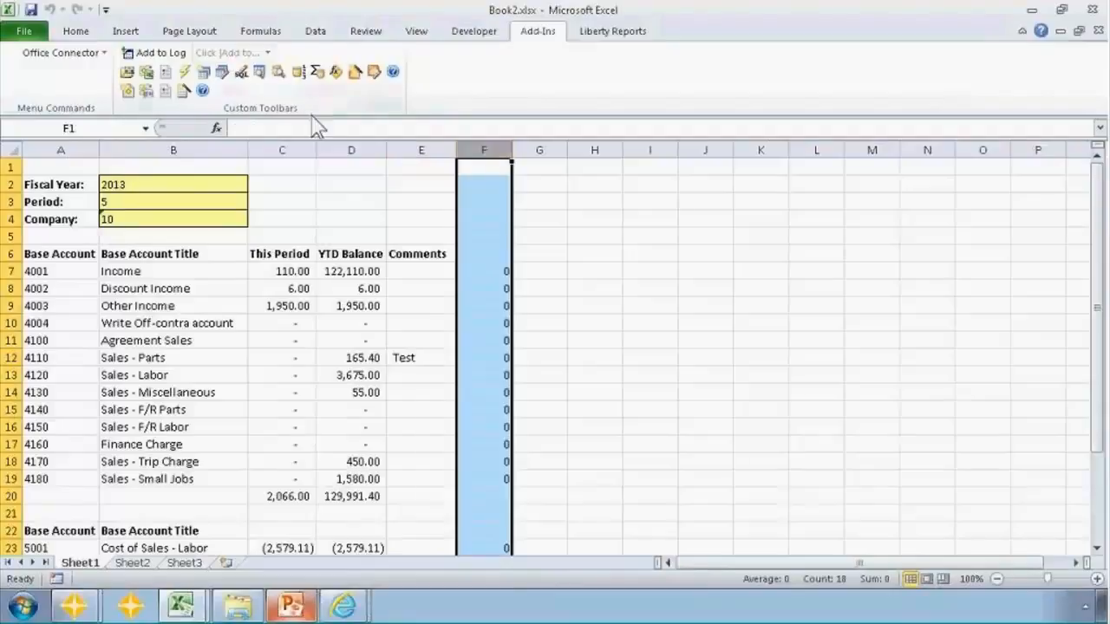
{"action": "left_click", "coordinate": [76, 31]}
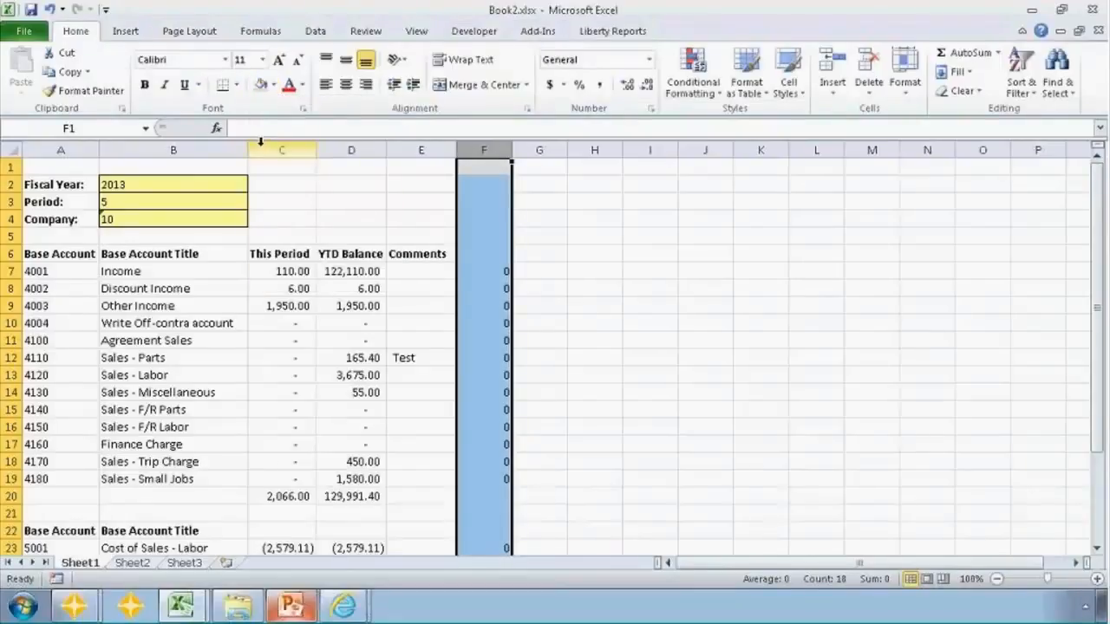
{"action": "left_click", "coordinate": [484, 270]}
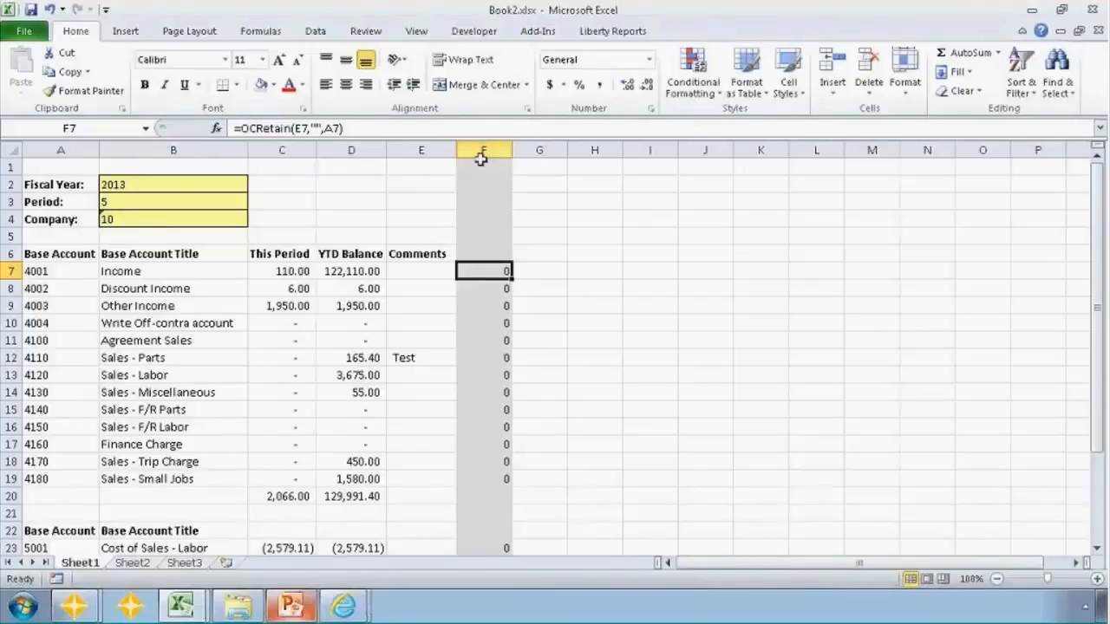
{"action": "left_click", "coordinate": [482, 150]}
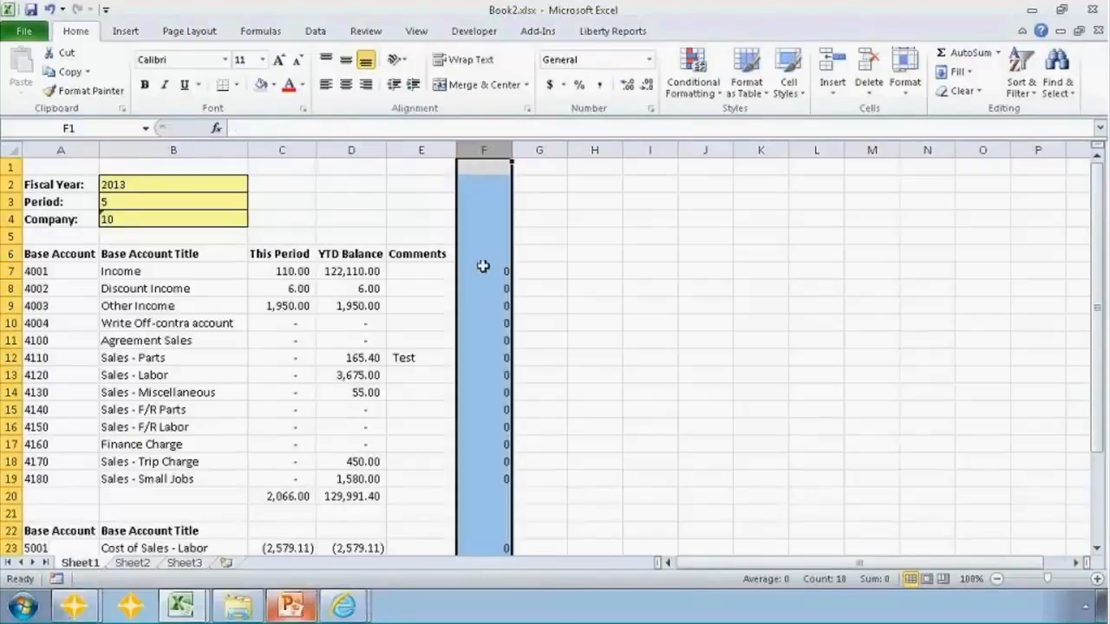
{"action": "left_click", "coordinate": [482, 270]}
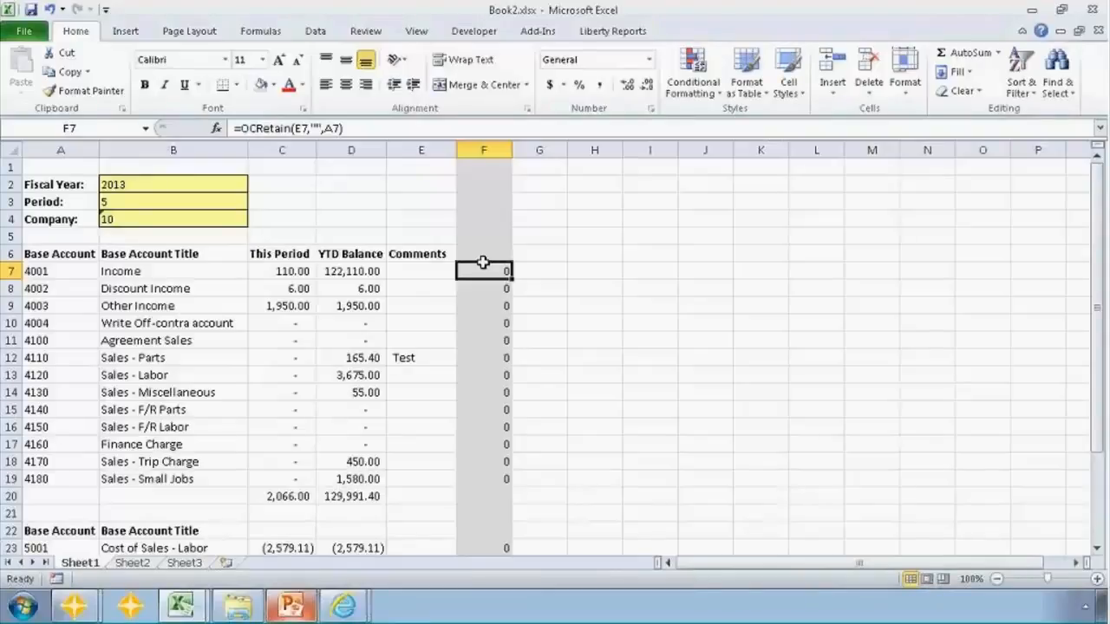
{"action": "left_click", "coordinate": [484, 149]}
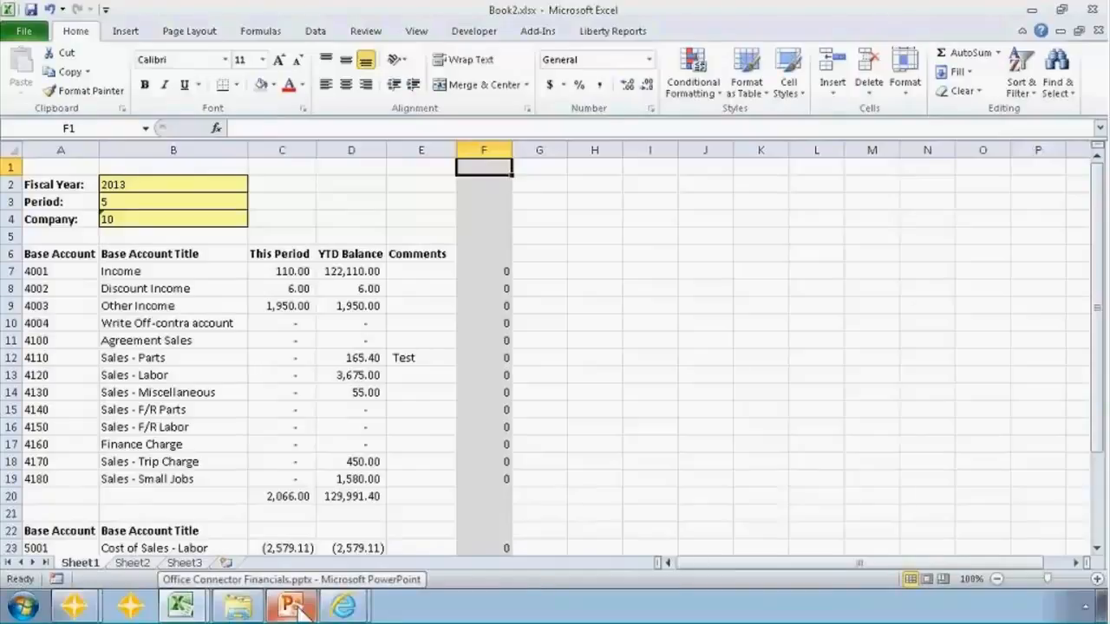
{"action": "left_click", "coordinate": [539, 271]}
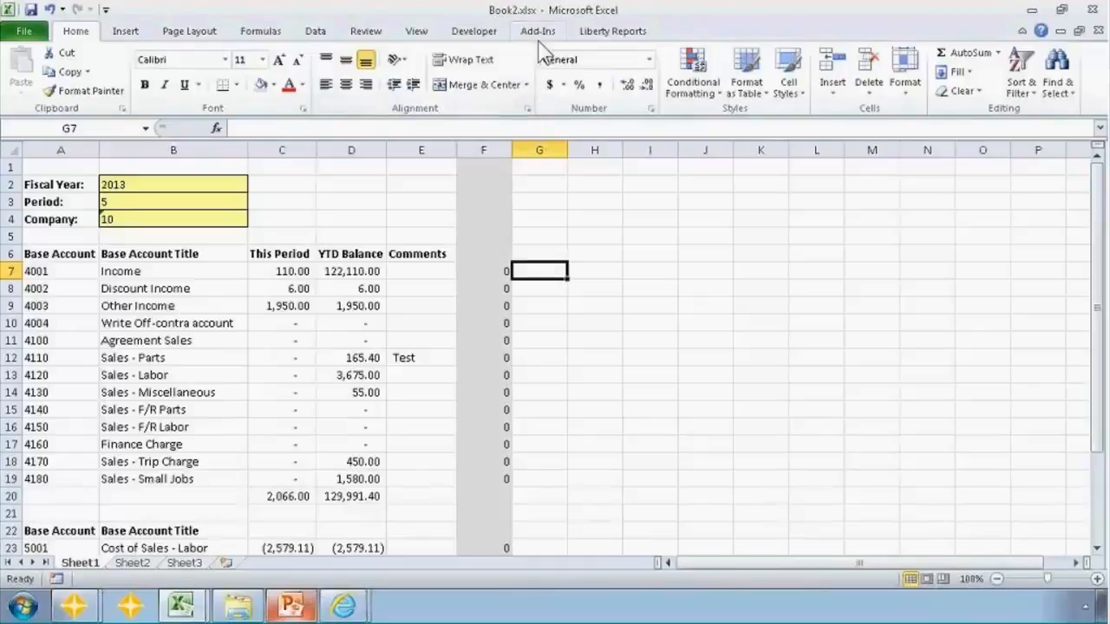
Bring up the Office Connector Functions selector from the Add-Ins toolbar
{"action": "left_click", "coordinate": [538, 31]}
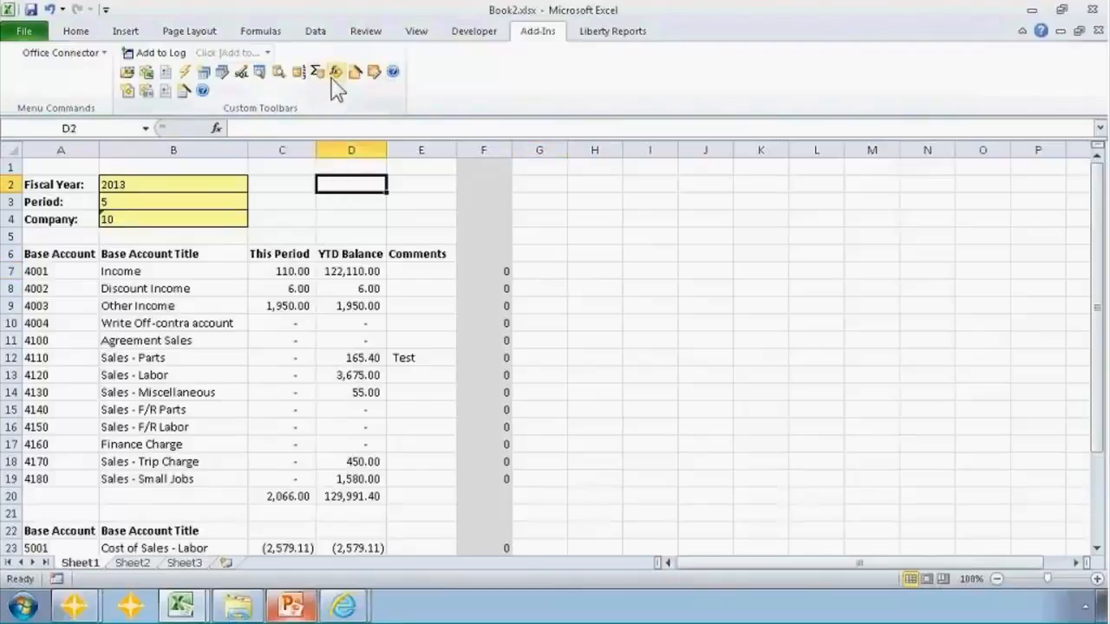
{"action": "left_click", "coordinate": [335, 71]}
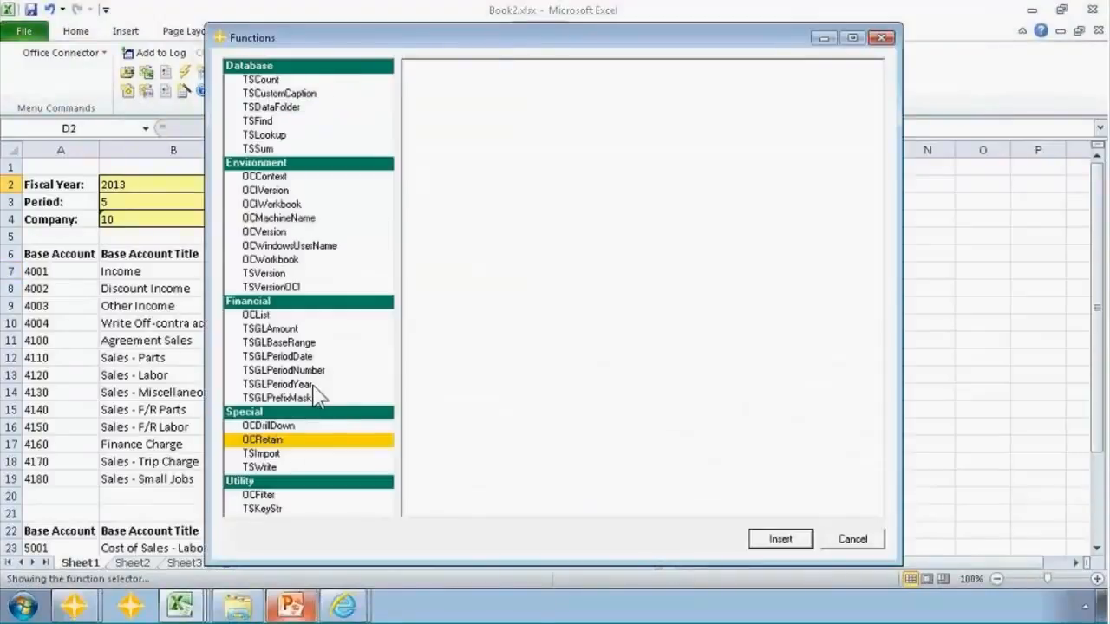
Read the help for TSGLAmount, TSGLBaseRange and TSGLPeriodDate in the Functions list
{"action": "left_click", "coordinate": [270, 328]}
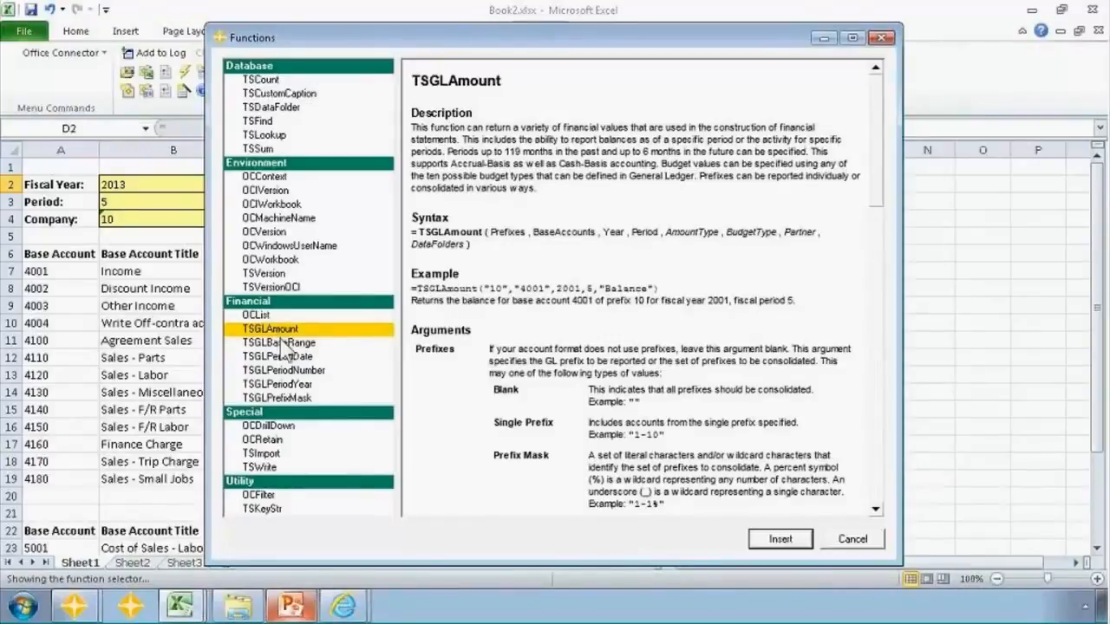
{"action": "mouse_move", "coordinate": [291, 351]}
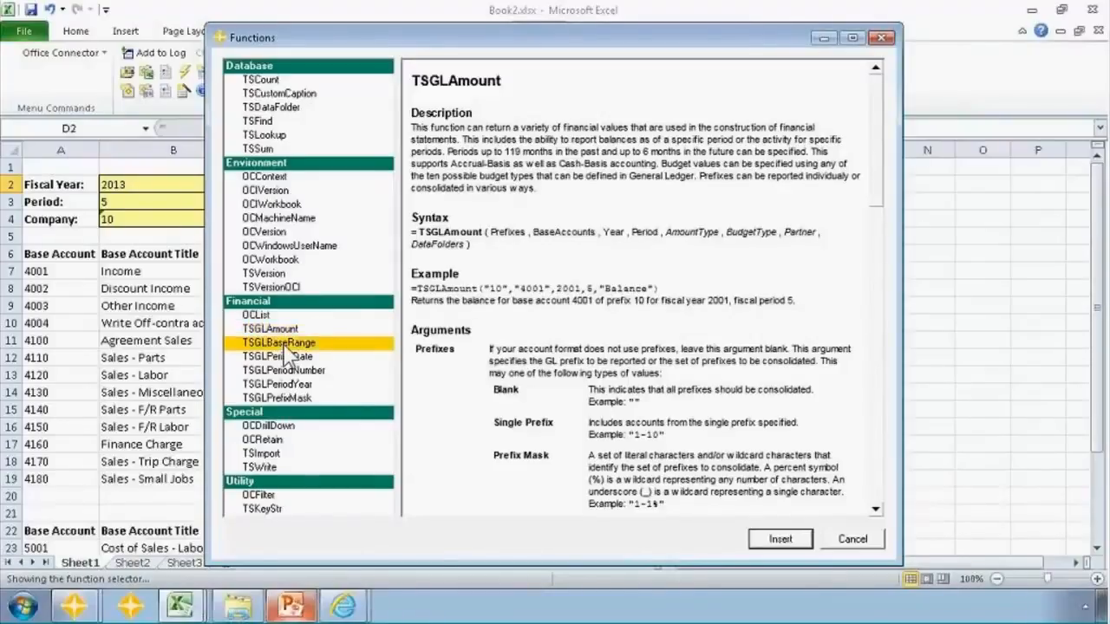
{"action": "left_click", "coordinate": [277, 344]}
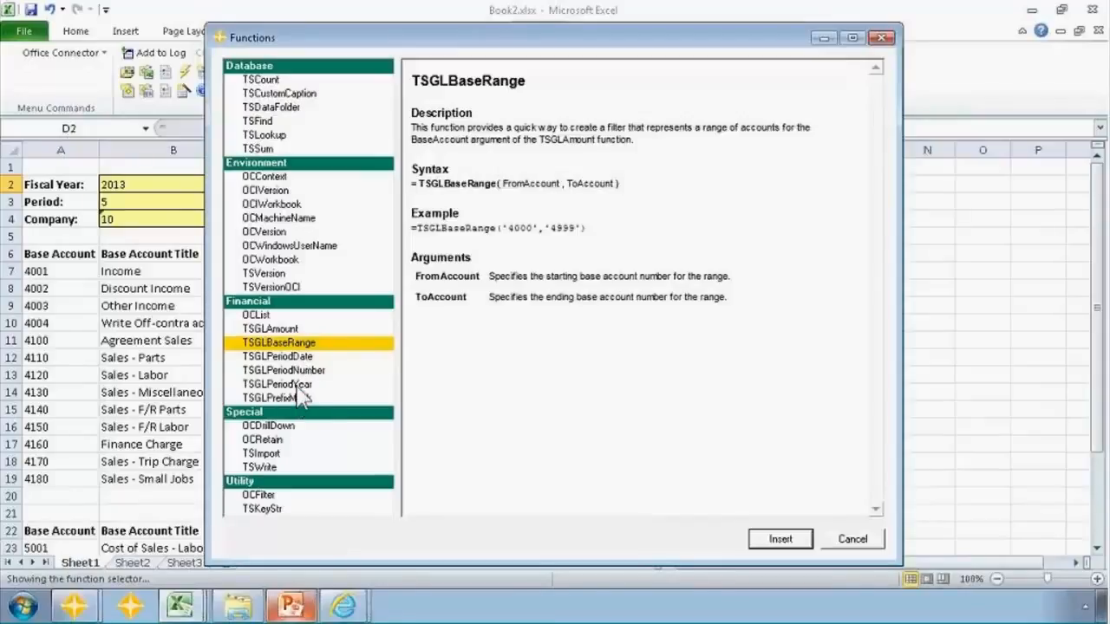
{"action": "left_click", "coordinate": [278, 357]}
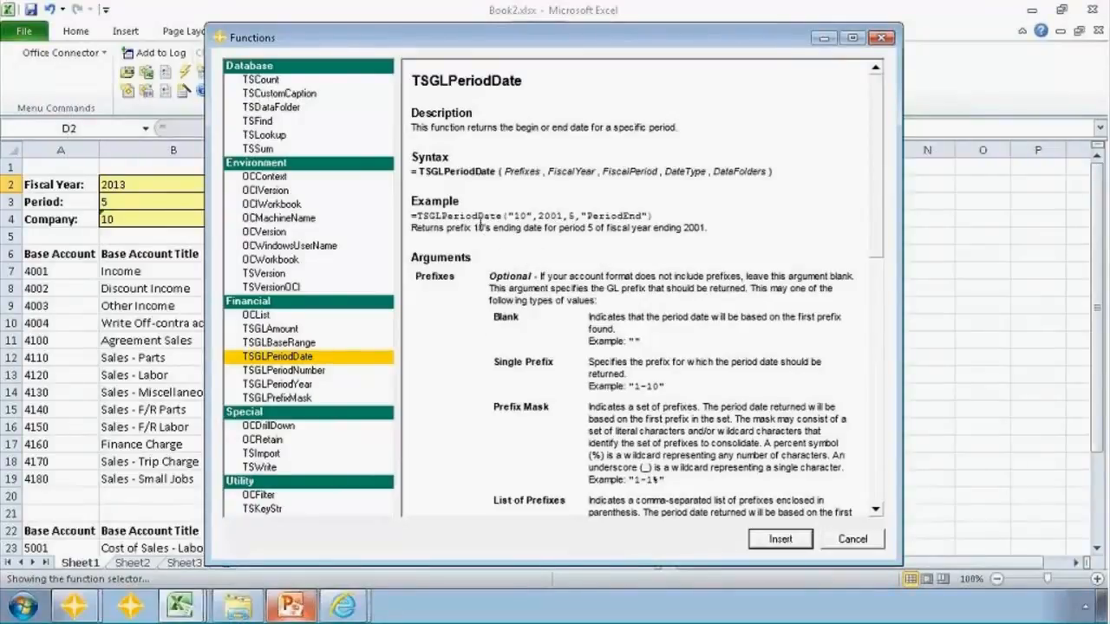
{"action": "double_click", "coordinate": [518, 215]}
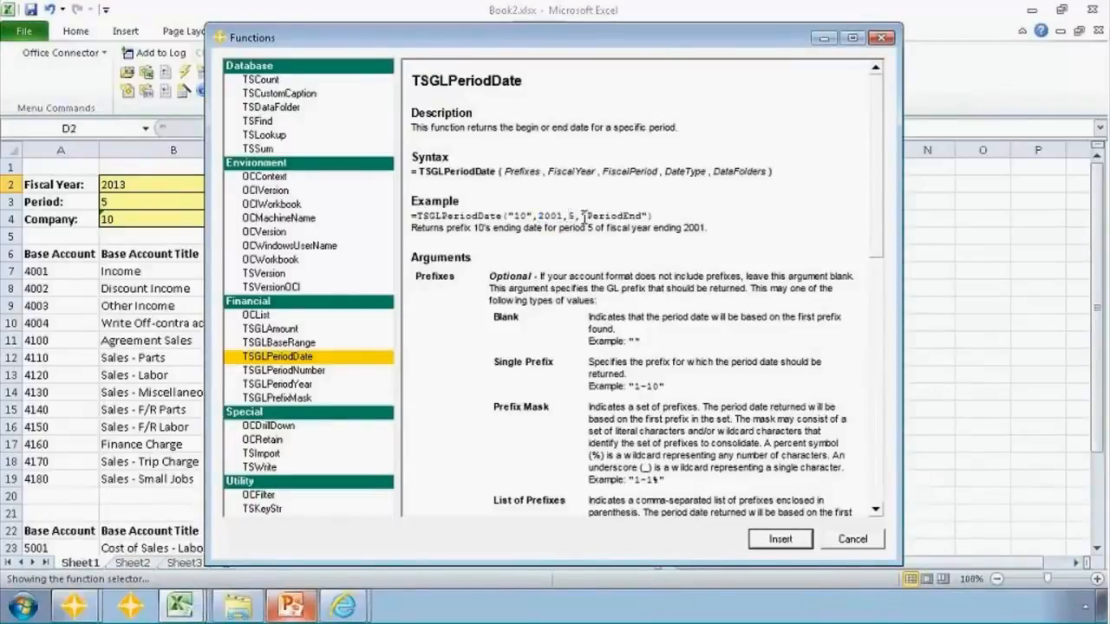
{"action": "double_click", "coordinate": [615, 215]}
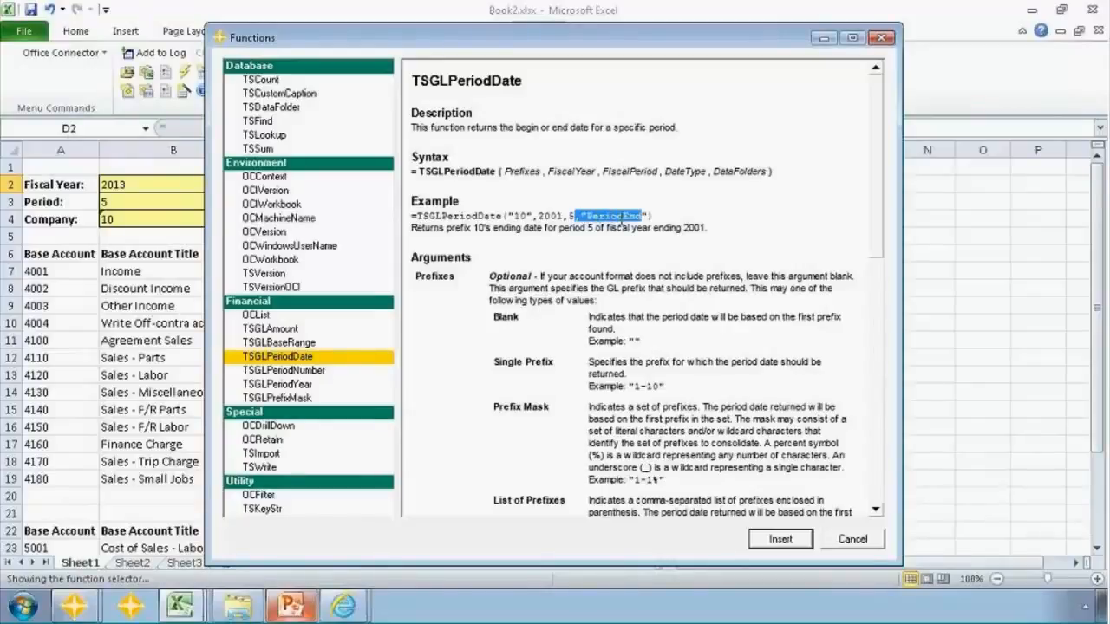
{"action": "mouse_move", "coordinate": [690, 281]}
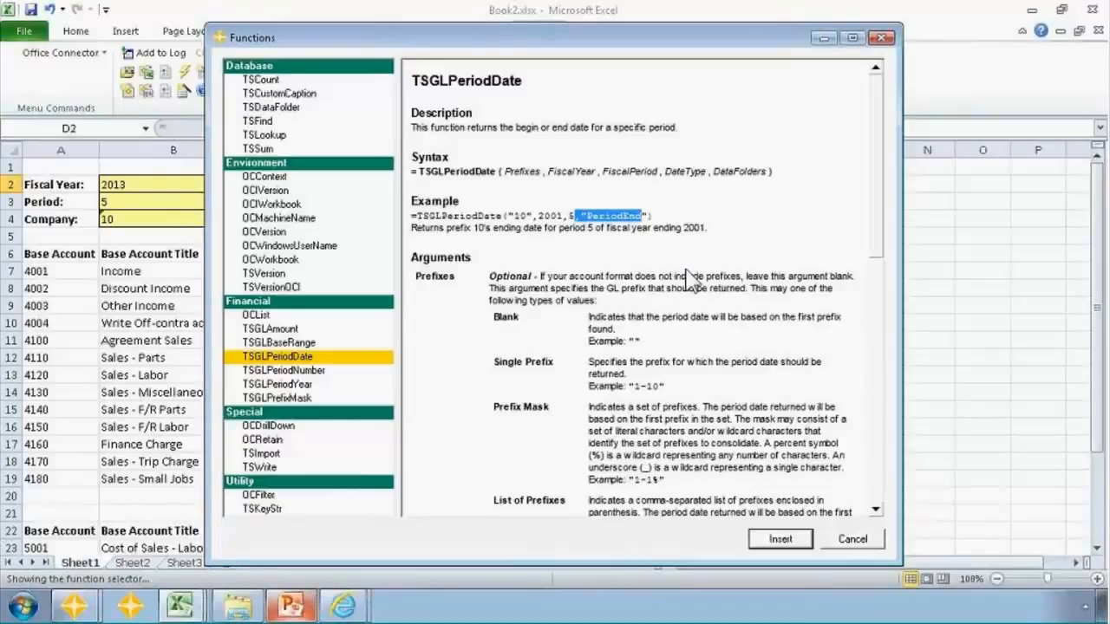
{"action": "mouse_move", "coordinate": [883, 222]}
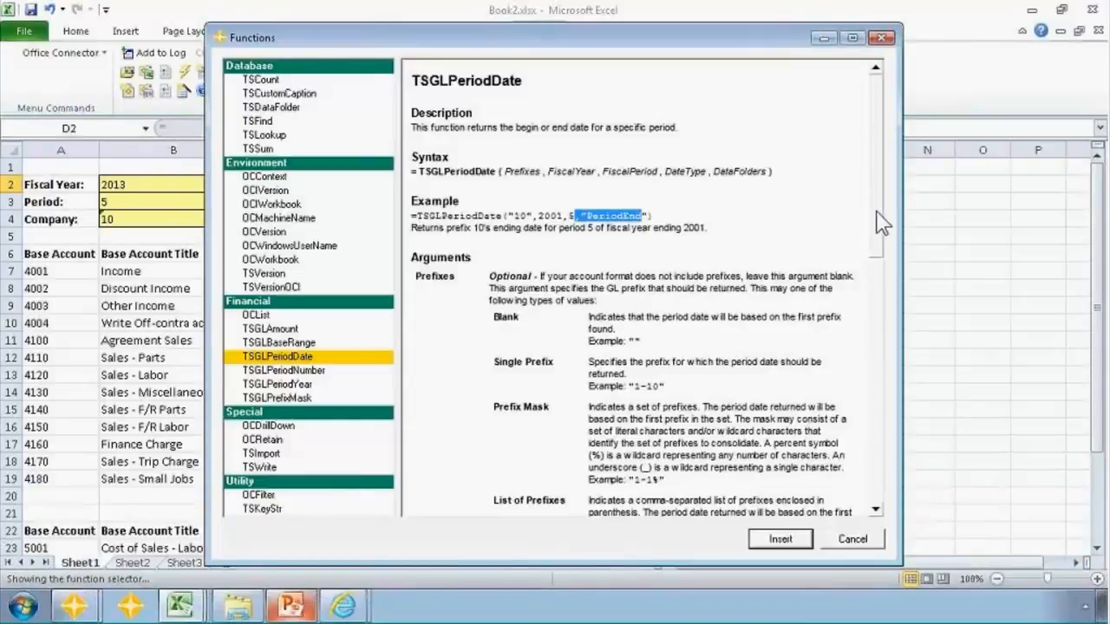
{"action": "scroll", "scroll_direction": "down", "scroll_amount": 3}
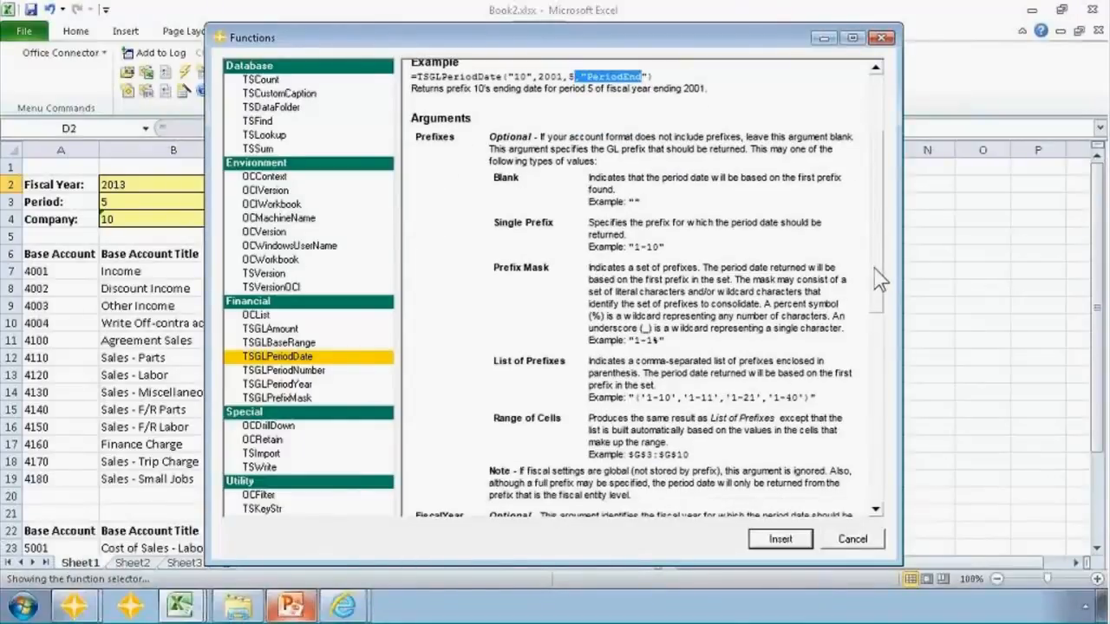
{"action": "scroll", "scroll_direction": "down", "scroll_amount": 3}
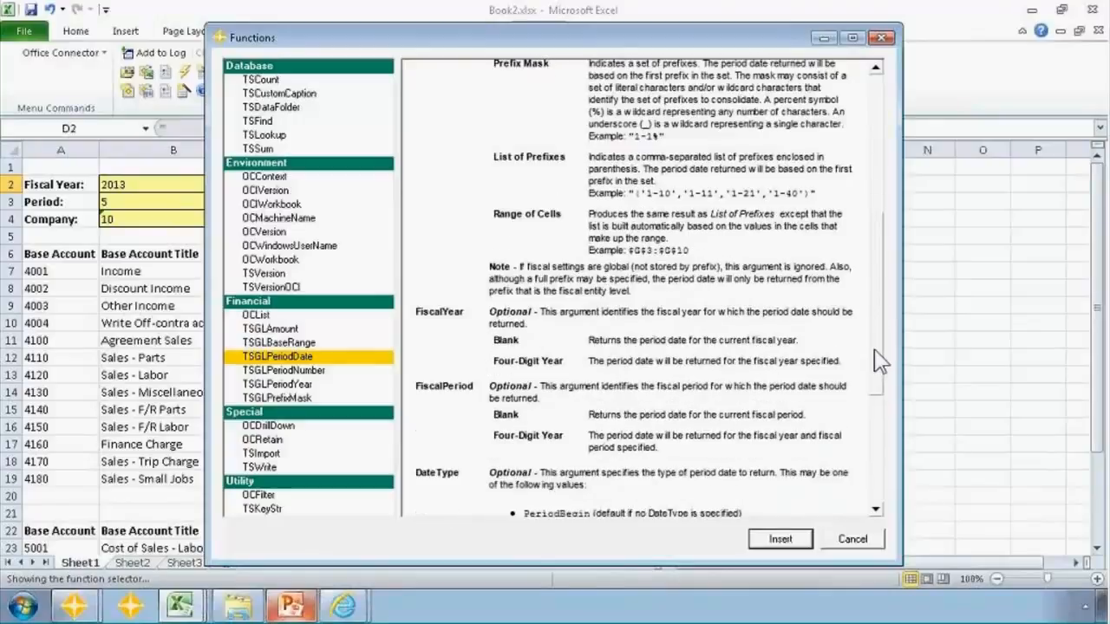
{"action": "scroll", "scroll_direction": "down", "scroll_amount": 3}
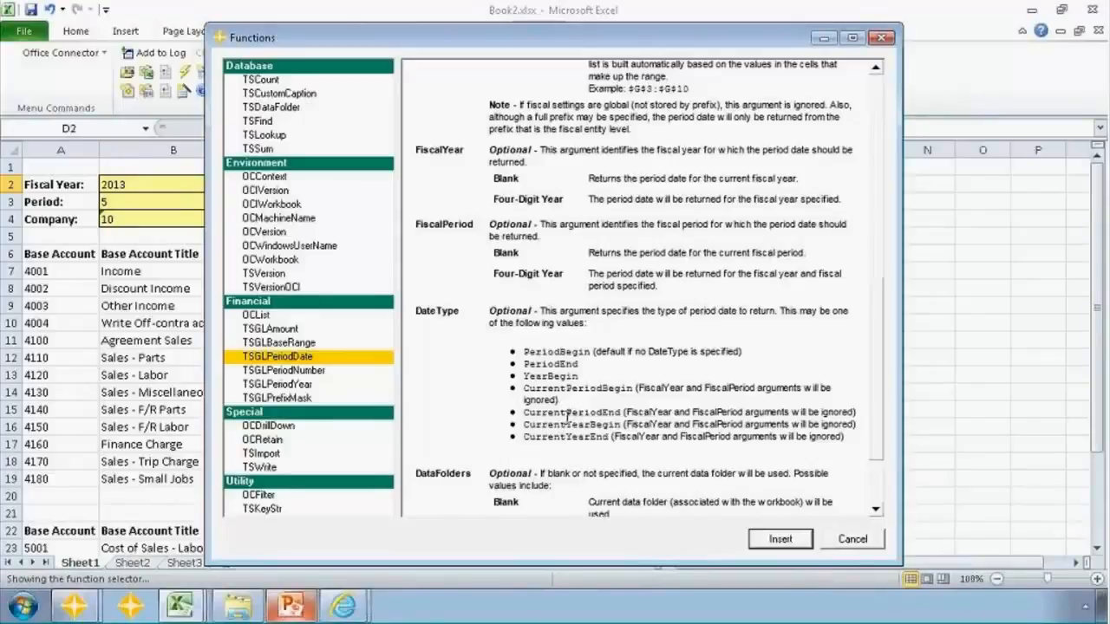
{"action": "mouse_move", "coordinate": [587, 444]}
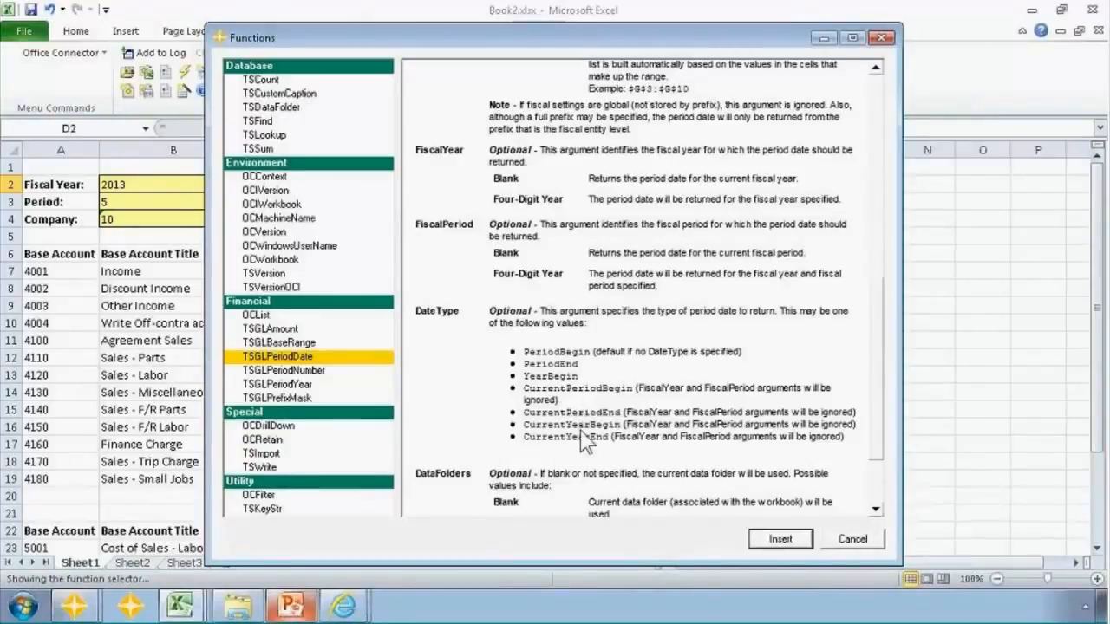
{"action": "mouse_move", "coordinate": [881, 382]}
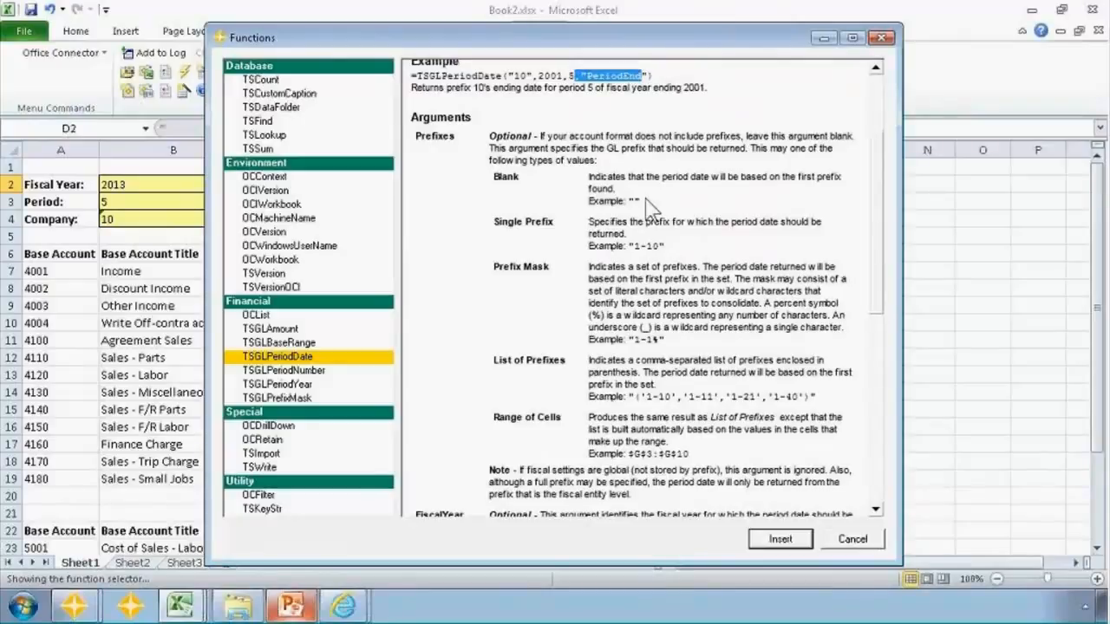
{"action": "mouse_move", "coordinate": [510, 71]}
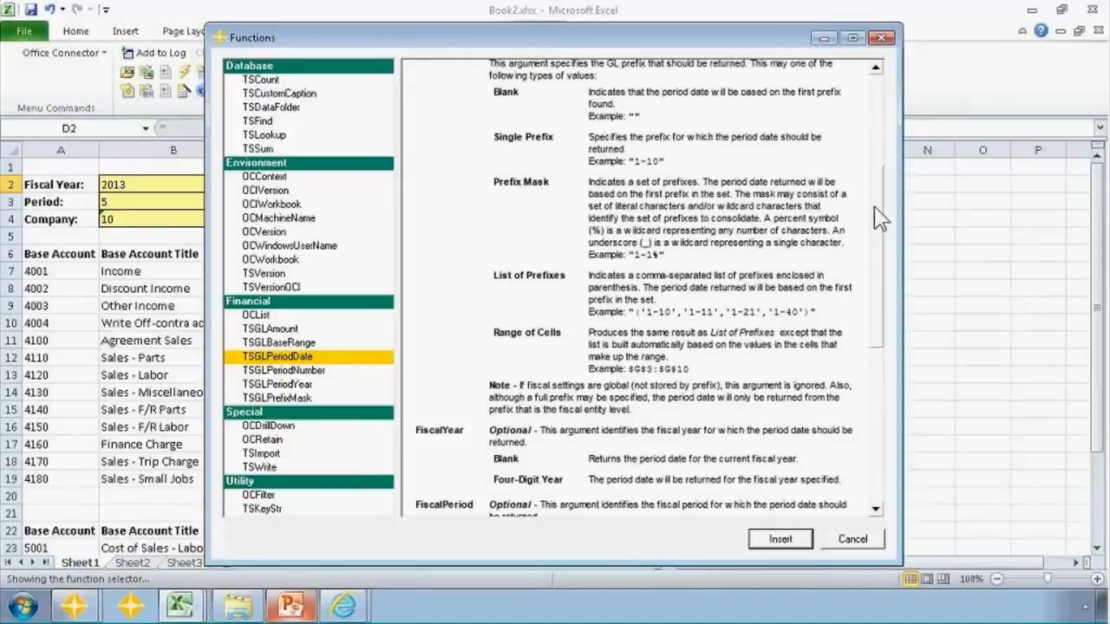
{"action": "scroll", "scroll_direction": "down", "scroll_amount": 3}
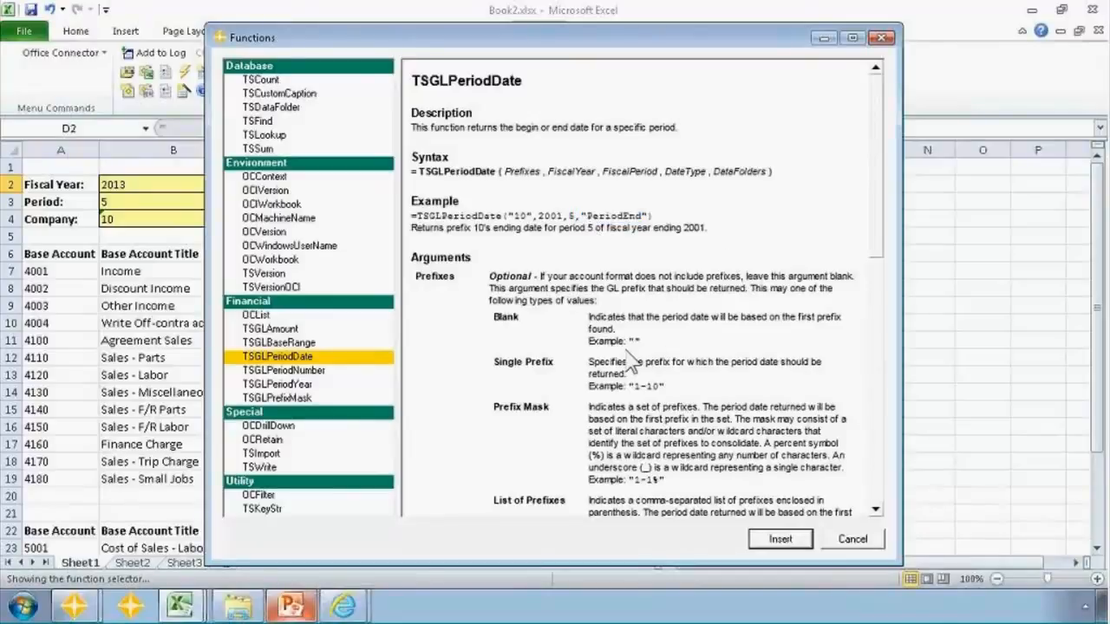
Switch between TSGLPeriodNumber and TSGLPeriodYear help, finishing on TSGLPeriodYear's Prefixes argument options
{"action": "left_click", "coordinate": [285, 371]}
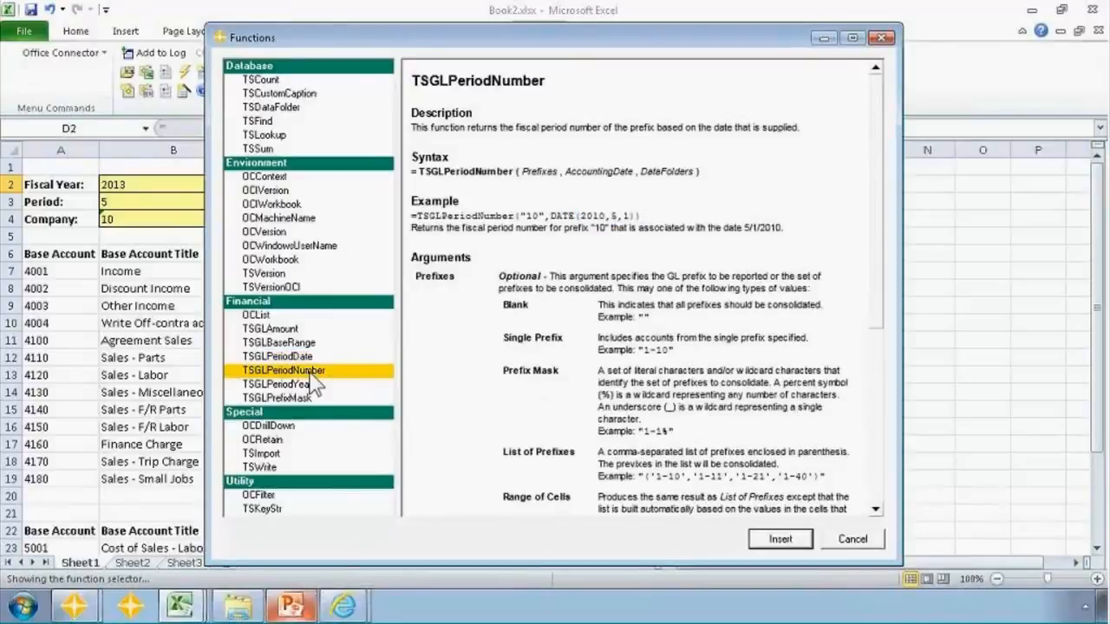
{"action": "left_click", "coordinate": [275, 385]}
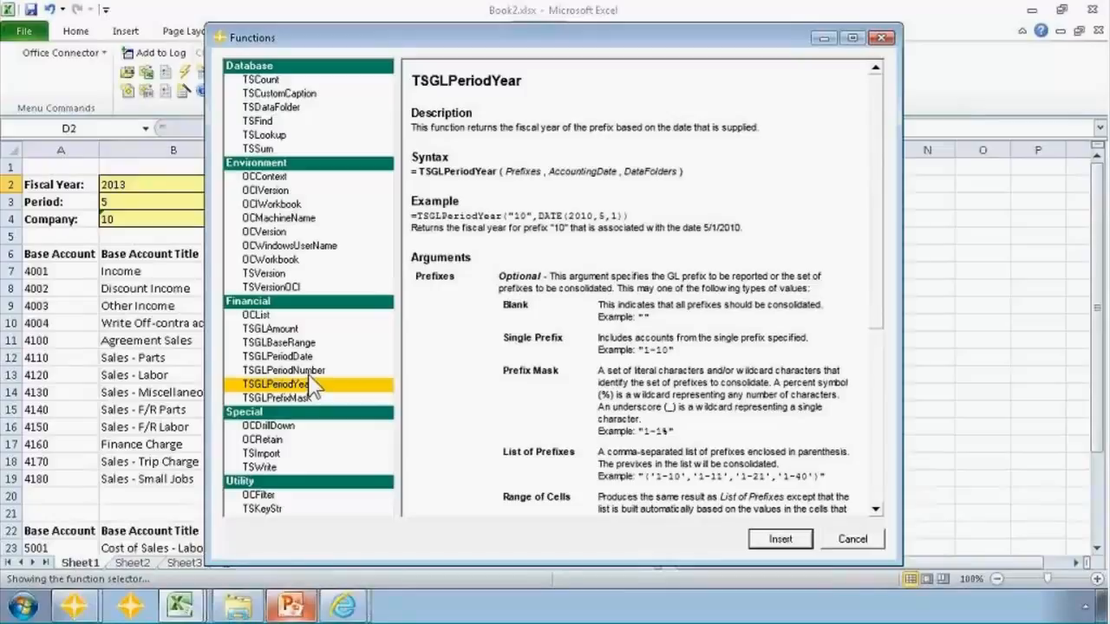
{"action": "left_click", "coordinate": [284, 371]}
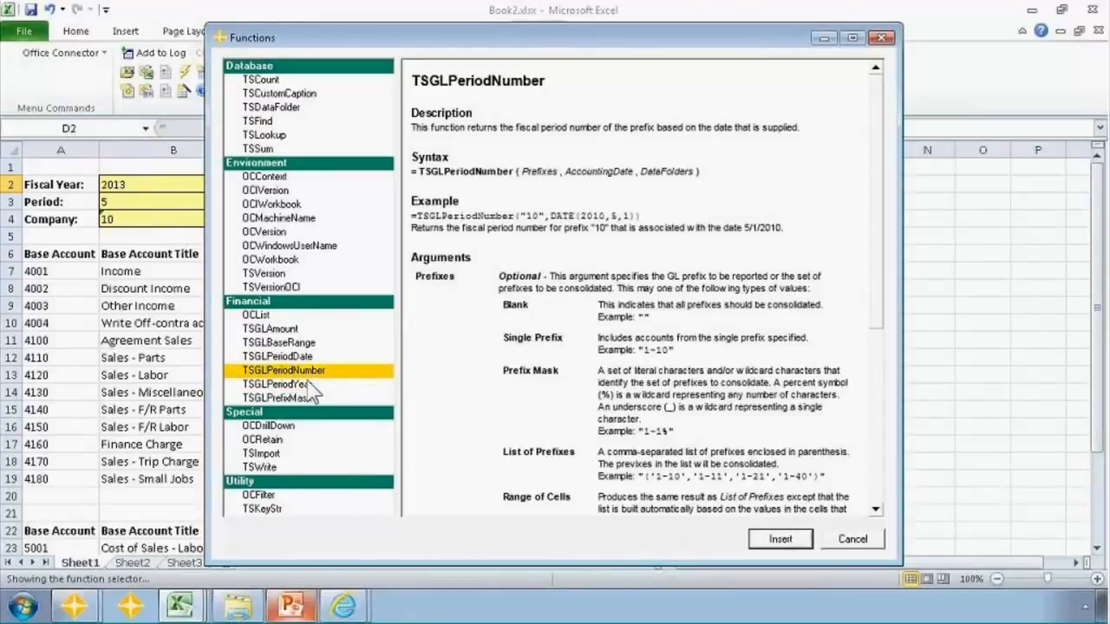
{"action": "left_click", "coordinate": [276, 385]}
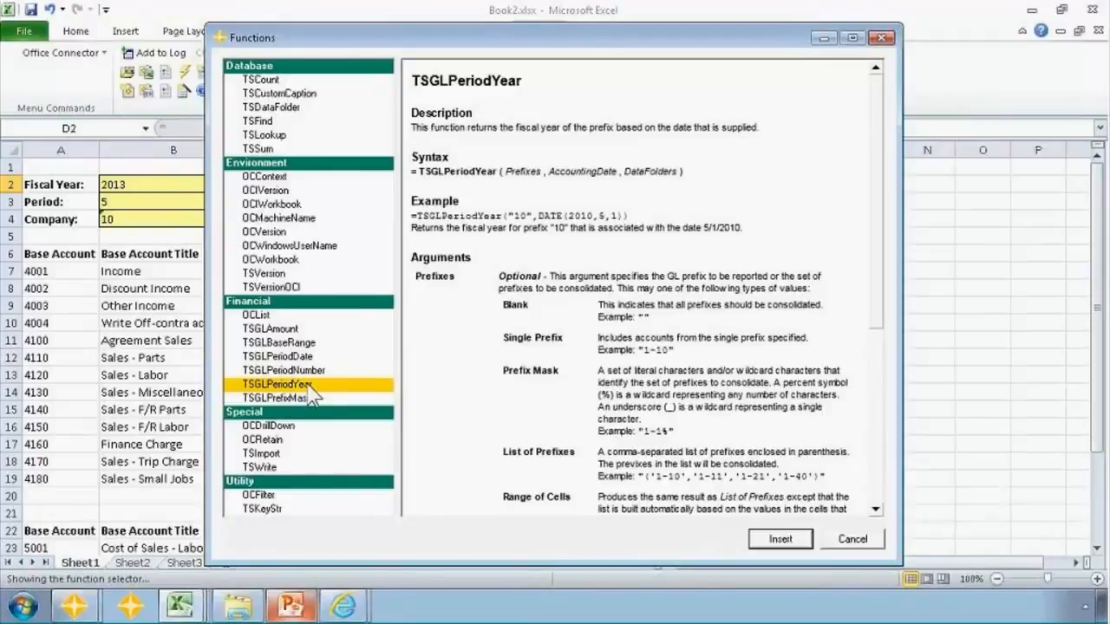
{"action": "mouse_move", "coordinate": [346, 407]}
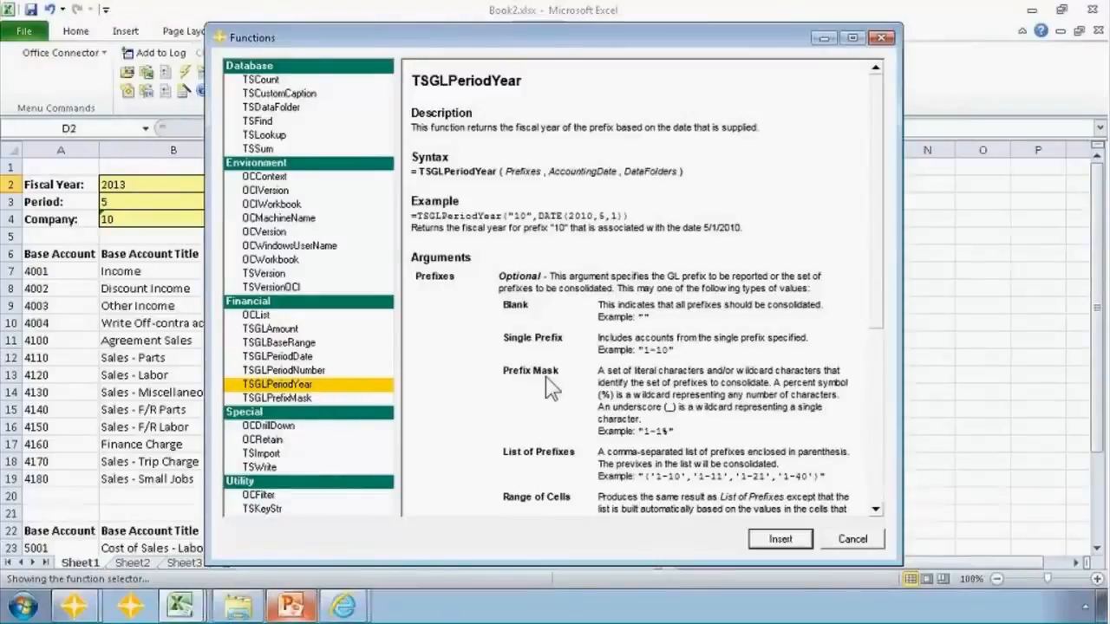
{"action": "mouse_move", "coordinate": [621, 365]}
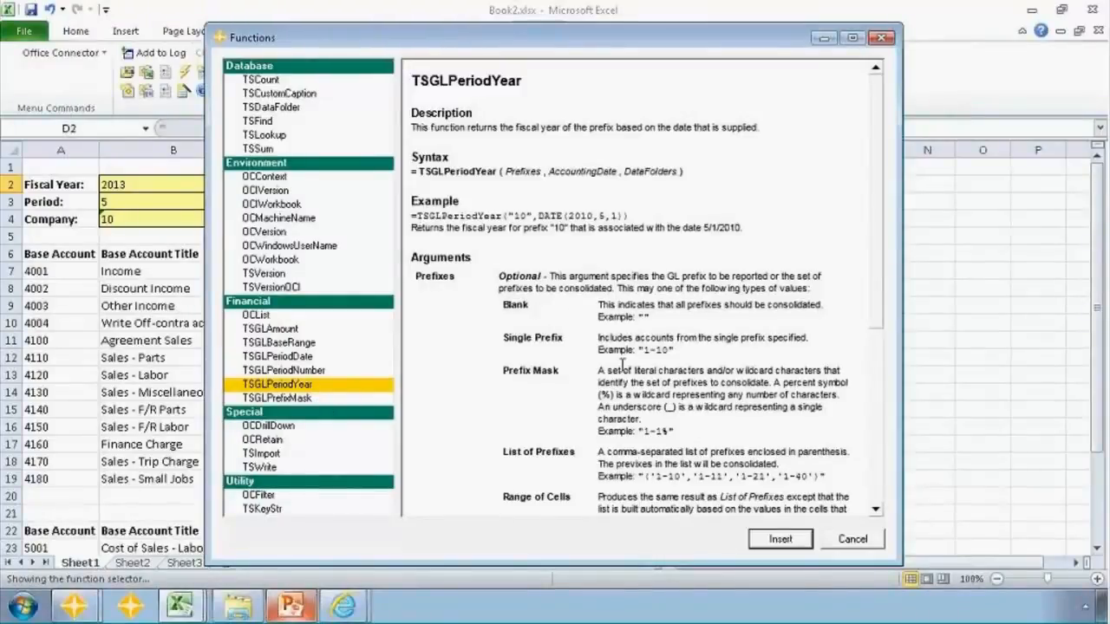
{"action": "mouse_move", "coordinate": [656, 443]}
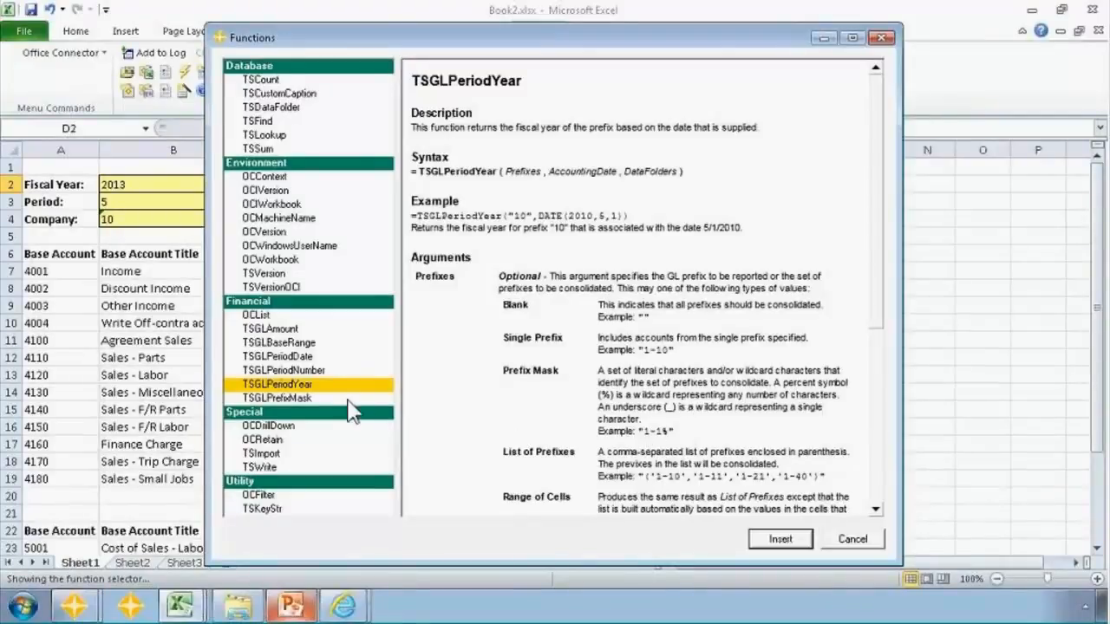
Read the TSGLPrefixMask help and cancel the Functions dialog without inserting
{"action": "left_click", "coordinate": [277, 397]}
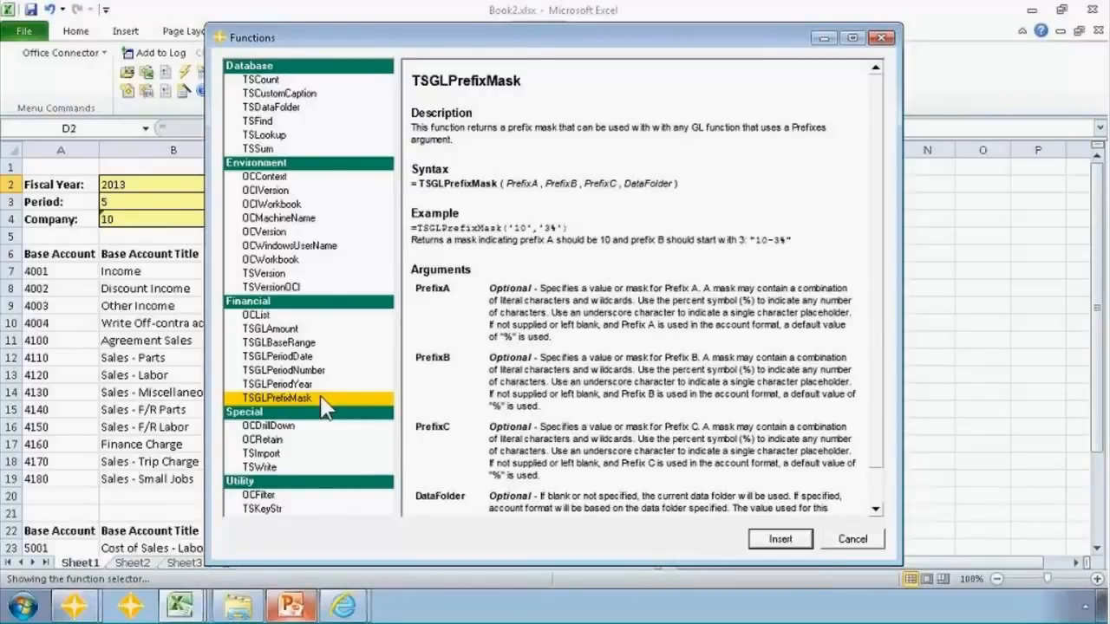
{"action": "mouse_move", "coordinate": [475, 314]}
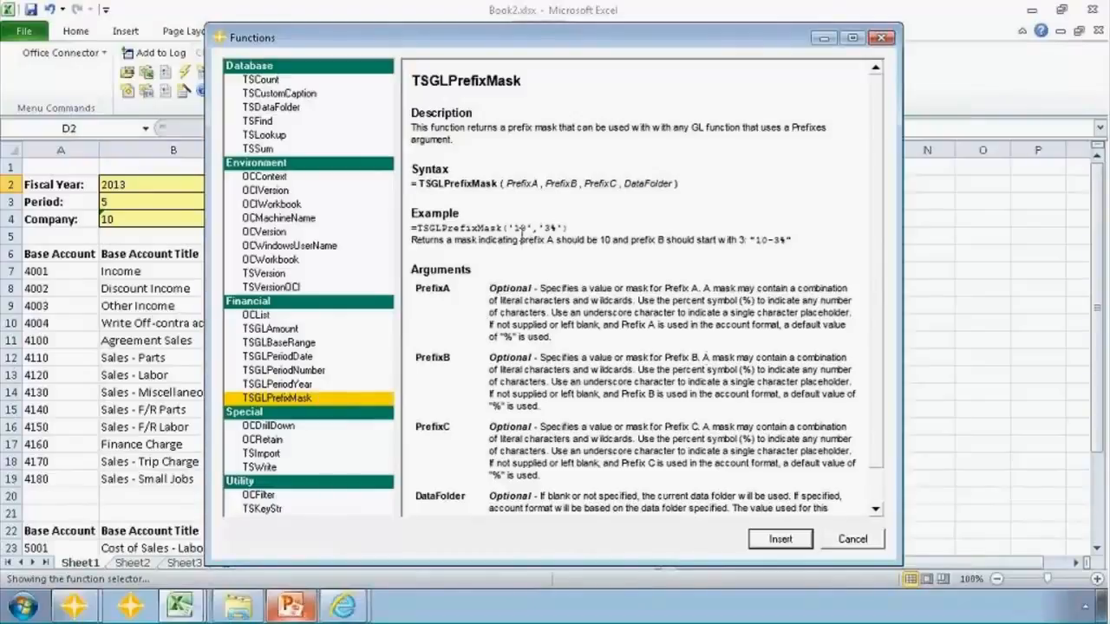
{"action": "mouse_move", "coordinate": [854, 537]}
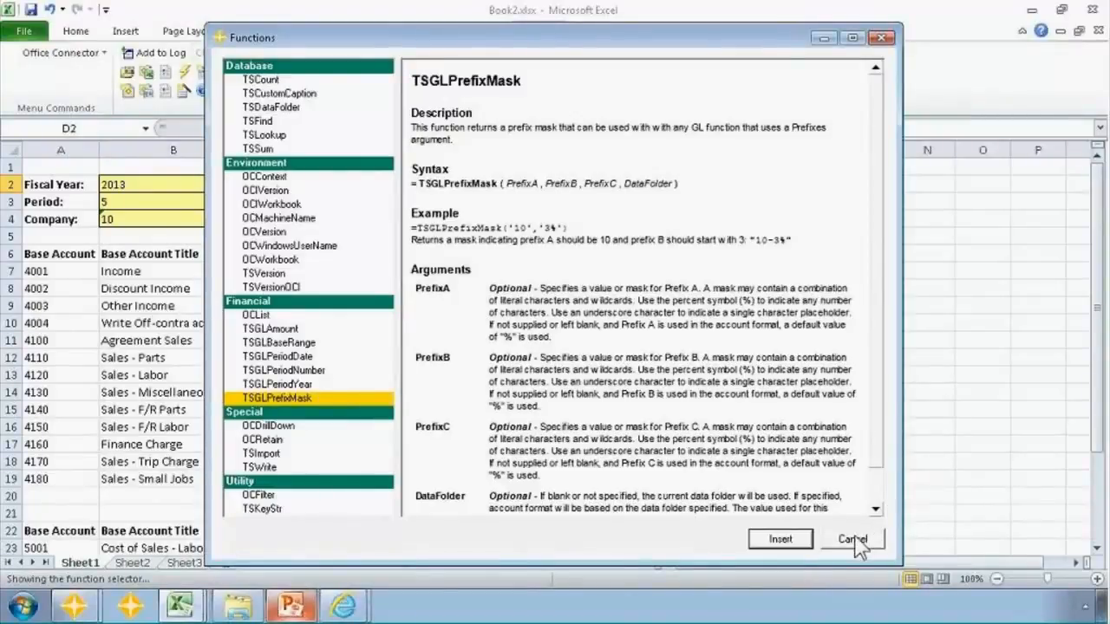
{"action": "left_click", "coordinate": [852, 538]}
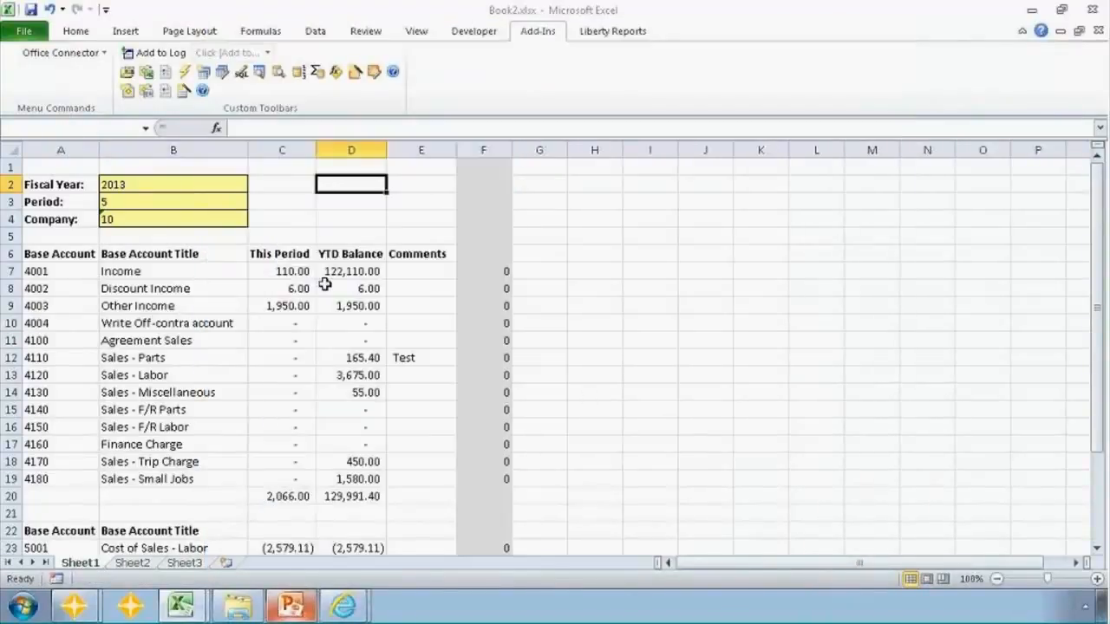
Check the Company prefix value 10 in B4, then move to the empty Sheet2
{"action": "left_click", "coordinate": [174, 219]}
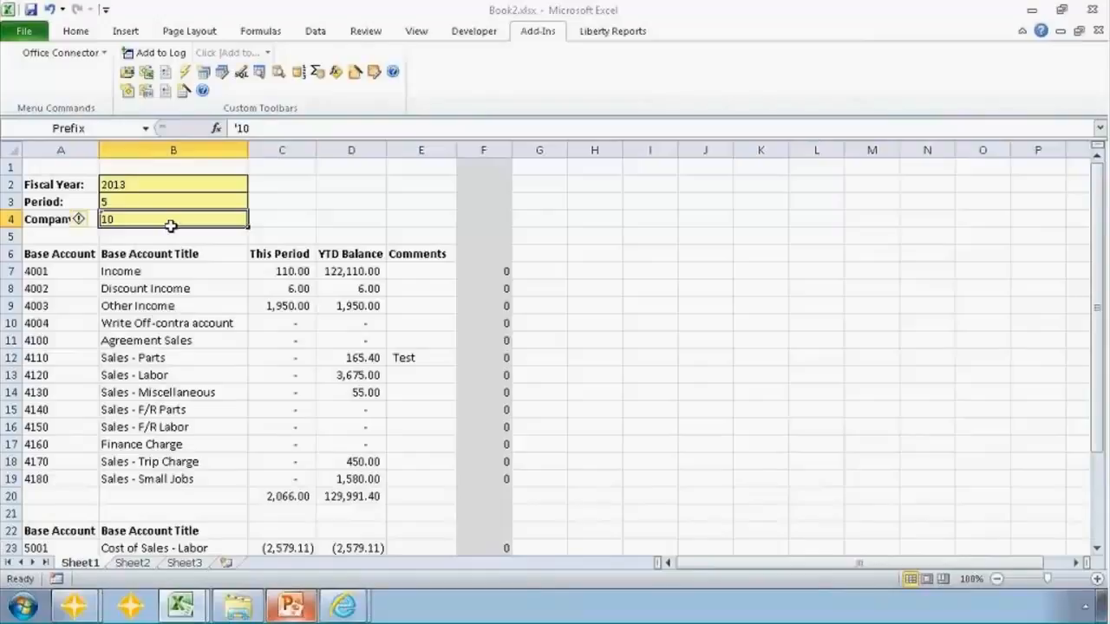
{"action": "left_click", "coordinate": [281, 219]}
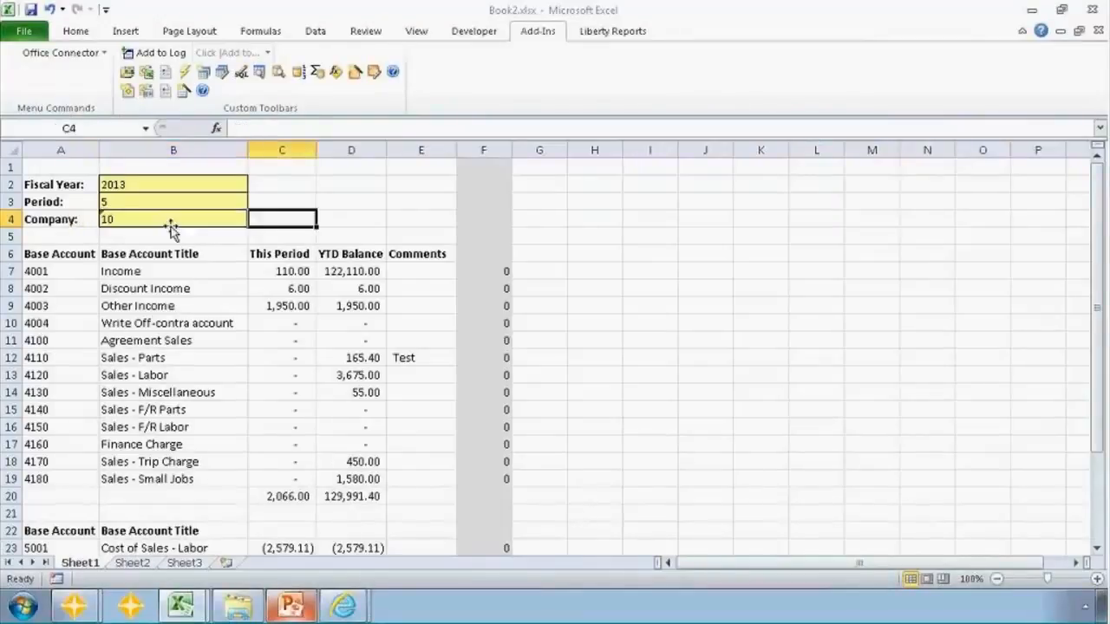
{"action": "left_click", "coordinate": [351, 201]}
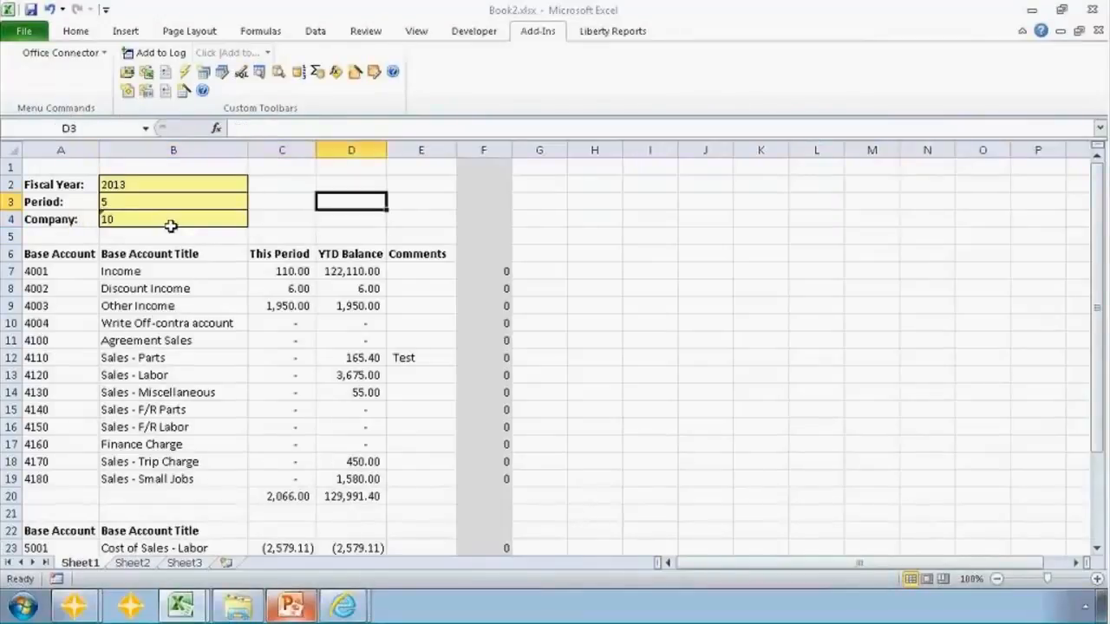
{"action": "left_click", "coordinate": [132, 562]}
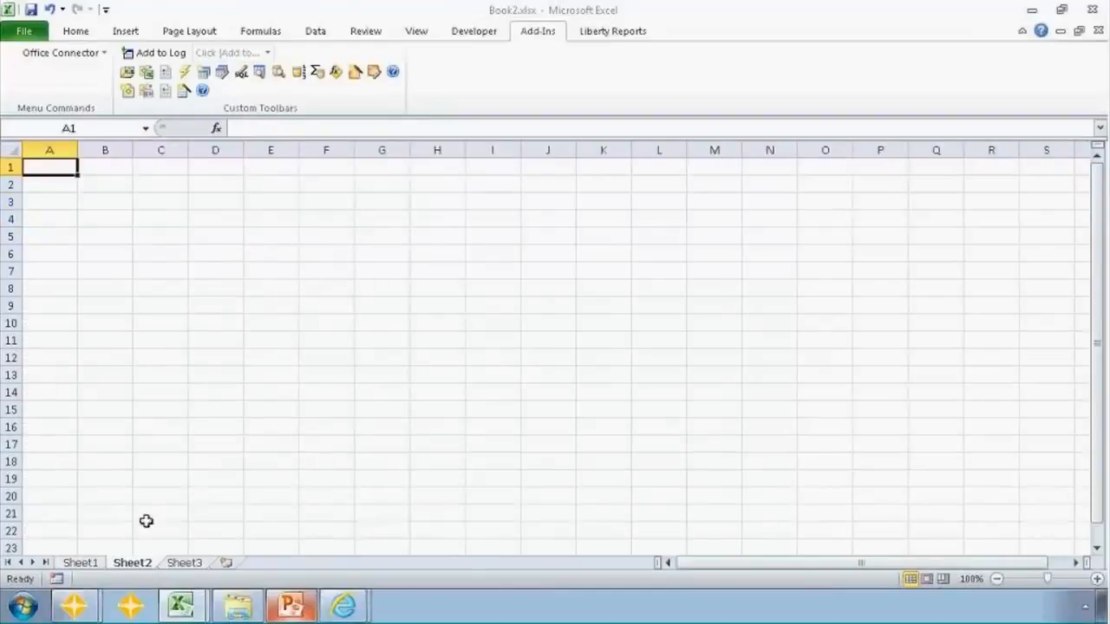
Label A2:A4 Prefix A, B, C and start entering their values with '10 in B2
{"action": "left_click", "coordinate": [48, 183]}
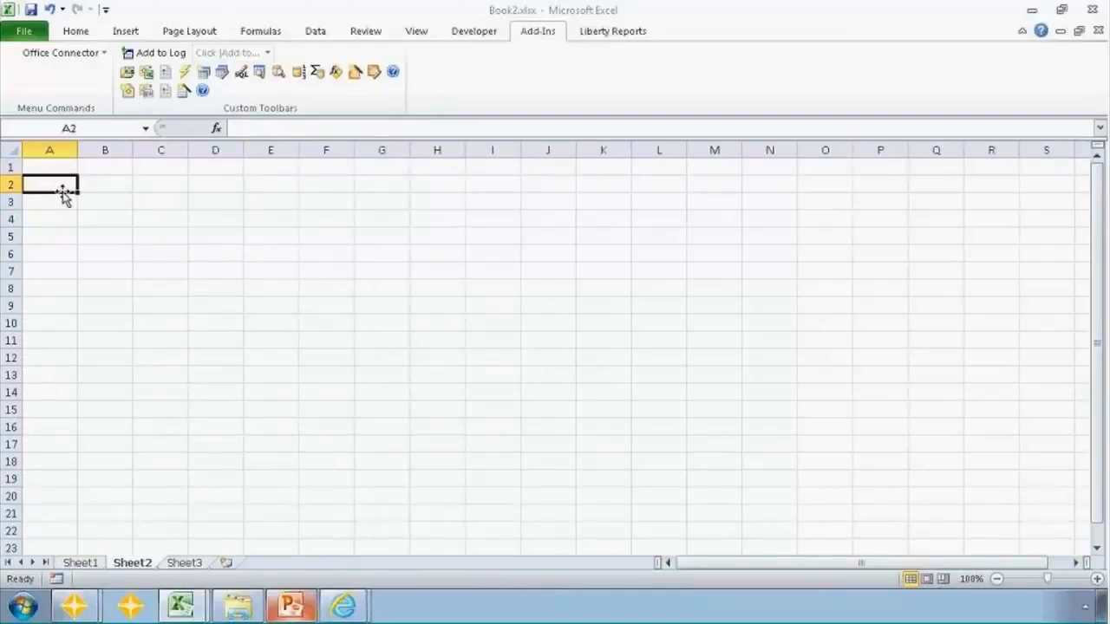
{"action": "type", "text": "Prefix B"}
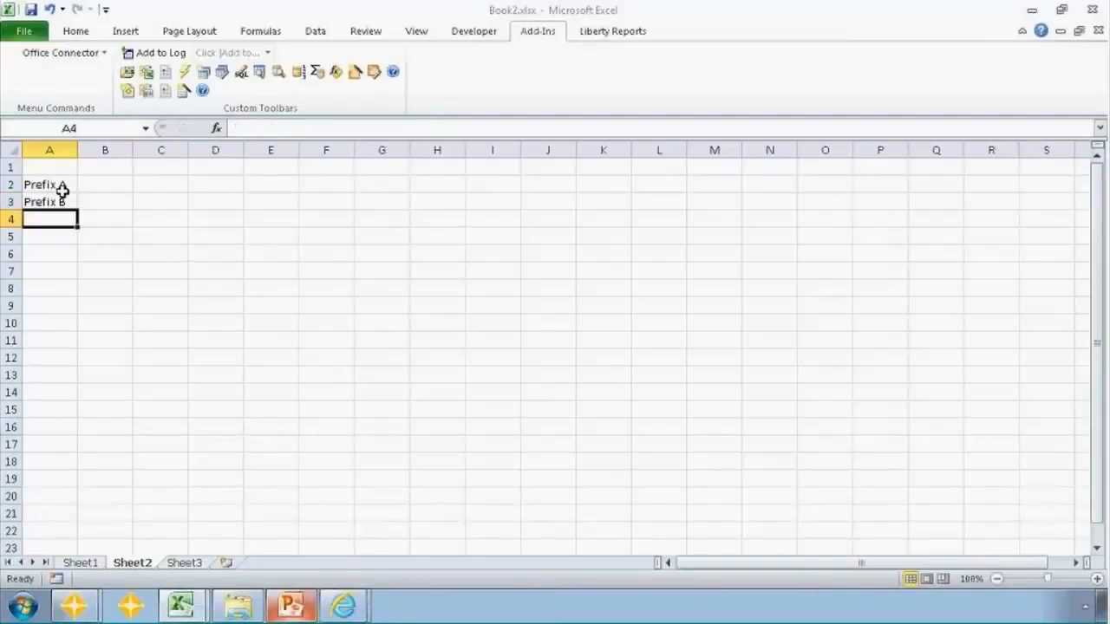
{"action": "type", "text": "Prefix C"}
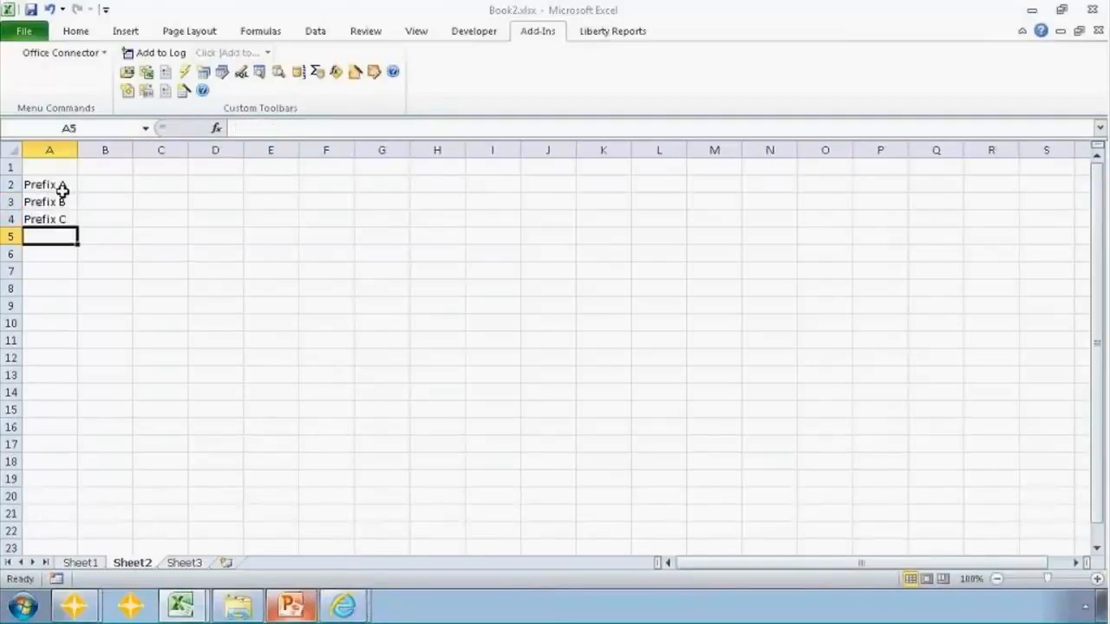
{"action": "left_click", "coordinate": [104, 184]}
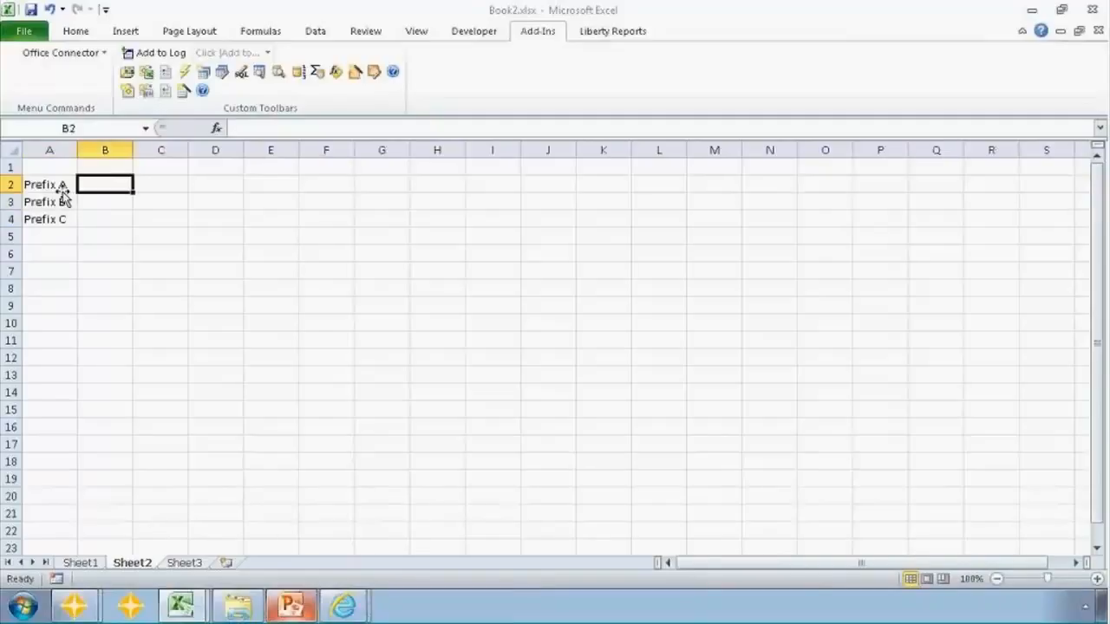
{"action": "type", "text": "'10"}
{"action": "left_click", "coordinate": [104, 271]}
{"action": "type", "text": "=TSGLP"}
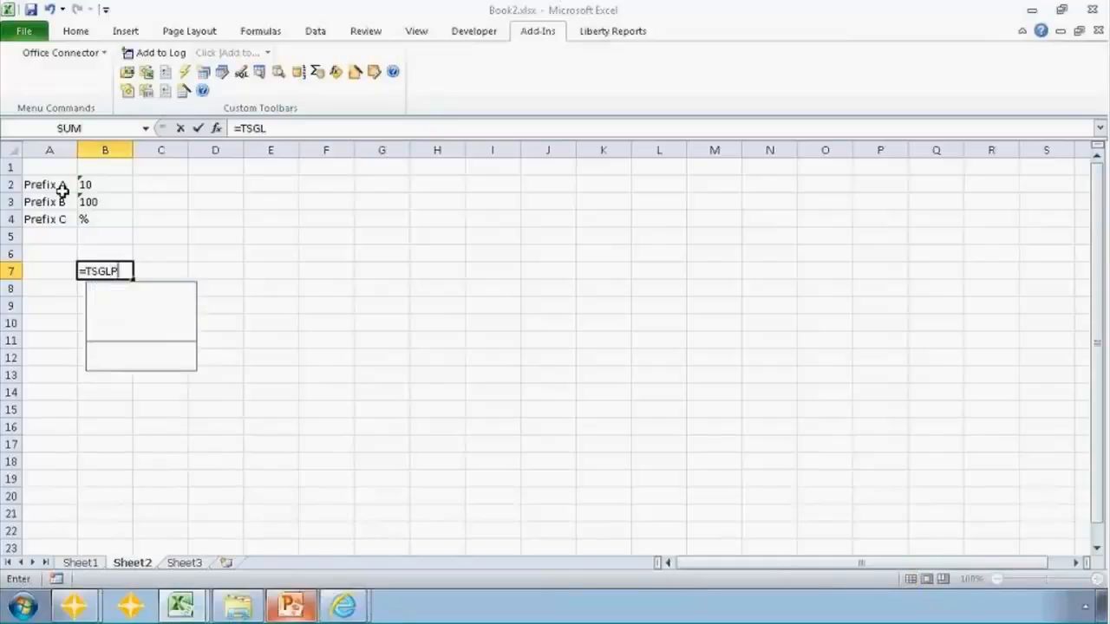
Complete =TSGLPrefixMask(B2,B3,B4) in B7, returning 10, and reselect B7 to review it
{"action": "type", "text": "refixMask("}
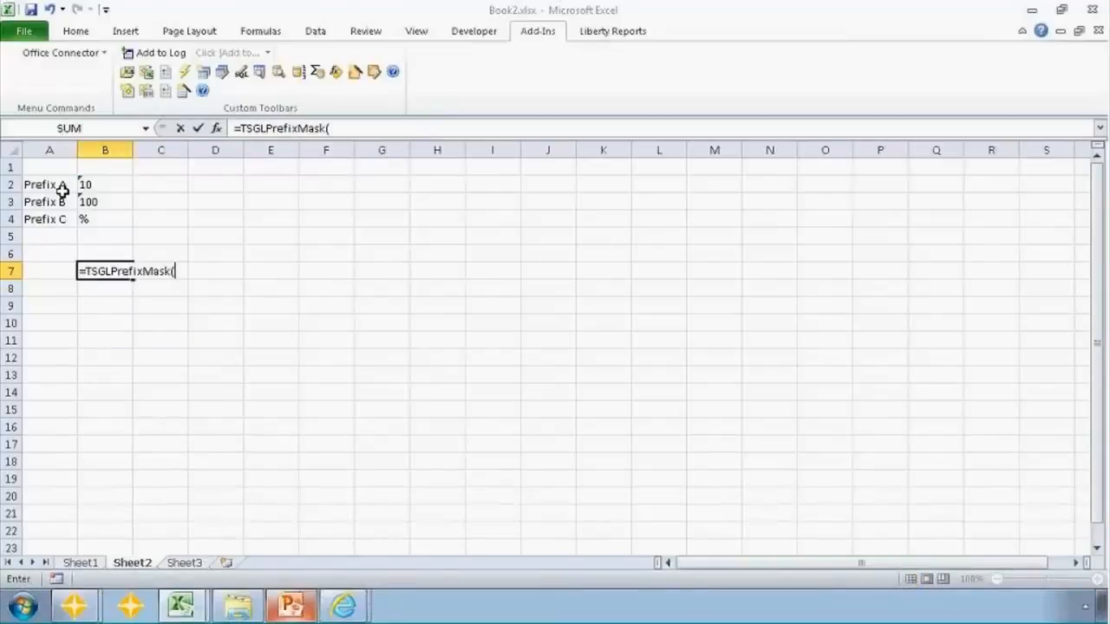
{"action": "left_click", "coordinate": [104, 184]}
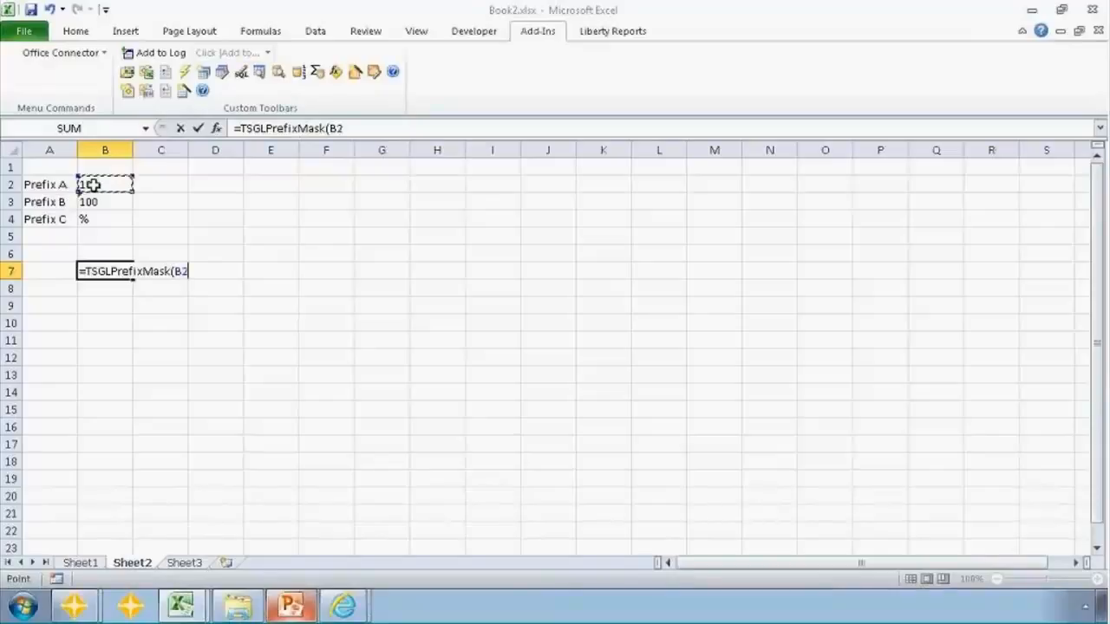
{"action": "left_click", "coordinate": [104, 201]}
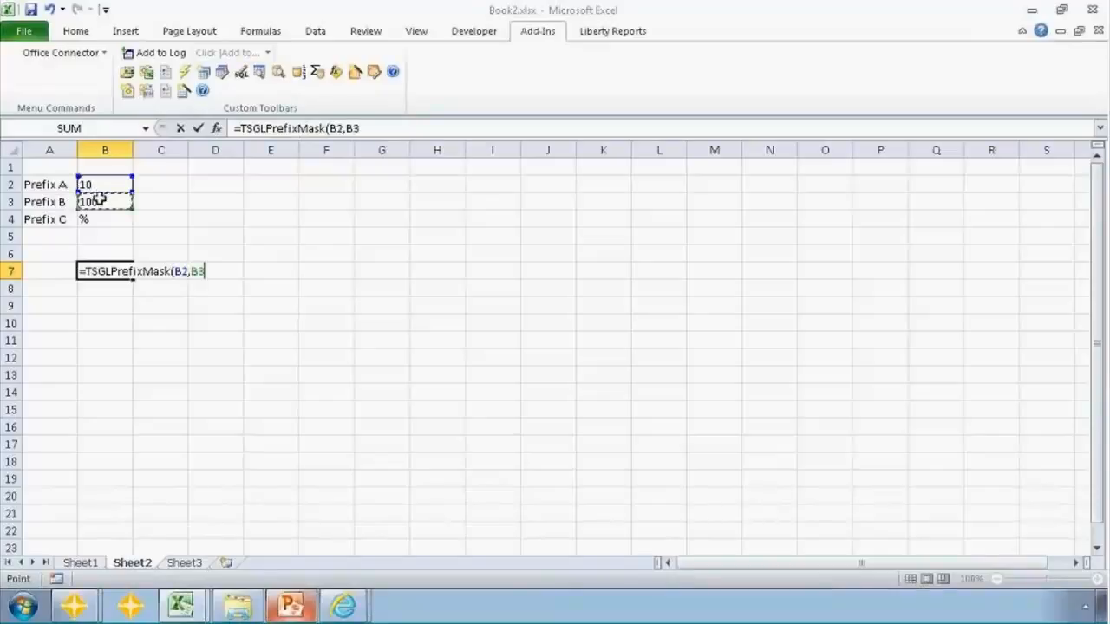
{"action": "type", "text": ","}
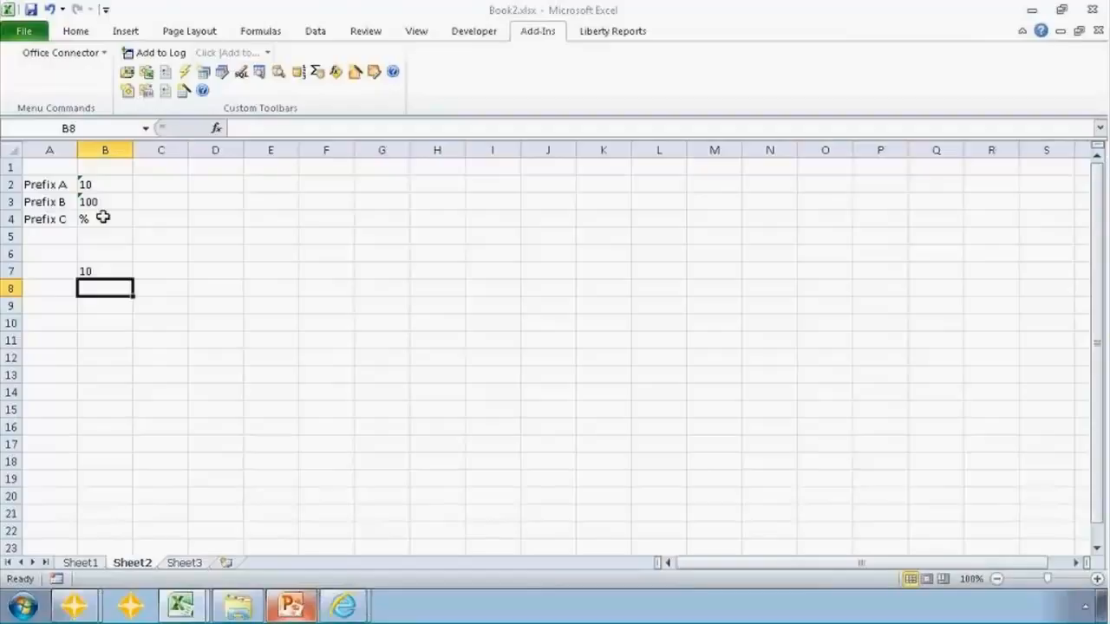
{"action": "left_click", "coordinate": [105, 270]}
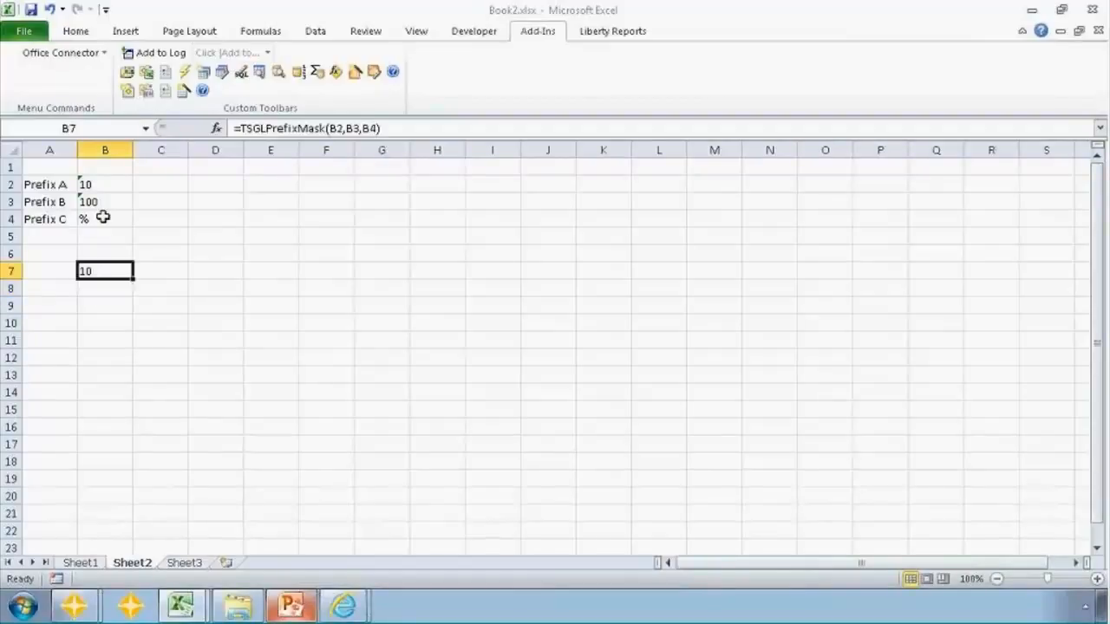